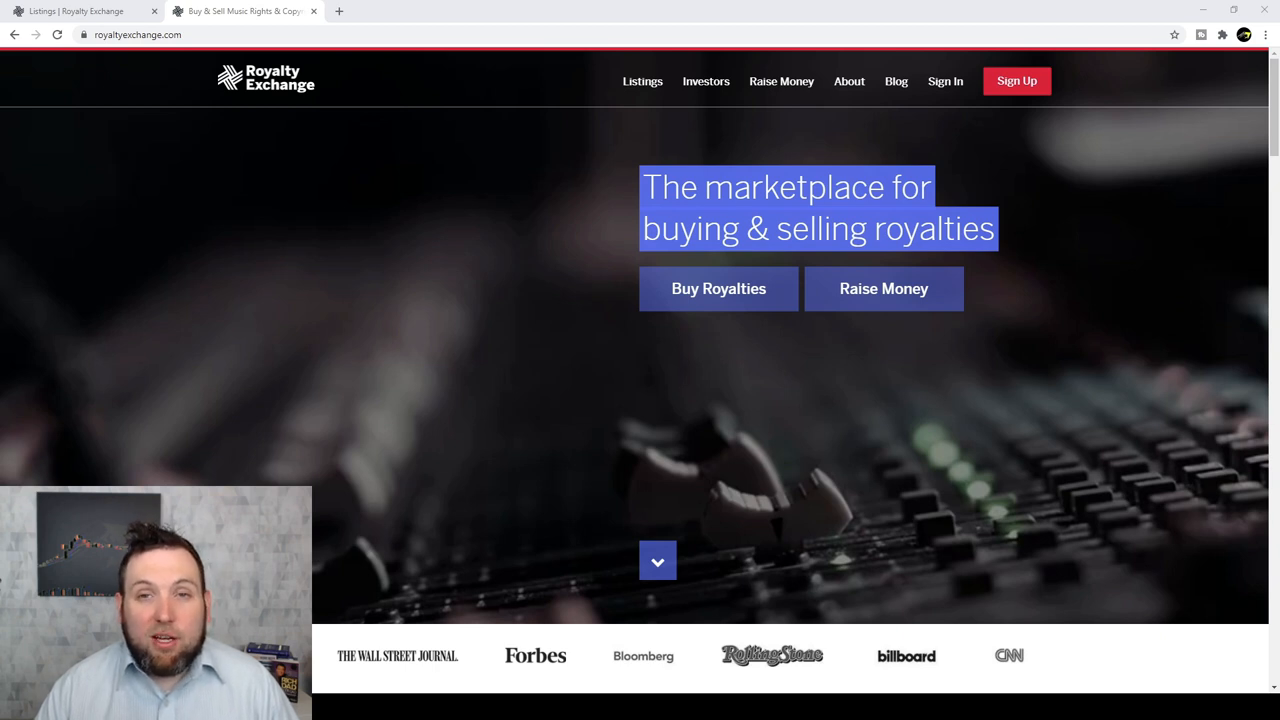
mouse_move(268, 140)
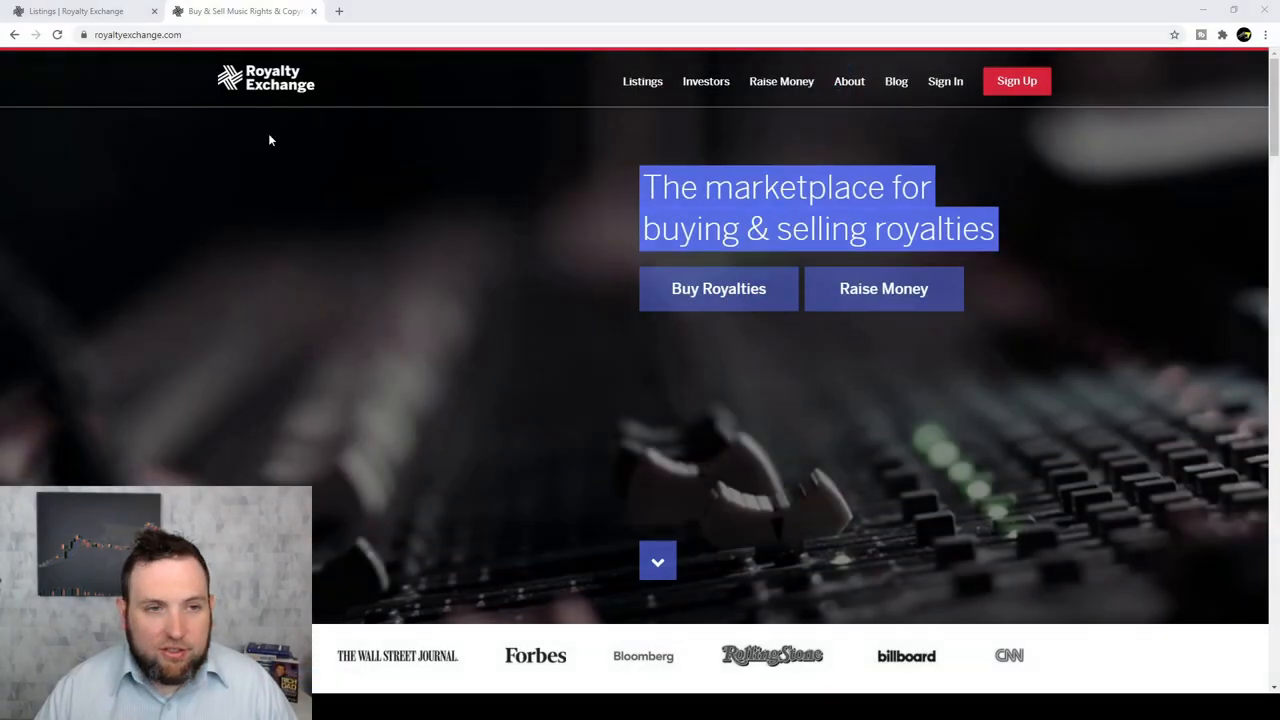
mouse_move(576, 304)
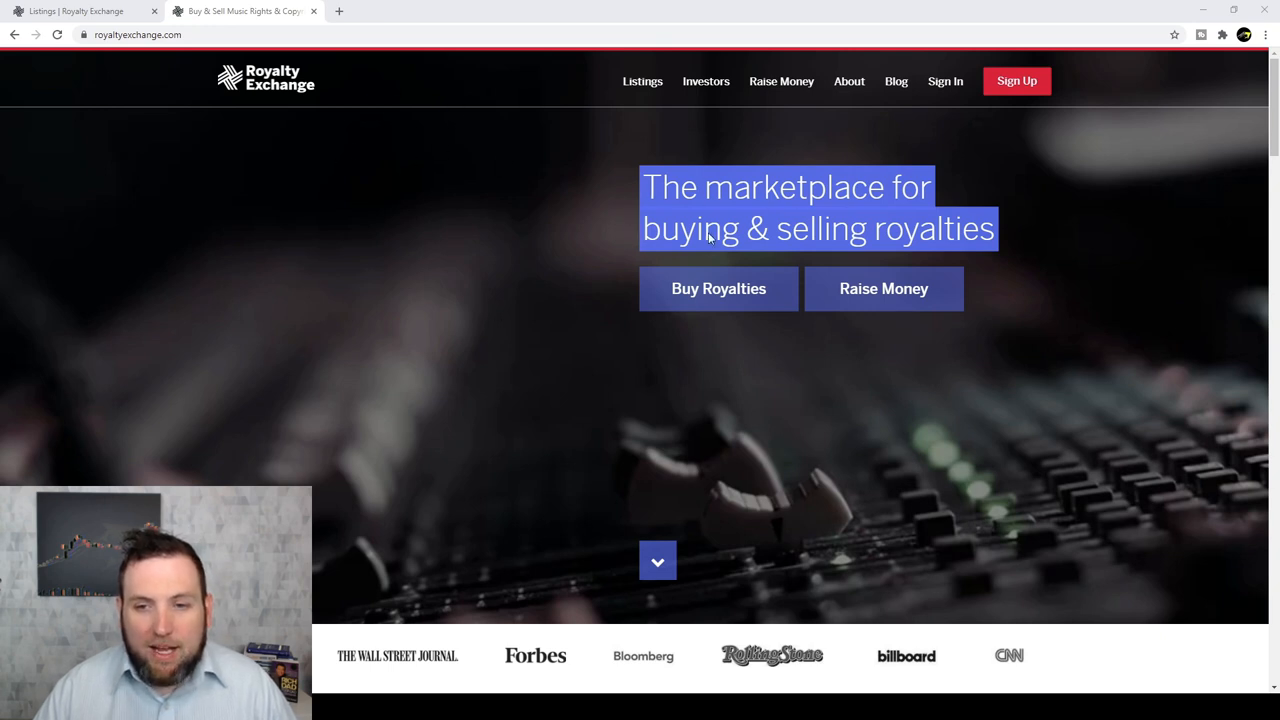
mouse_move(704, 408)
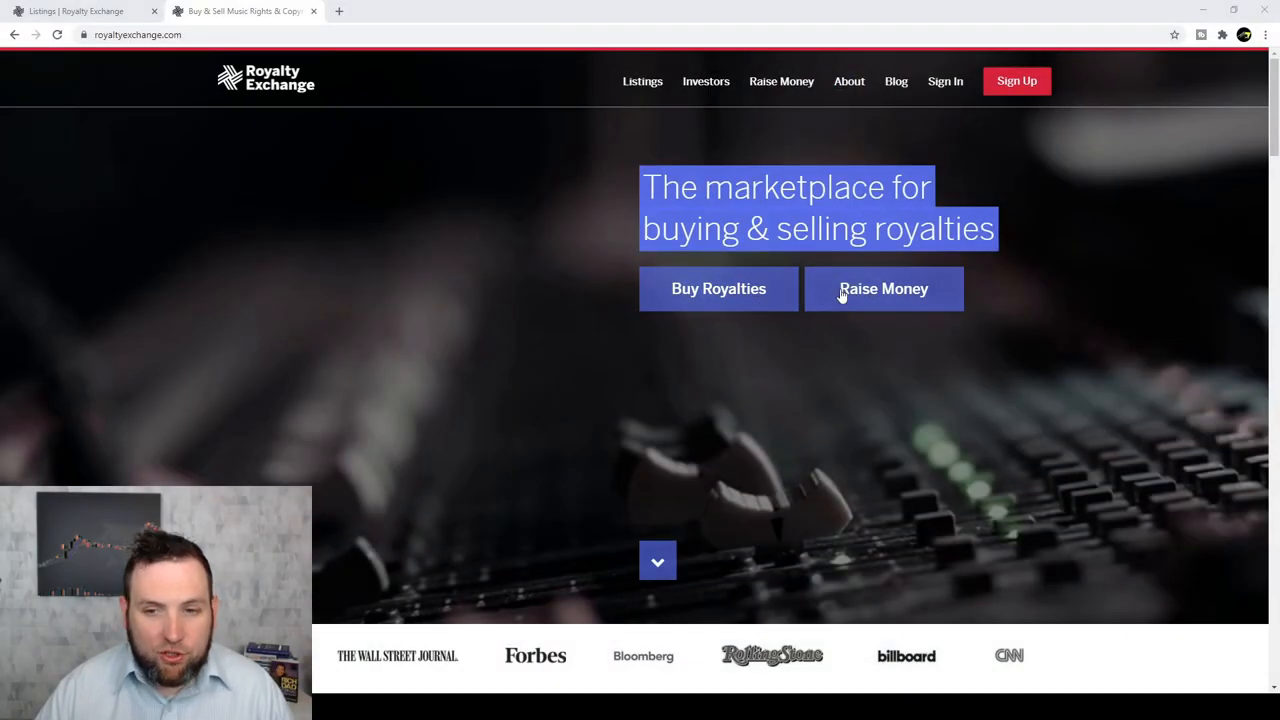
Scroll down the homepage to the four ended auctions with their sale prices.
scroll(down, 3)
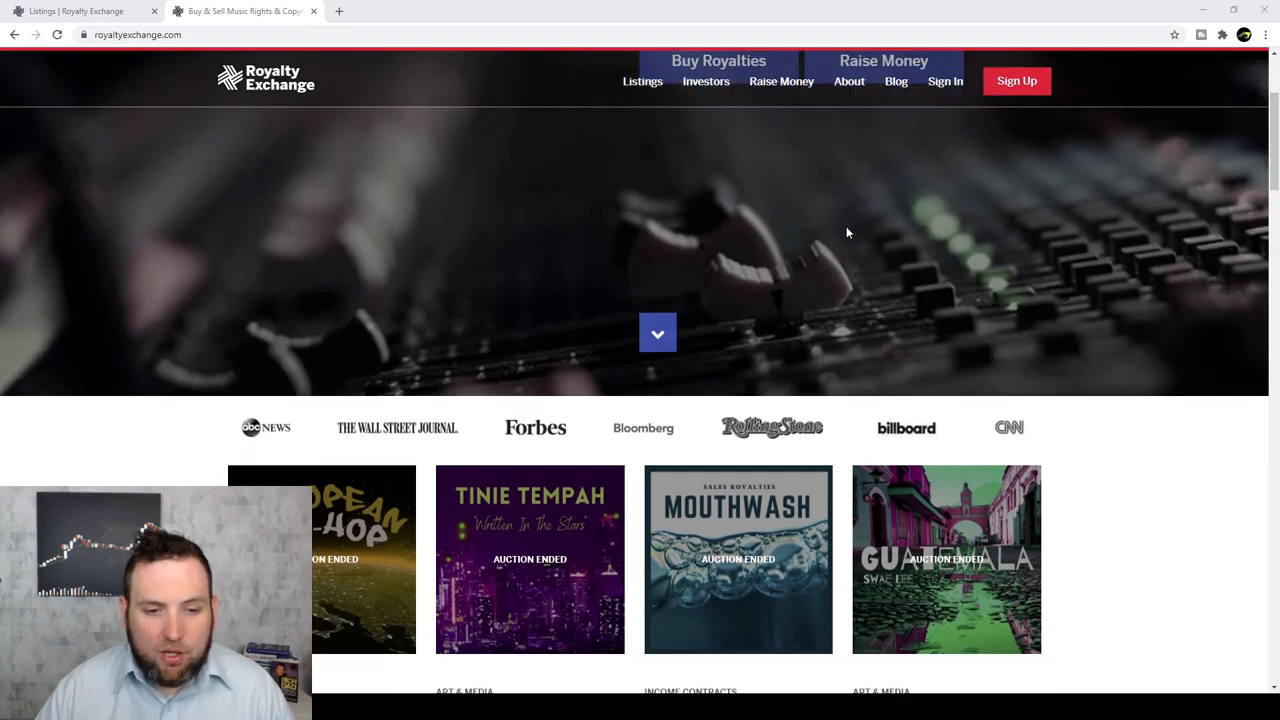
scroll(down, 3)
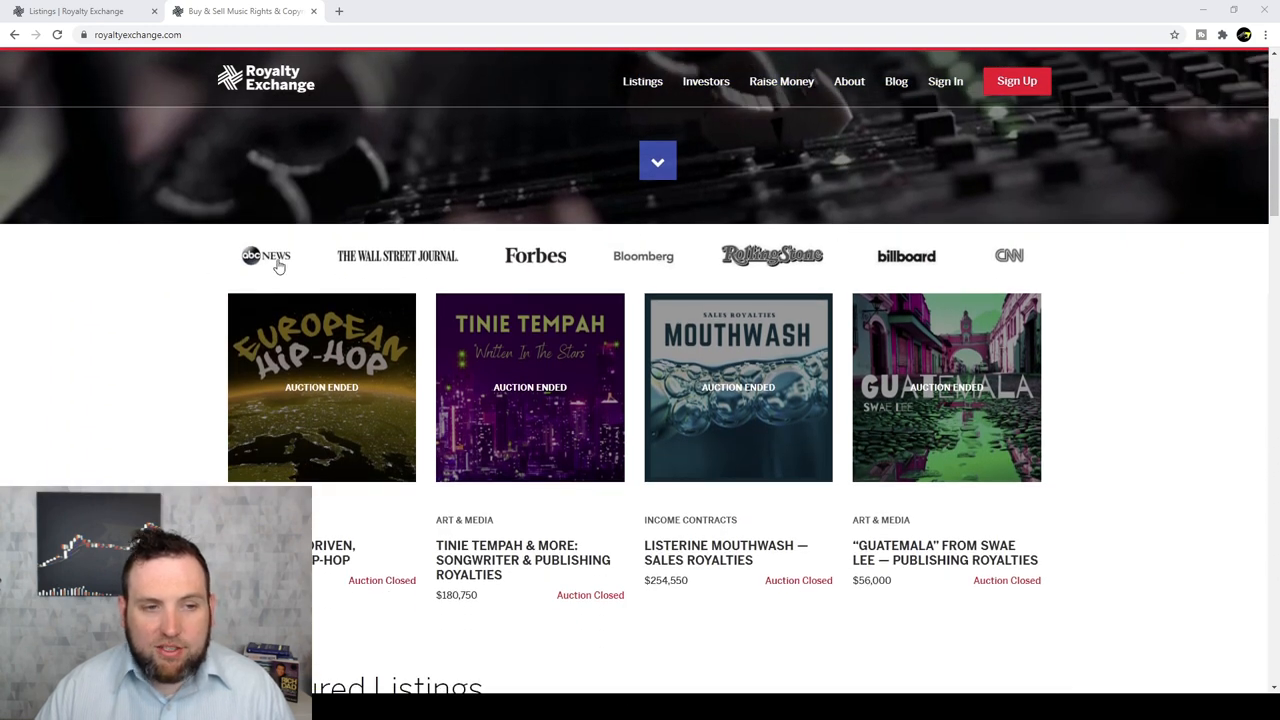
mouse_move(562, 264)
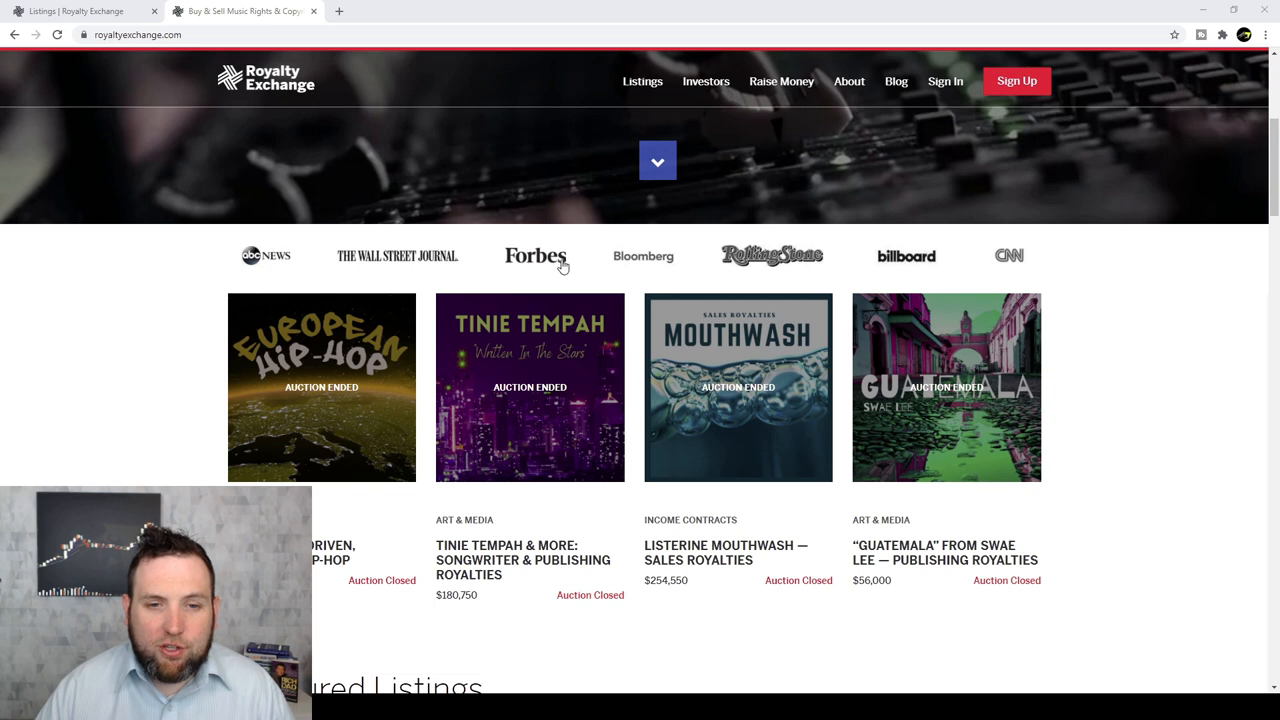
mouse_move(924, 264)
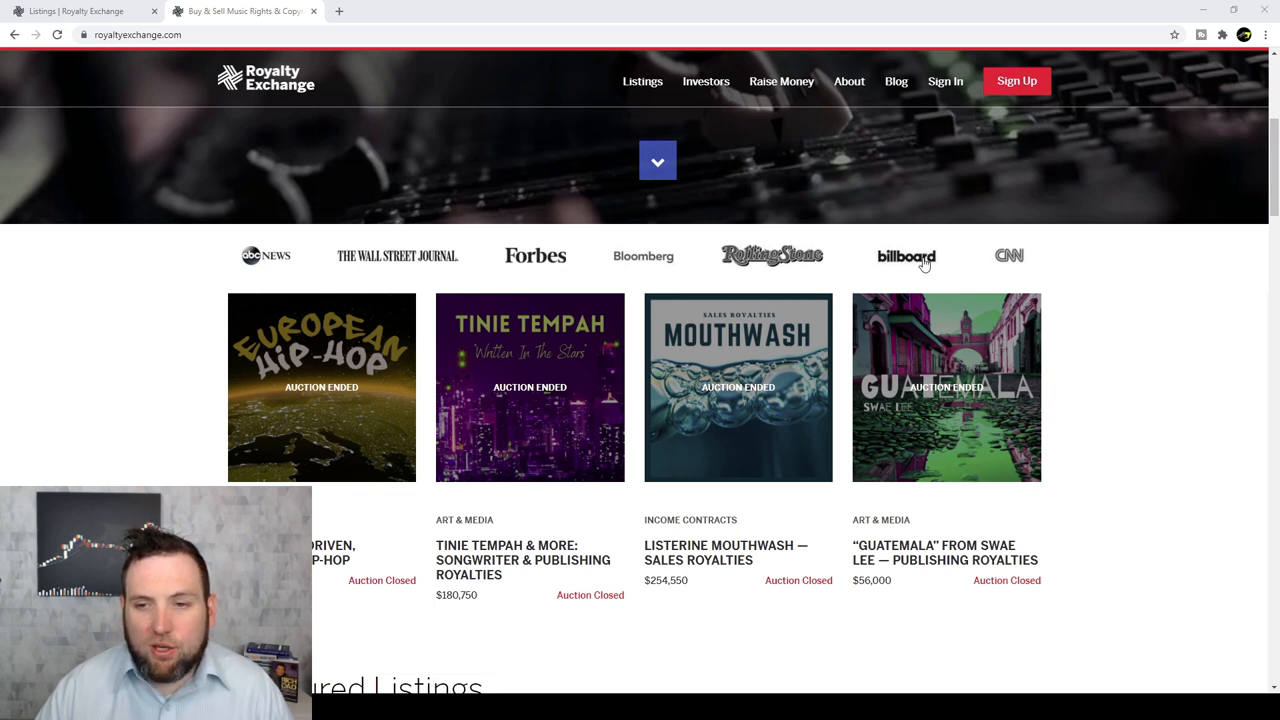
scroll(down, 3)
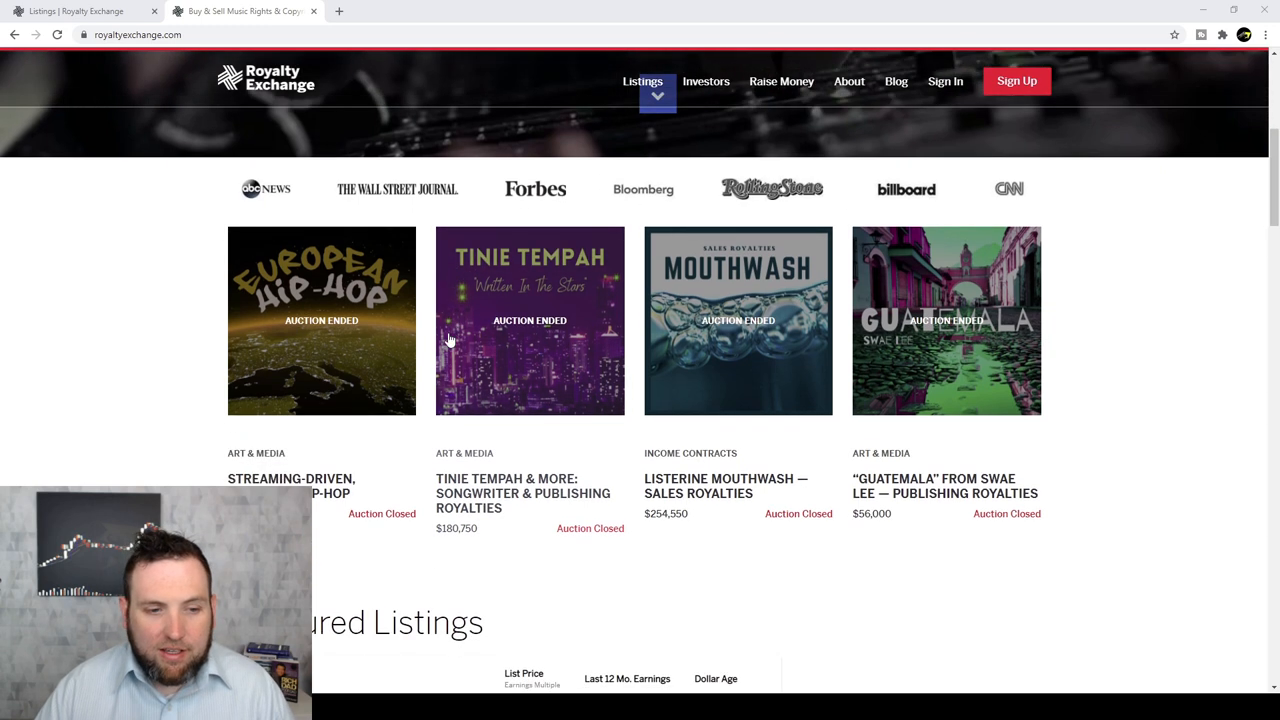
scroll(down, 3)
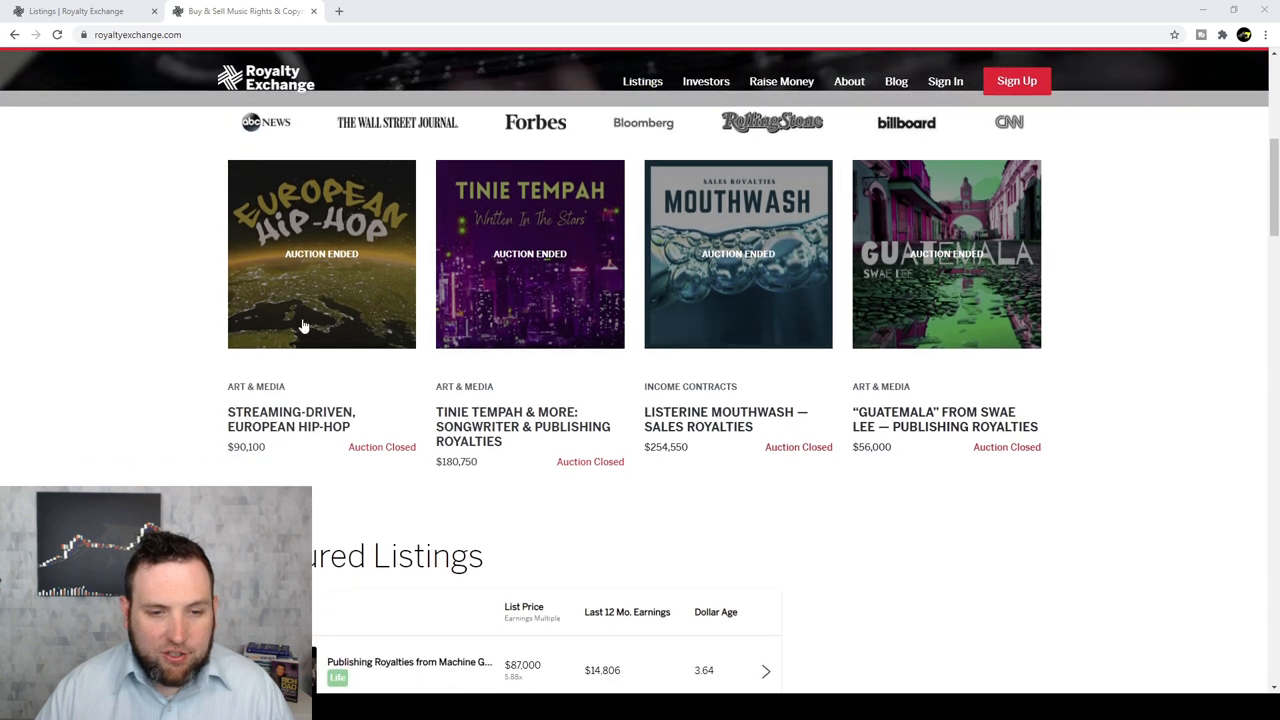
mouse_move(560, 472)
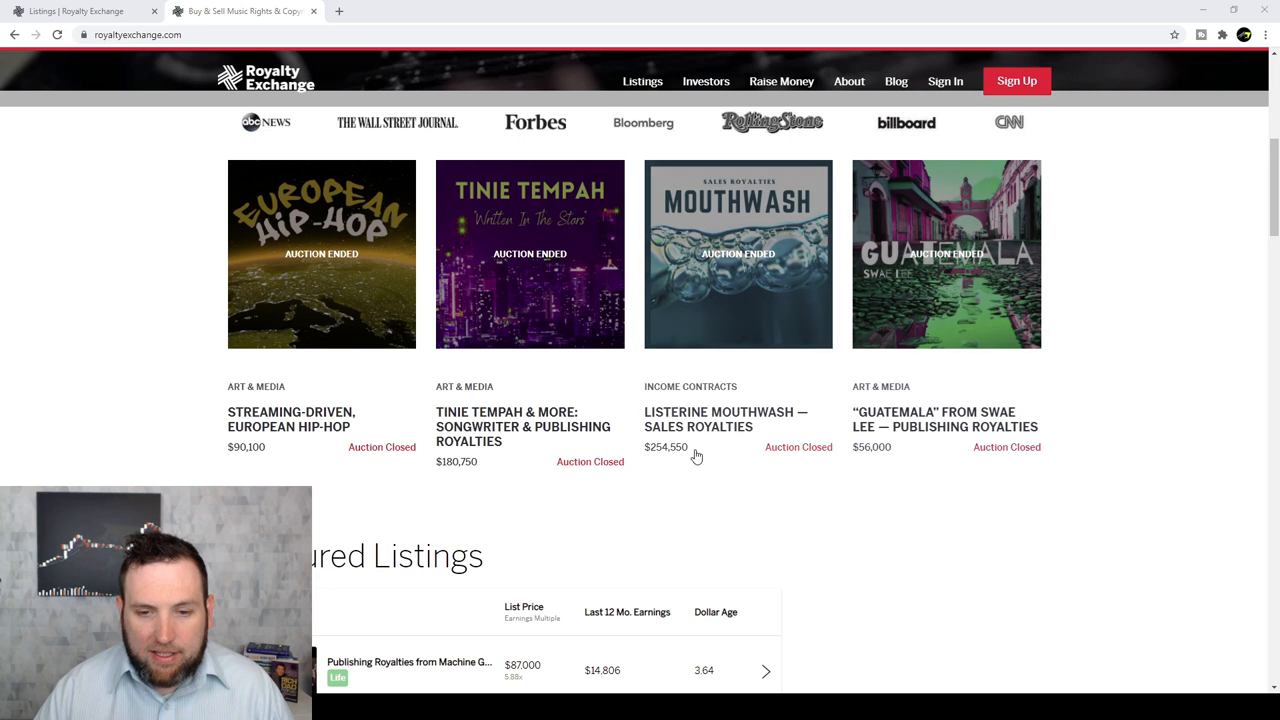
mouse_move(710, 440)
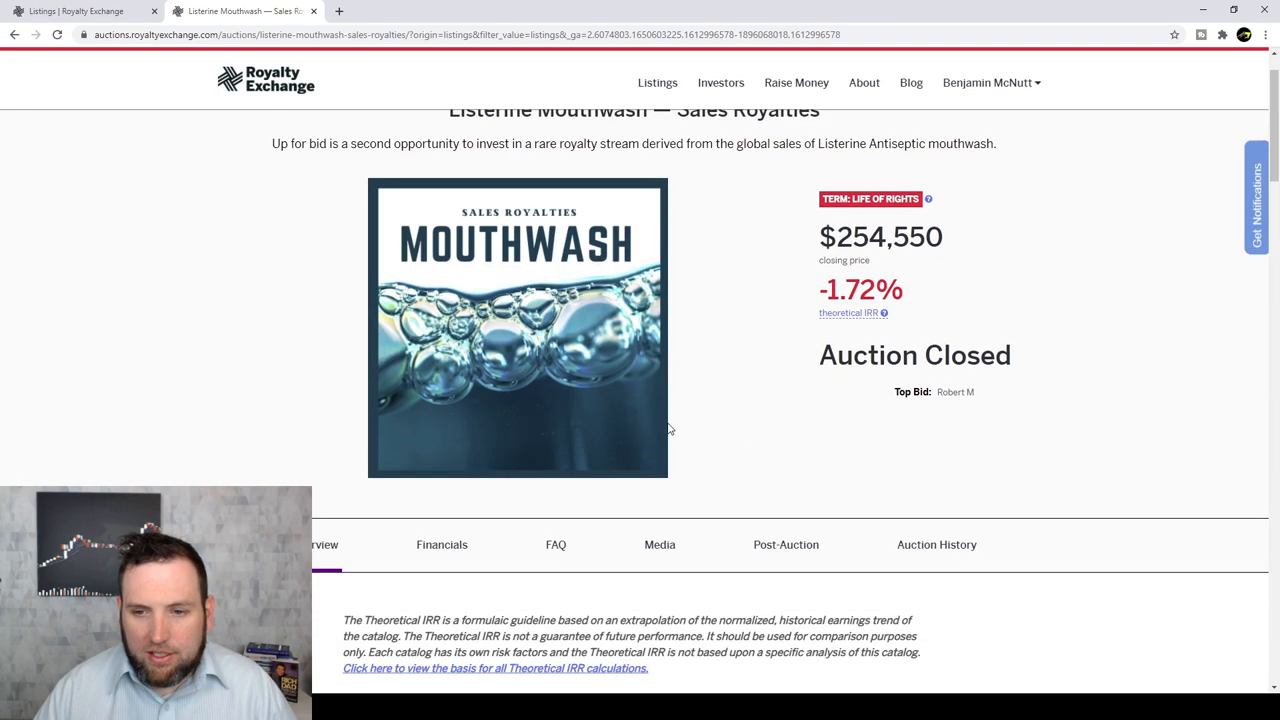
mouse_move(892, 392)
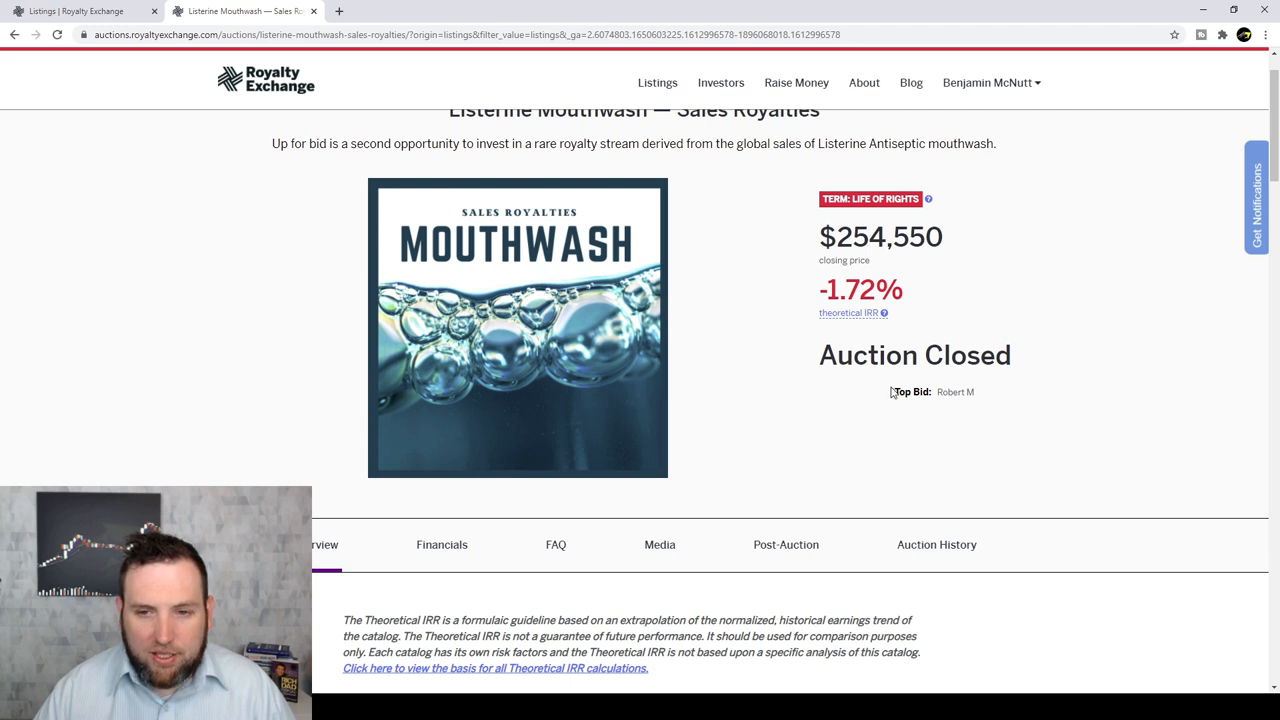
scroll(down, 3)
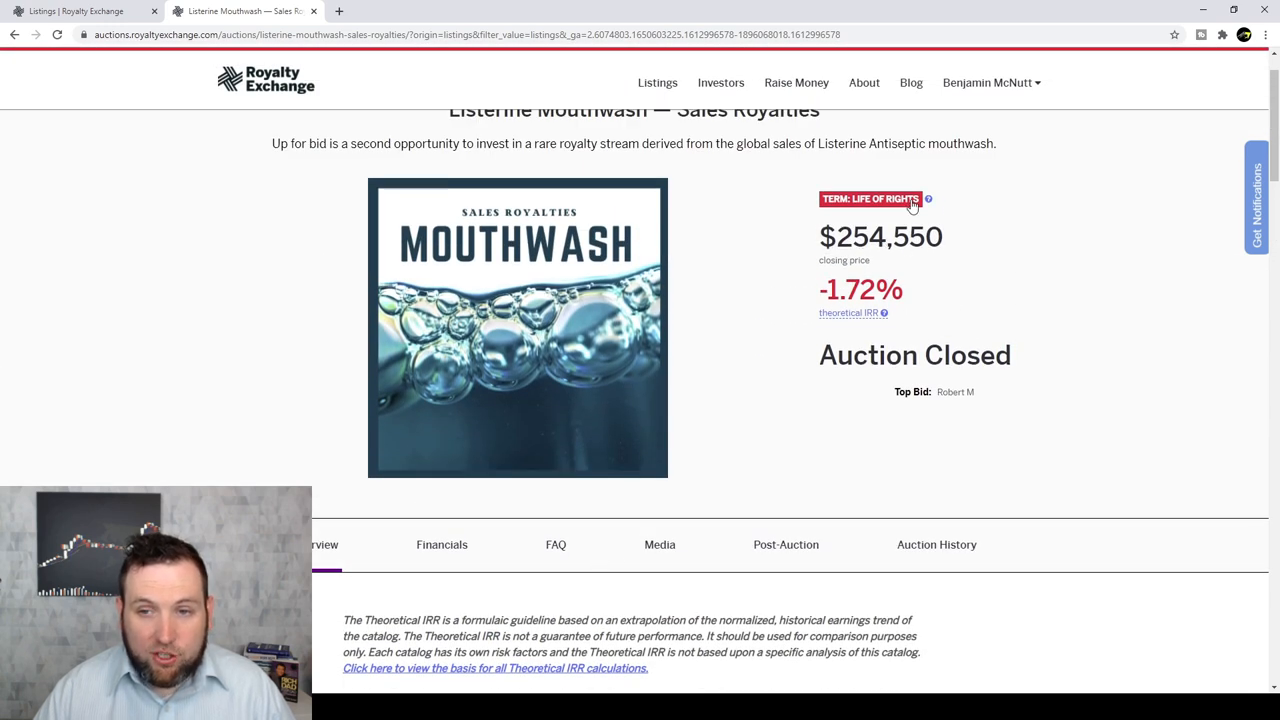
mouse_move(928, 200)
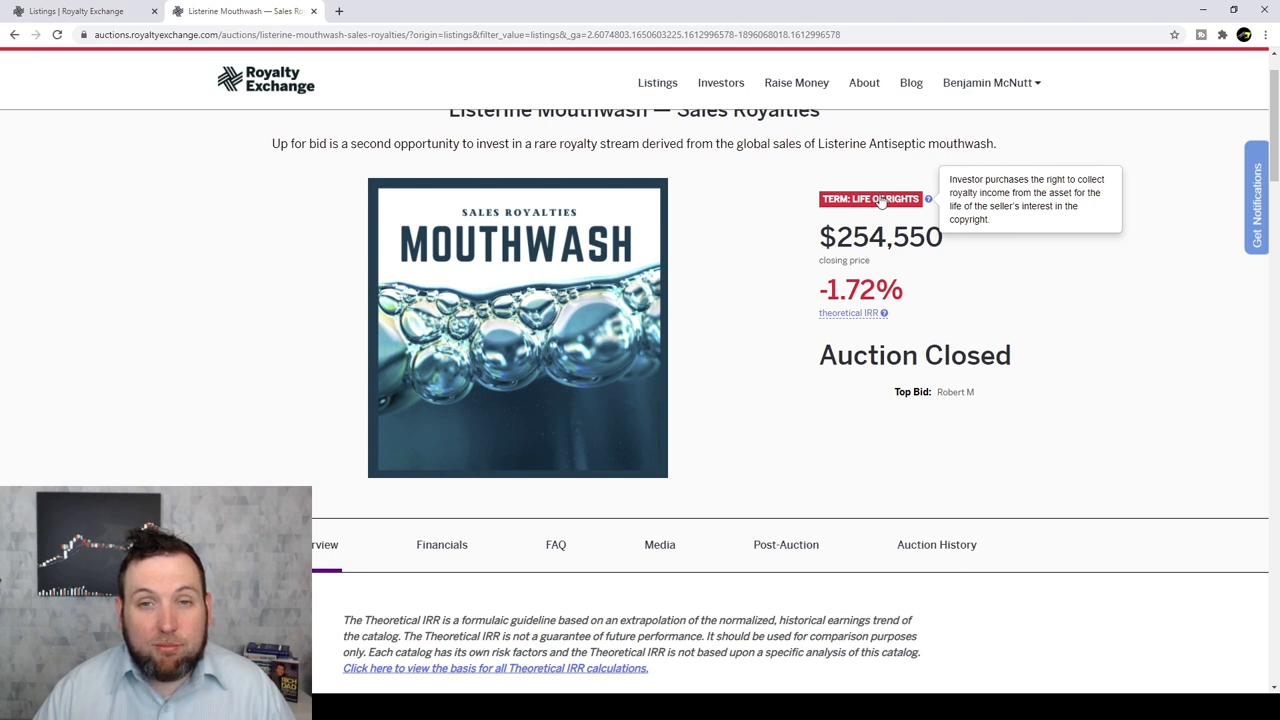
mouse_move(864, 202)
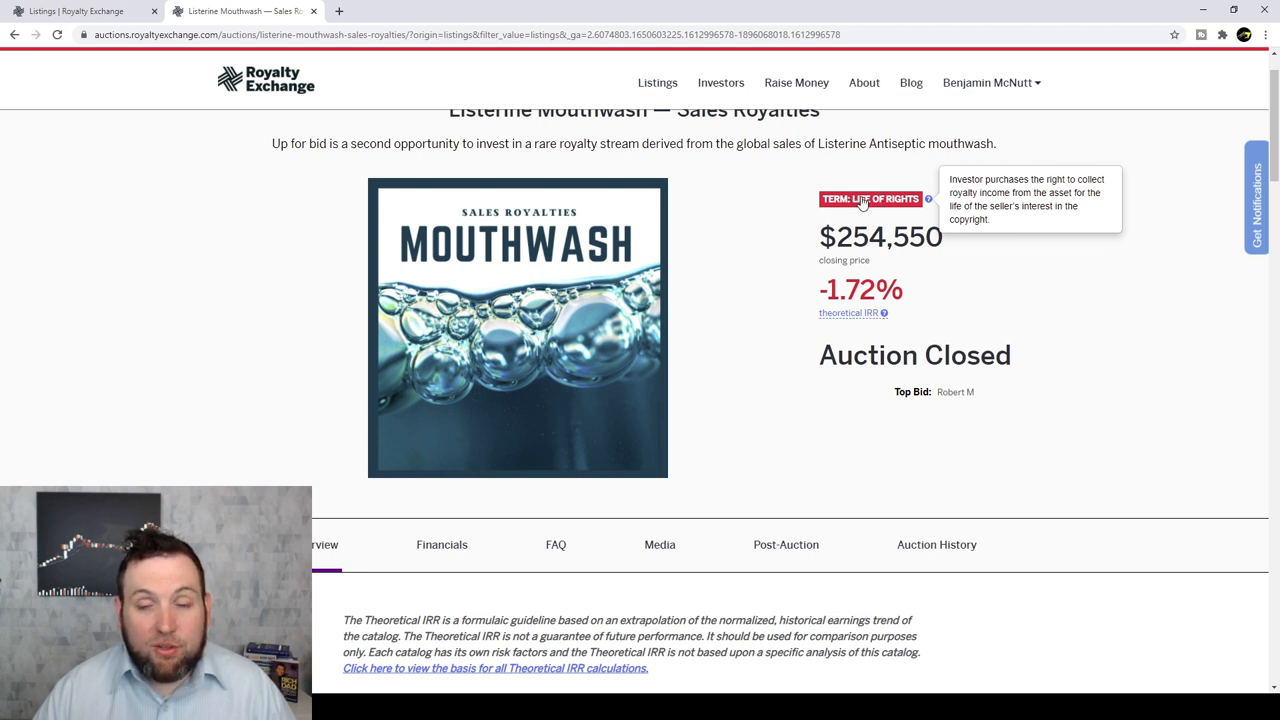
mouse_move(738, 176)
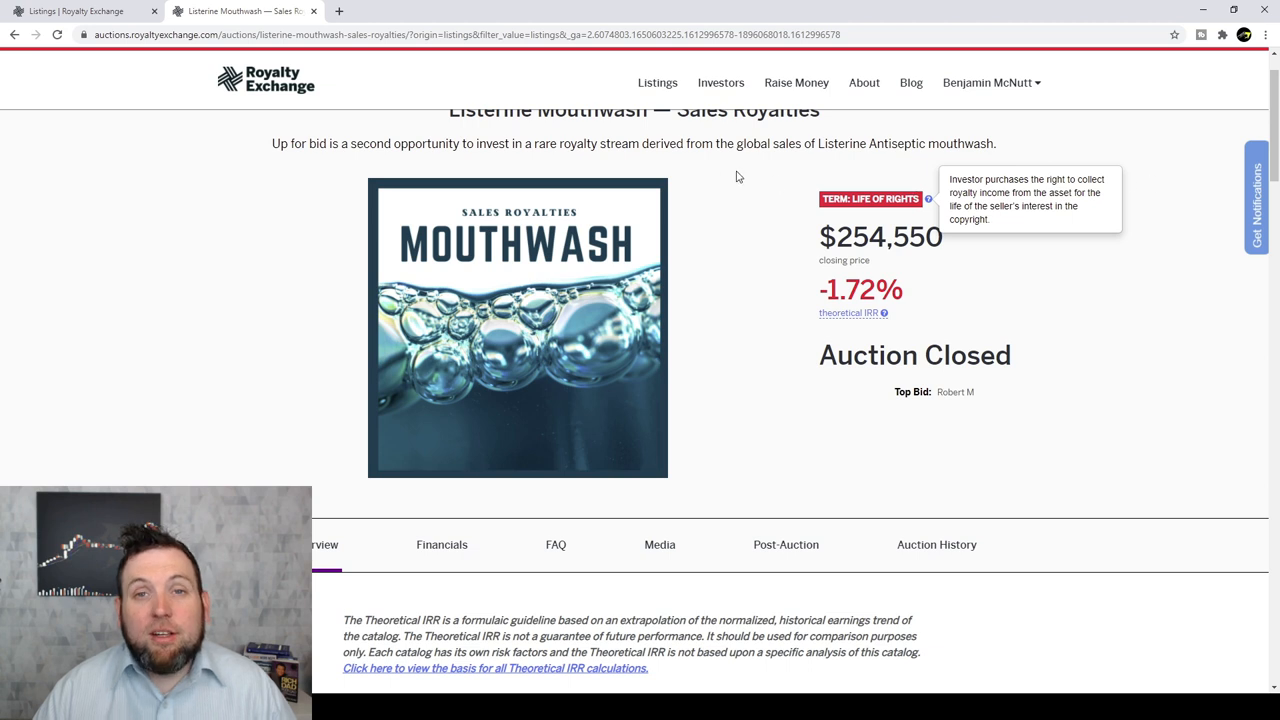
mouse_move(852, 214)
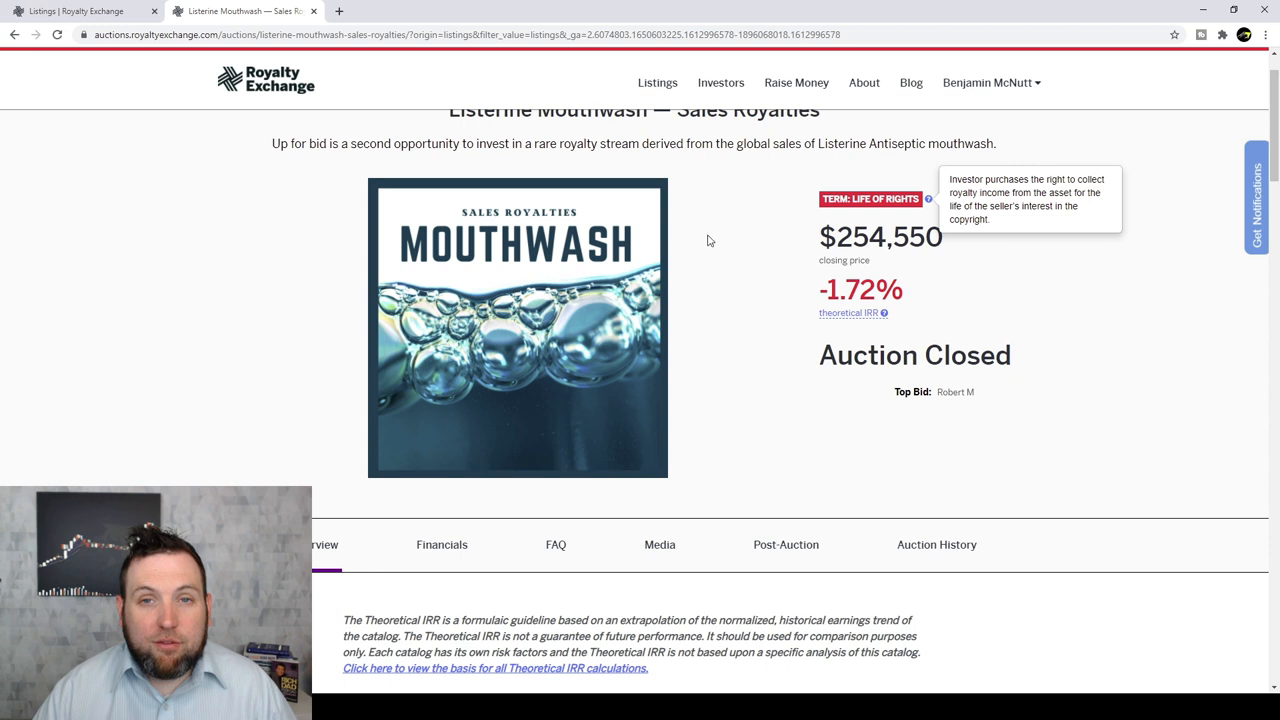
mouse_move(724, 312)
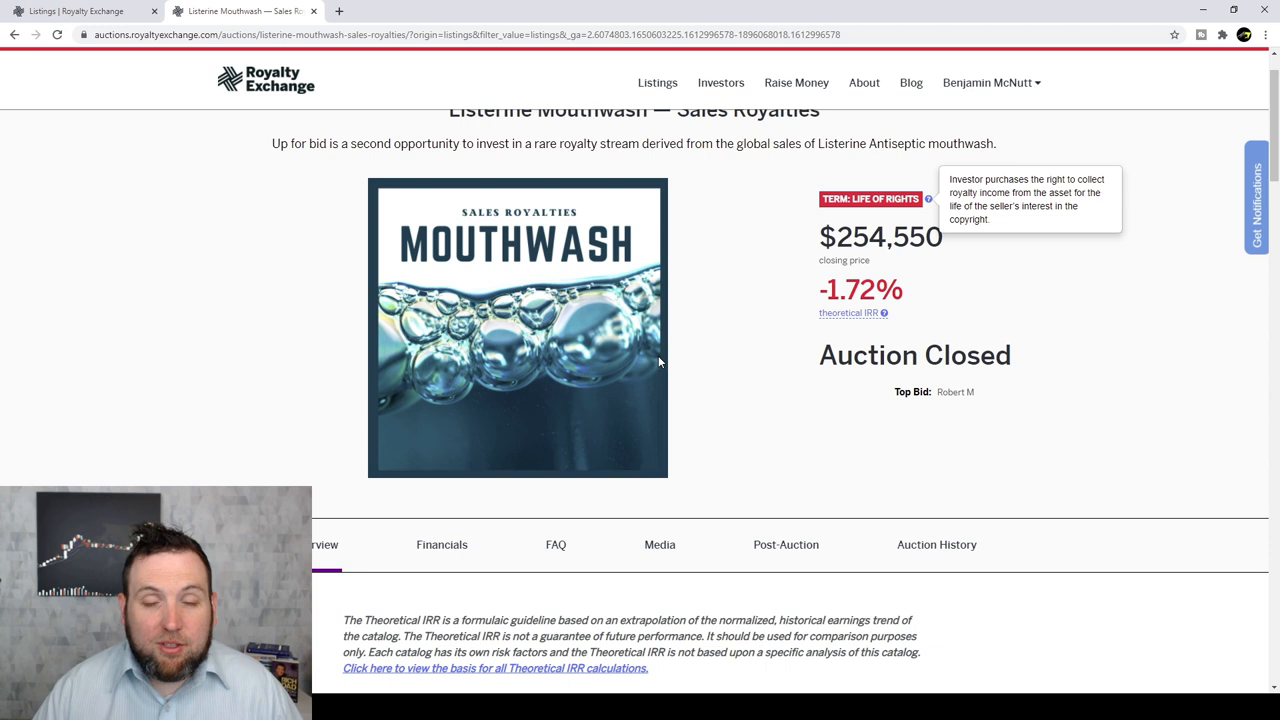
scroll(down, 3)
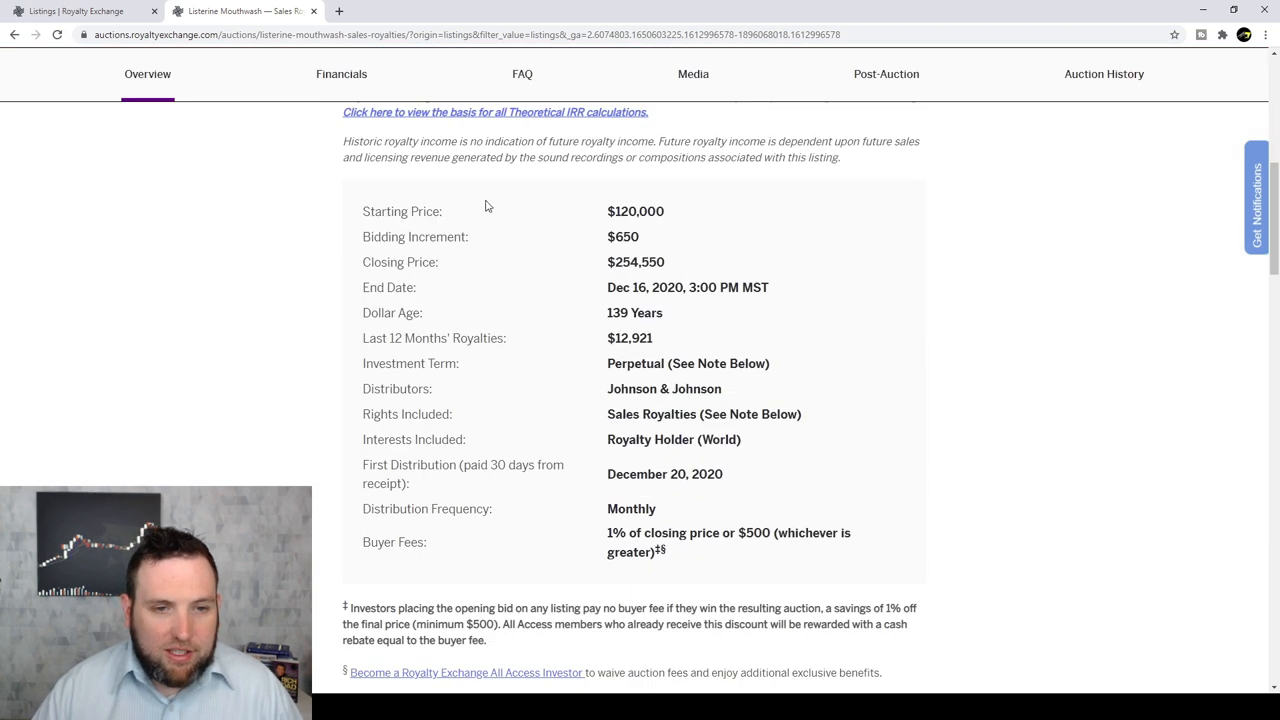
mouse_move(560, 256)
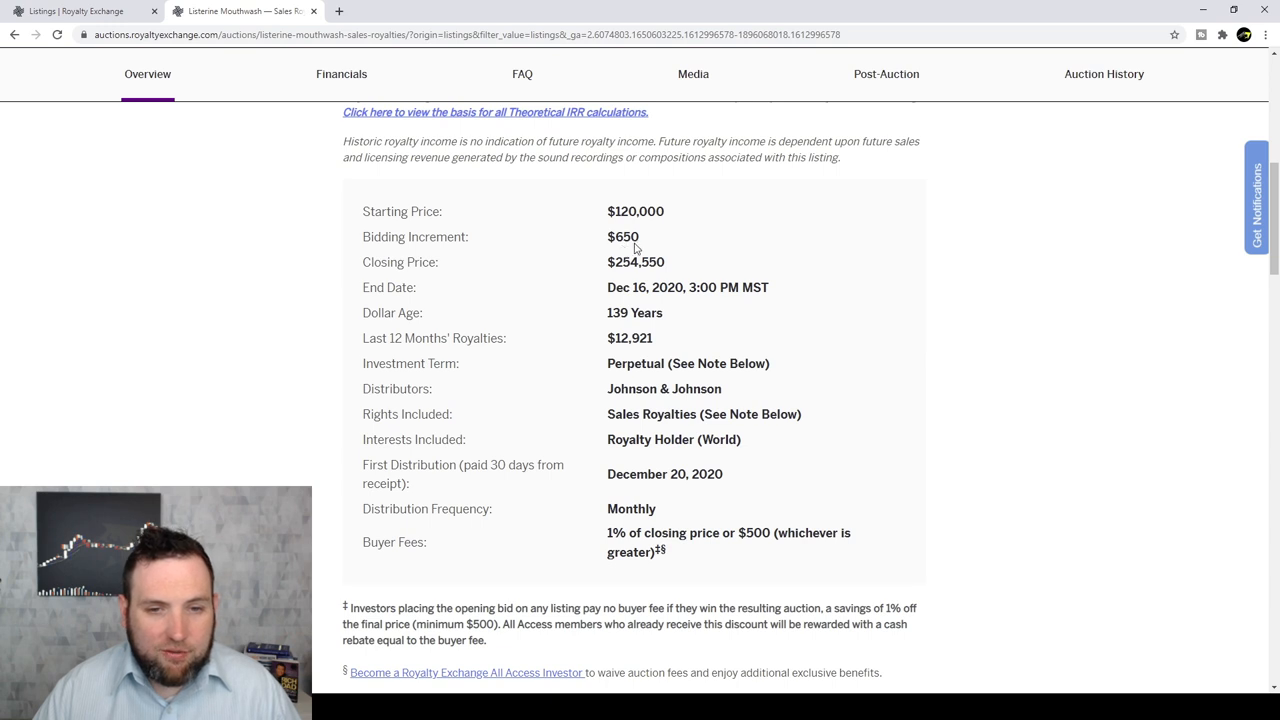
mouse_move(648, 226)
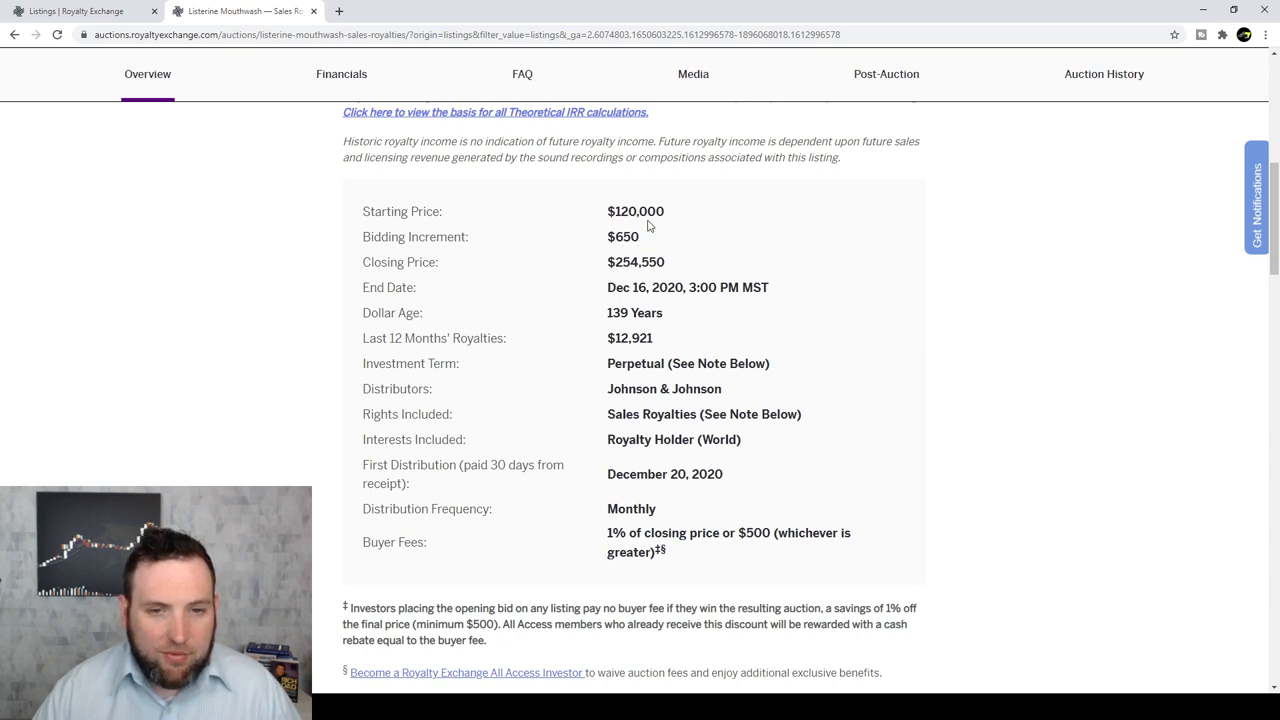
mouse_move(510, 304)
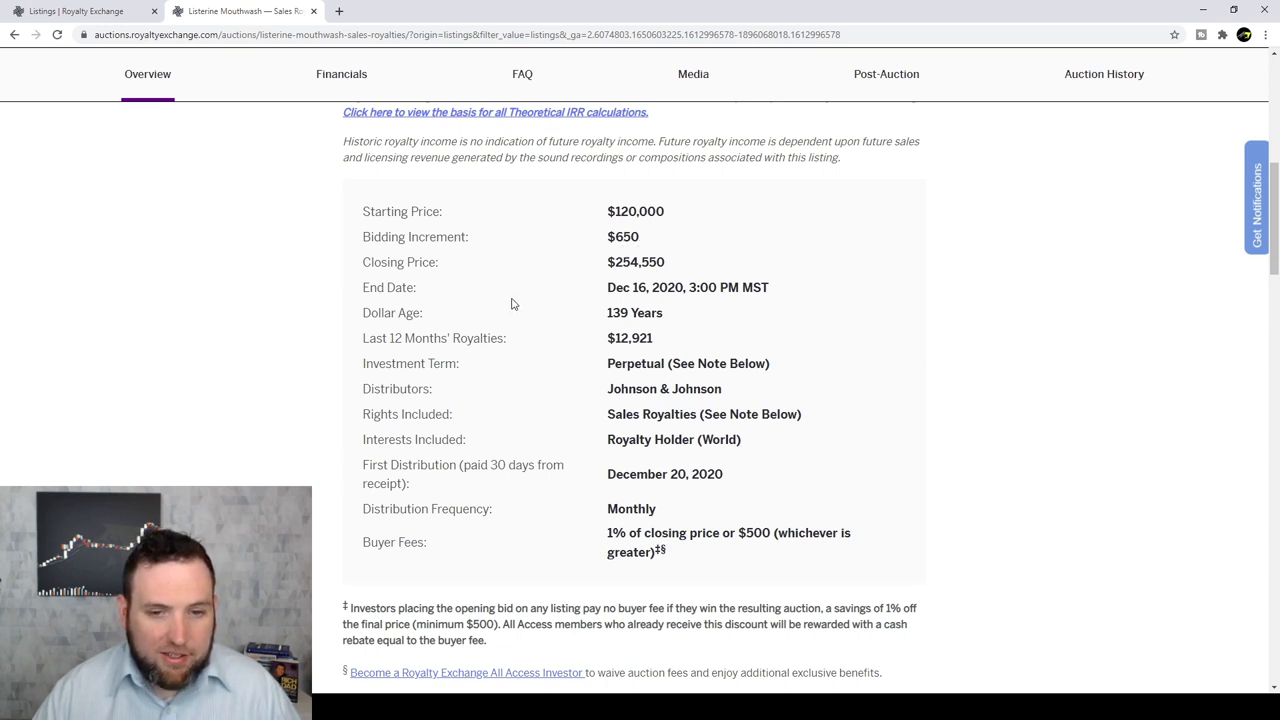
scroll(down, 3)
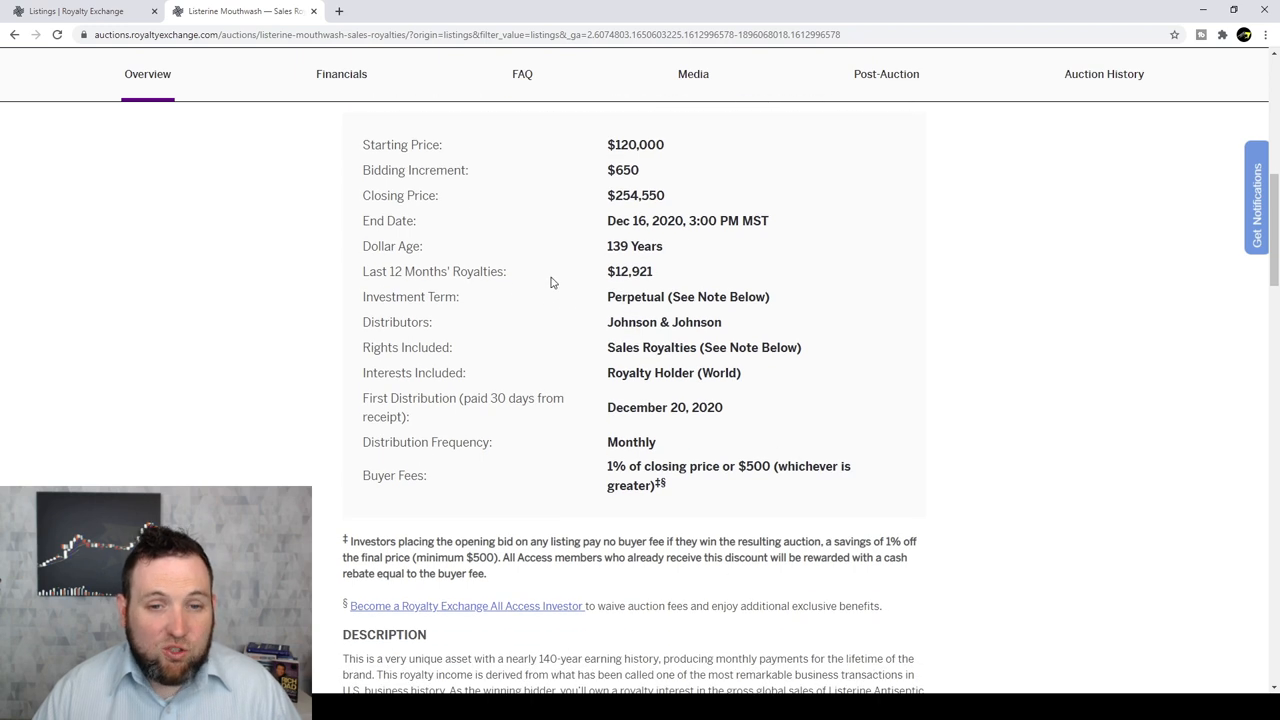
mouse_move(612, 272)
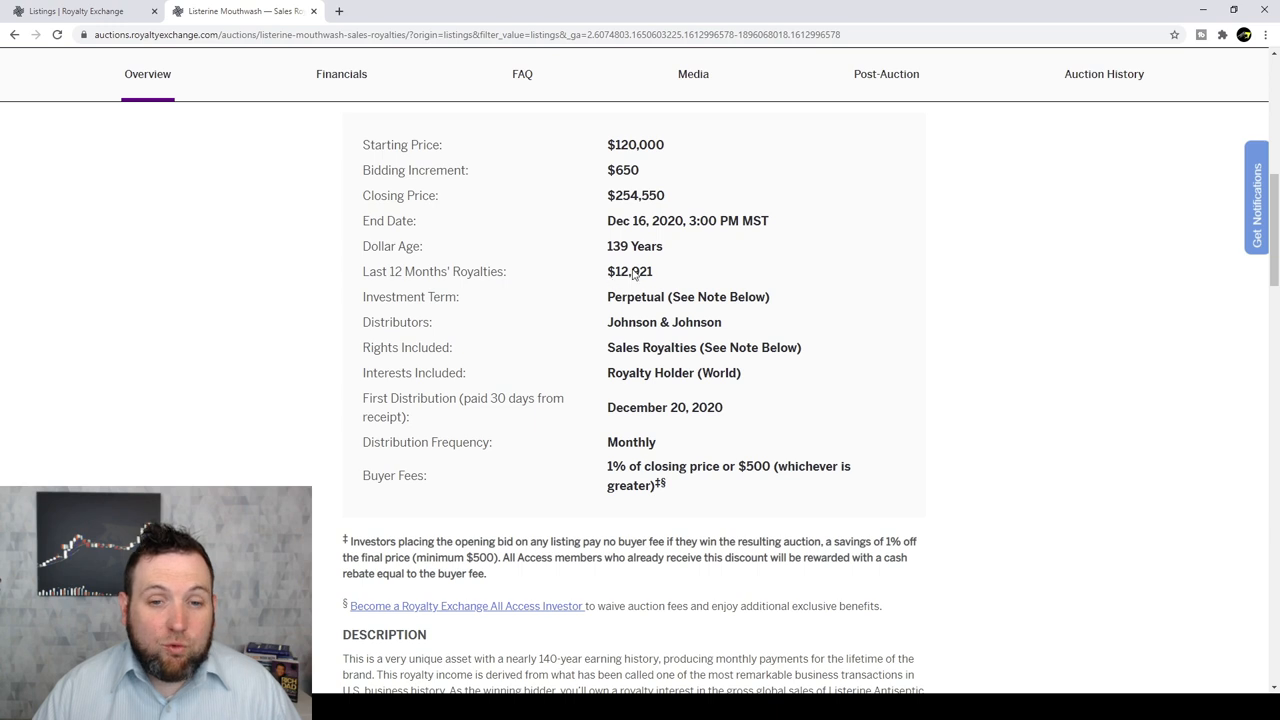
mouse_move(644, 276)
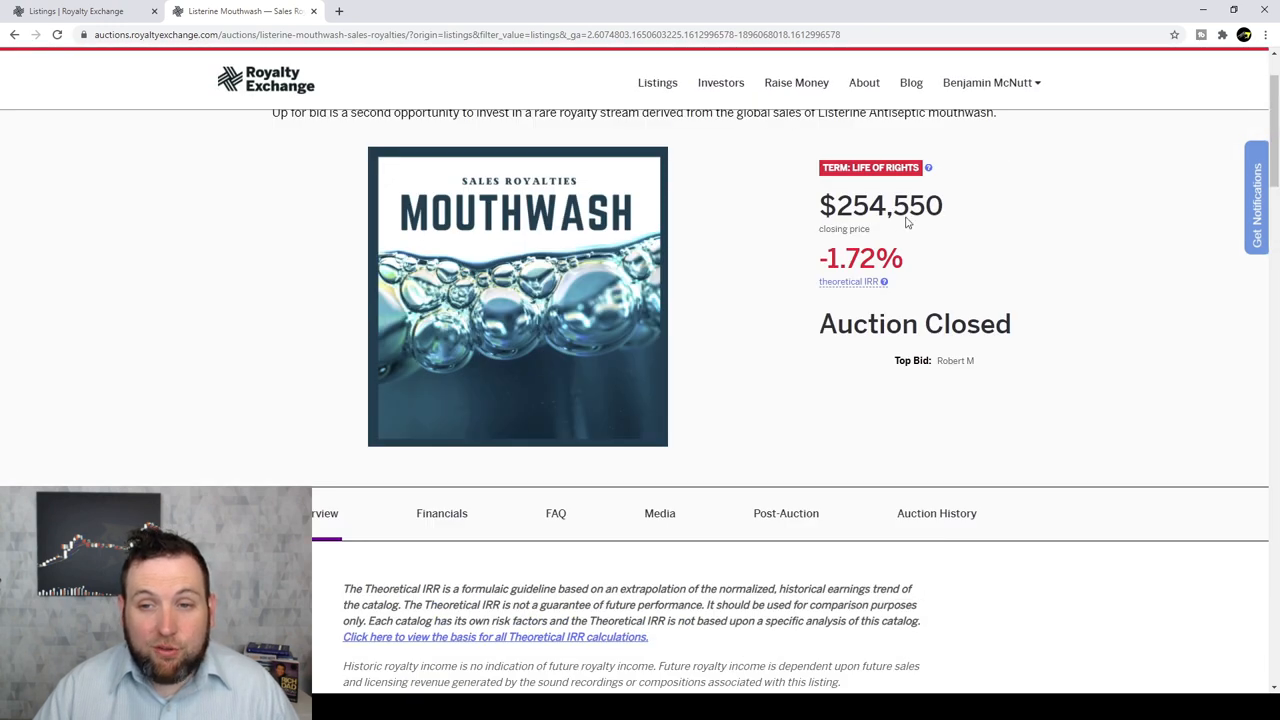
scroll(down, 3)
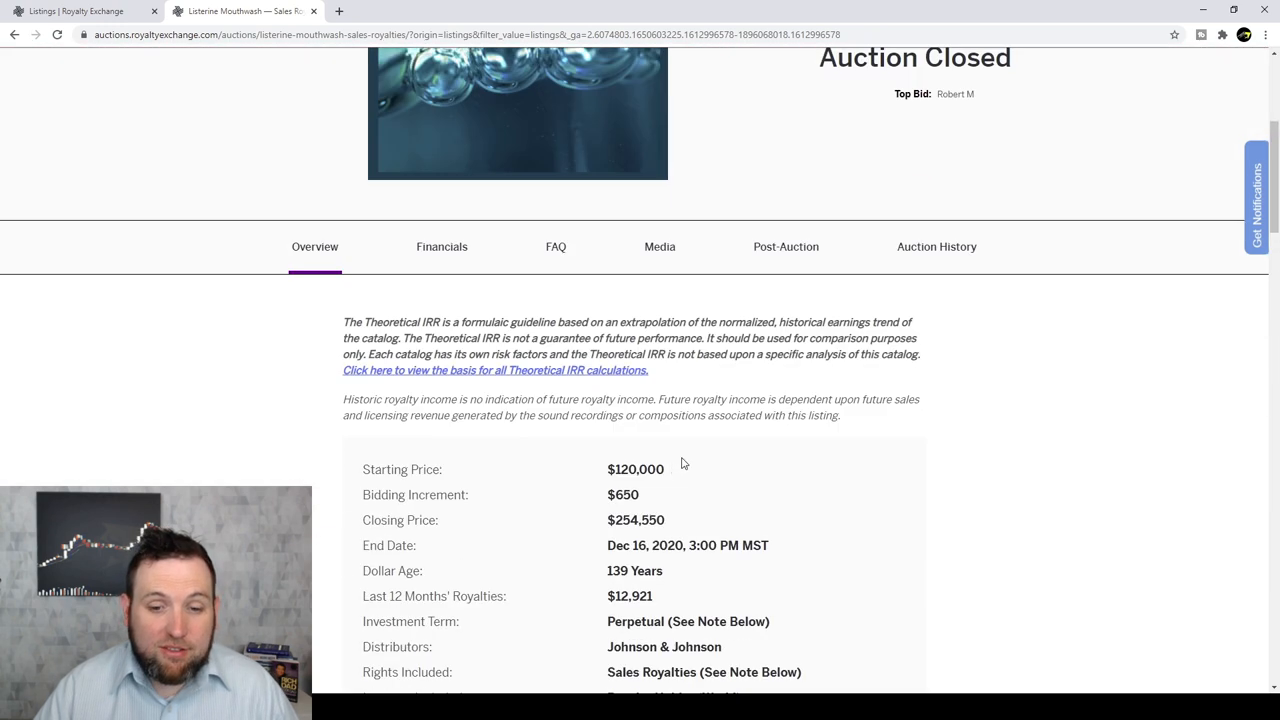
scroll(down, 3)
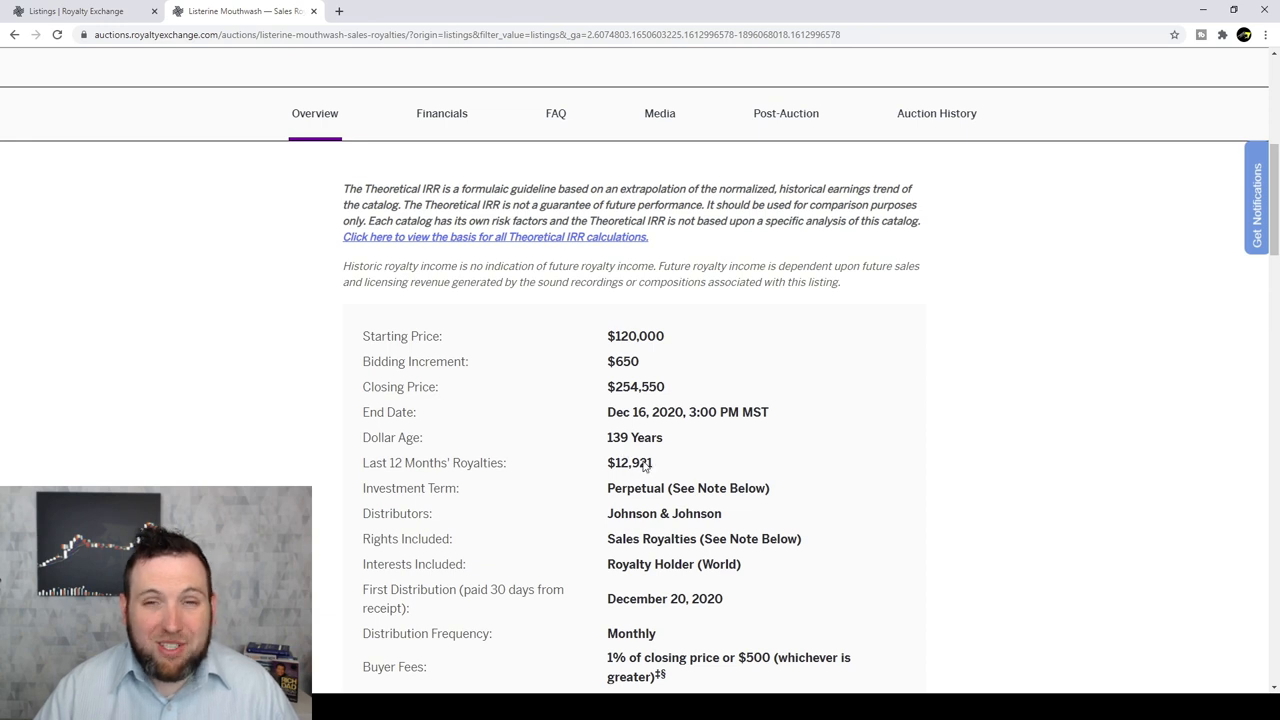
scroll(up, 3)
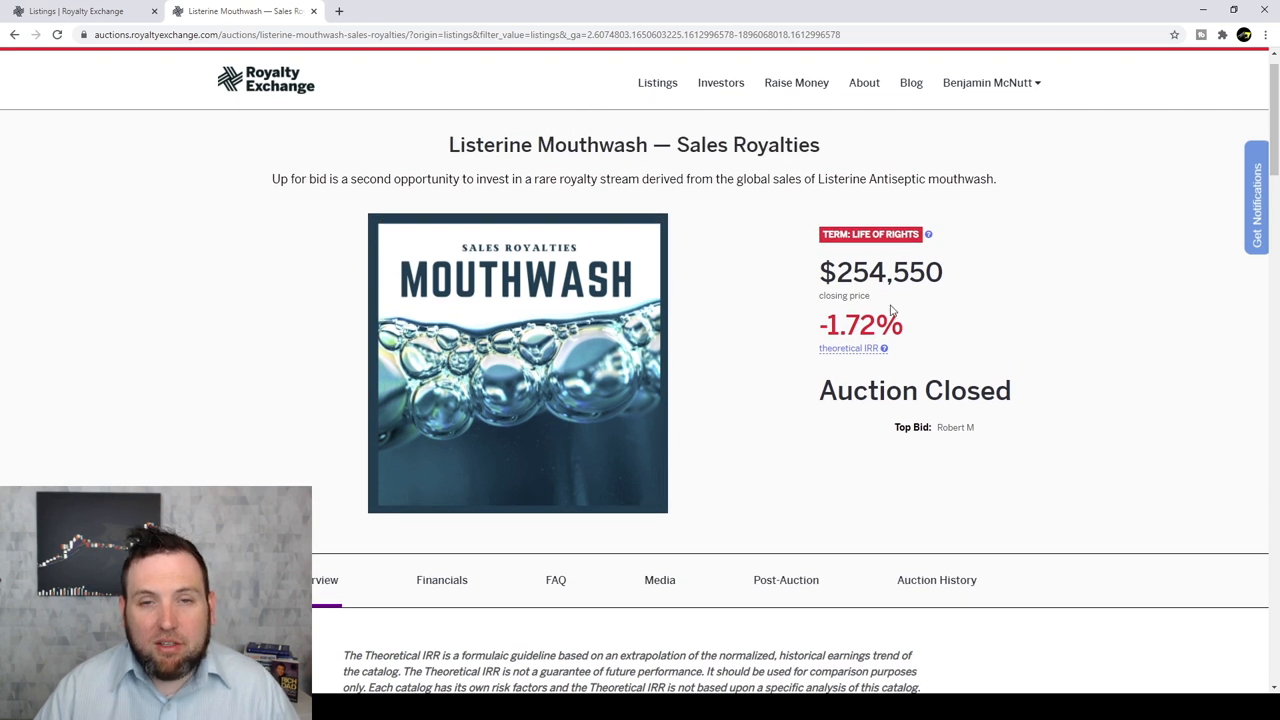
scroll(down, 3)
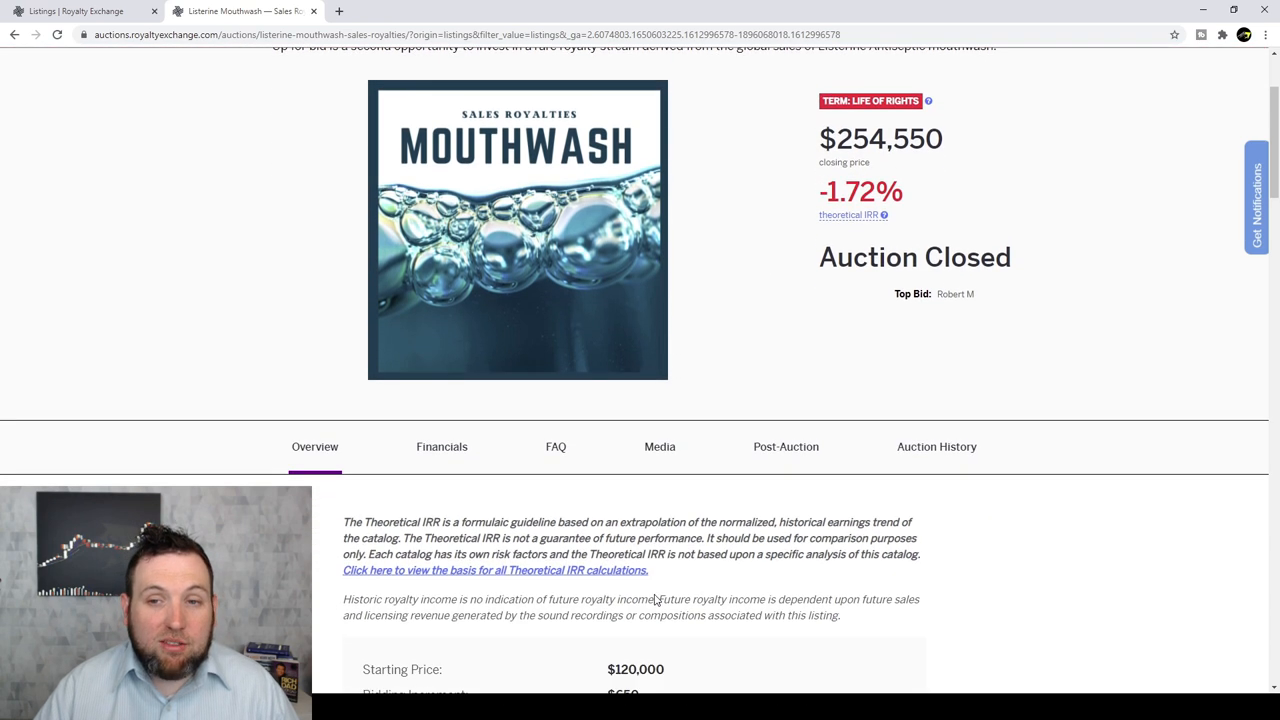
scroll(down, 3)
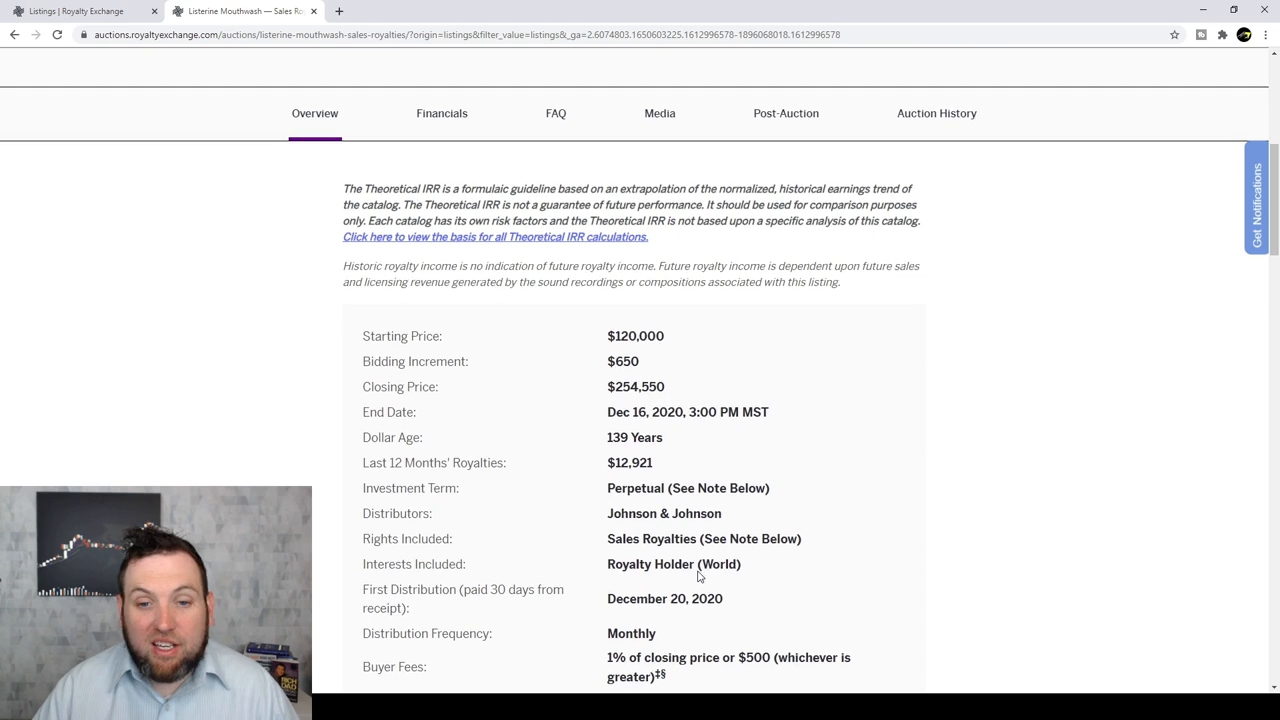
scroll(down, 3)
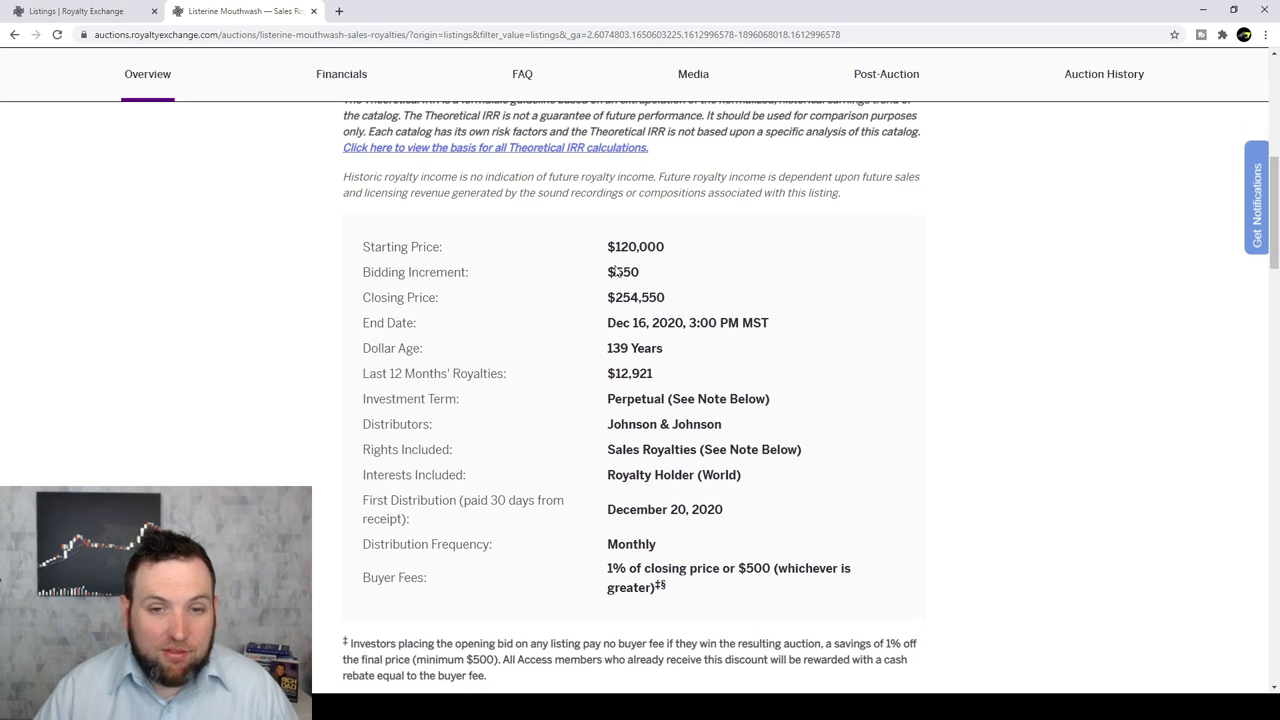
scroll(down, 3)
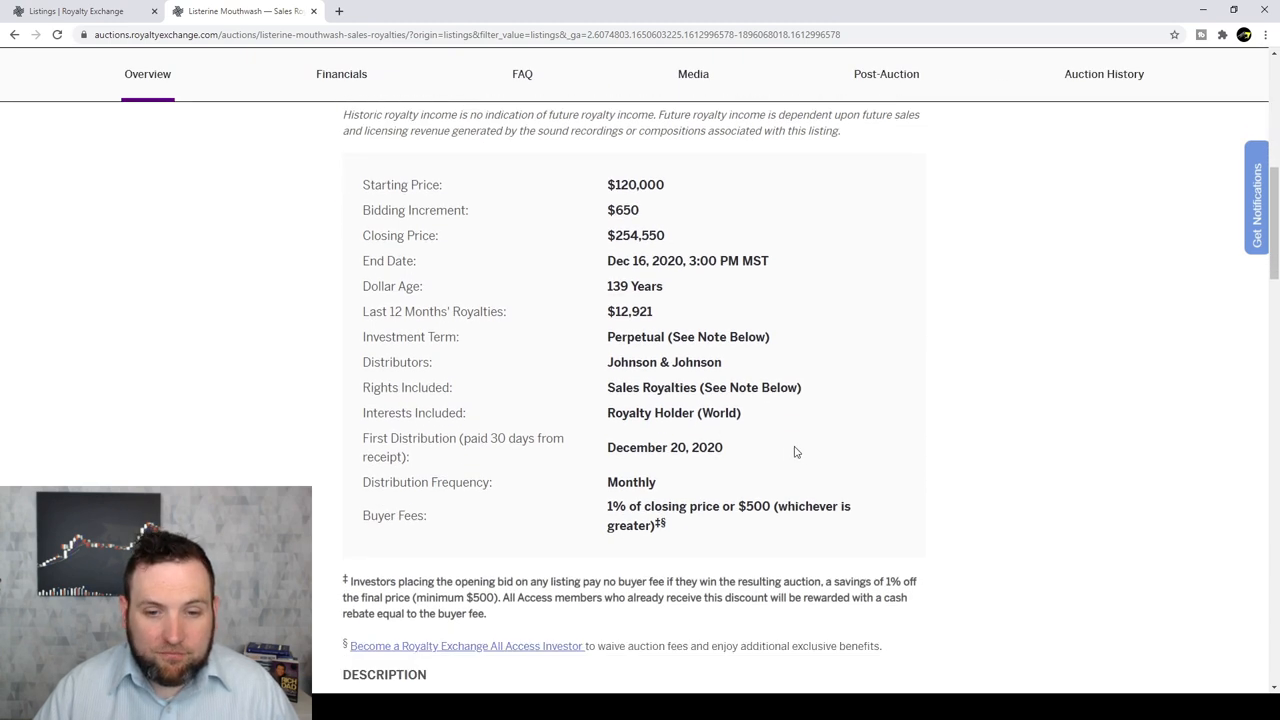
scroll(down, 3)
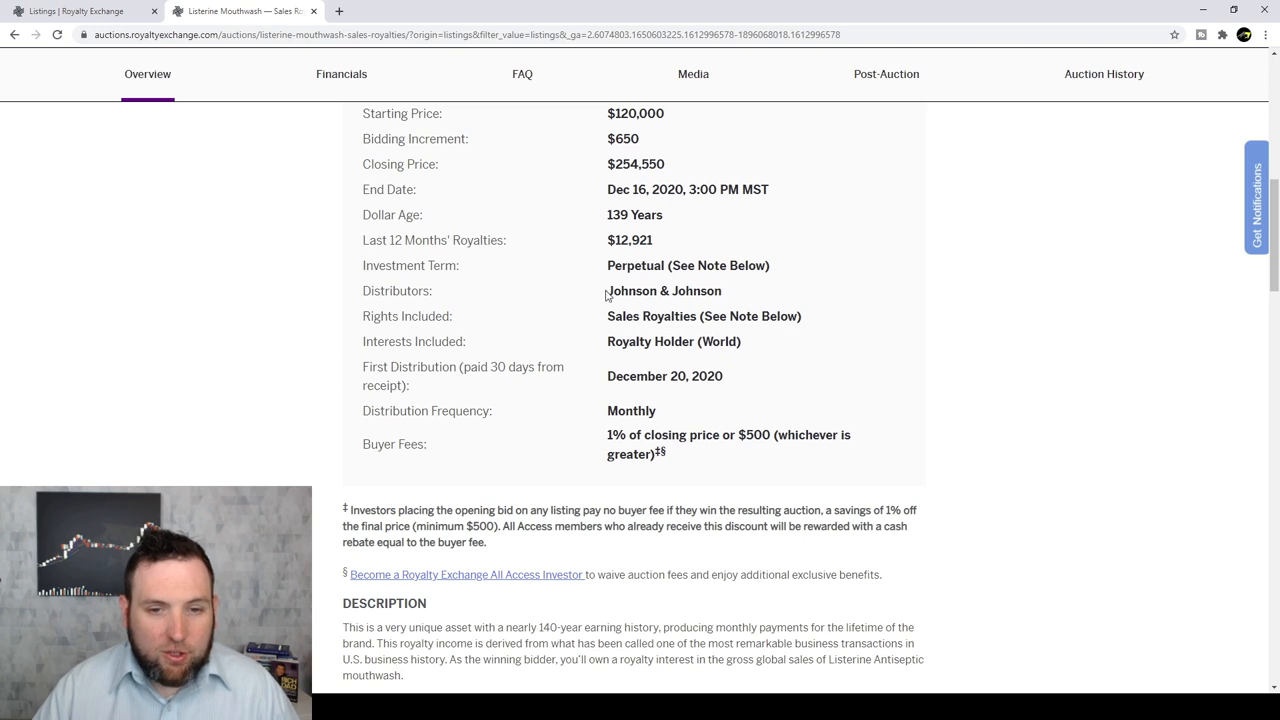
mouse_move(544, 370)
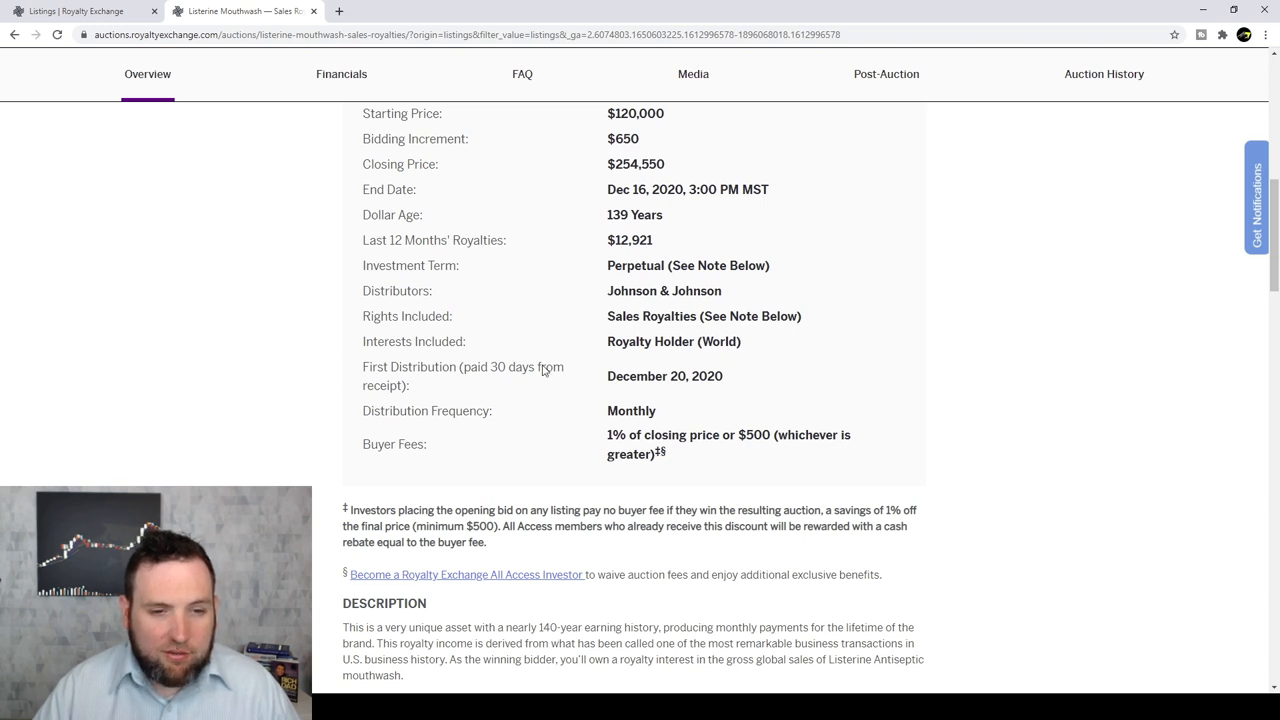
mouse_move(710, 336)
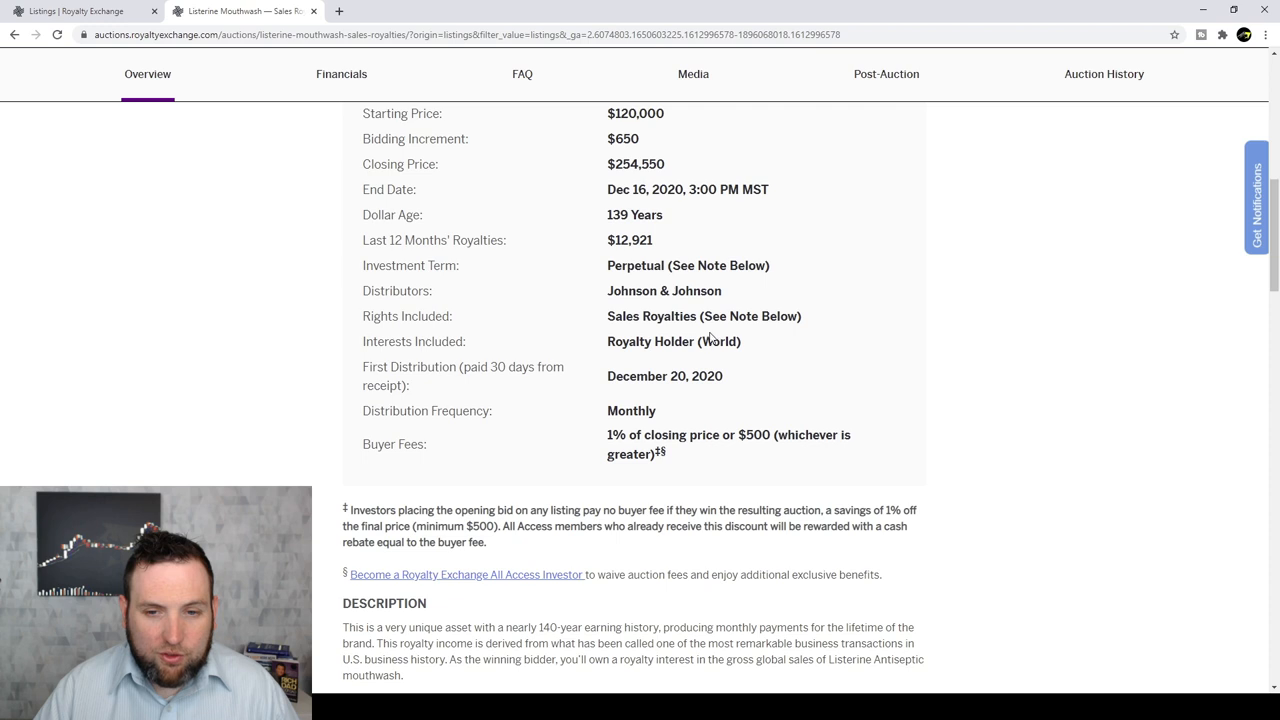
mouse_move(652, 324)
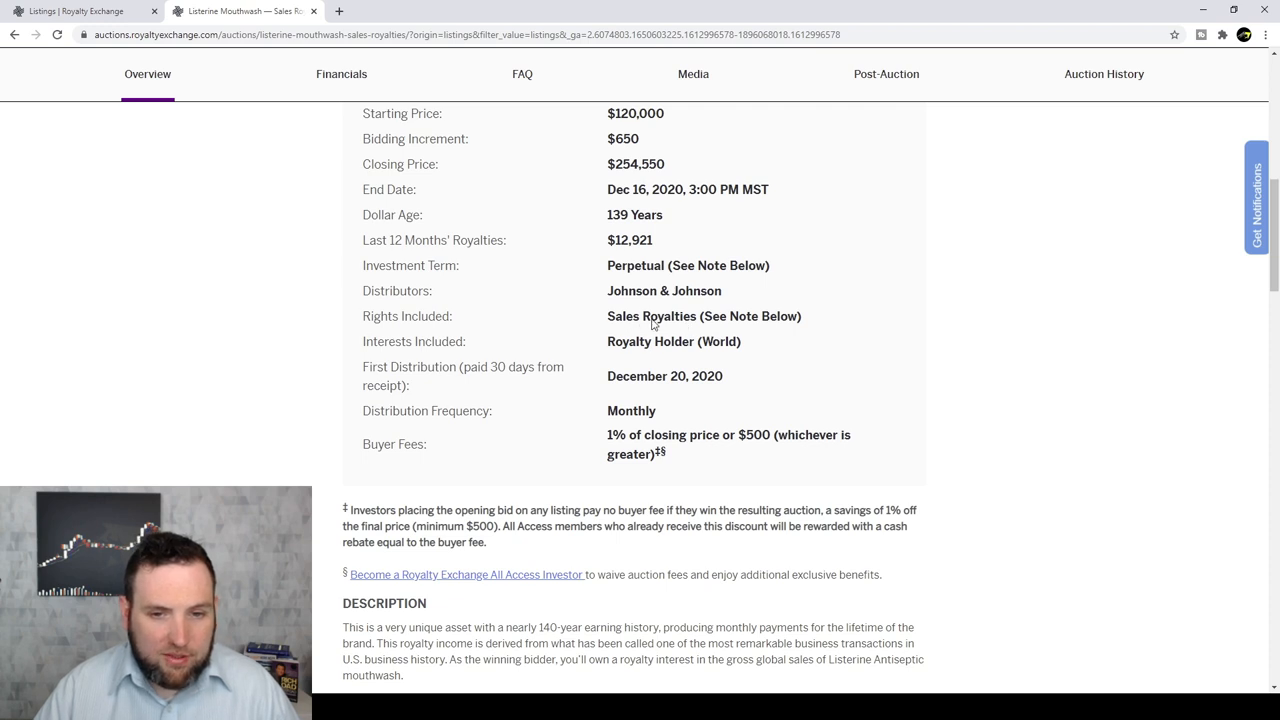
mouse_move(704, 356)
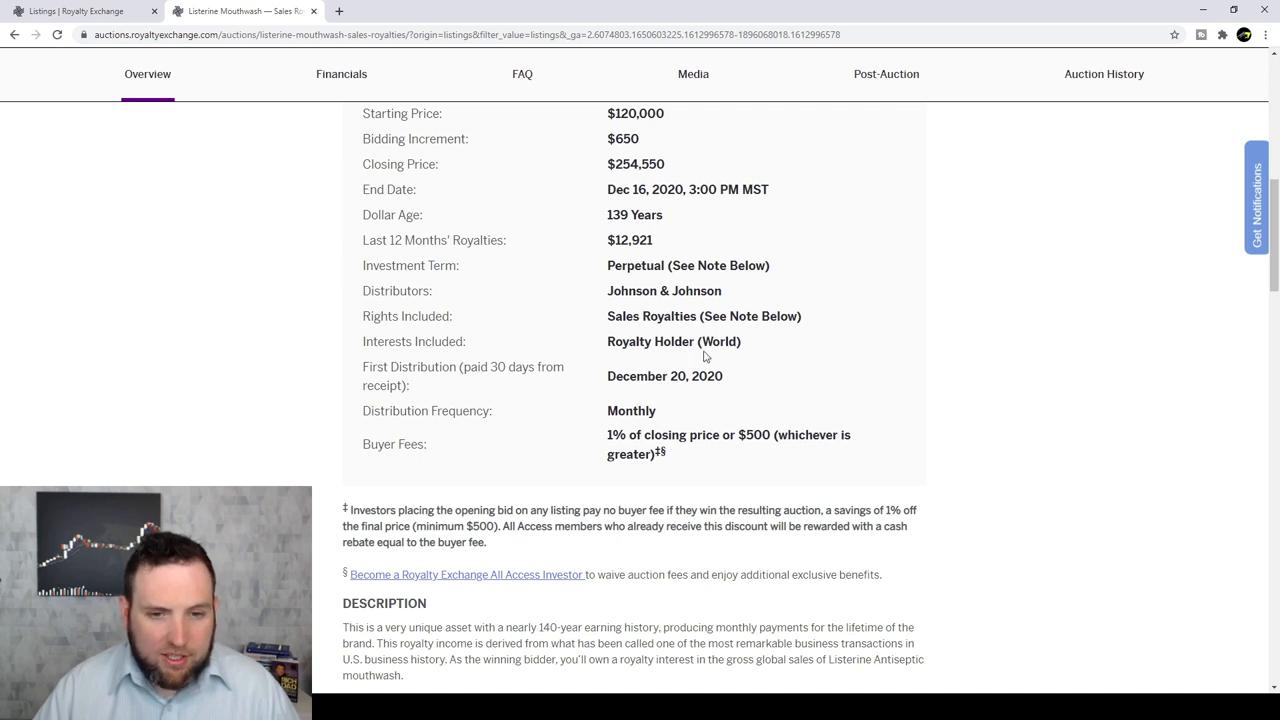
scroll(down, 3)
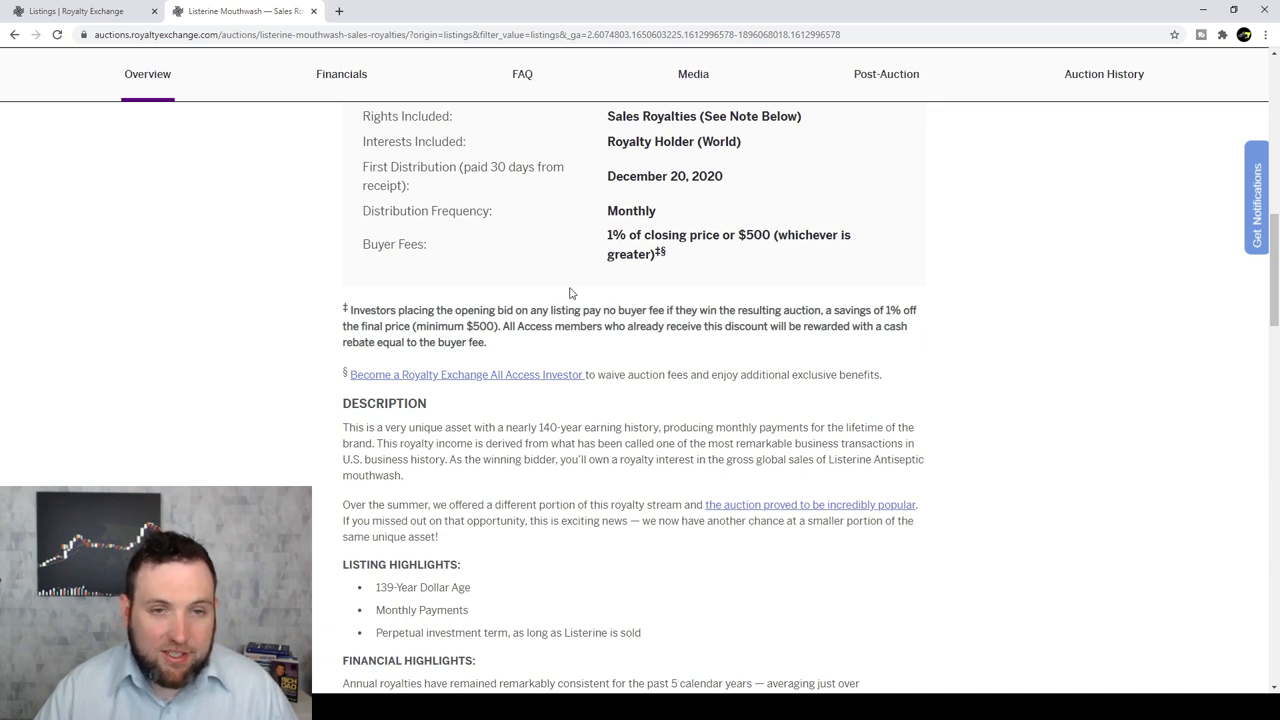
mouse_move(448, 364)
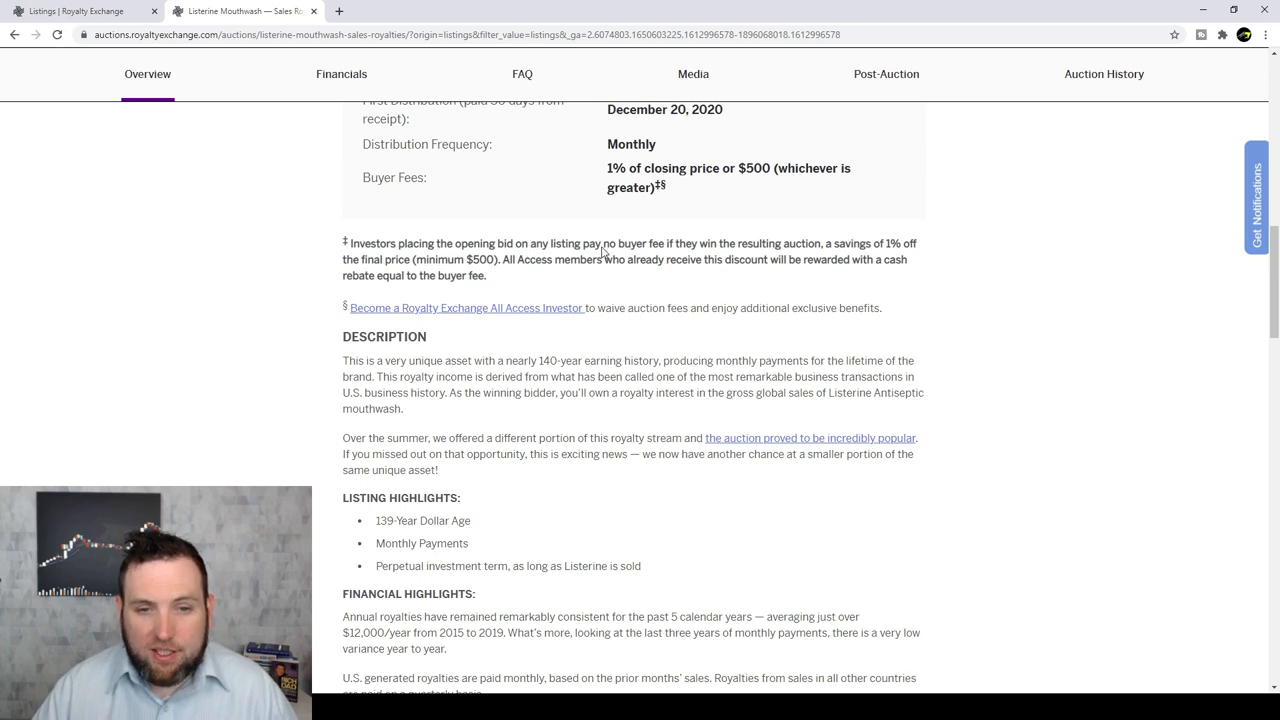
mouse_move(710, 252)
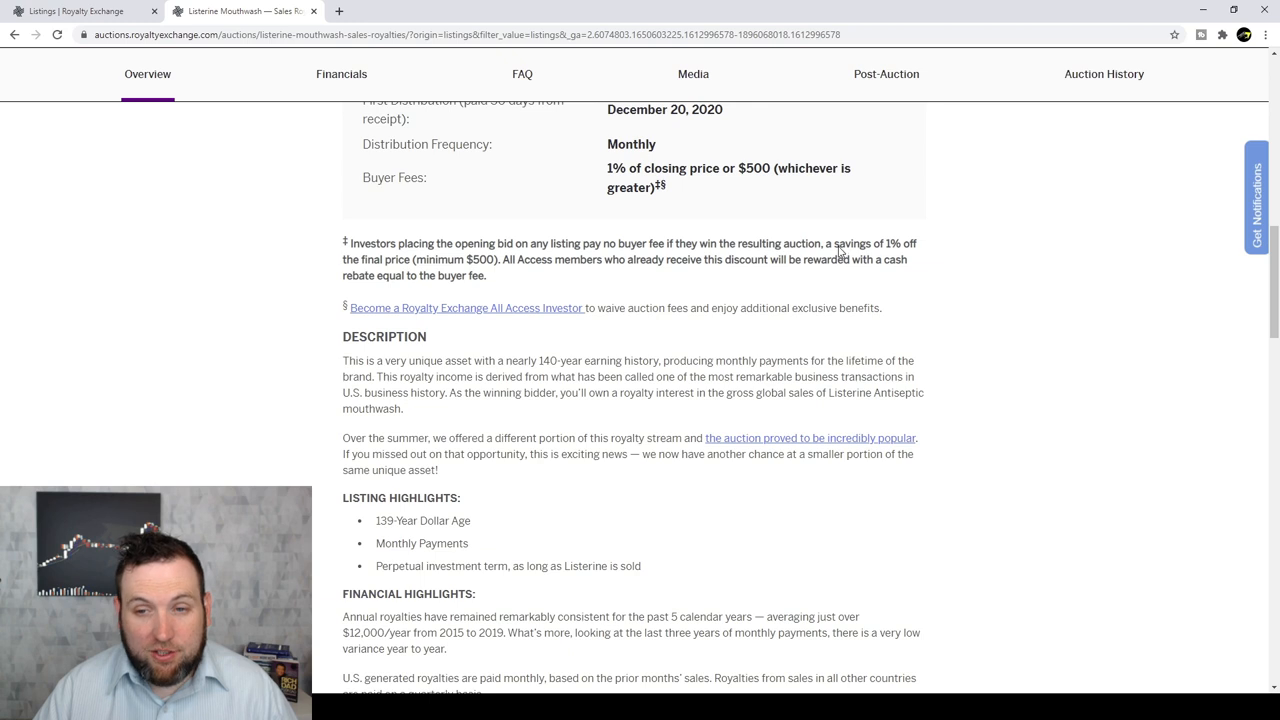
mouse_move(588, 224)
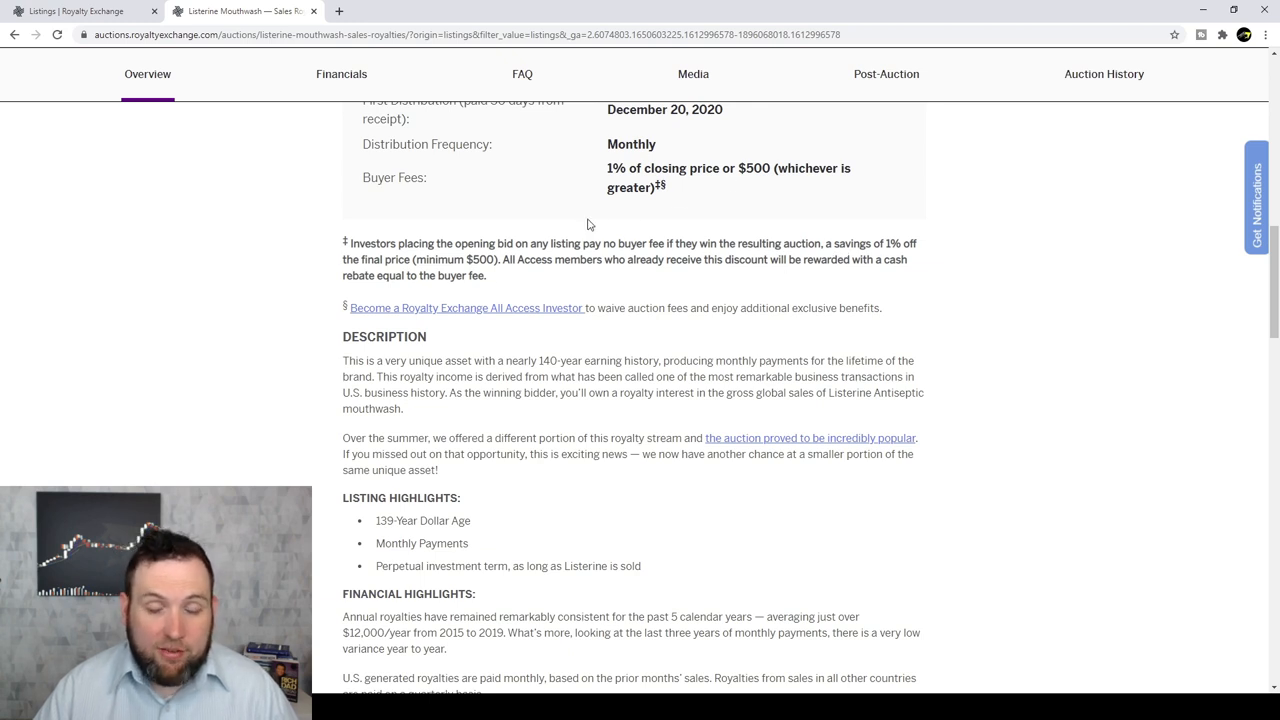
mouse_move(510, 392)
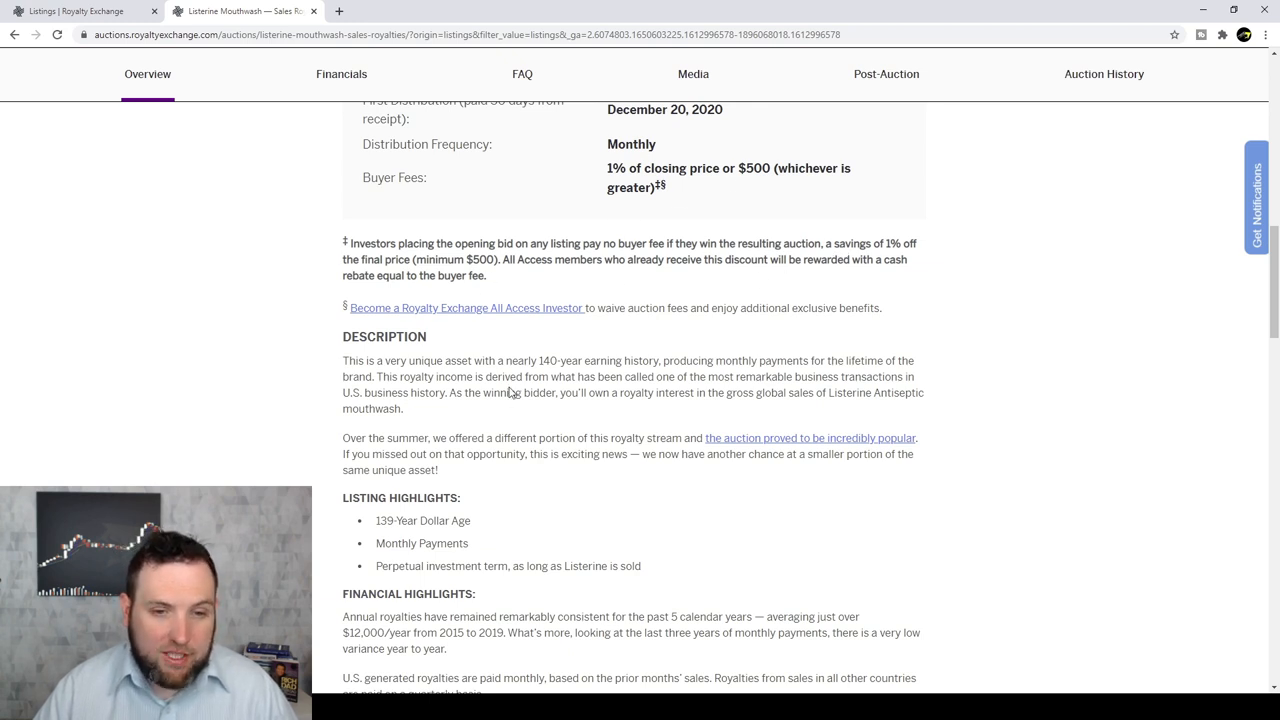
mouse_move(440, 312)
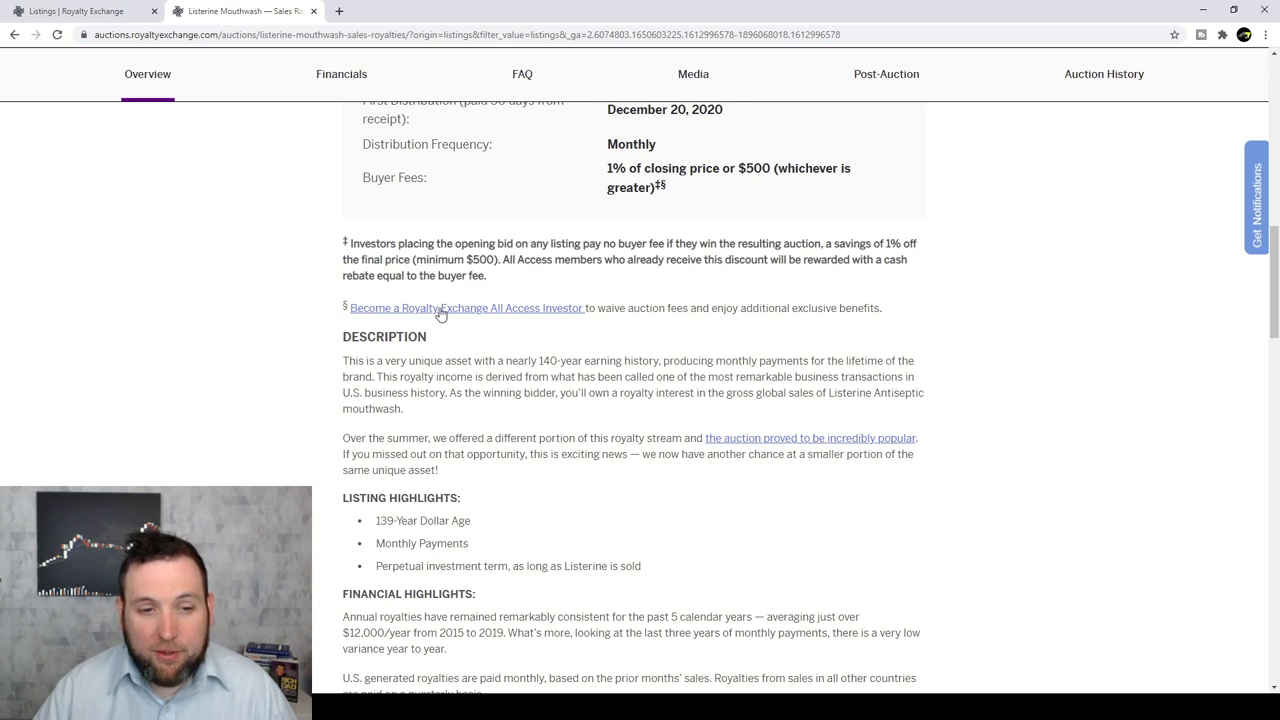
mouse_move(556, 316)
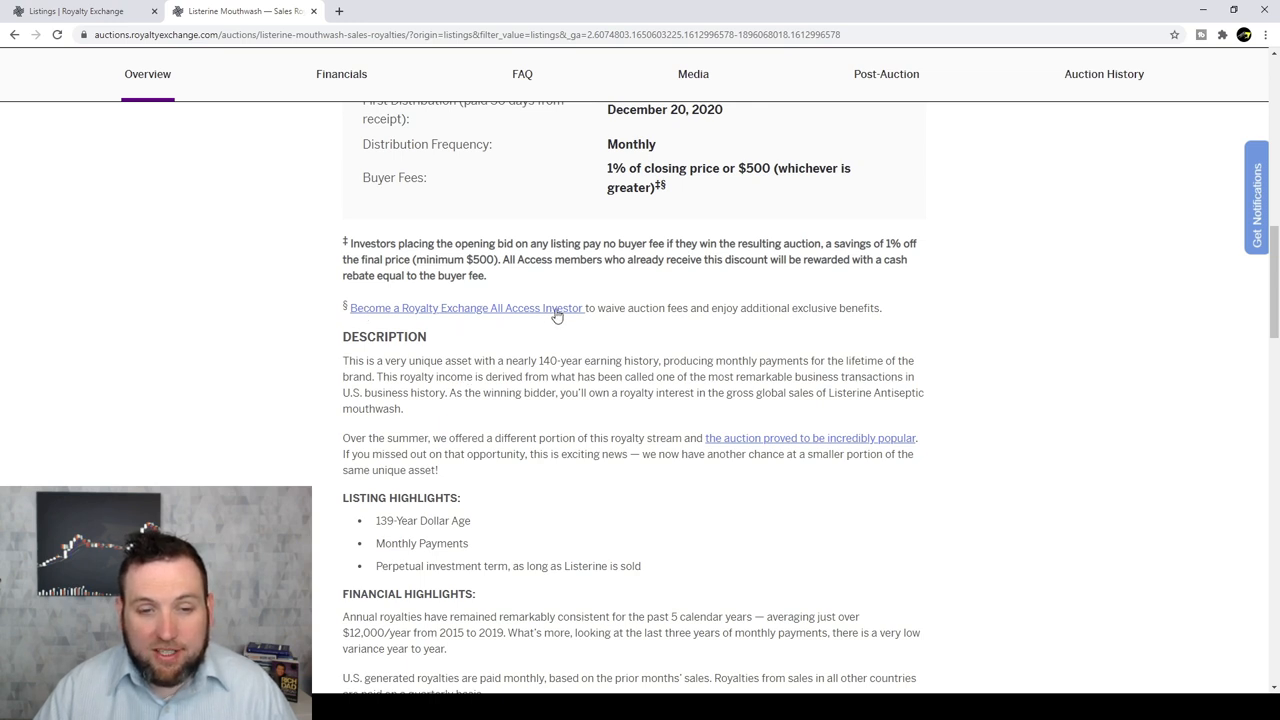
mouse_move(618, 308)
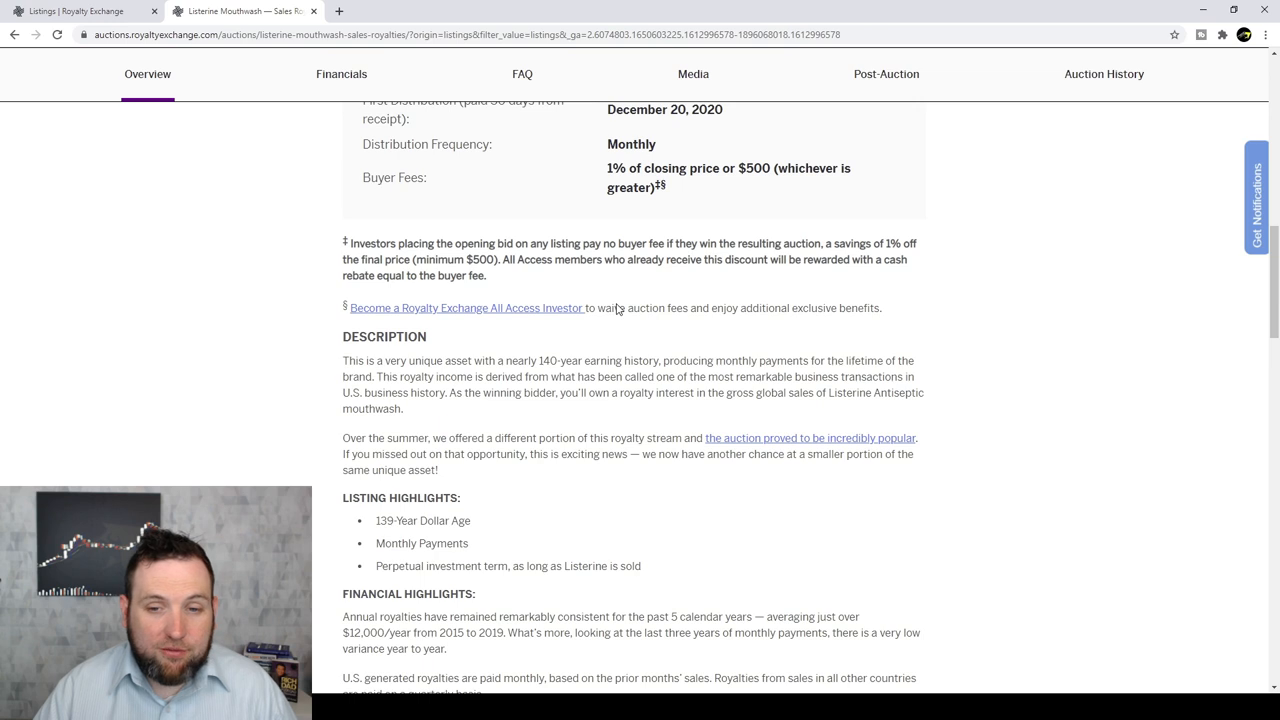
mouse_move(832, 312)
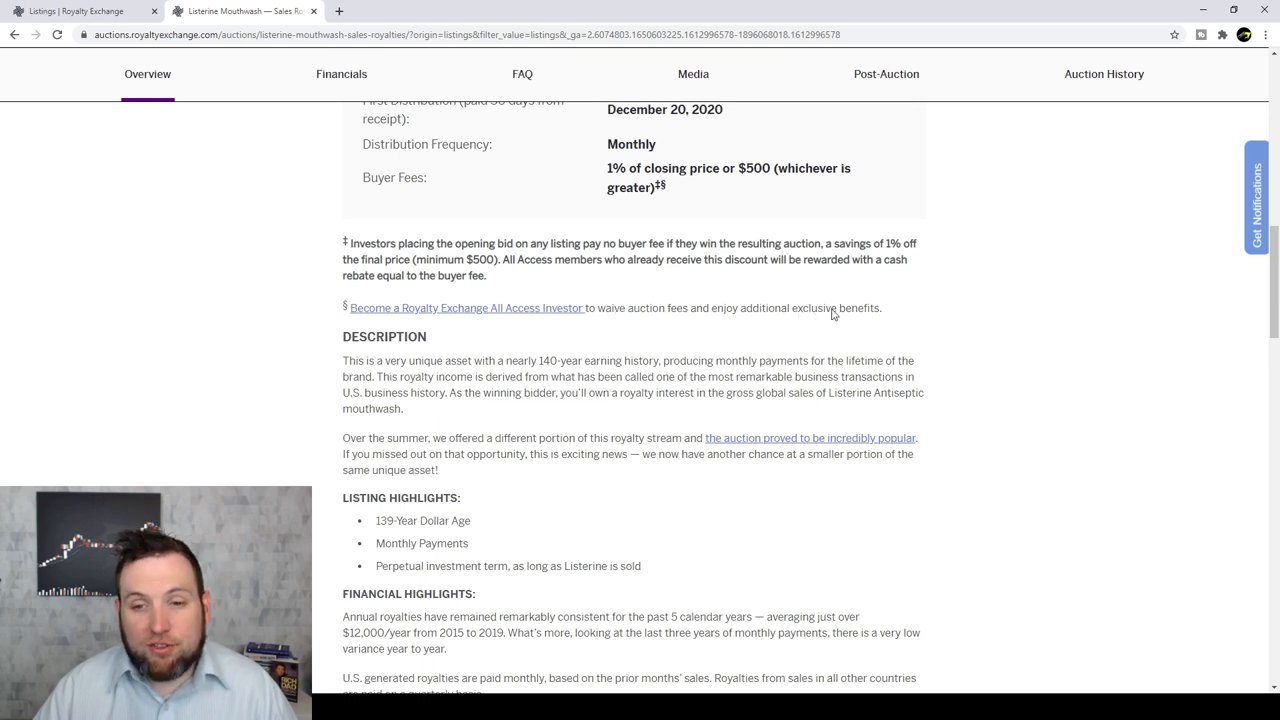
mouse_move(678, 316)
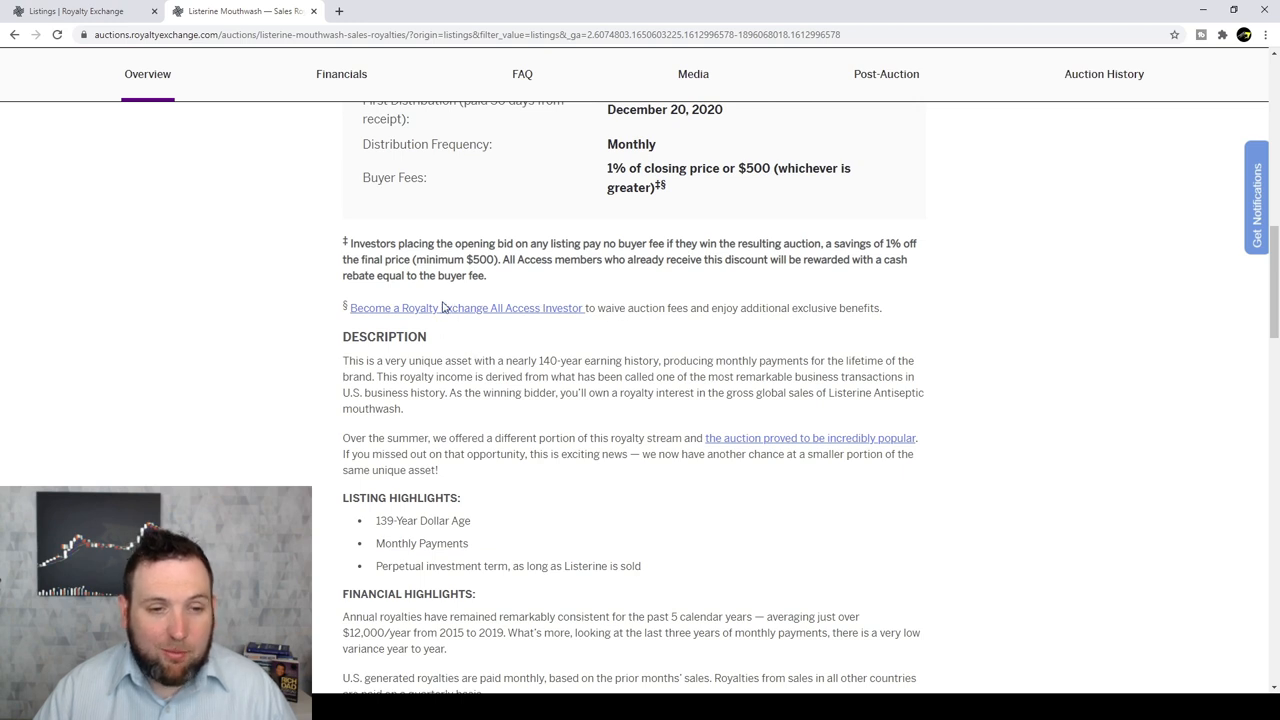
mouse_move(530, 280)
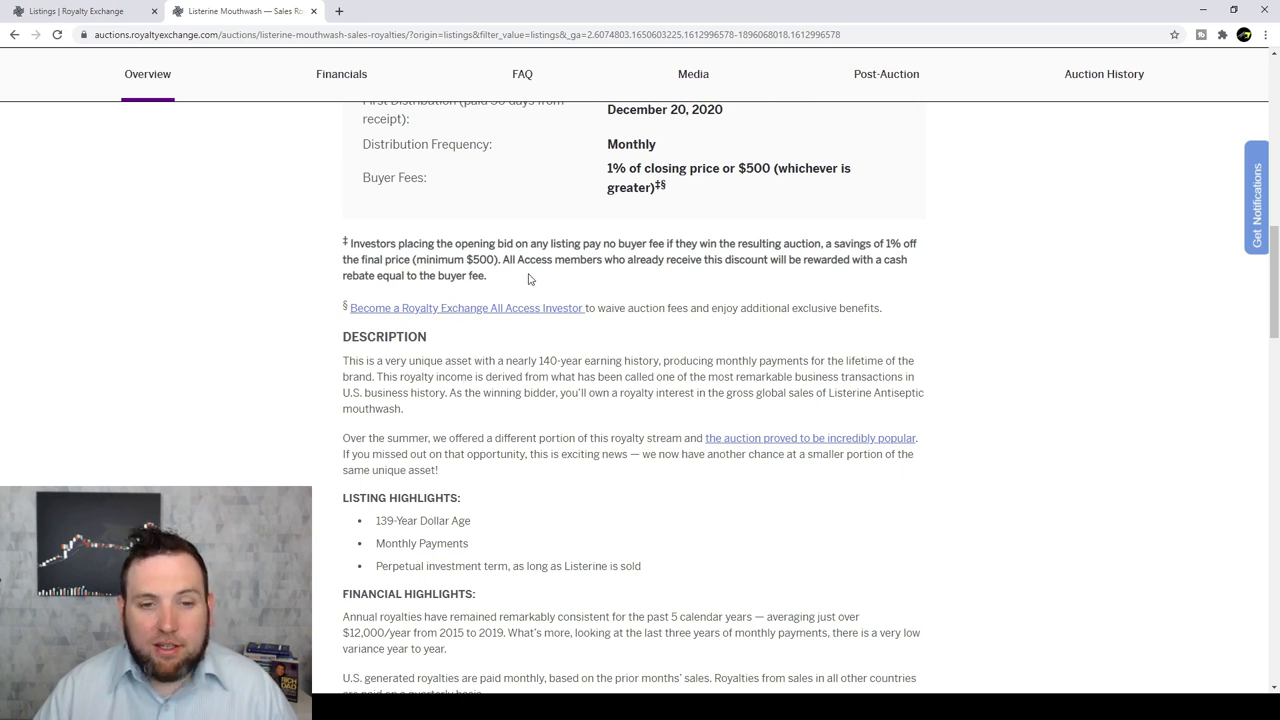
mouse_move(504, 358)
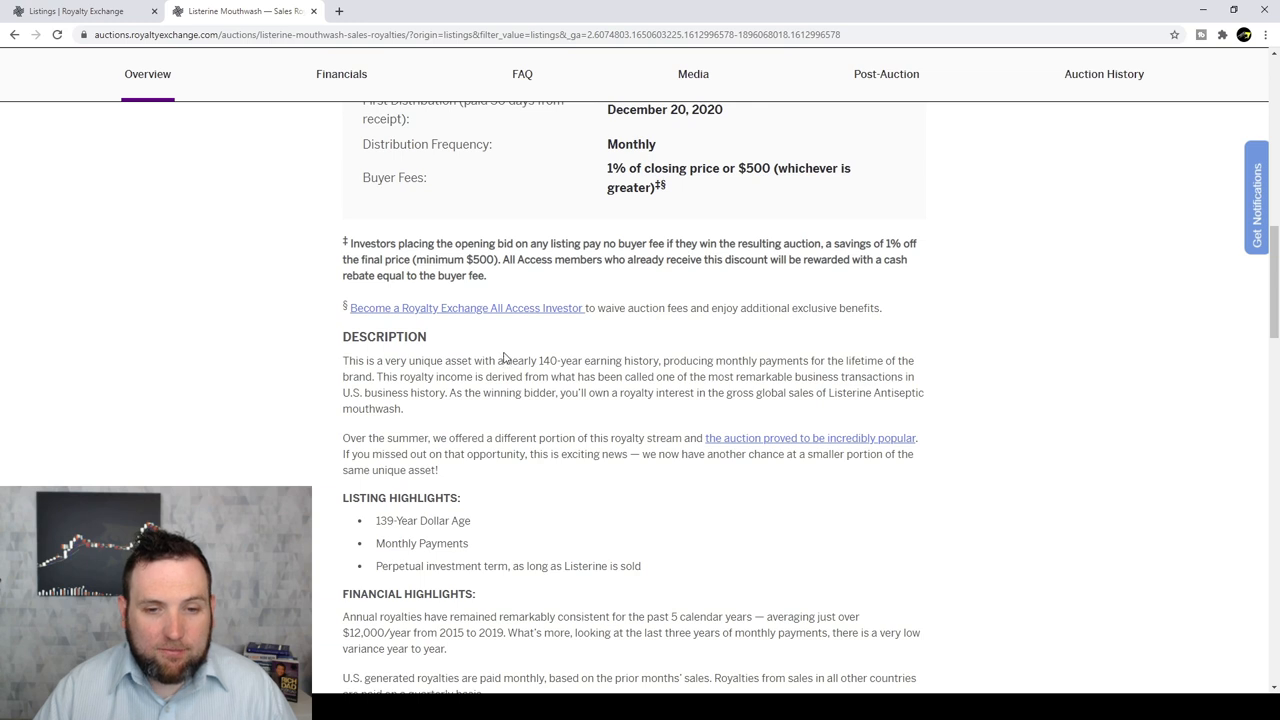
scroll(down, 3)
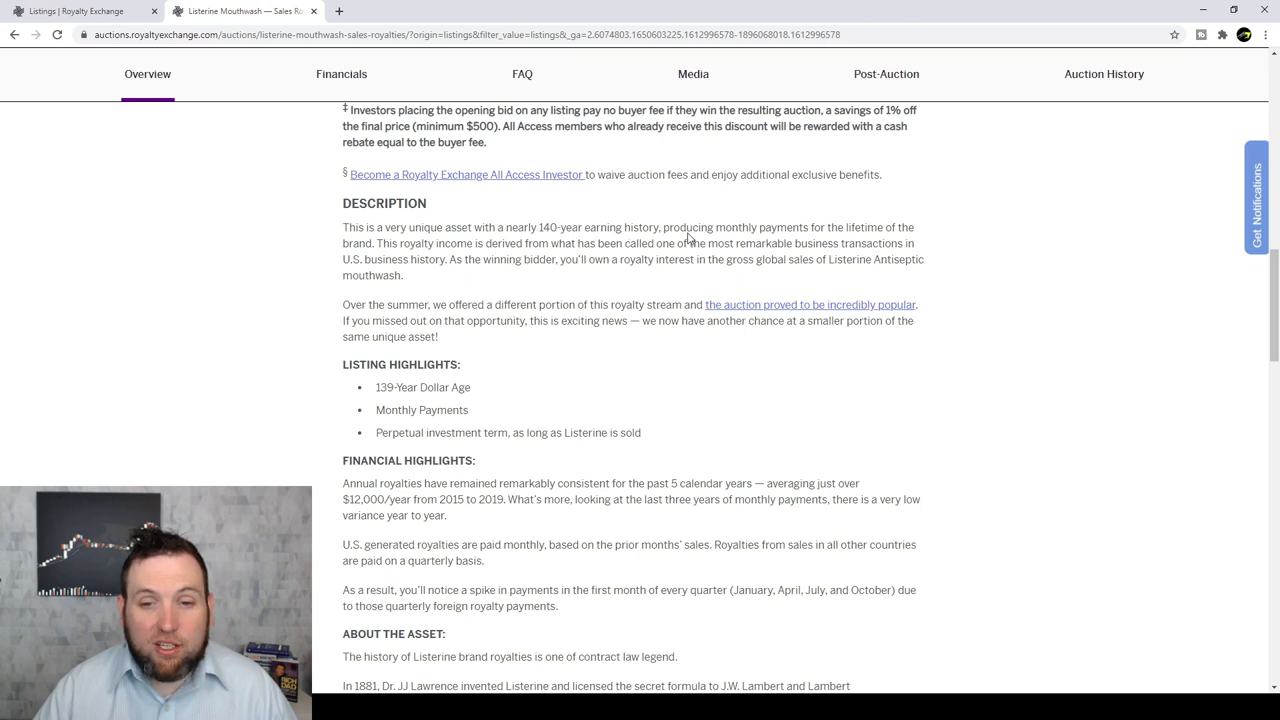
mouse_move(828, 244)
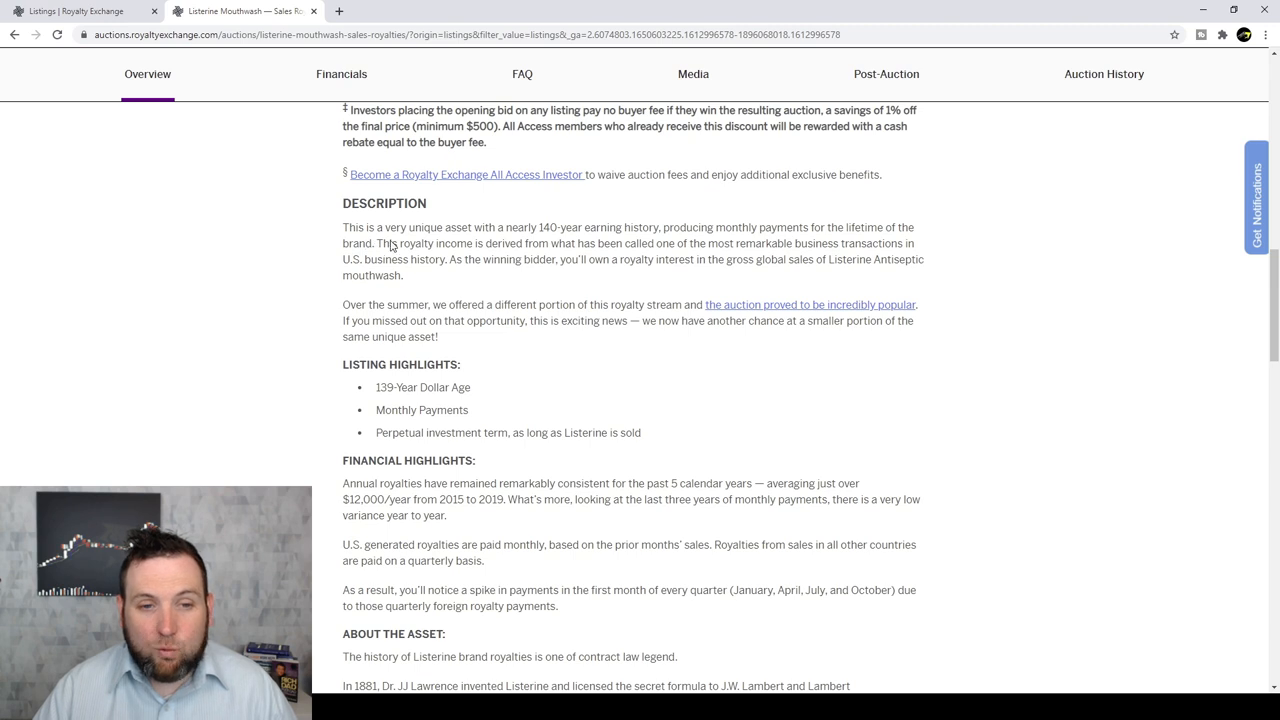
mouse_move(538, 252)
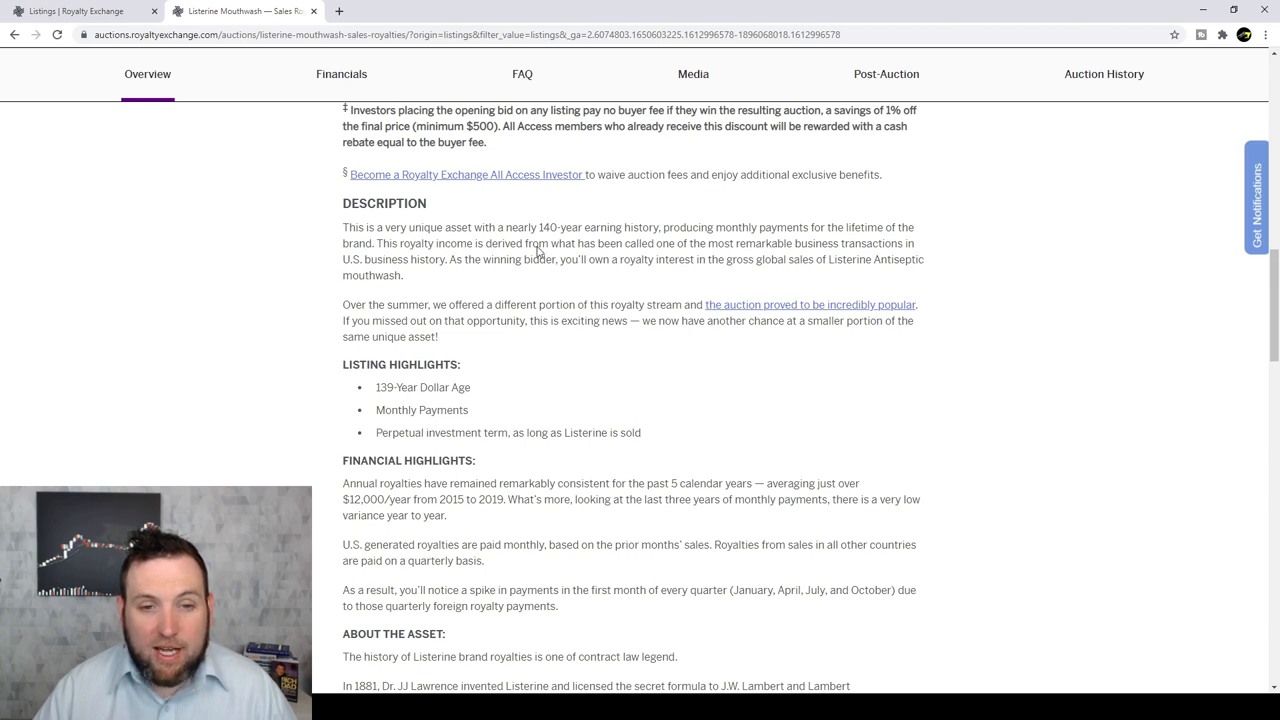
mouse_move(788, 258)
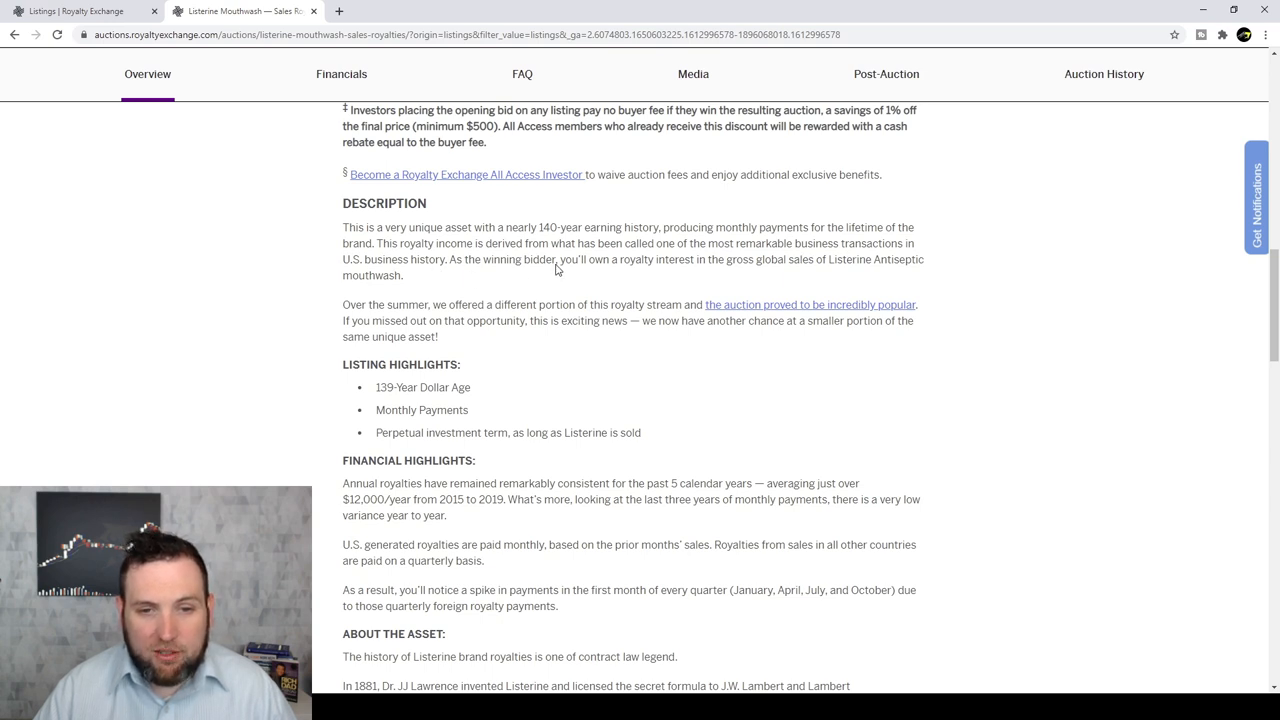
mouse_move(728, 272)
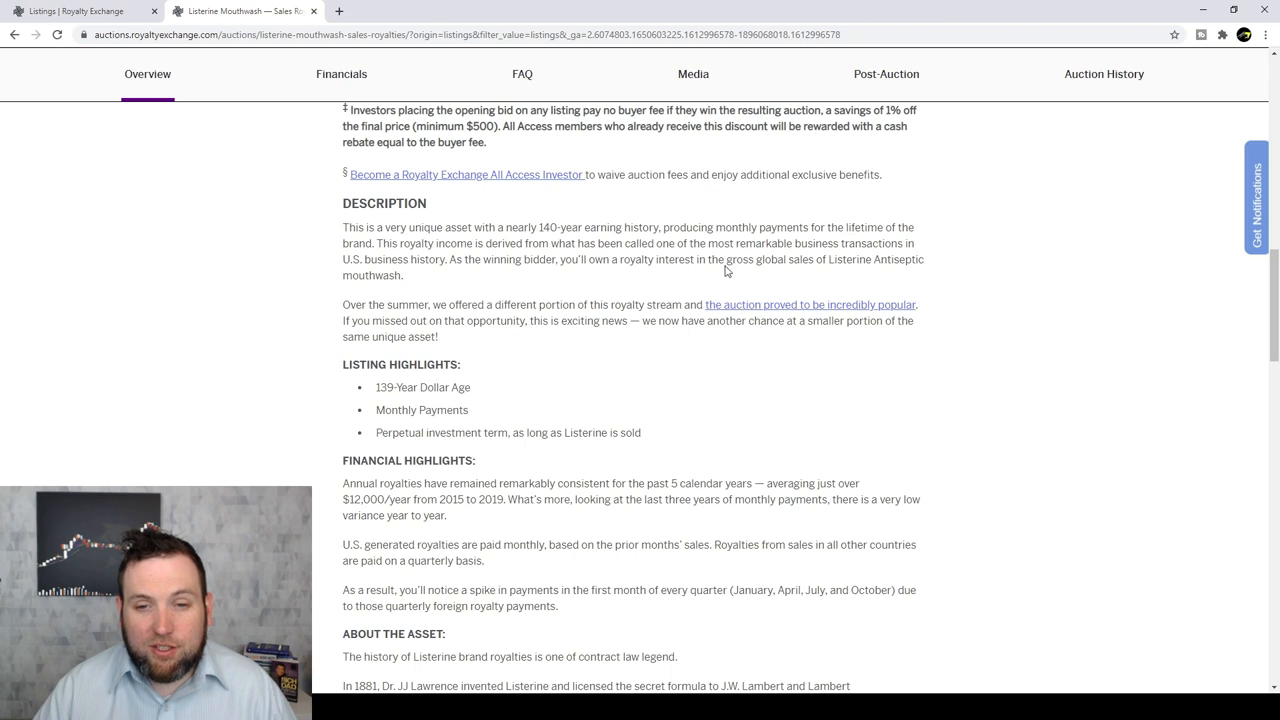
mouse_move(836, 268)
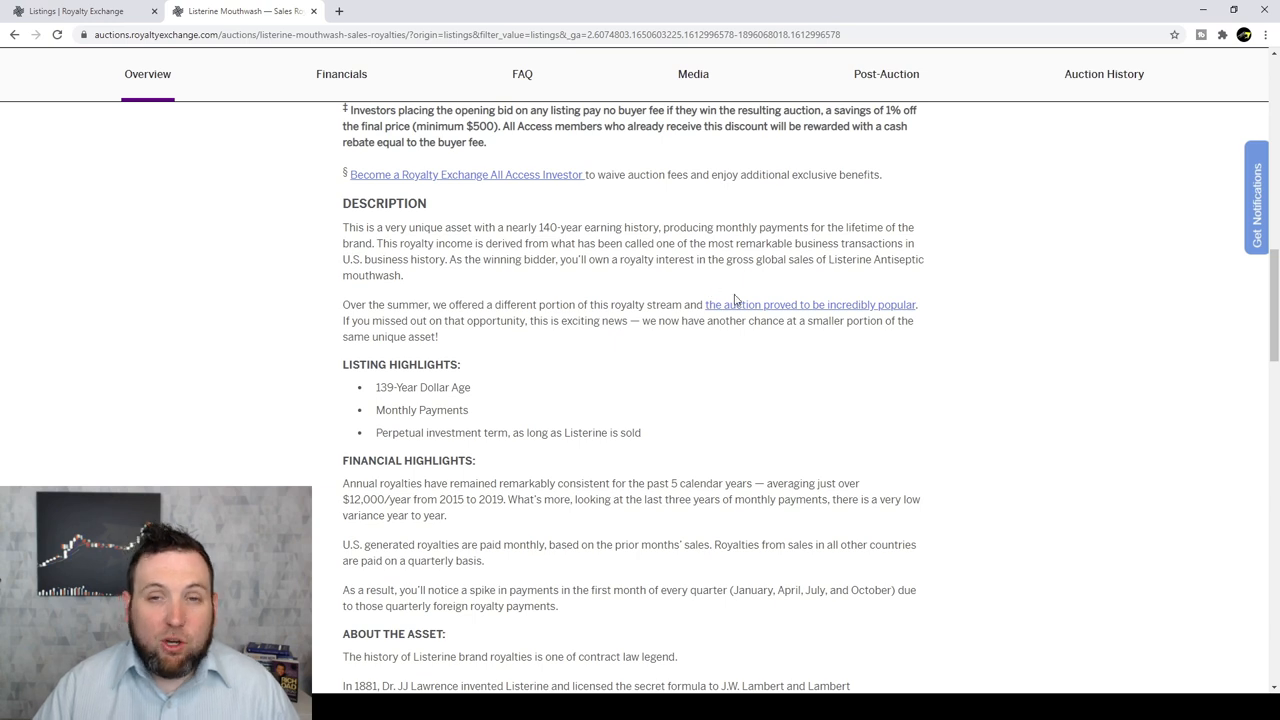
mouse_move(548, 304)
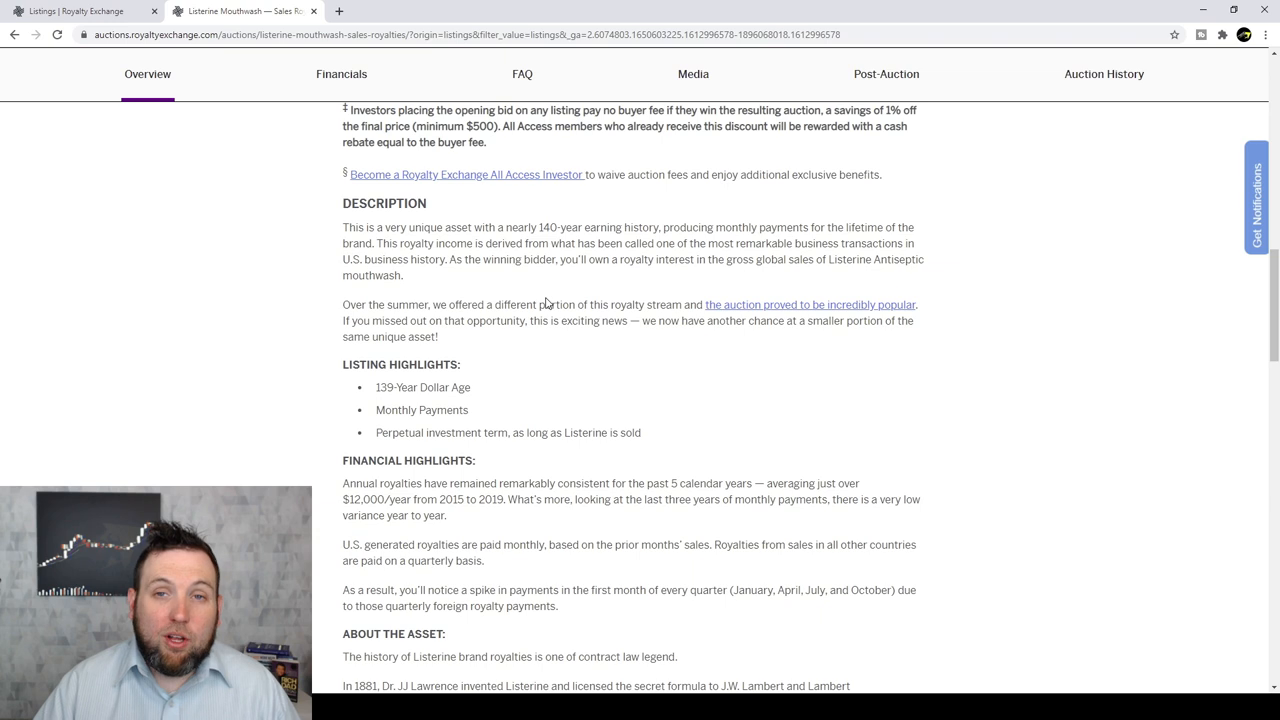
mouse_move(584, 252)
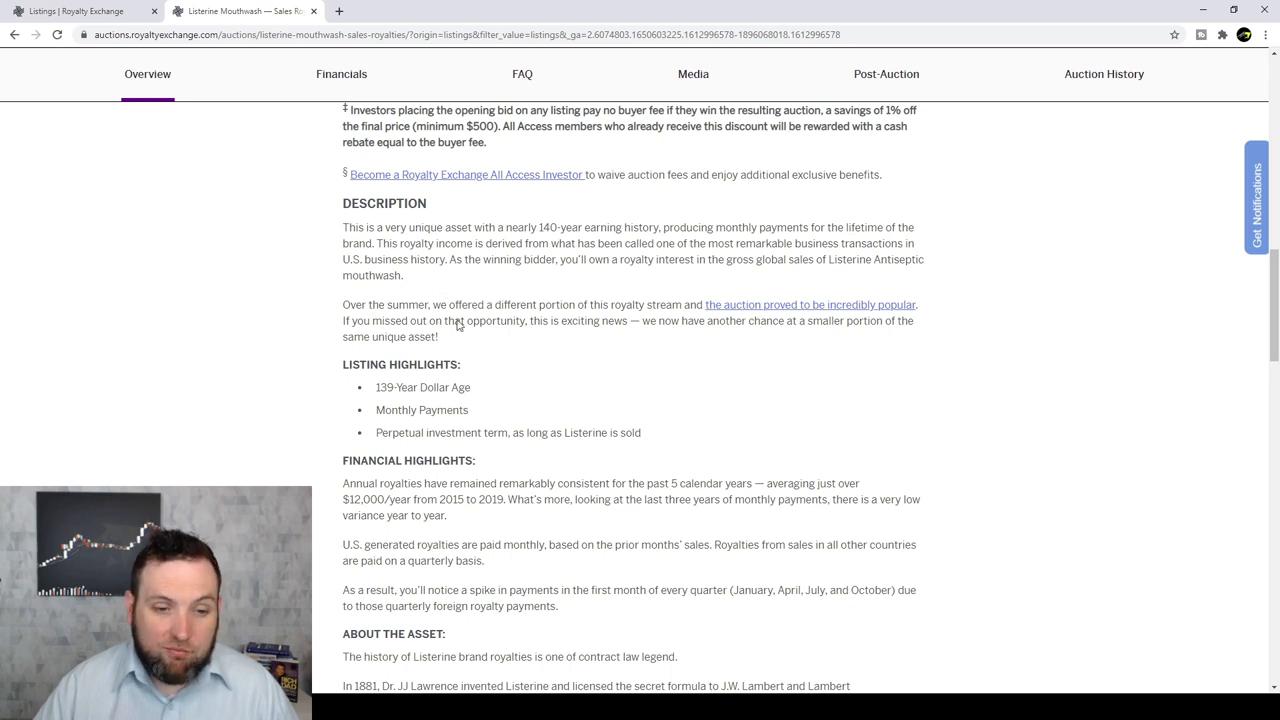
mouse_move(366, 312)
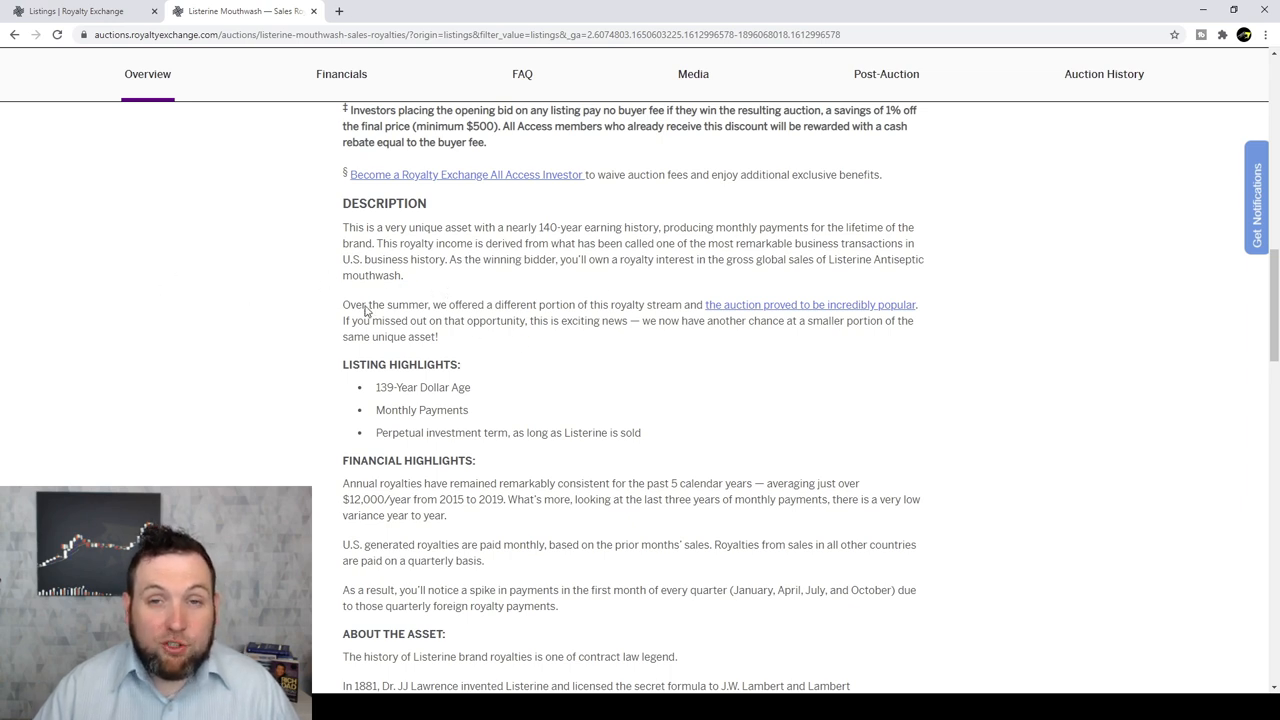
Scroll to the footer of the Listerine Mouthwash listing to reach the main-site links.
scroll(down, 3)
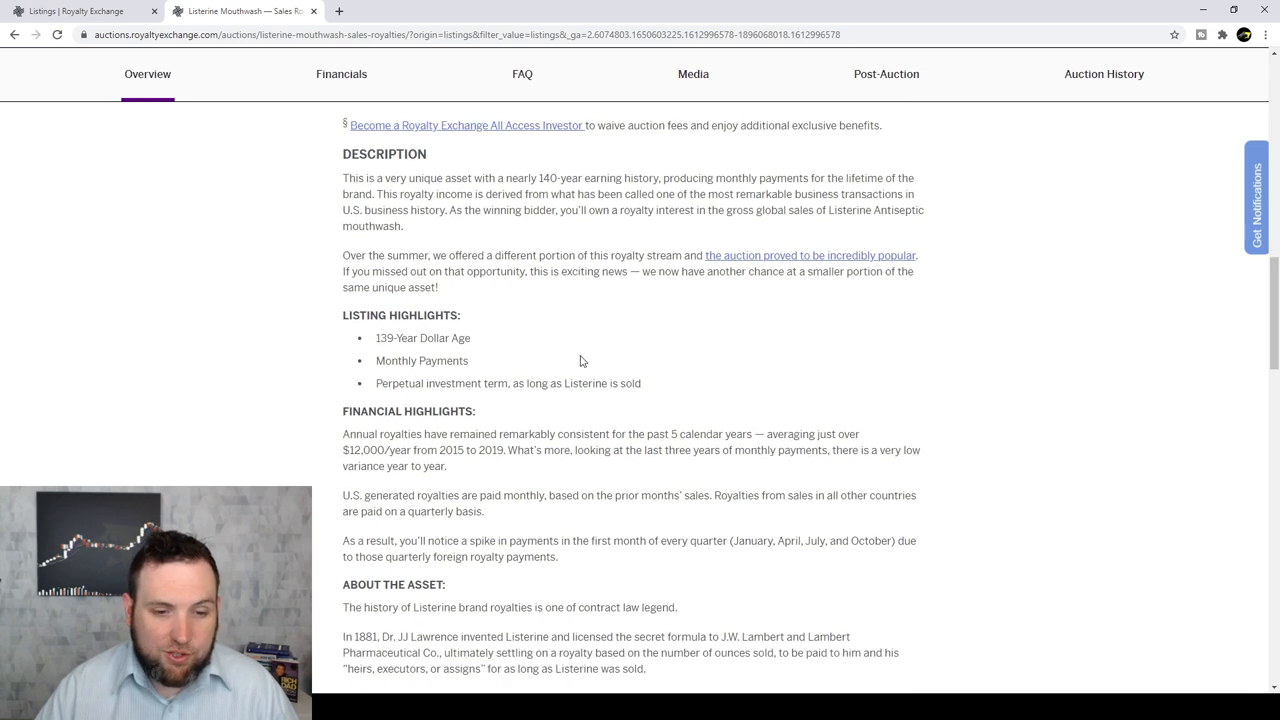
scroll(down, 3)
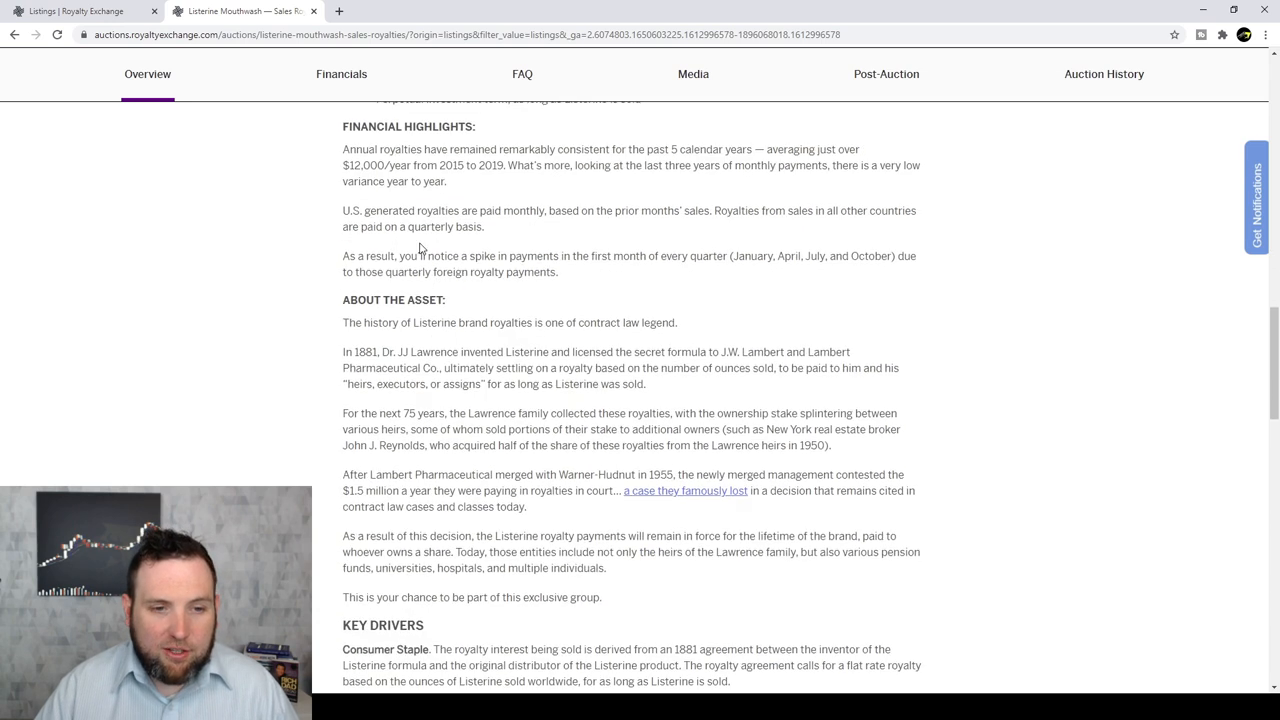
scroll(down, 3)
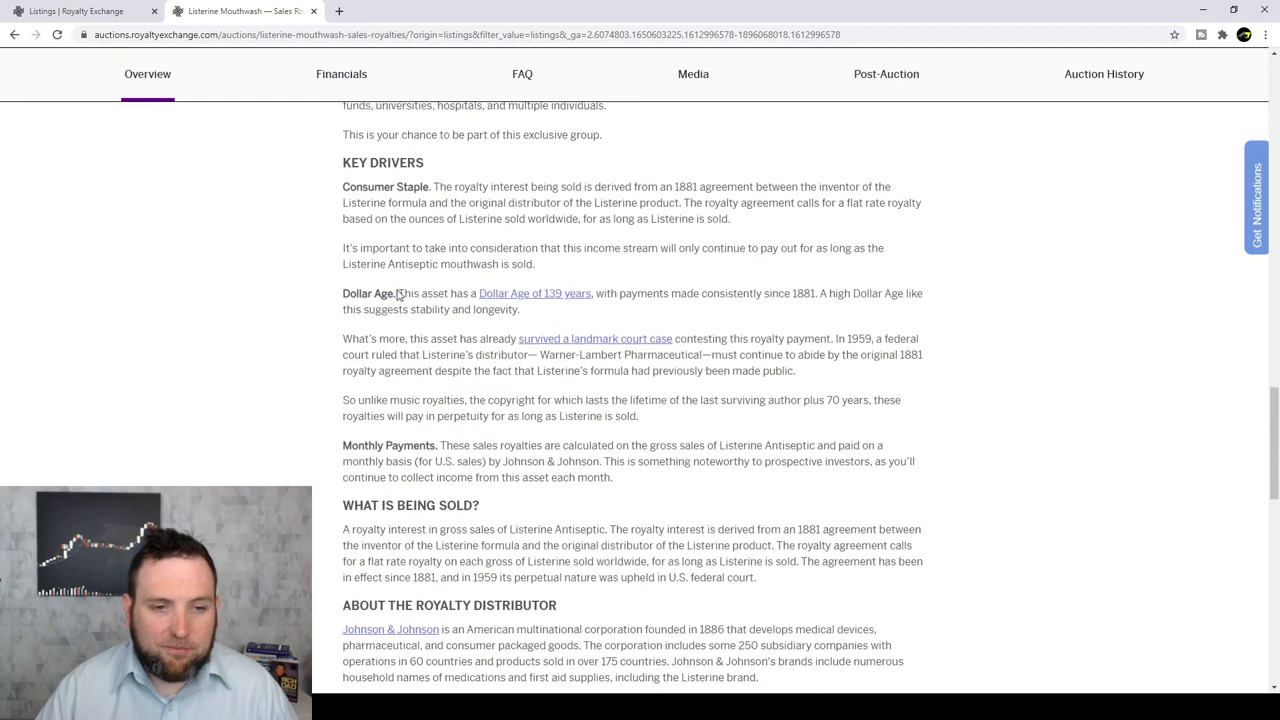
scroll(down, 3)
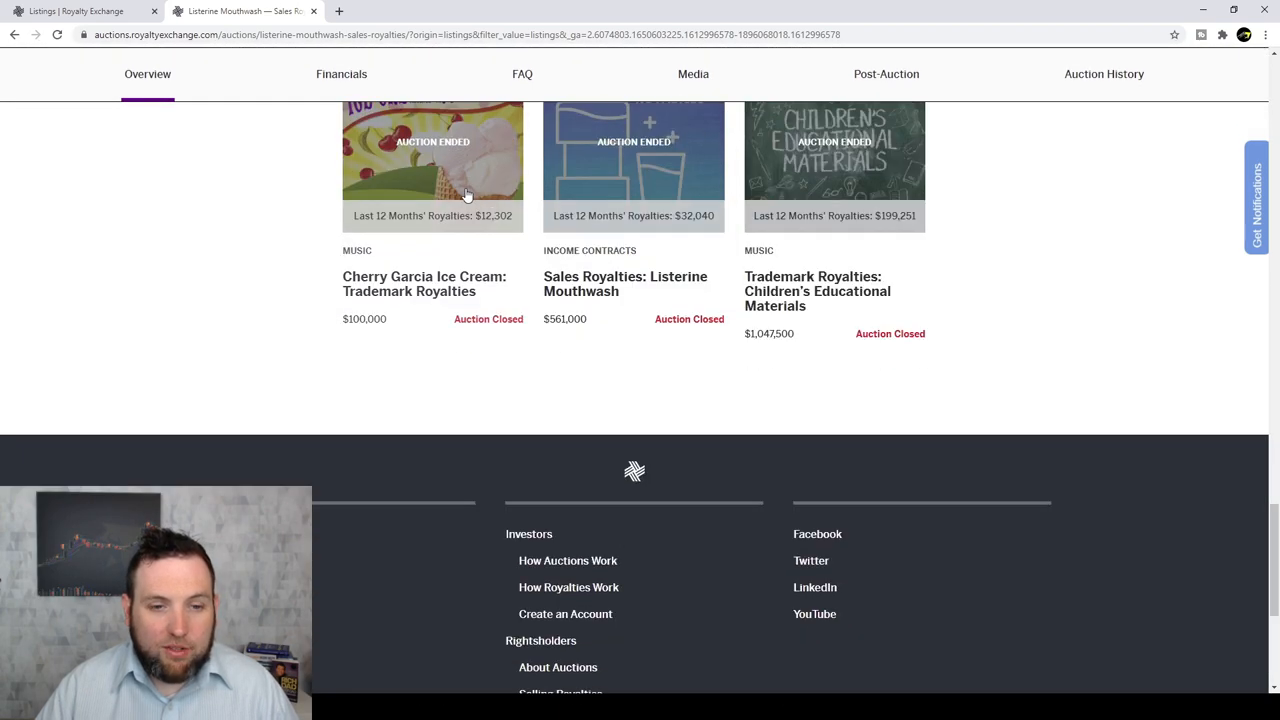
scroll(up, 3)
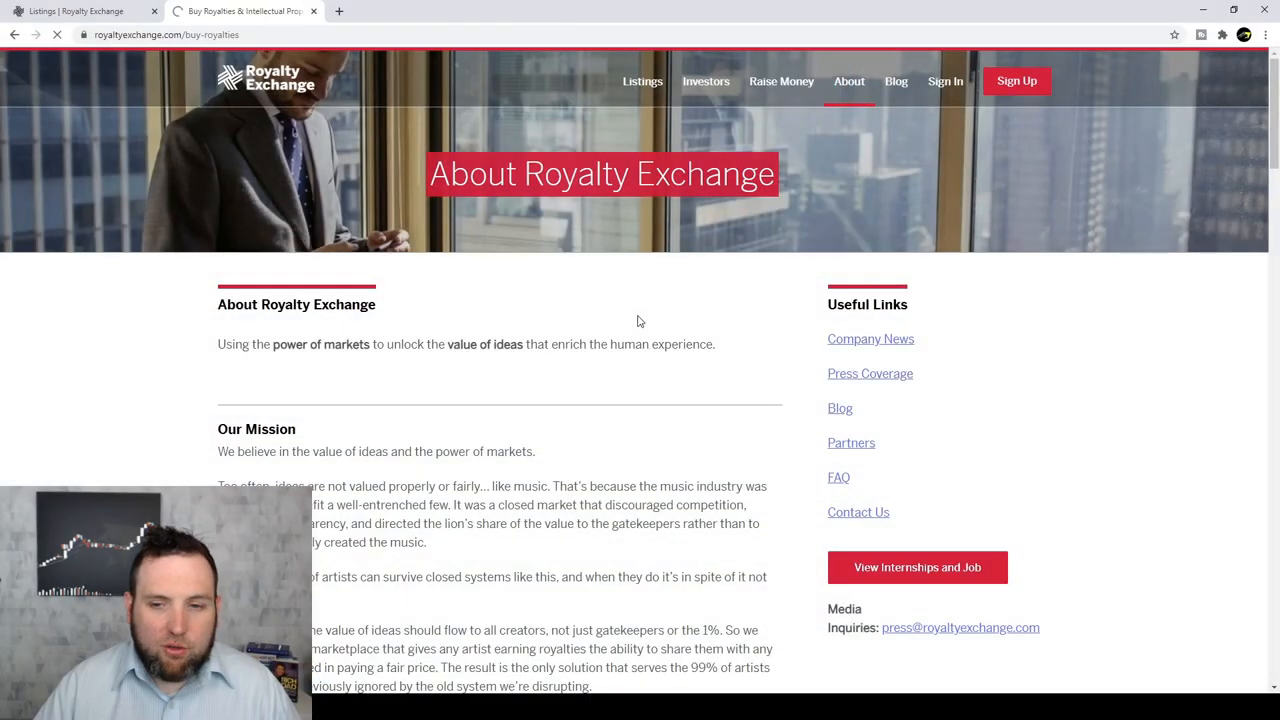
Go to the Investors page showing 10+% average ROI, 1,000+ transactions and $84M+ volume.
click(706, 80)
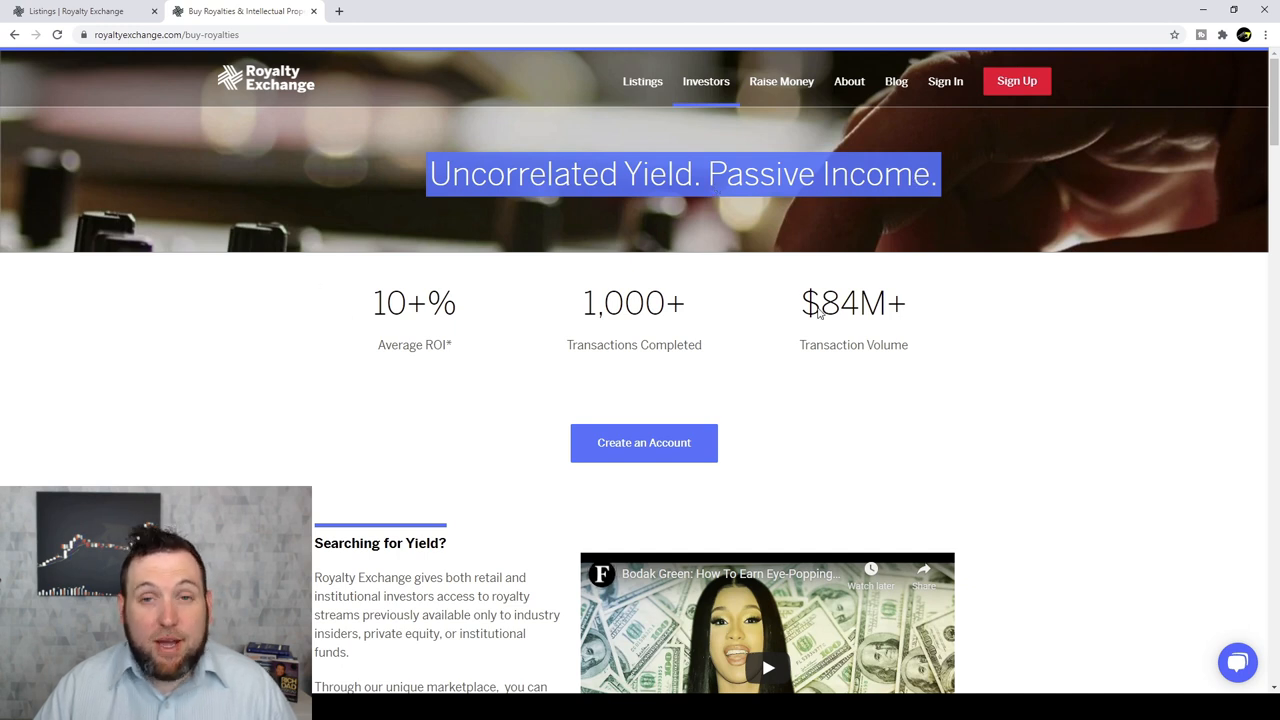
mouse_move(778, 184)
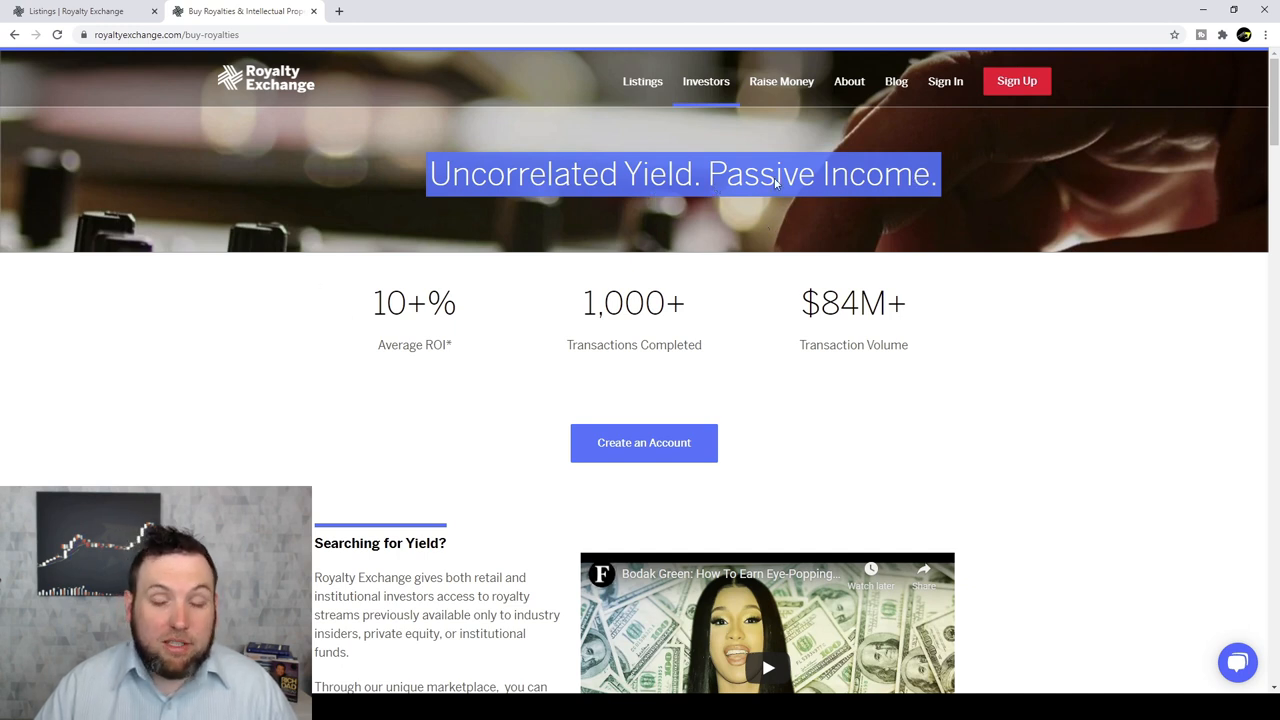
mouse_move(868, 196)
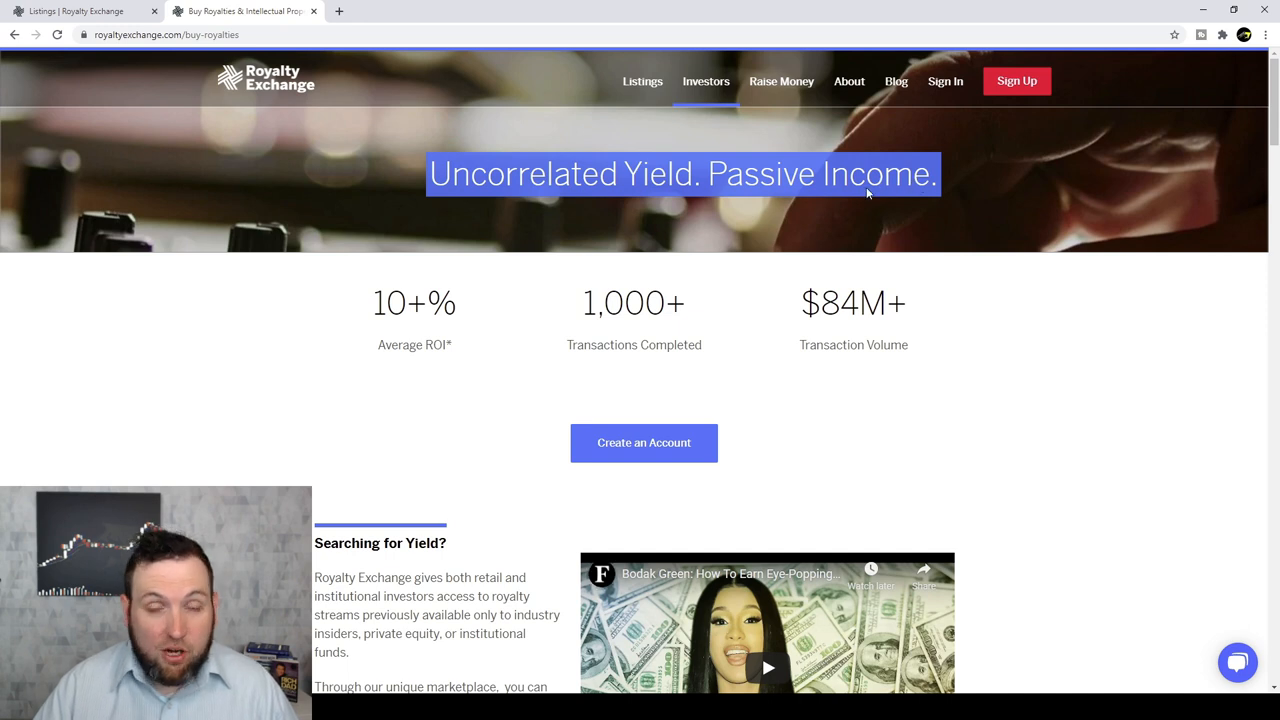
mouse_move(884, 196)
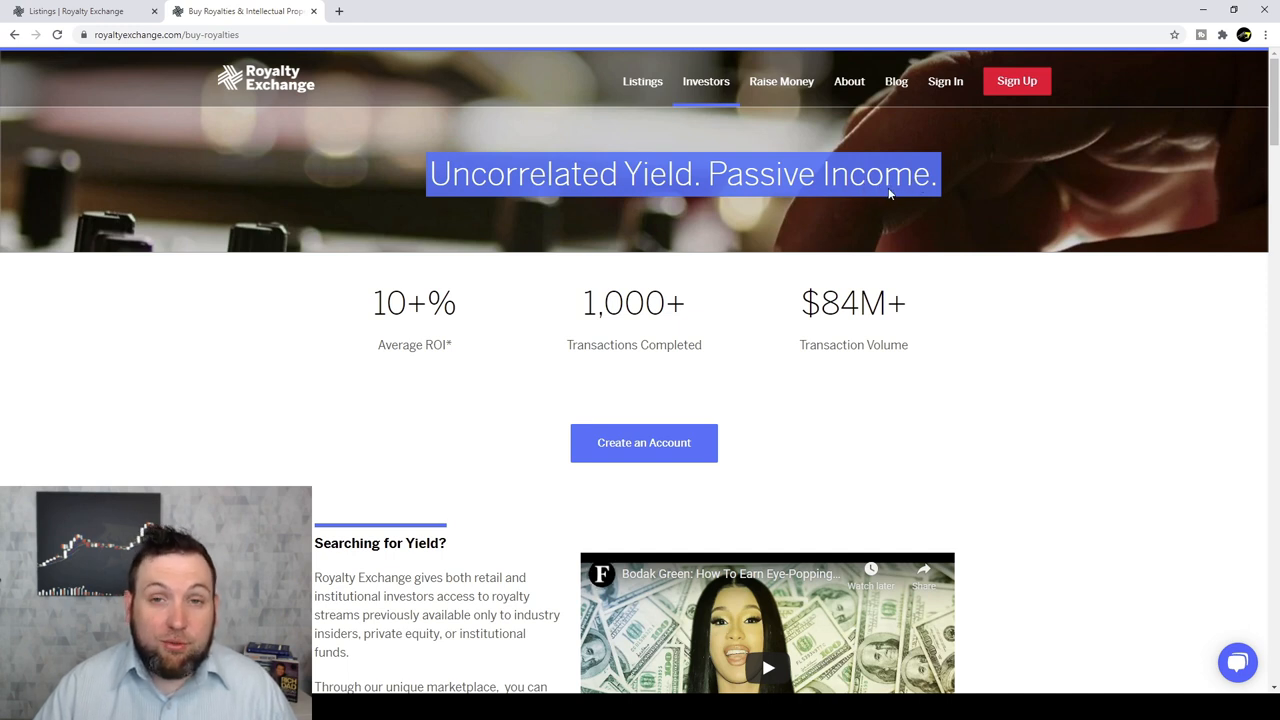
mouse_move(418, 320)
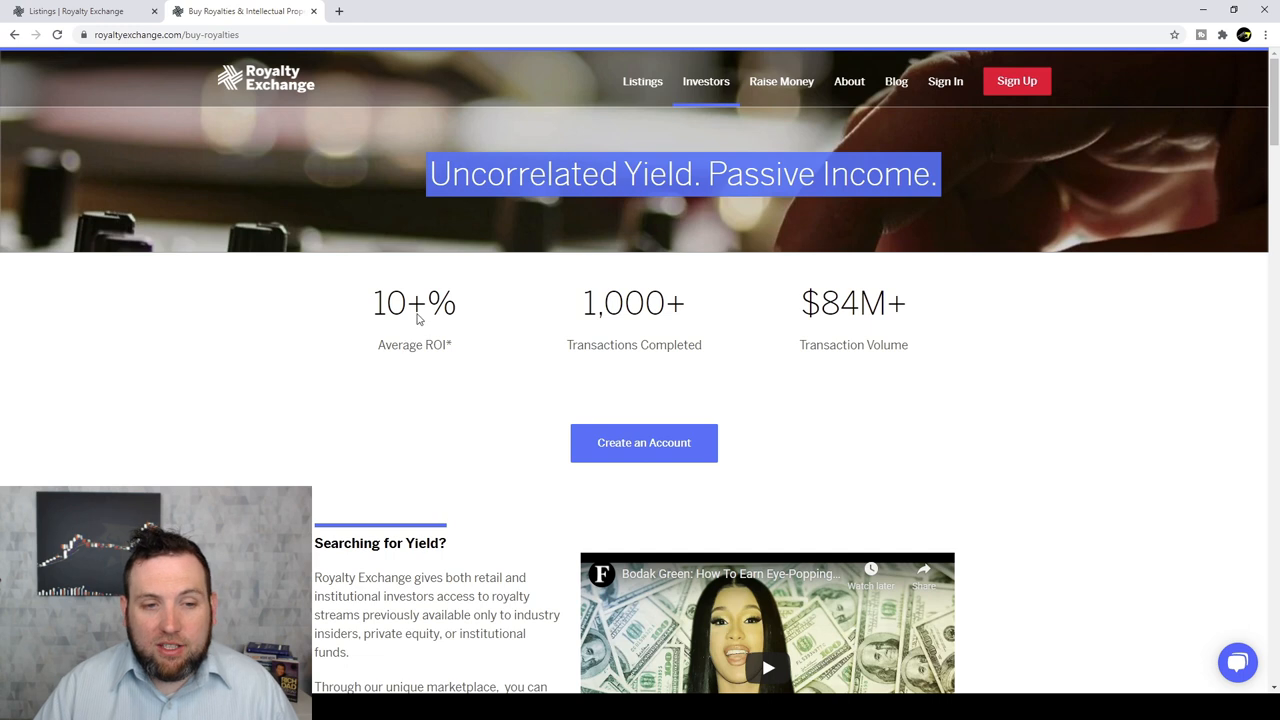
mouse_move(436, 340)
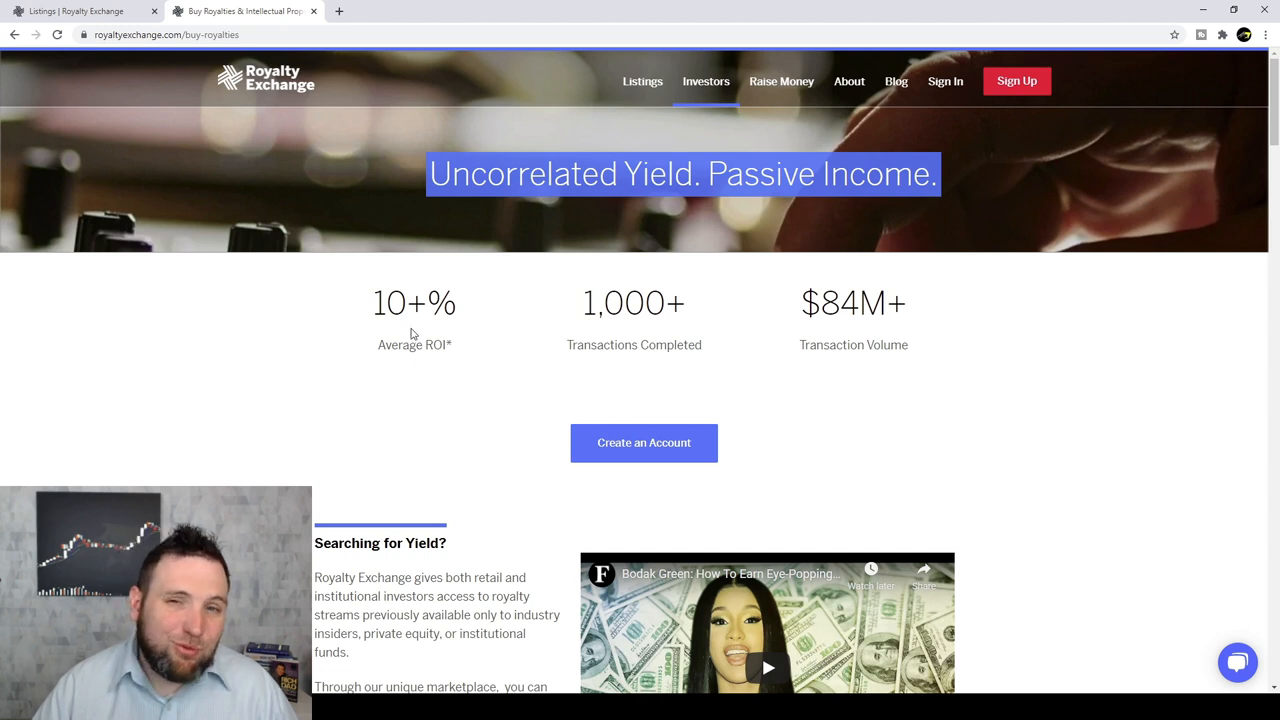
scroll(down, 3)
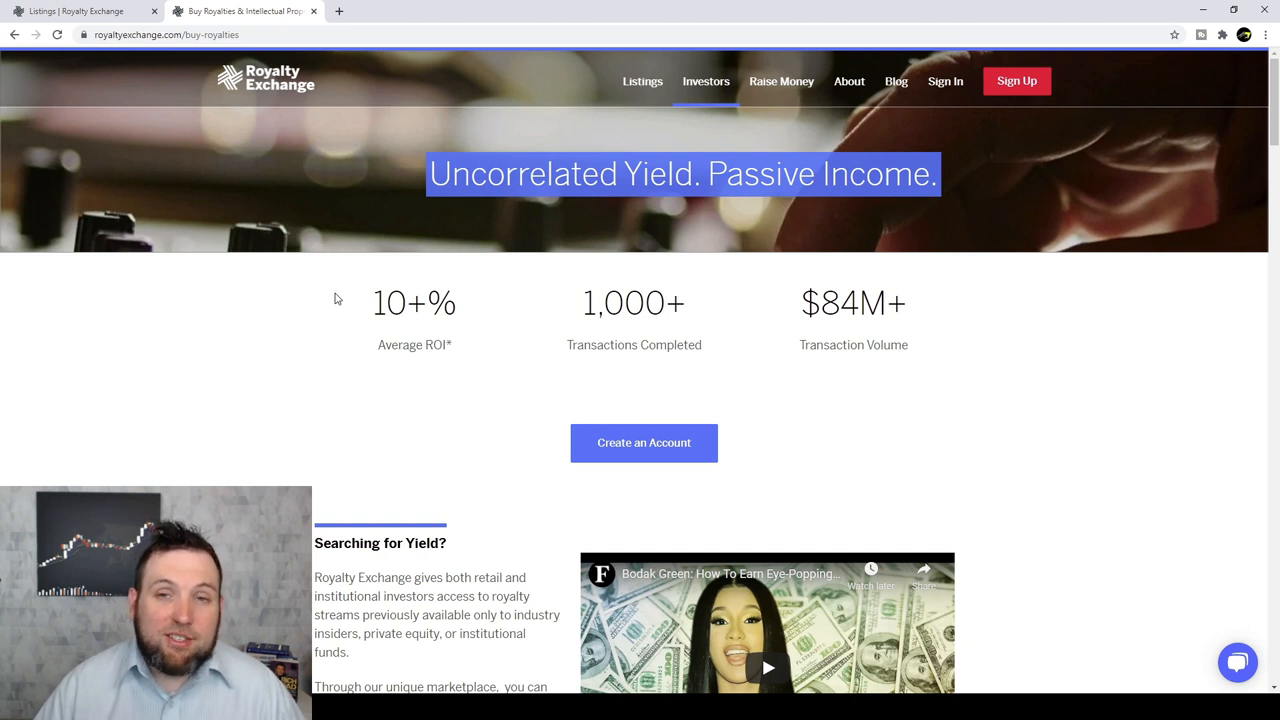
mouse_move(630, 376)
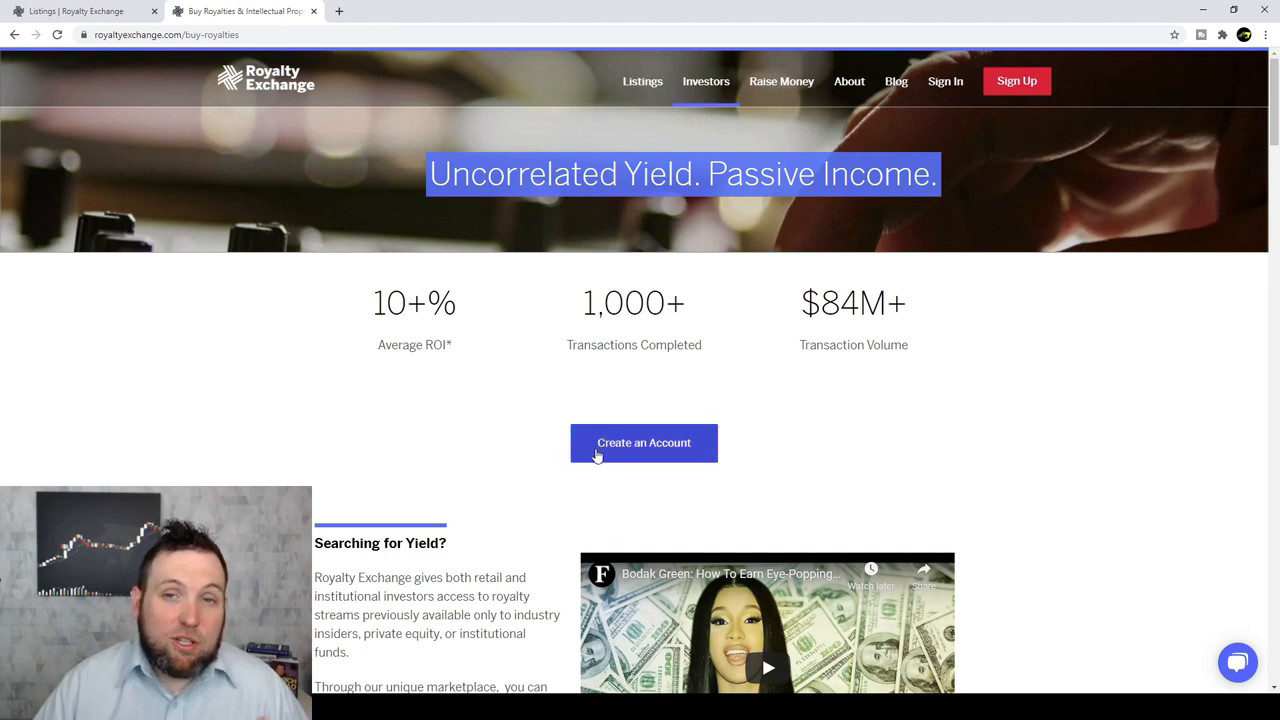
mouse_move(544, 452)
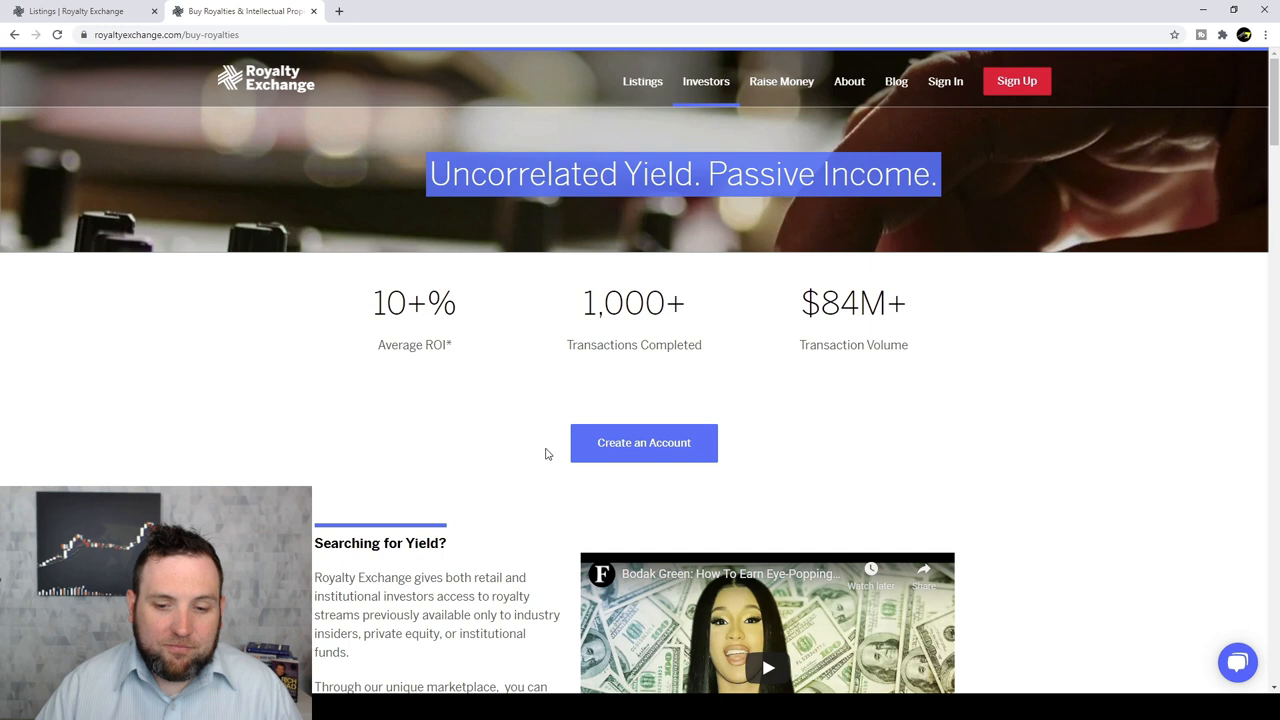
scroll(down, 3)
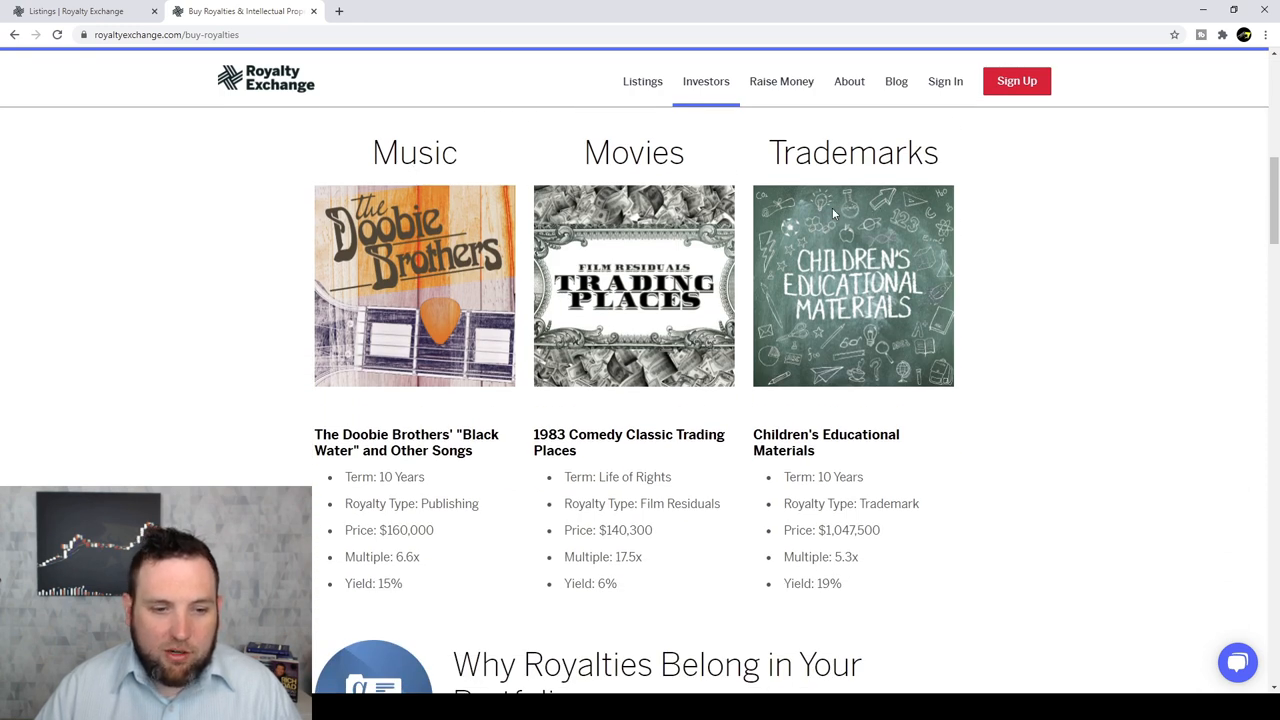
scroll(down, 3)
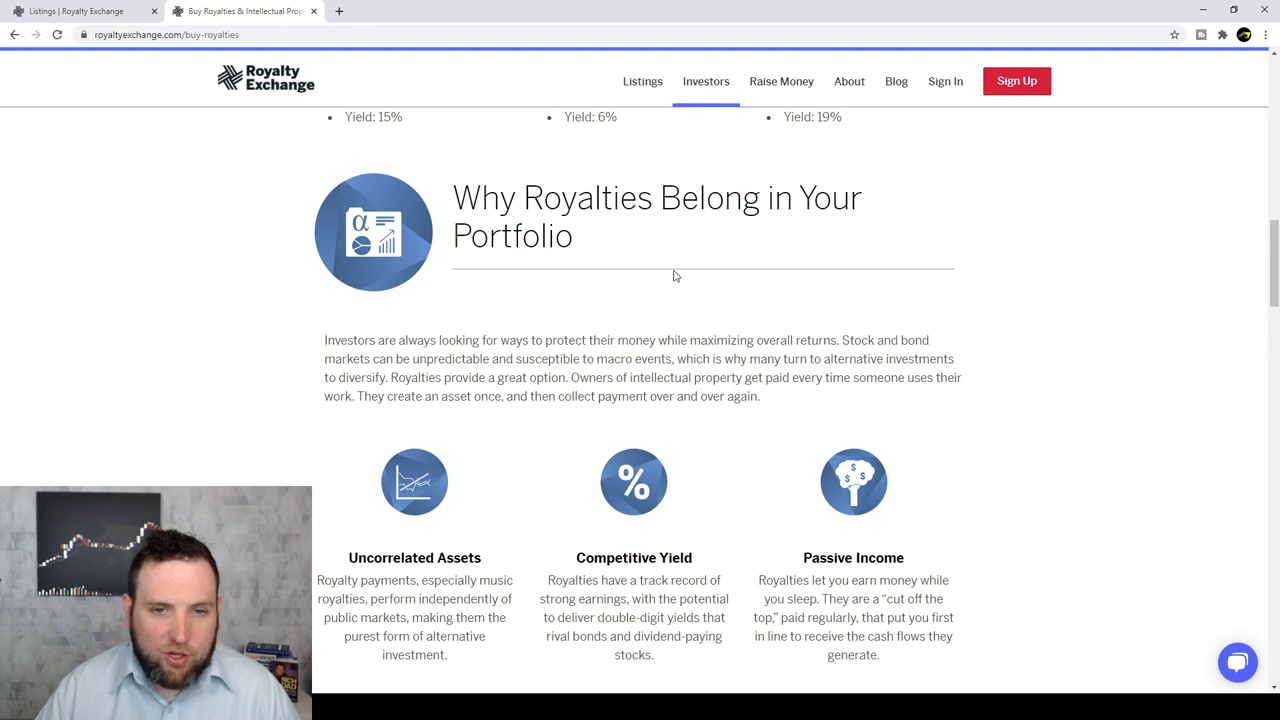
mouse_move(688, 424)
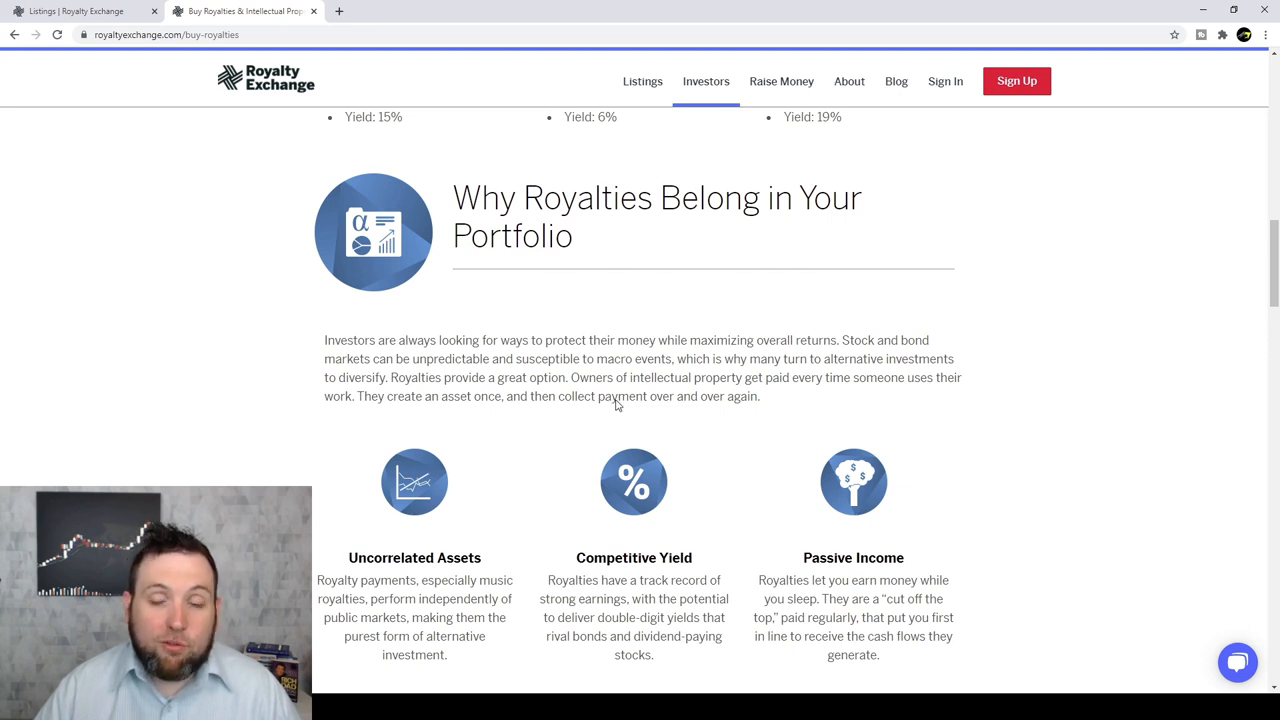
scroll(down, 3)
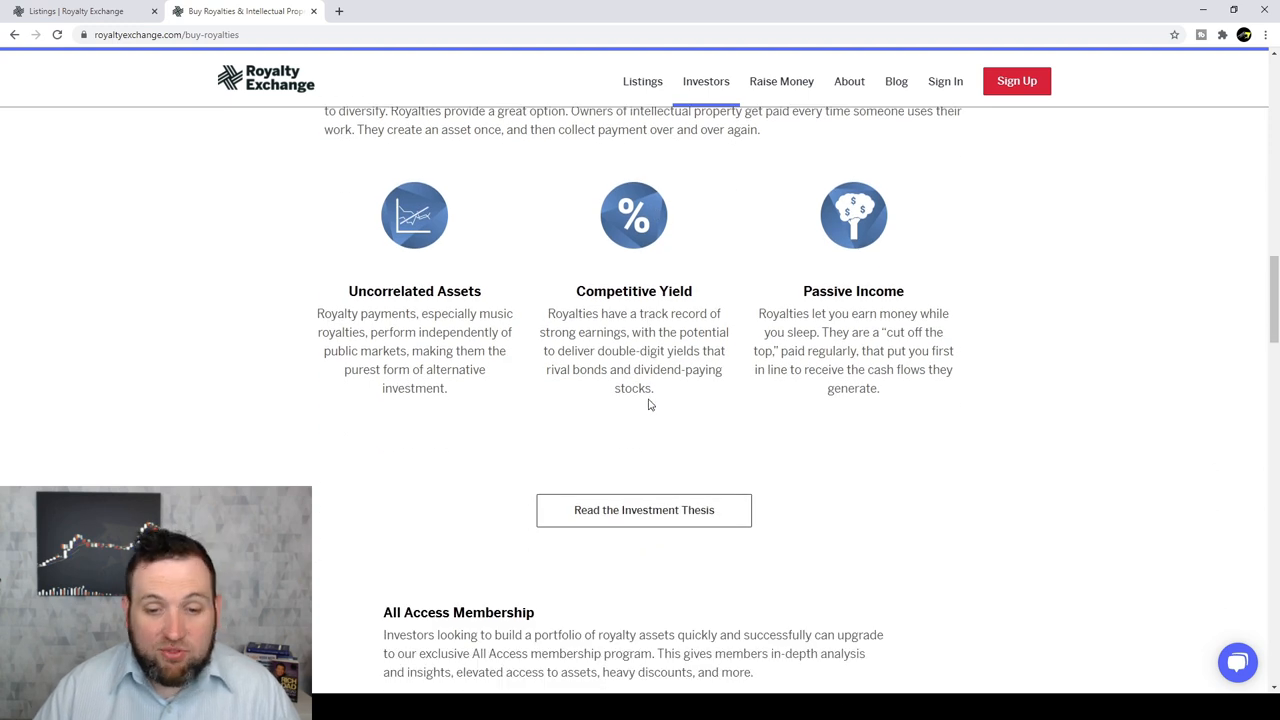
scroll(down, 3)
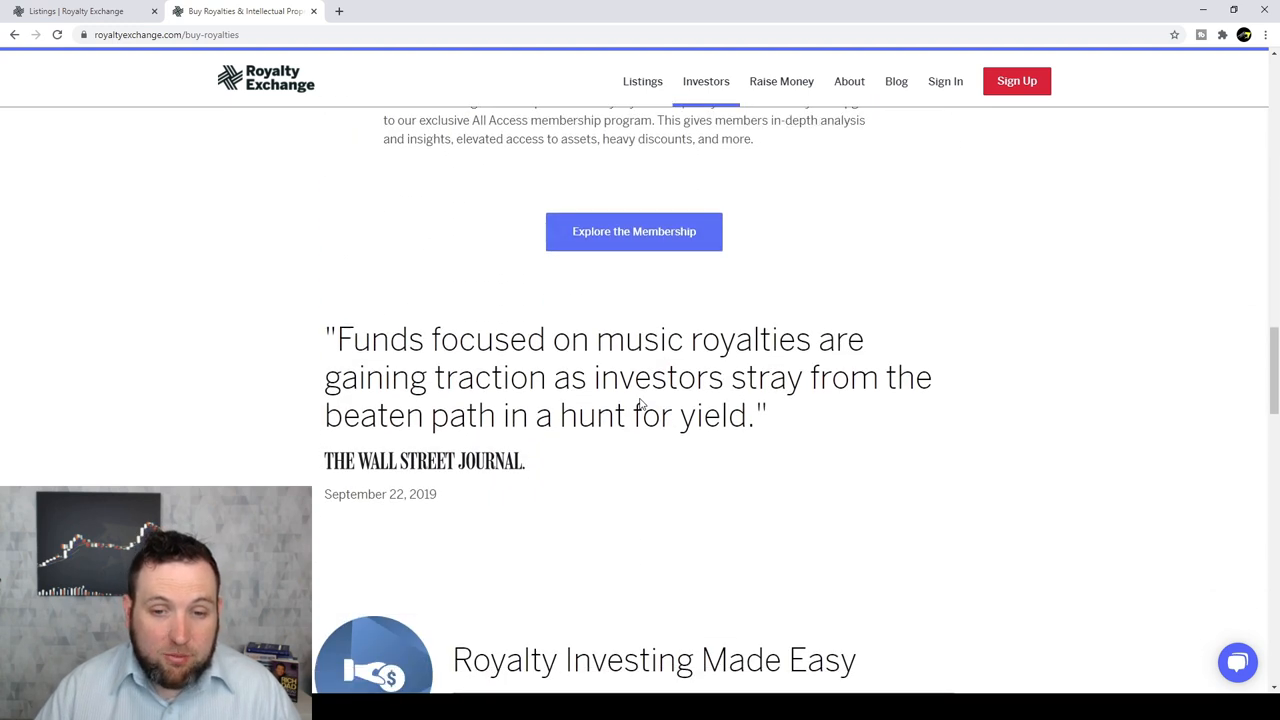
scroll(down, 3)
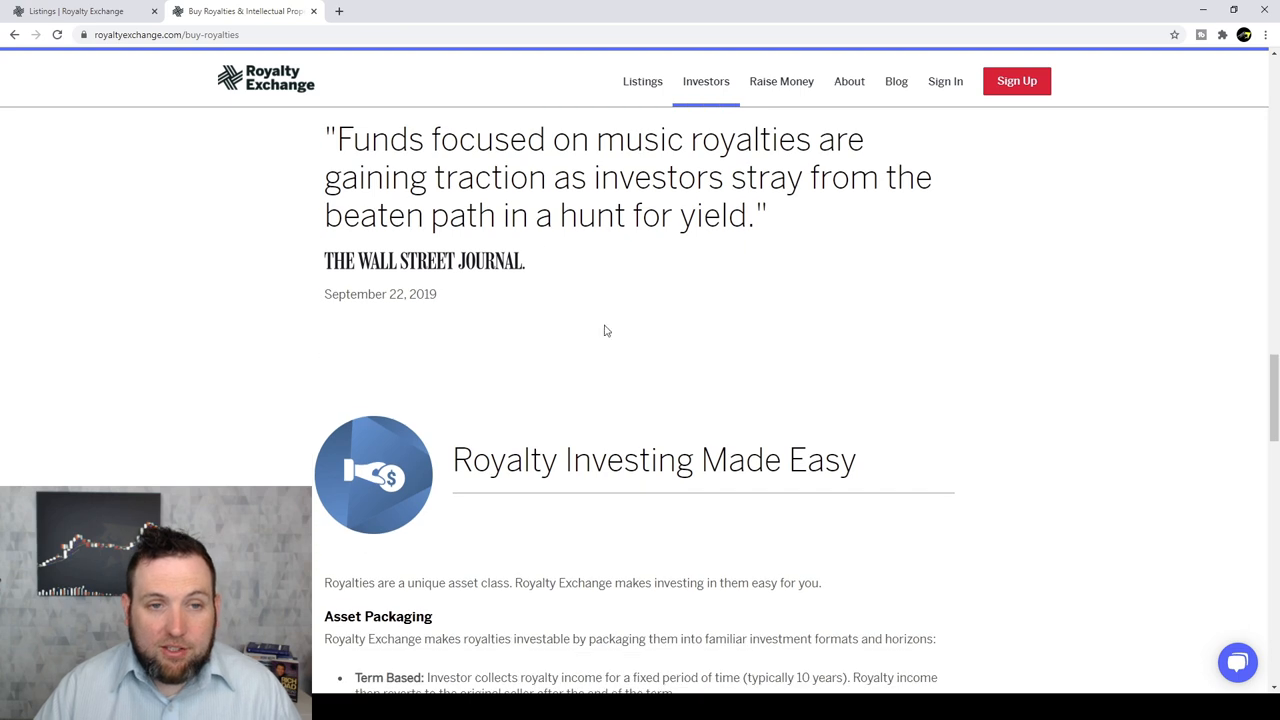
mouse_move(684, 192)
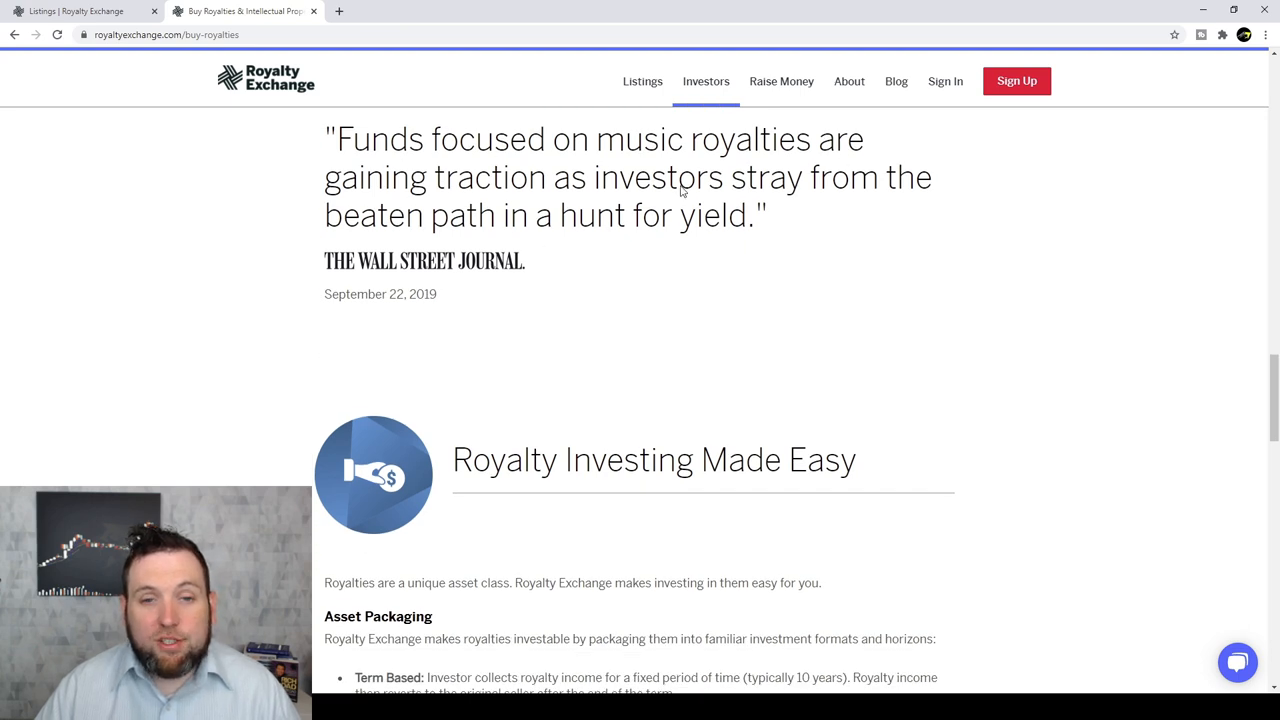
mouse_move(748, 190)
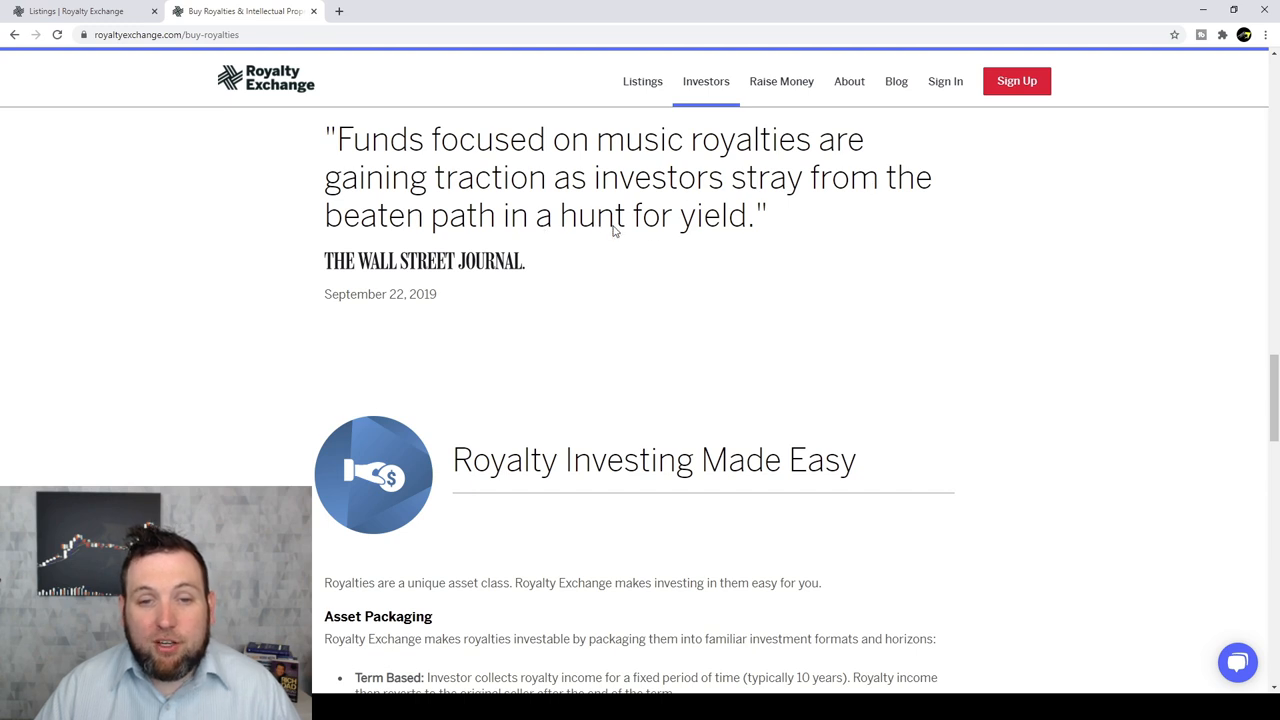
mouse_move(764, 418)
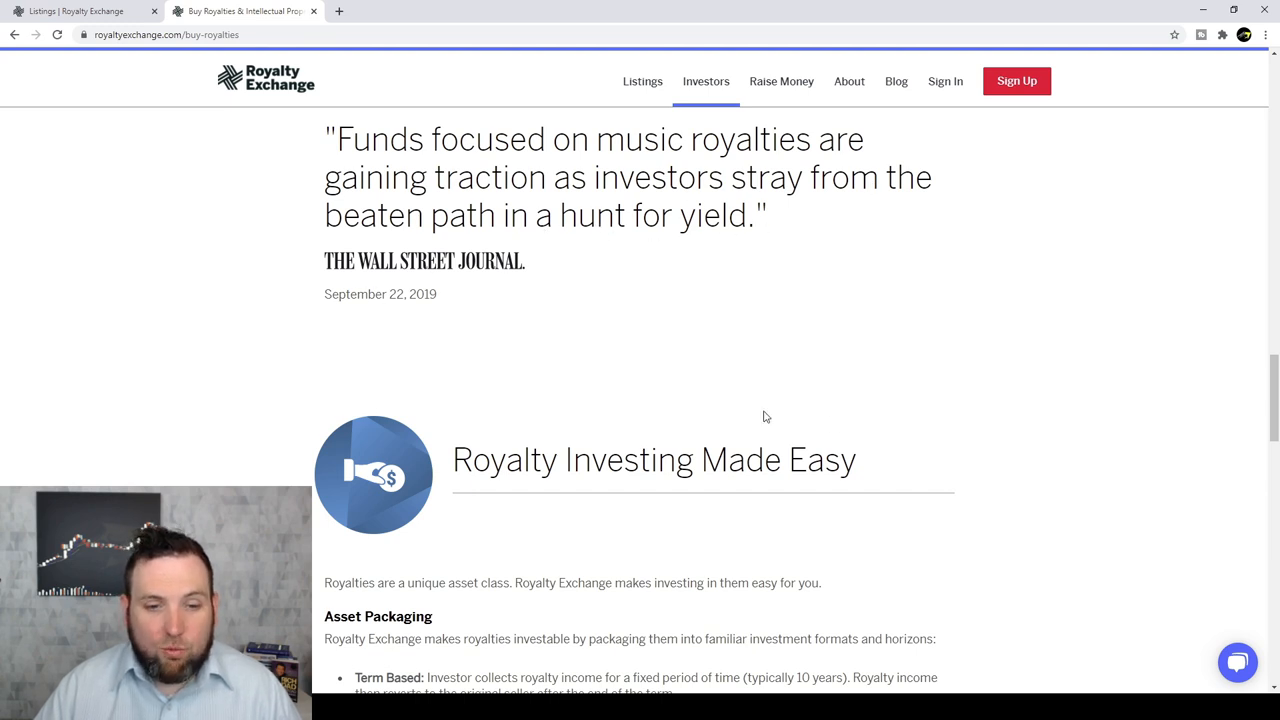
scroll(down, 3)
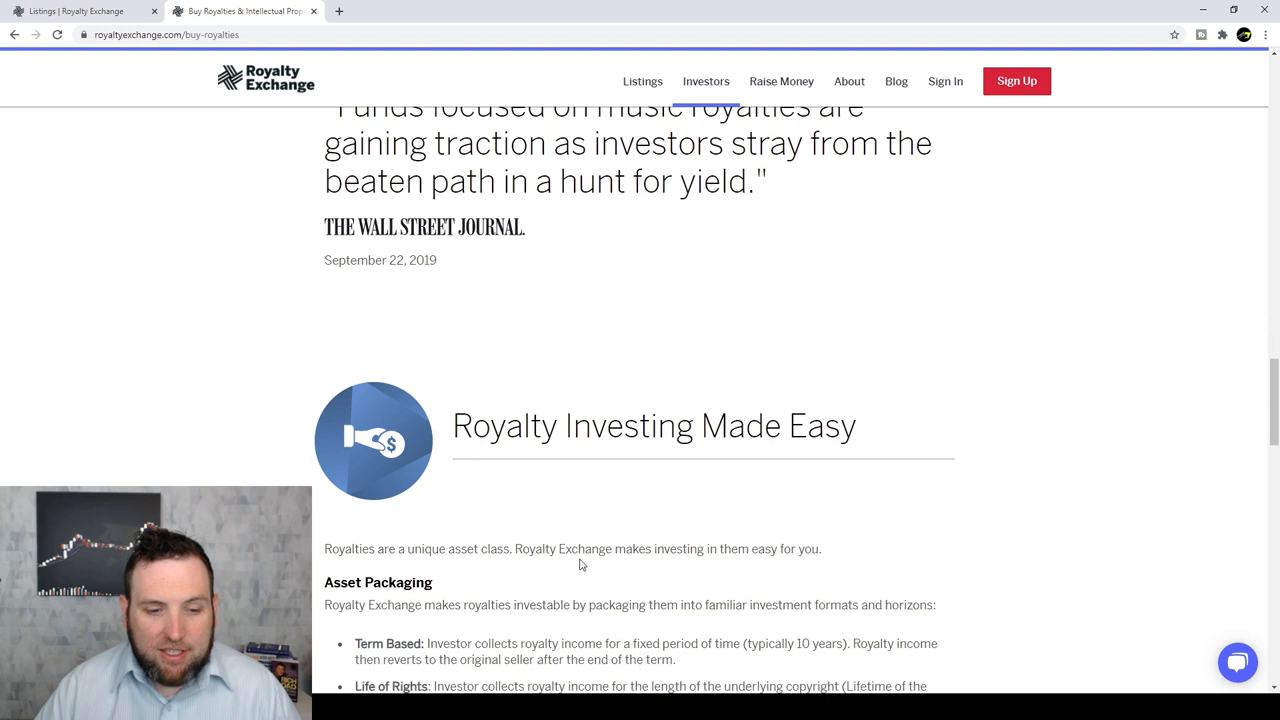
scroll(down, 3)
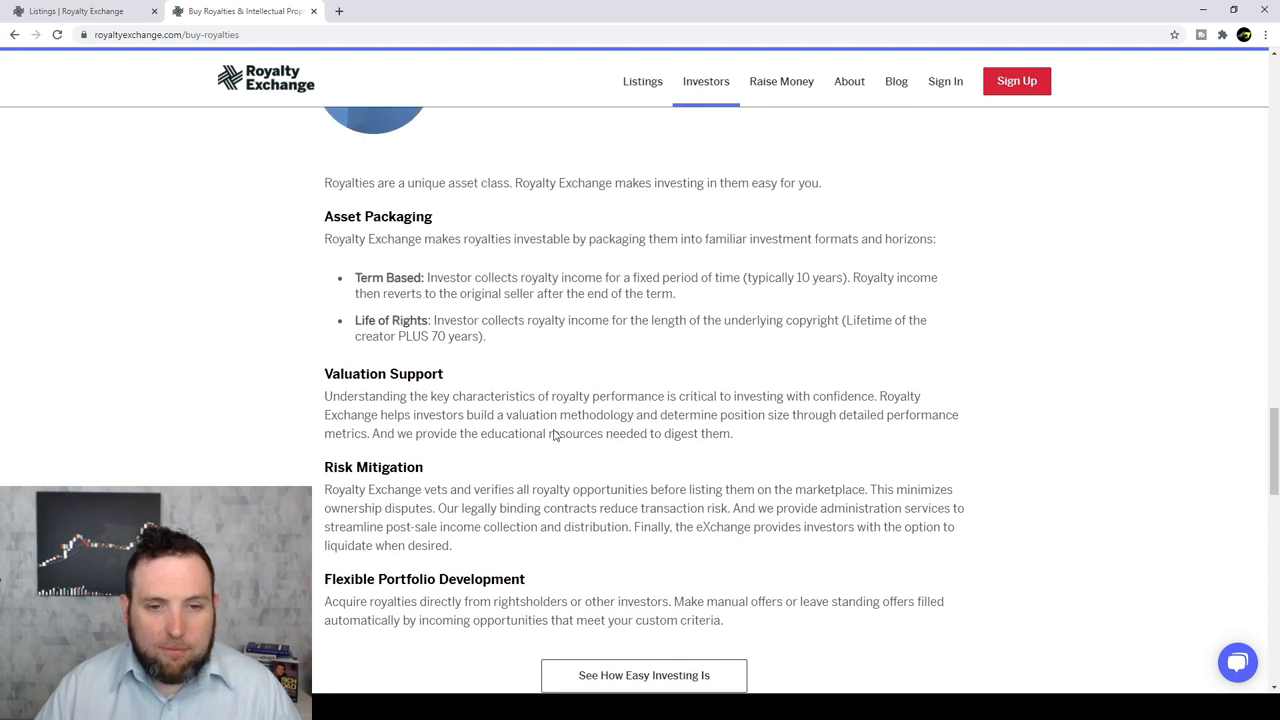
scroll(down, 3)
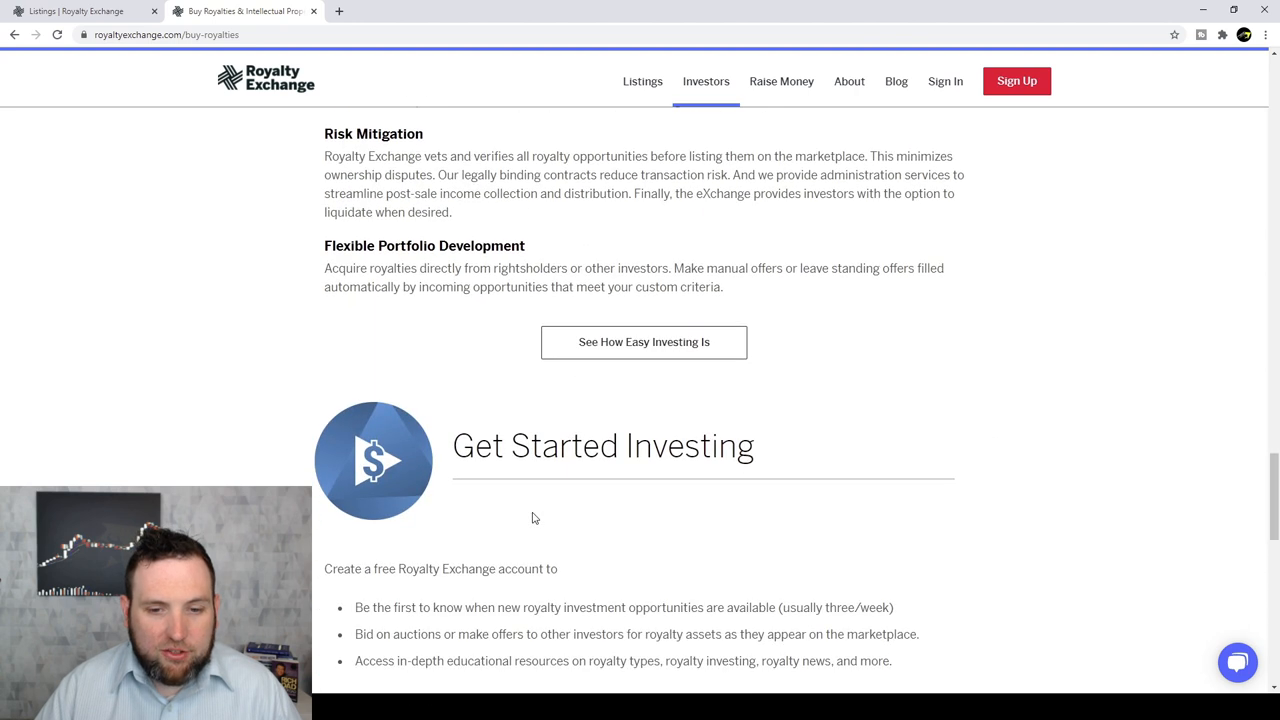
scroll(down, 3)
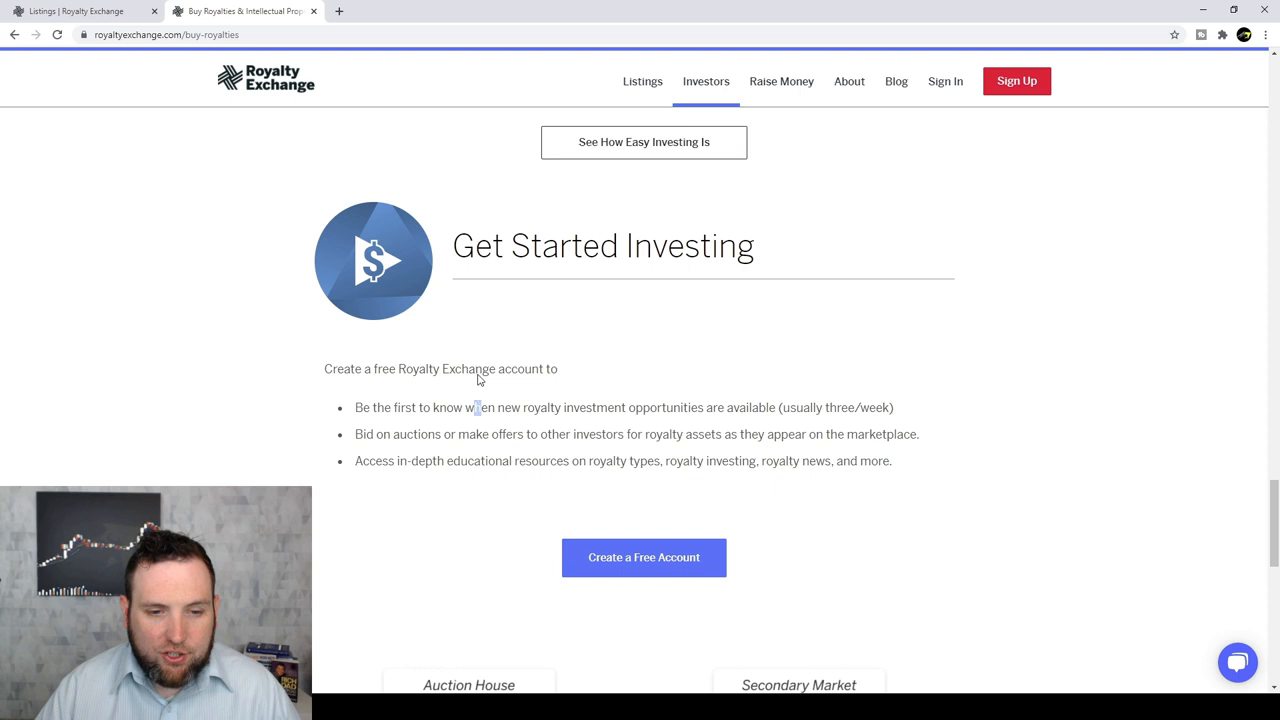
scroll(down, 3)
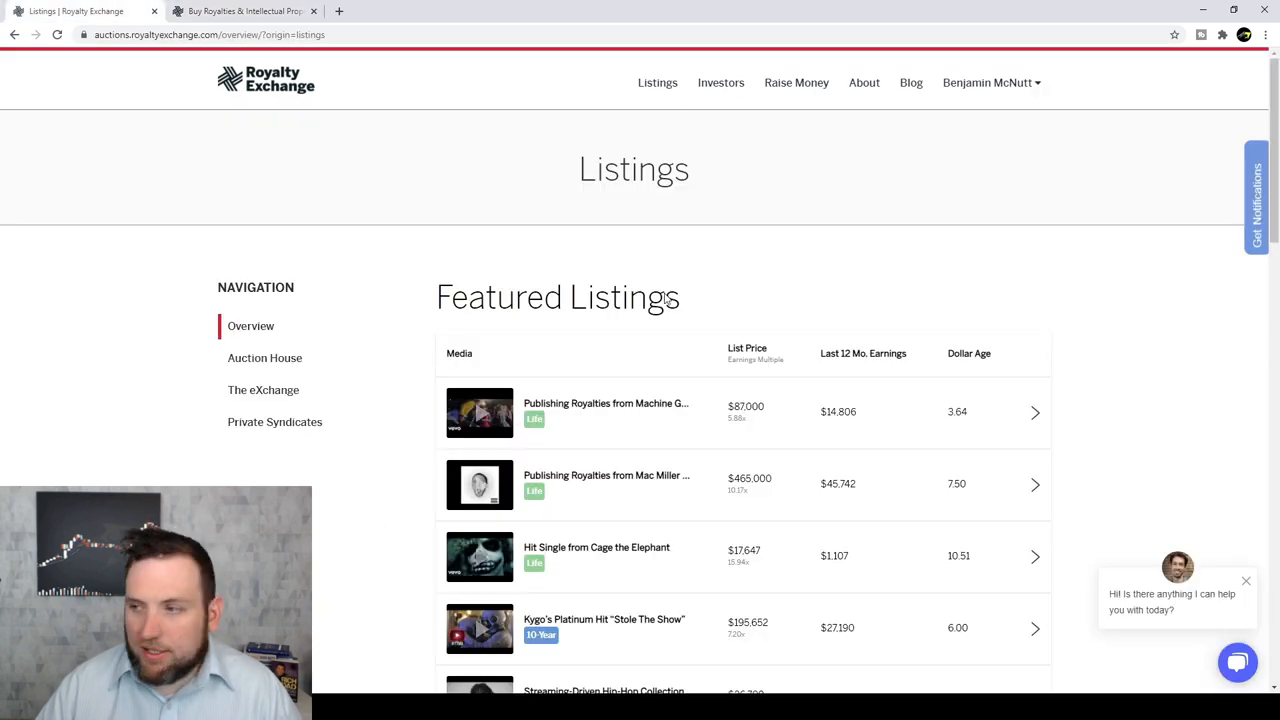
Go to the eXchange listings page showing 349 listings with dollar age, list price and offers.
click(988, 82)
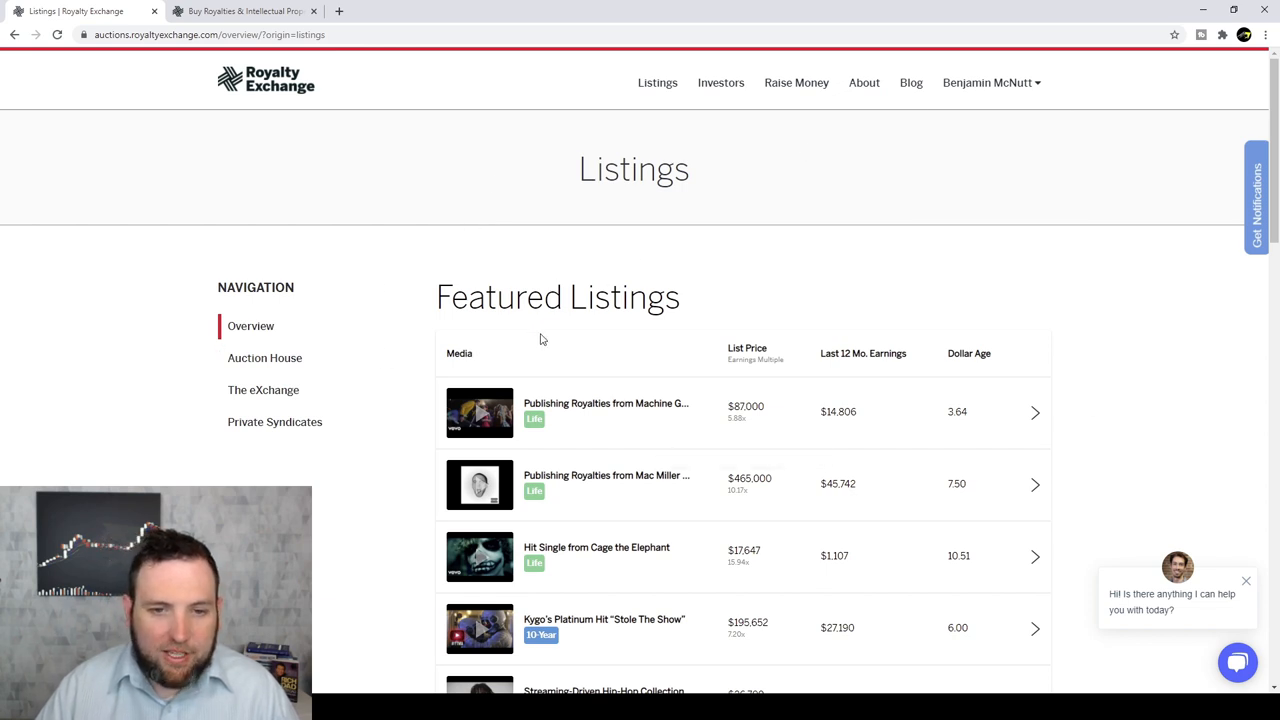
mouse_move(672, 520)
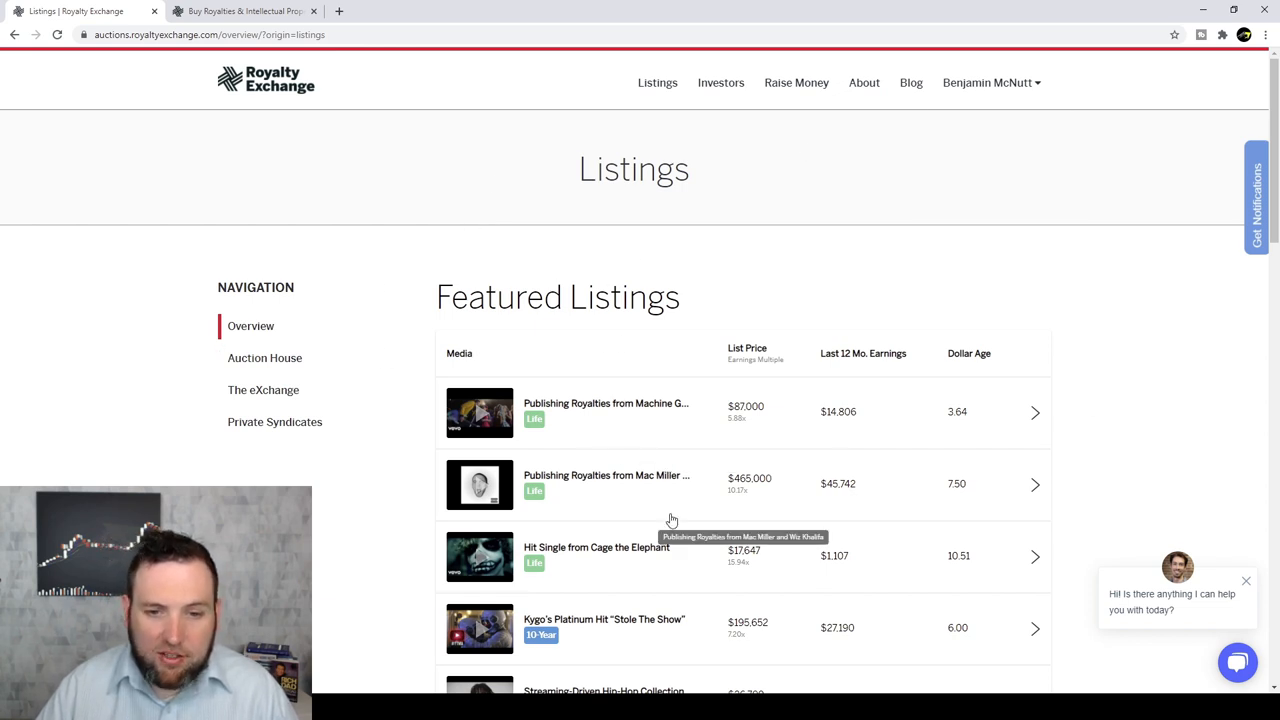
mouse_move(624, 412)
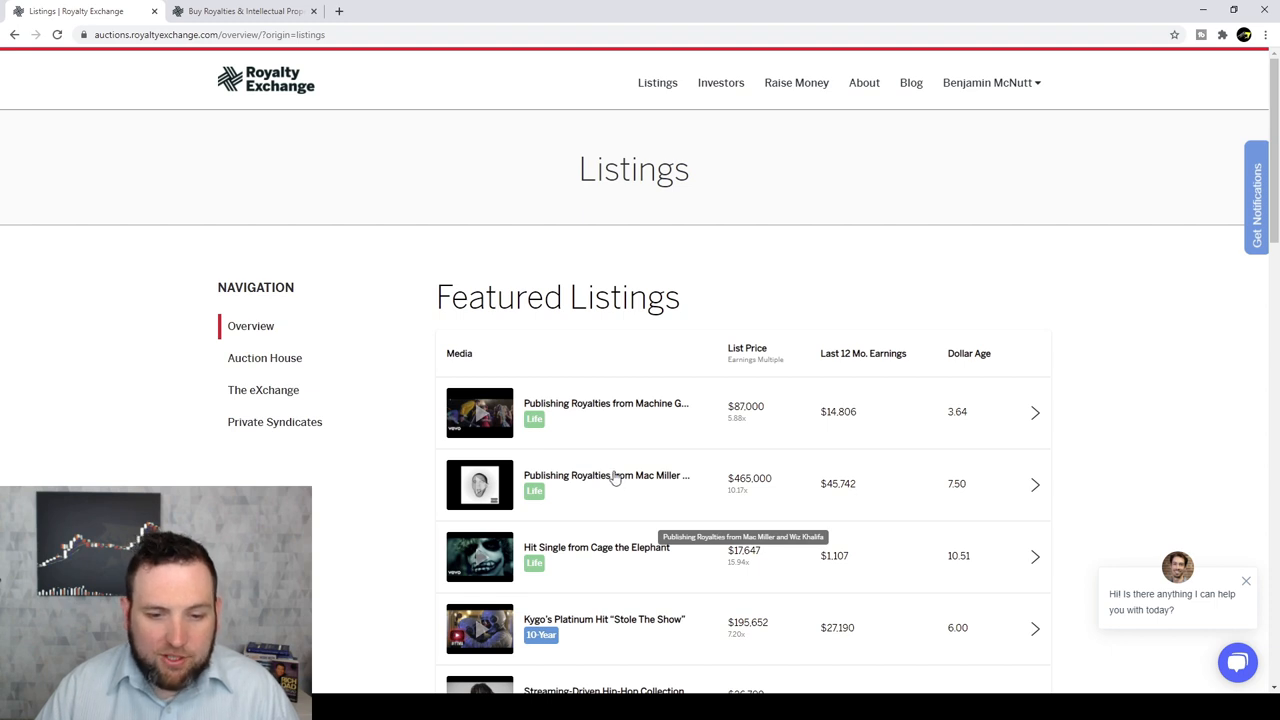
scroll(down, 3)
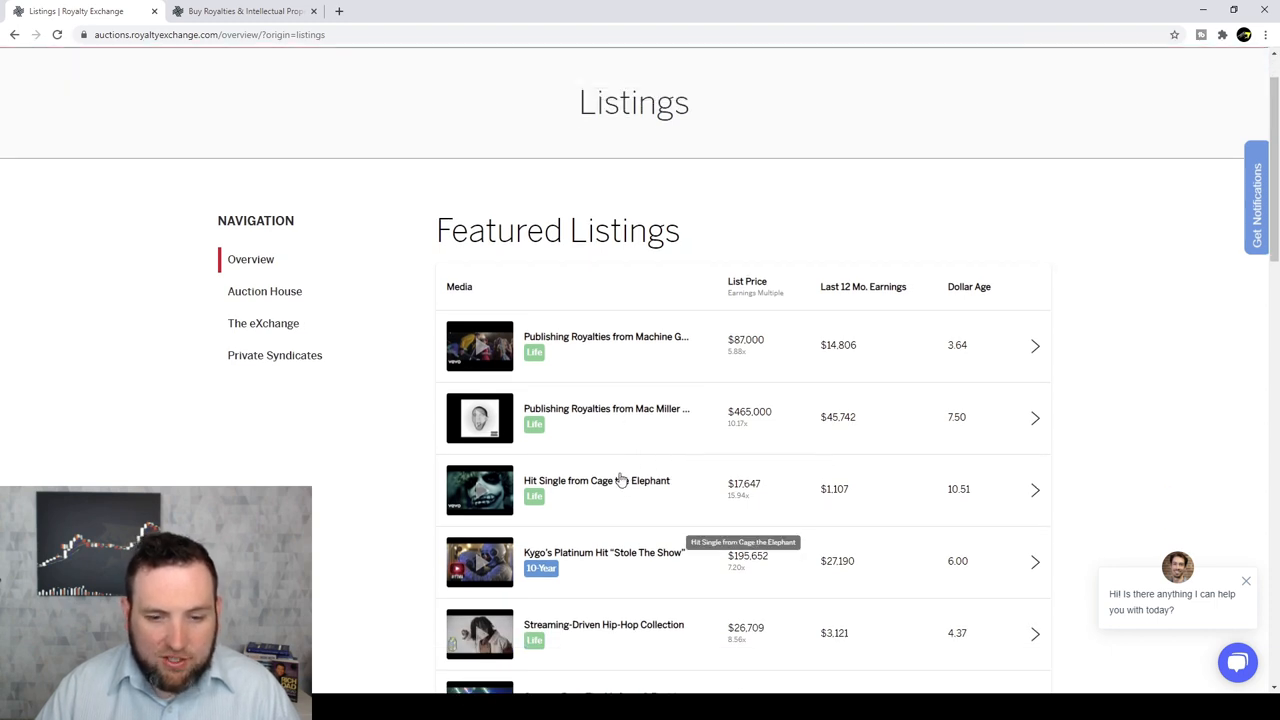
scroll(down, 3)
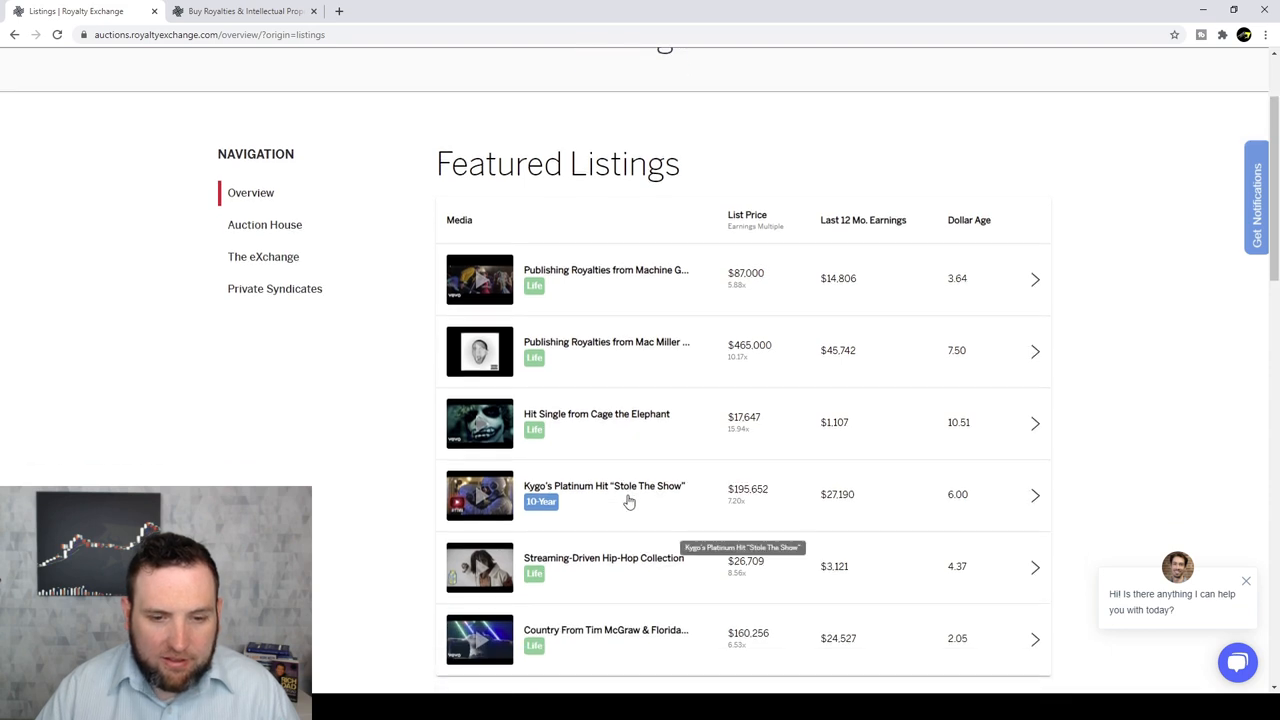
scroll(down, 3)
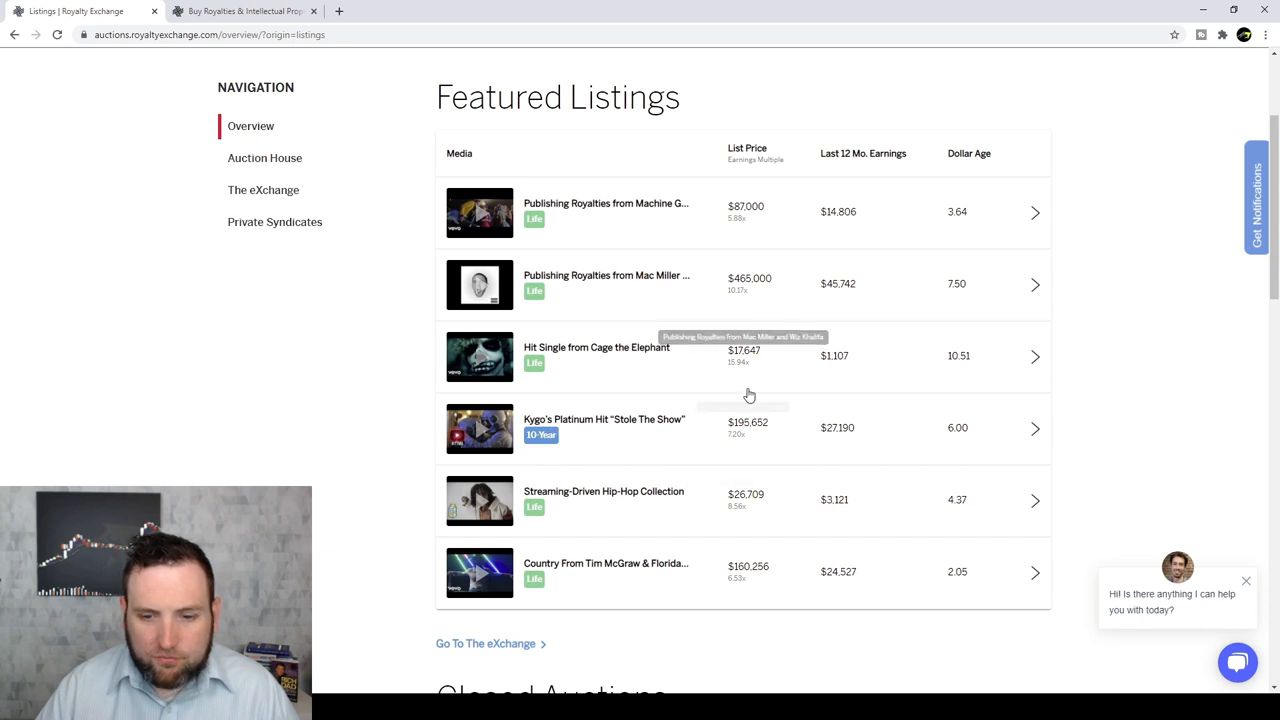
scroll(down, 3)
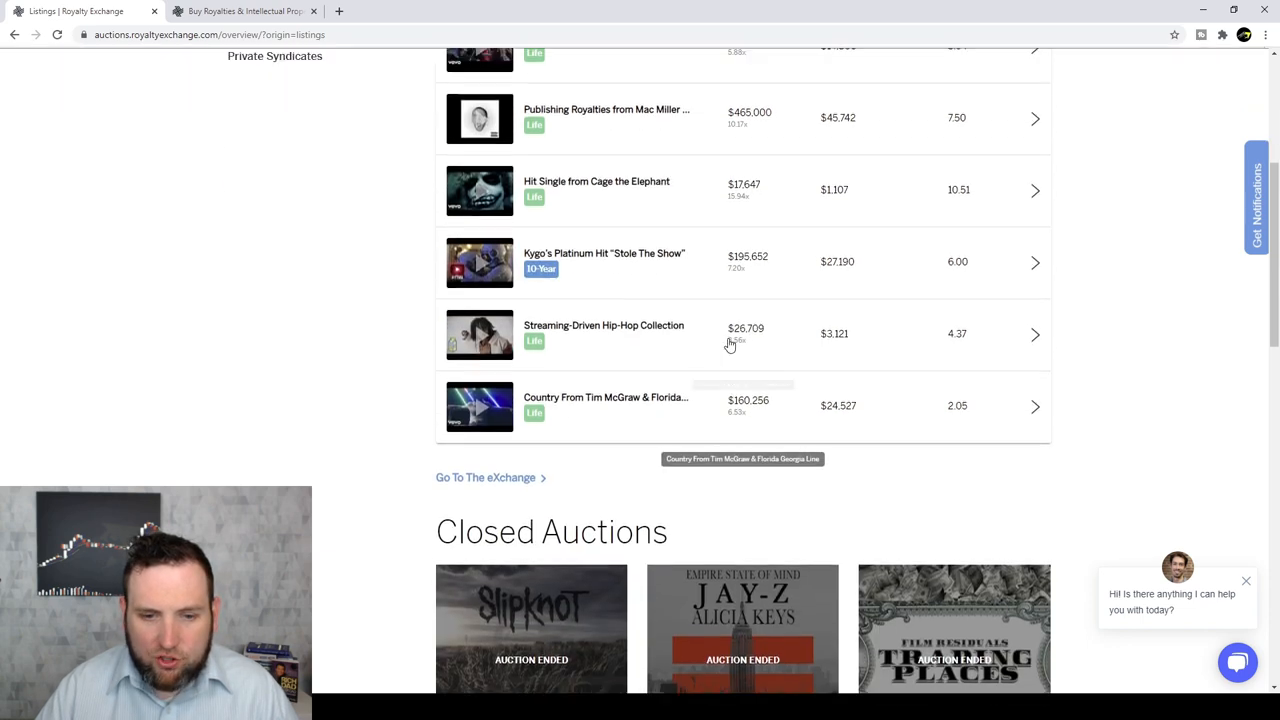
scroll(up, 3)
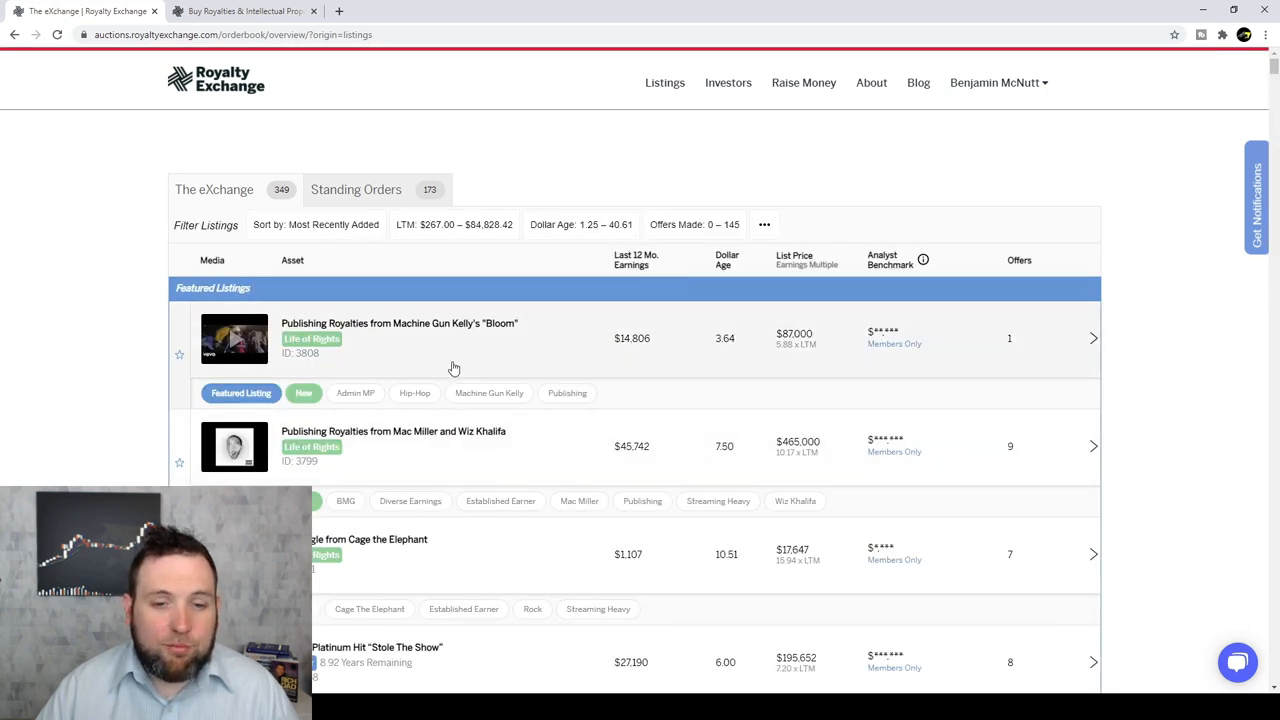
mouse_move(680, 370)
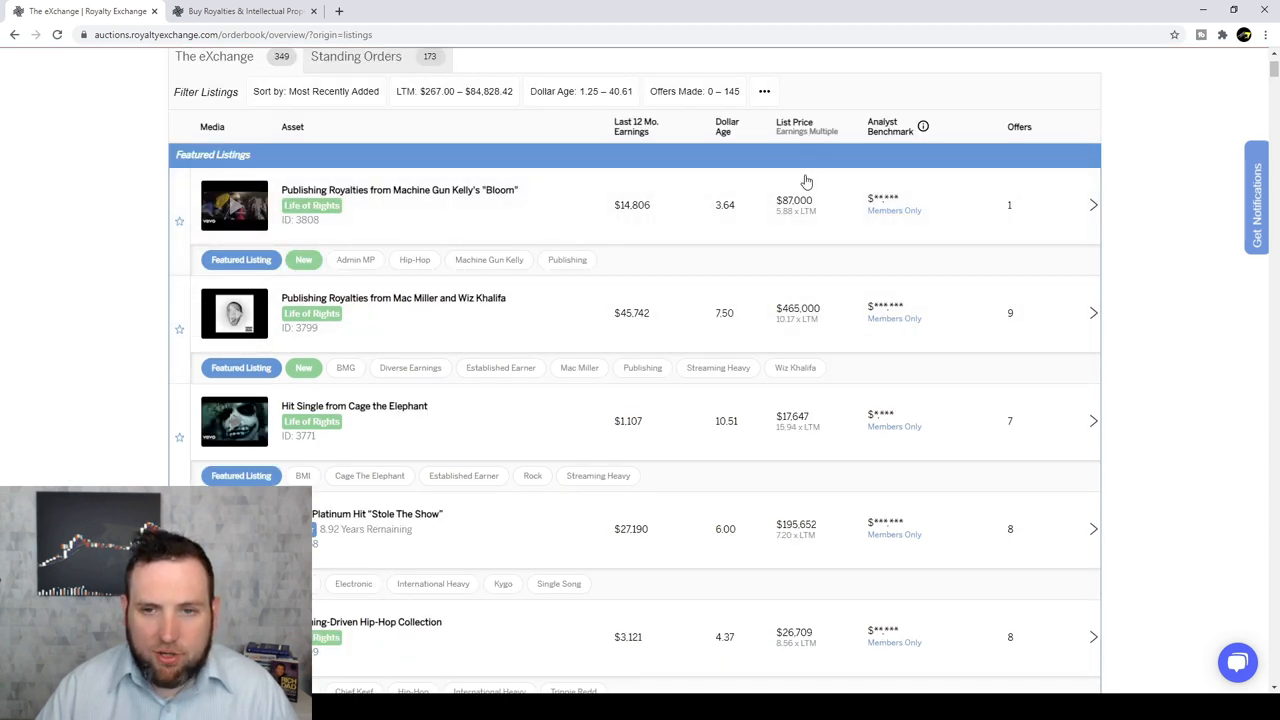
mouse_move(636, 132)
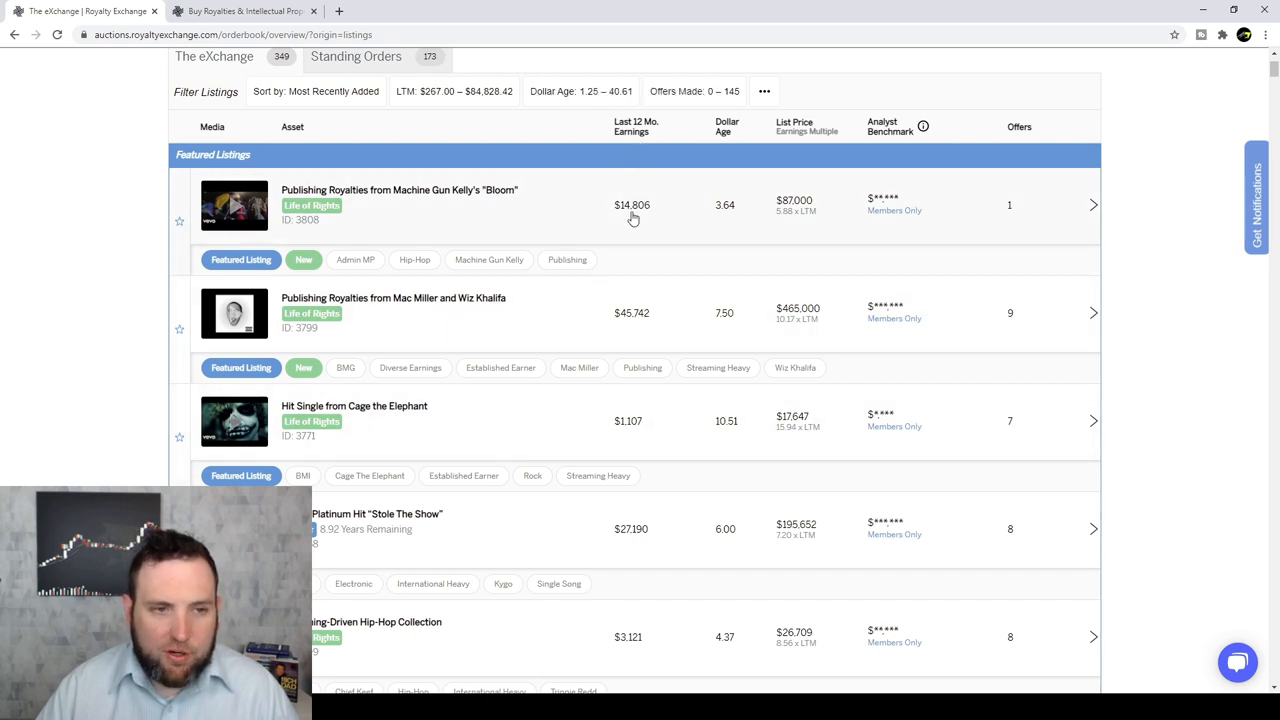
mouse_move(924, 128)
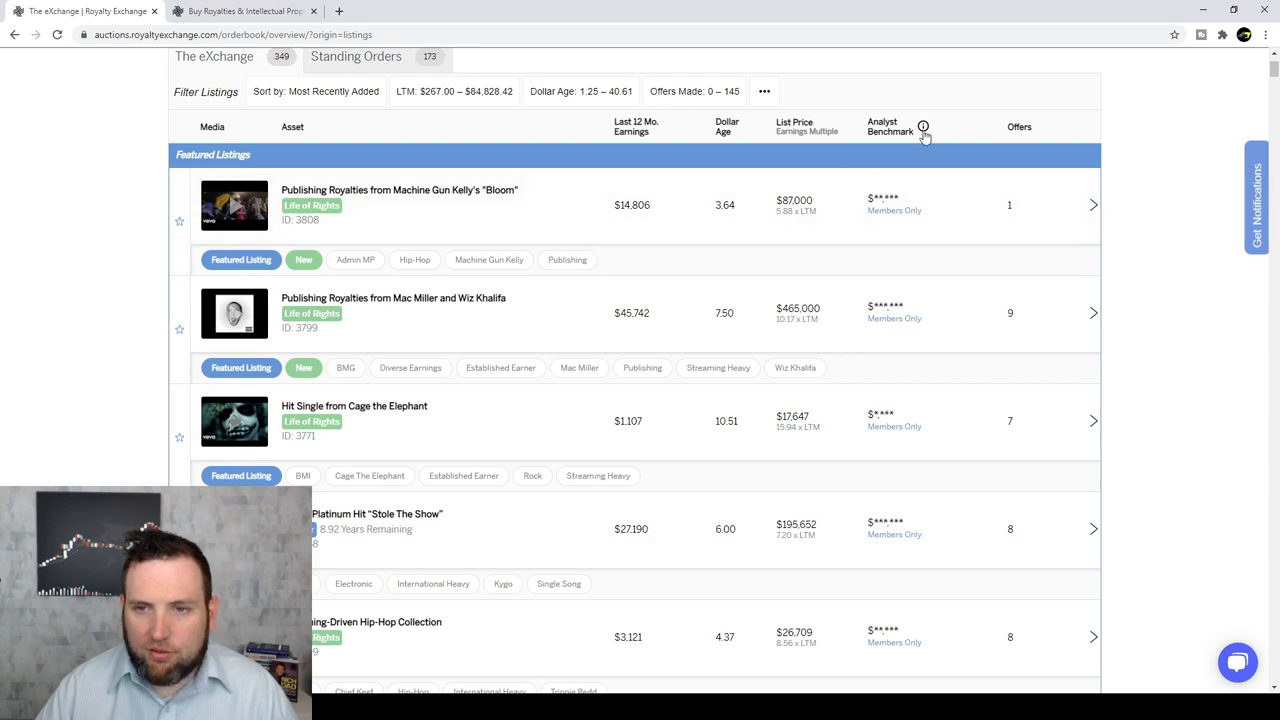
mouse_move(922, 128)
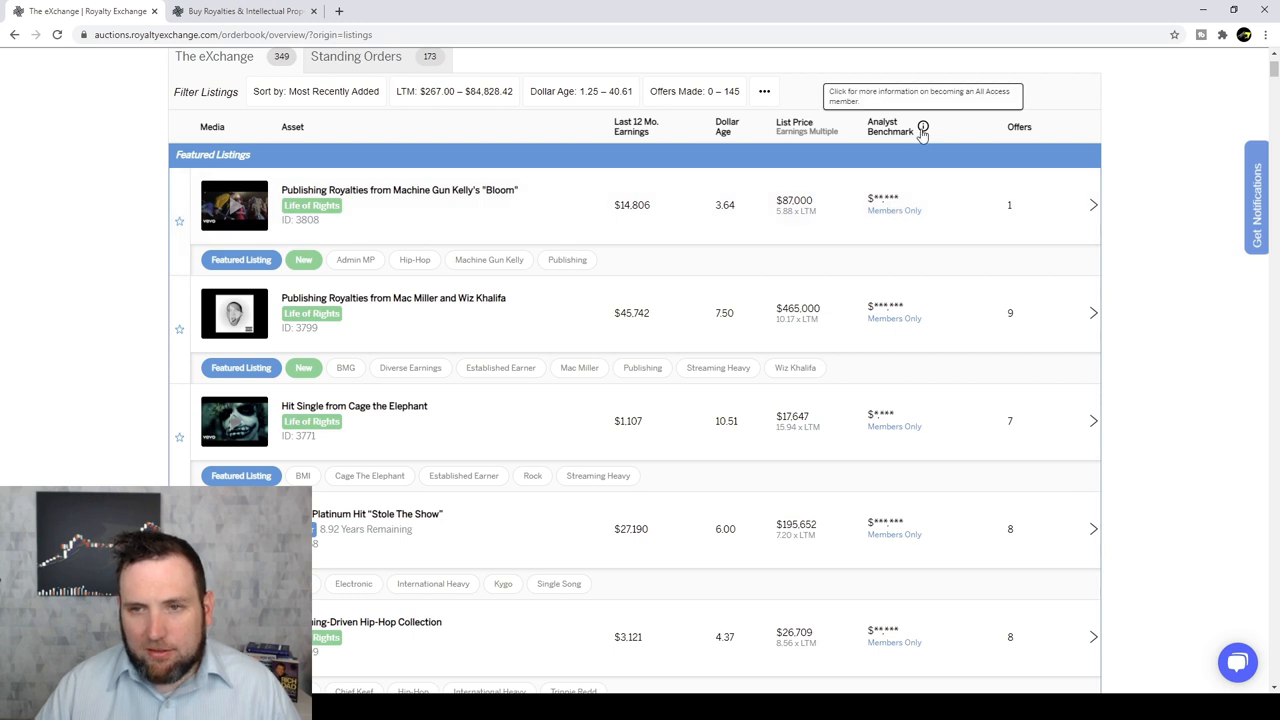
click(922, 128)
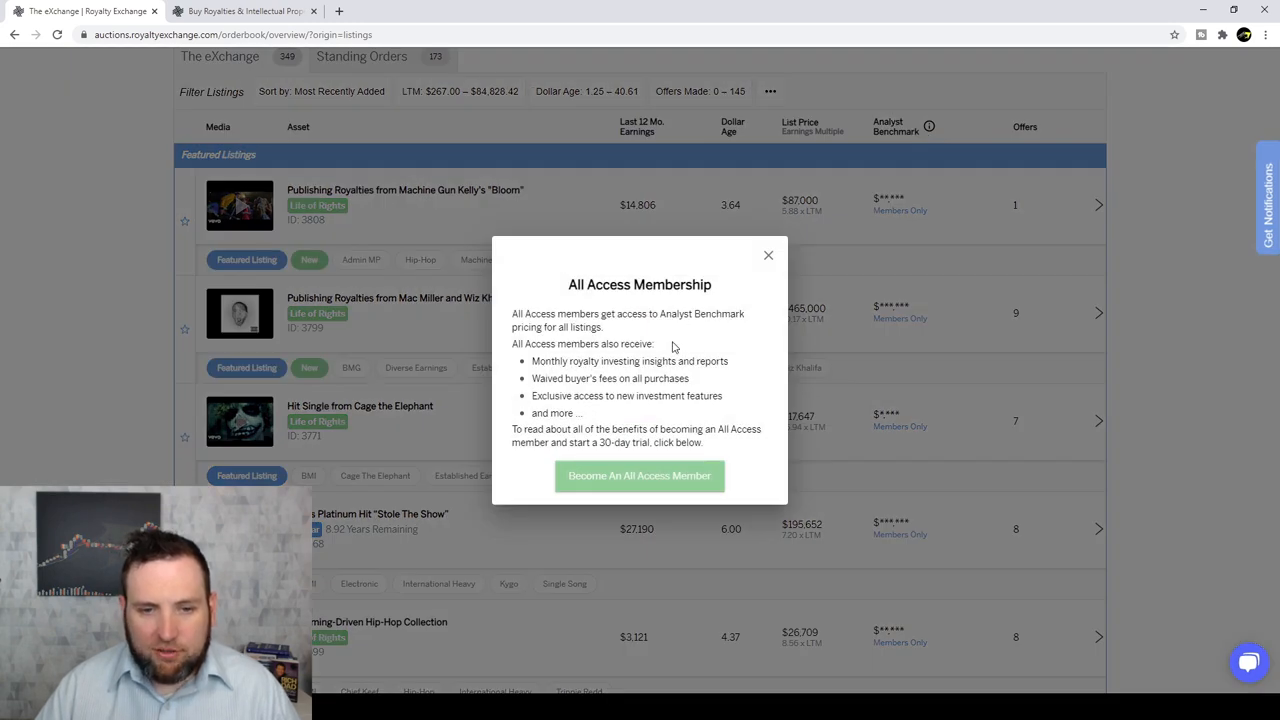
mouse_move(680, 322)
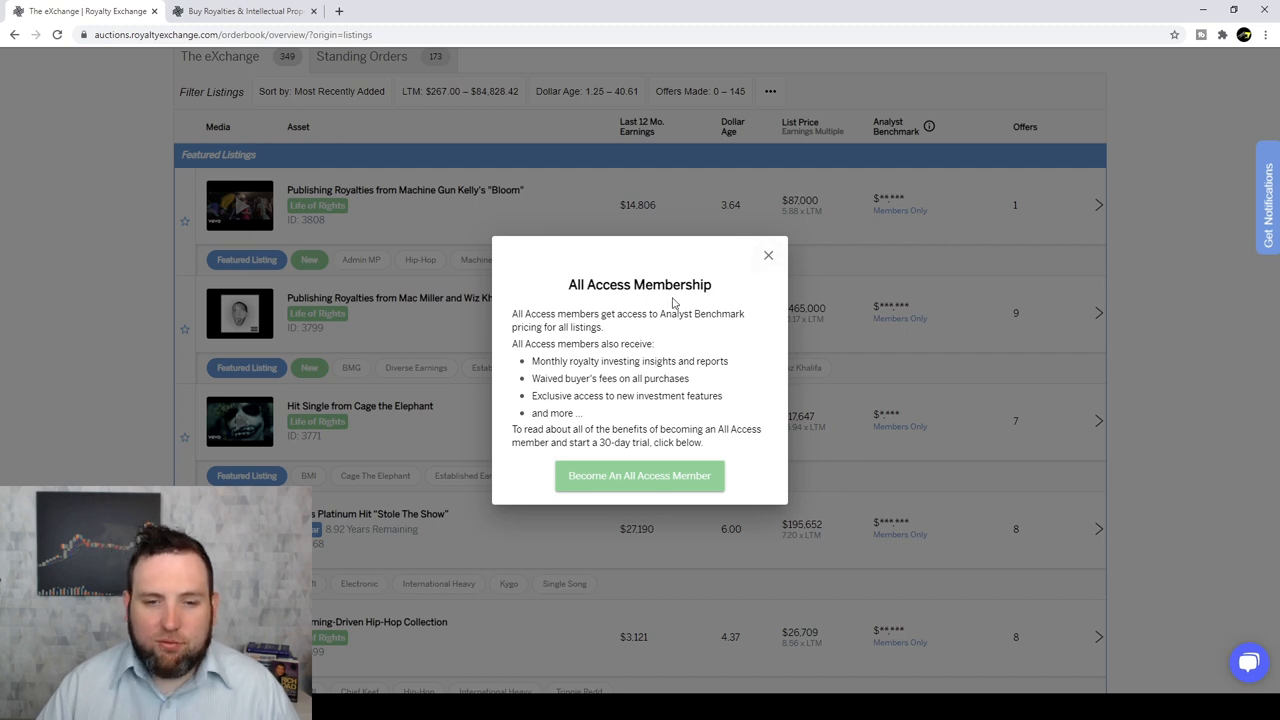
click(768, 256)
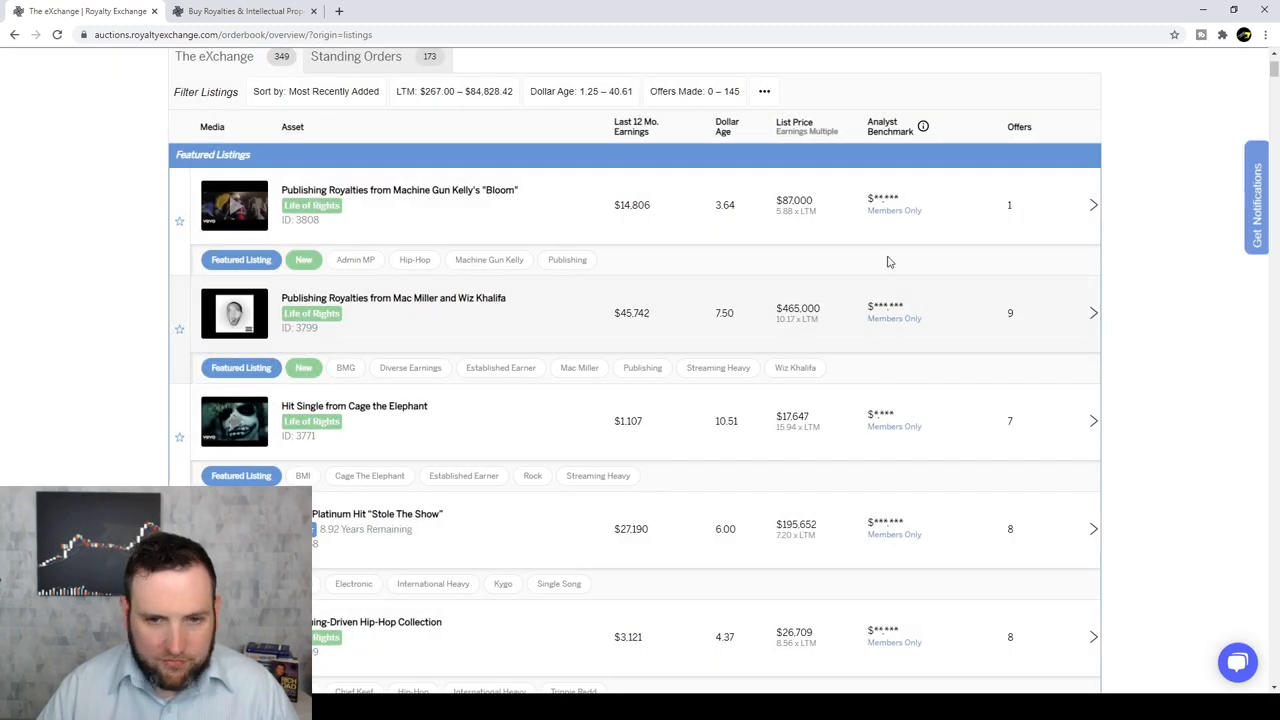
mouse_move(1092, 206)
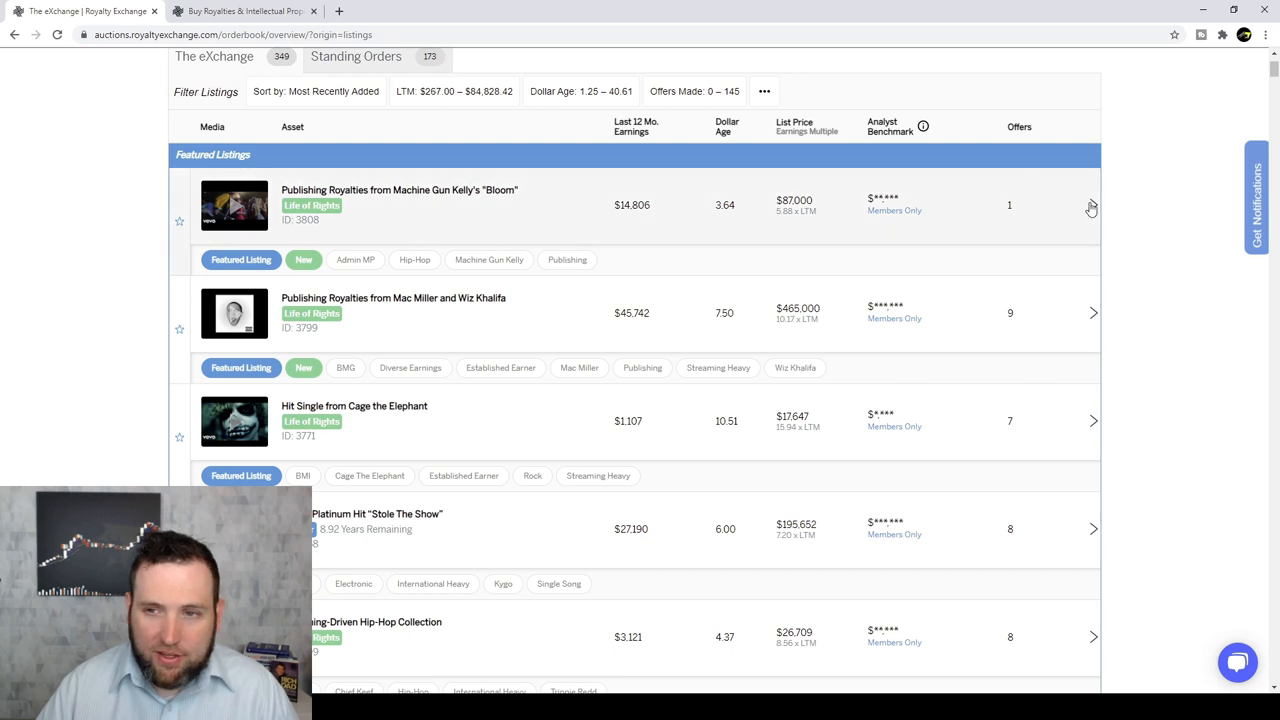
scroll(down, 3)
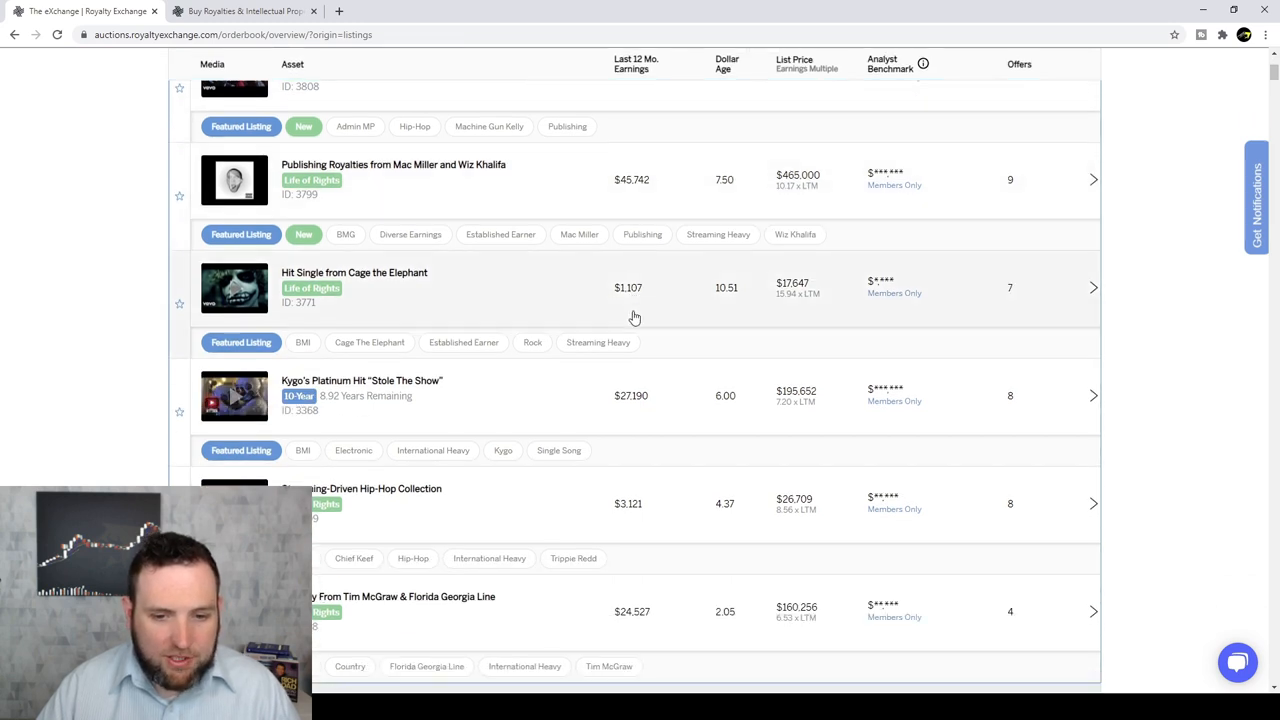
scroll(down, 3)
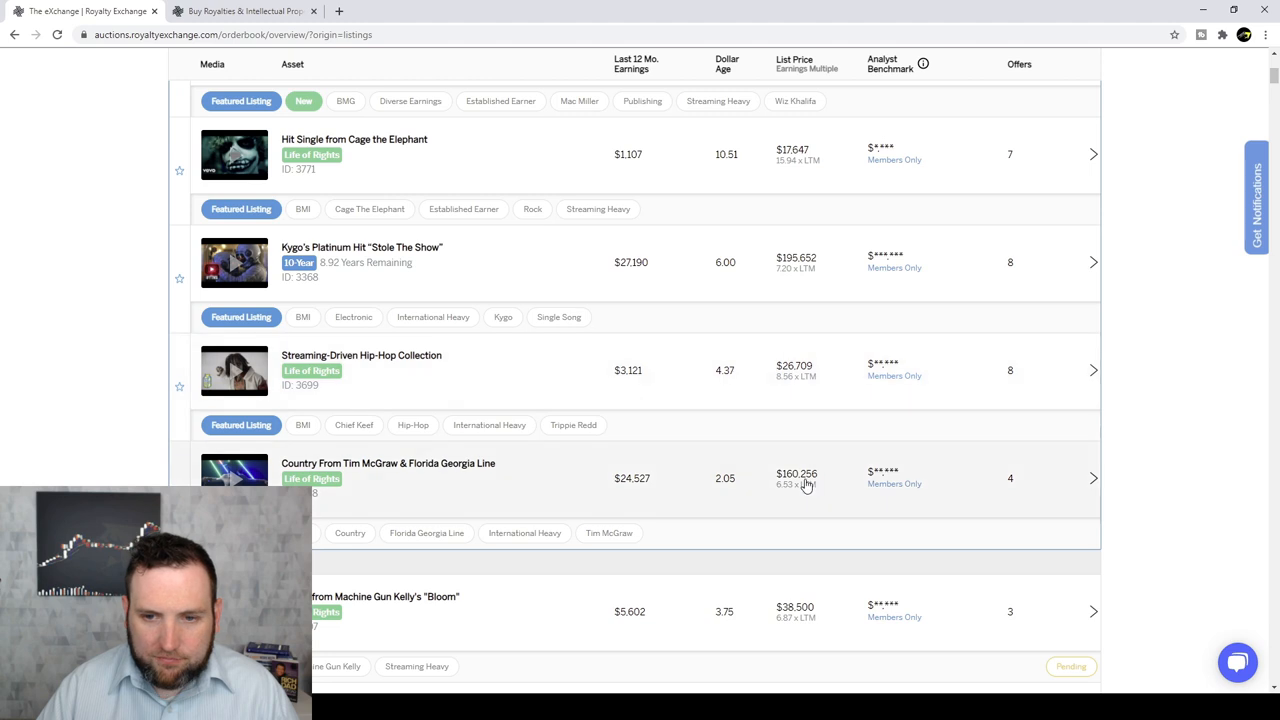
scroll(down, 3)
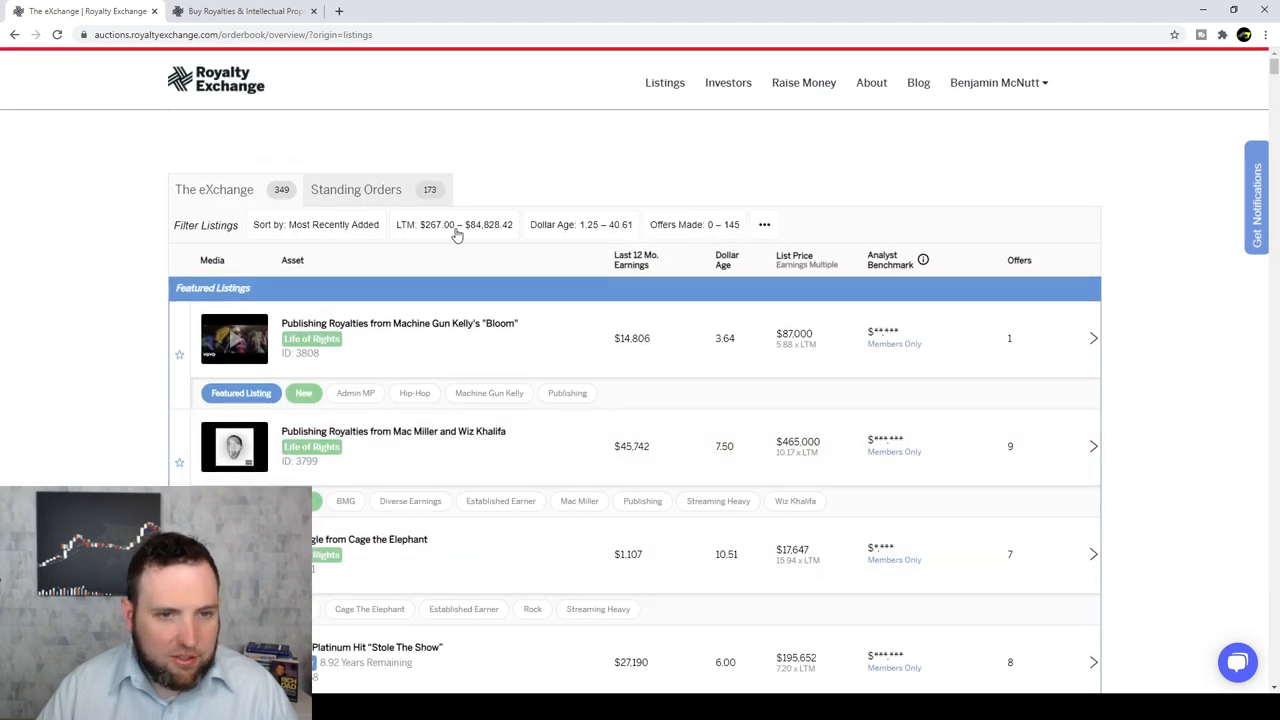
Sort the eXchange listings by Lowest List Price and scroll to Other Listings.
click(316, 224)
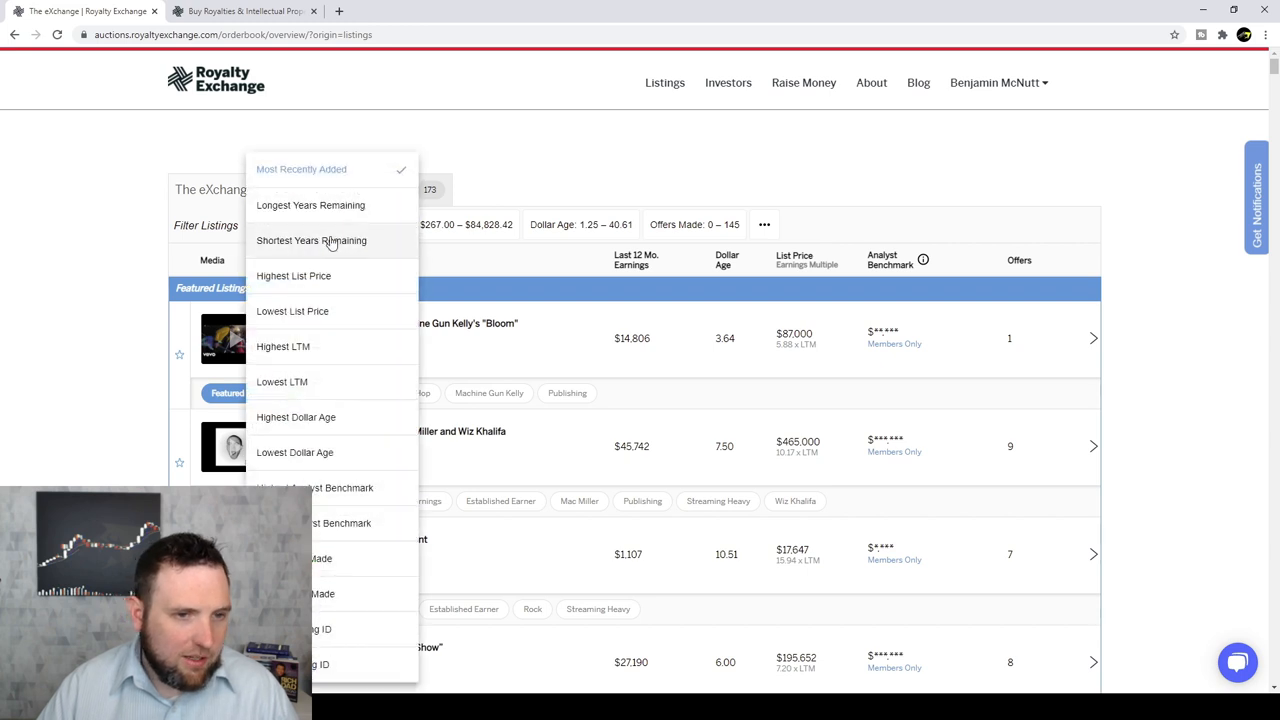
click(292, 312)
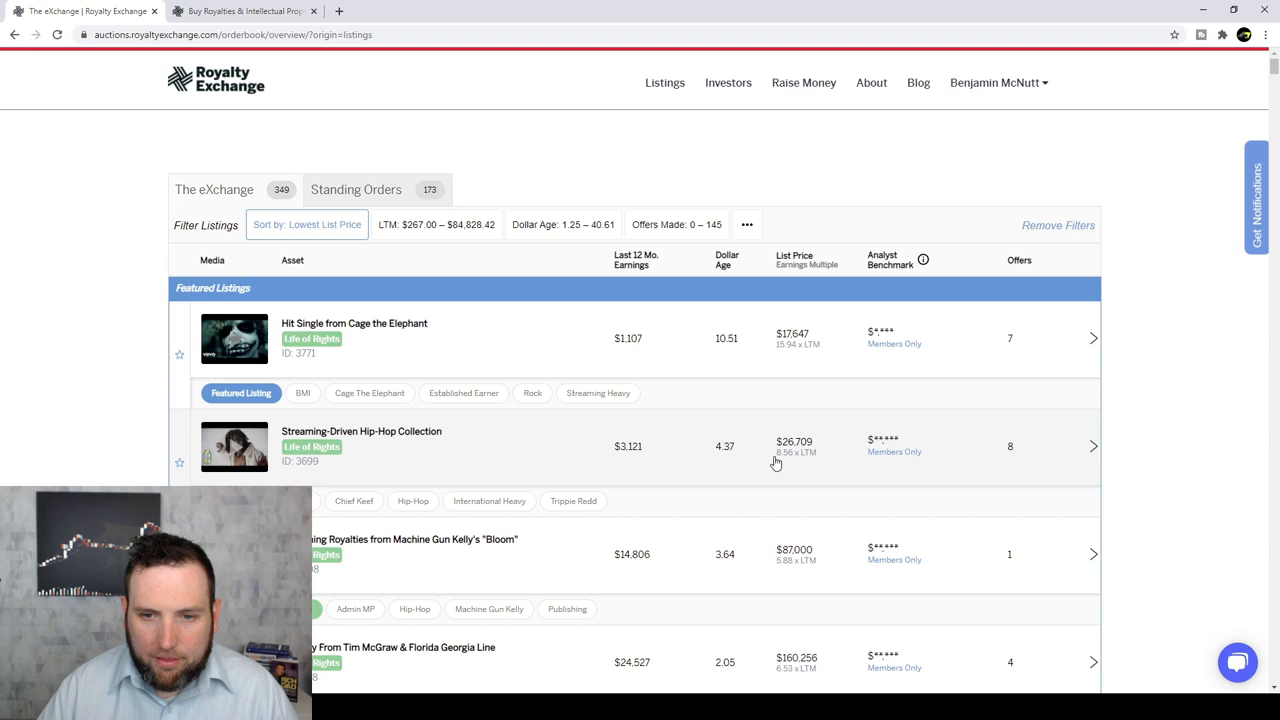
scroll(down, 3)
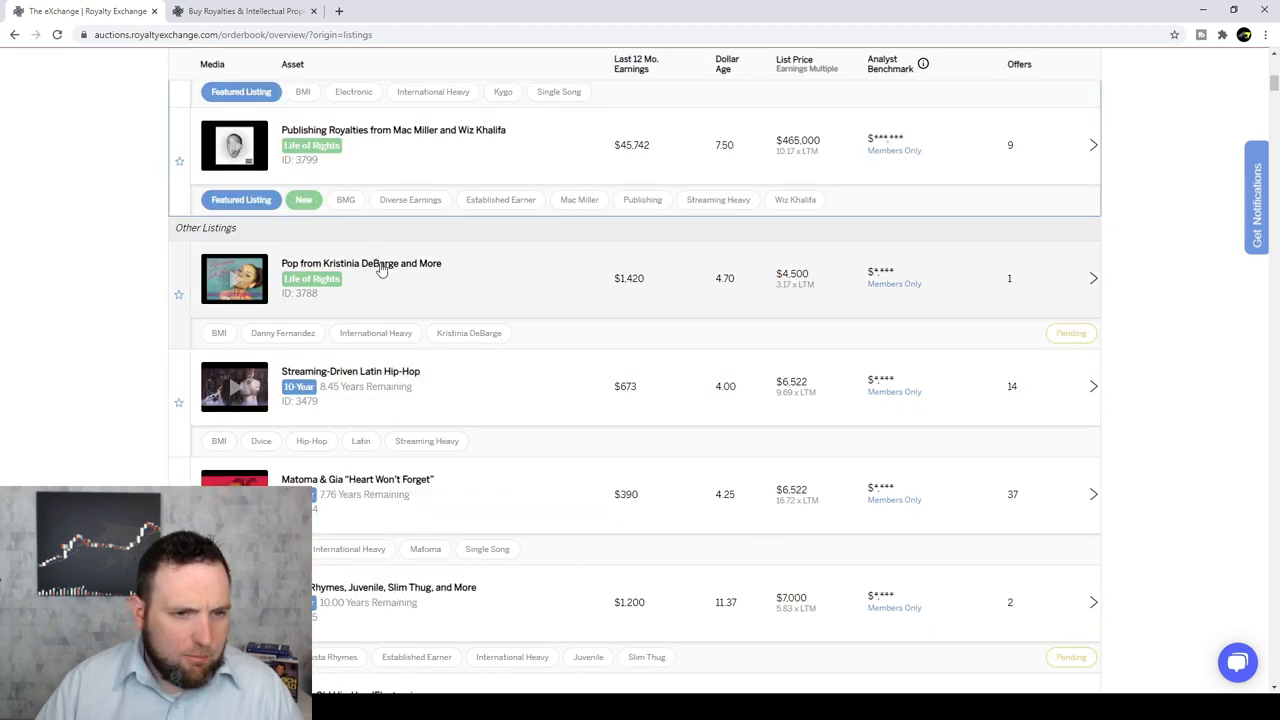
mouse_move(416, 290)
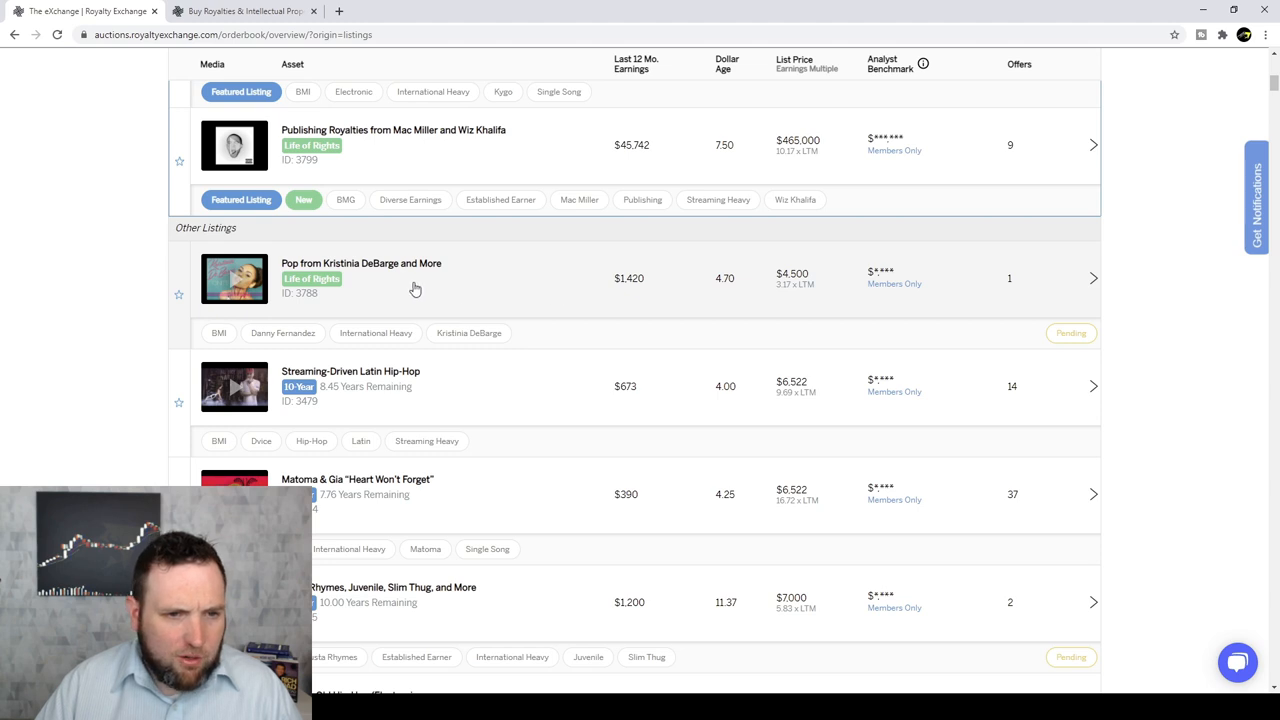
mouse_move(596, 324)
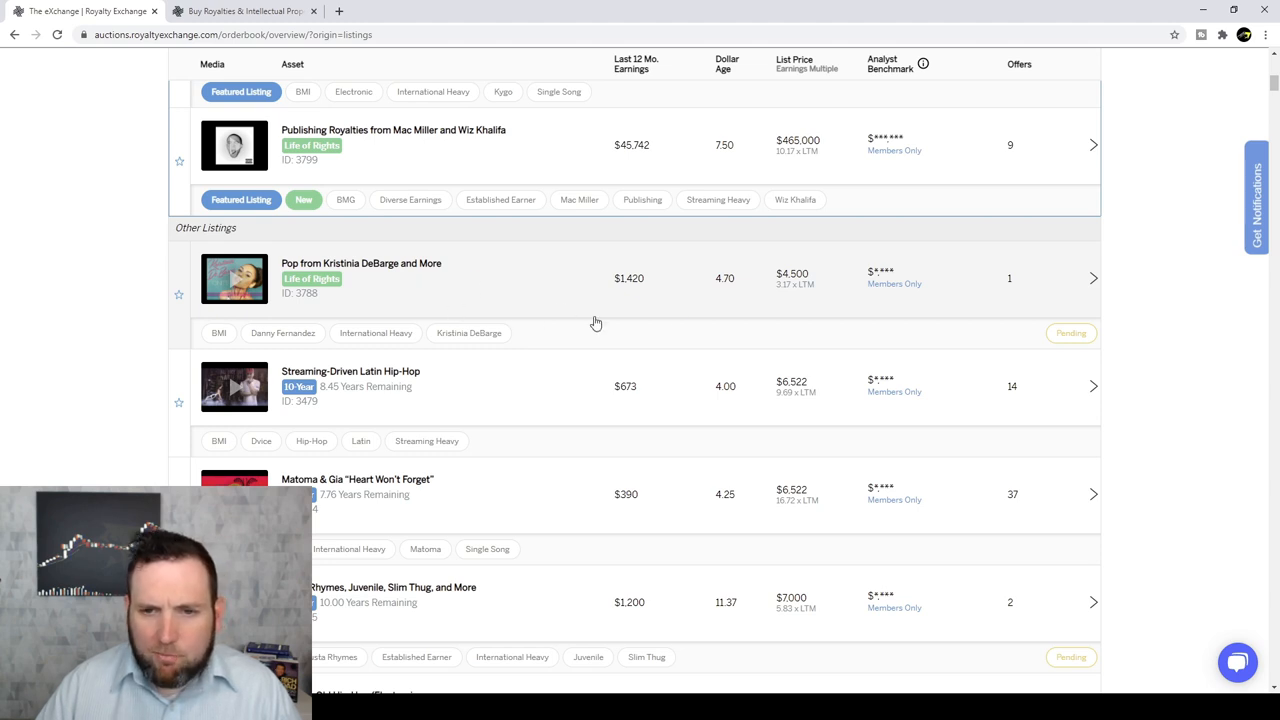
mouse_move(782, 324)
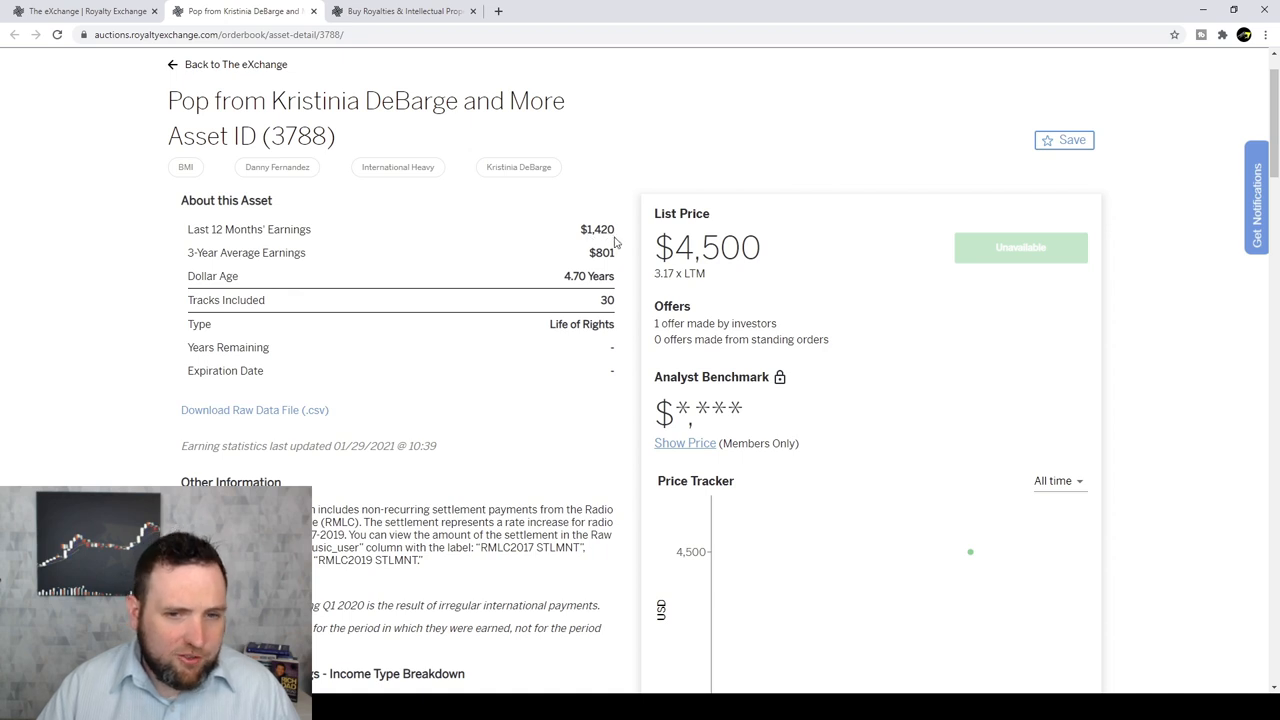
mouse_move(592, 268)
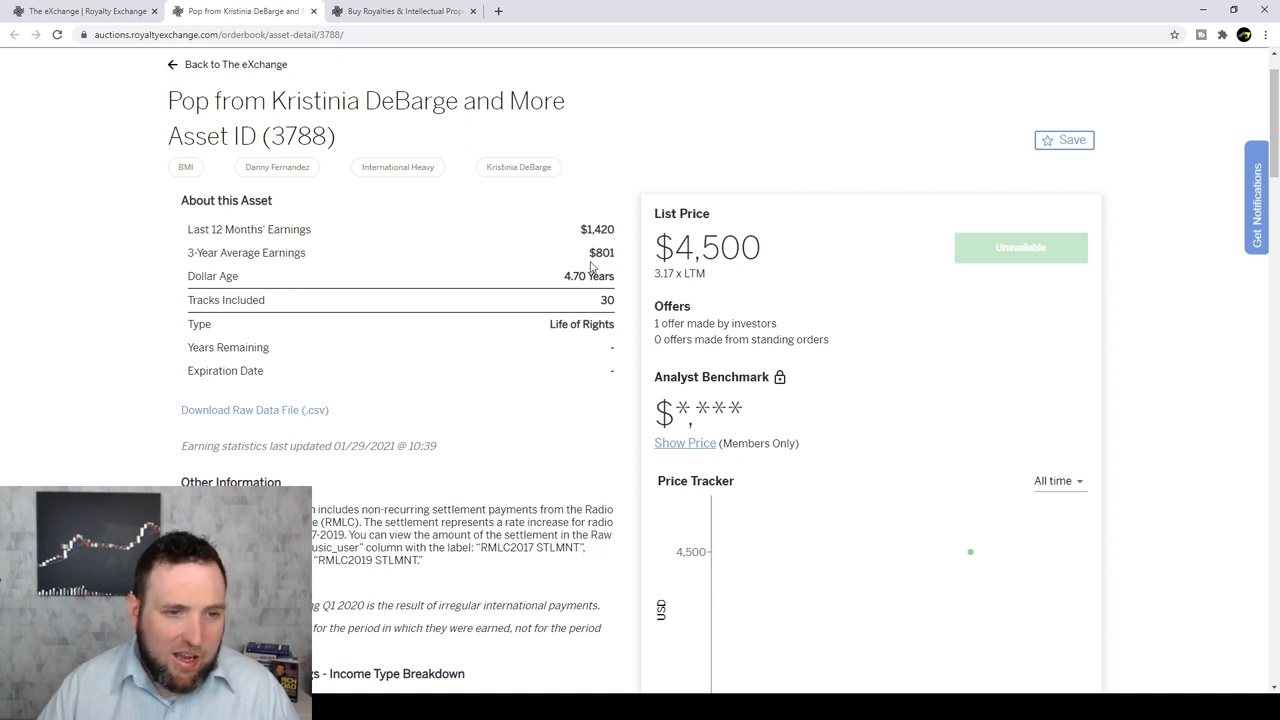
mouse_move(592, 304)
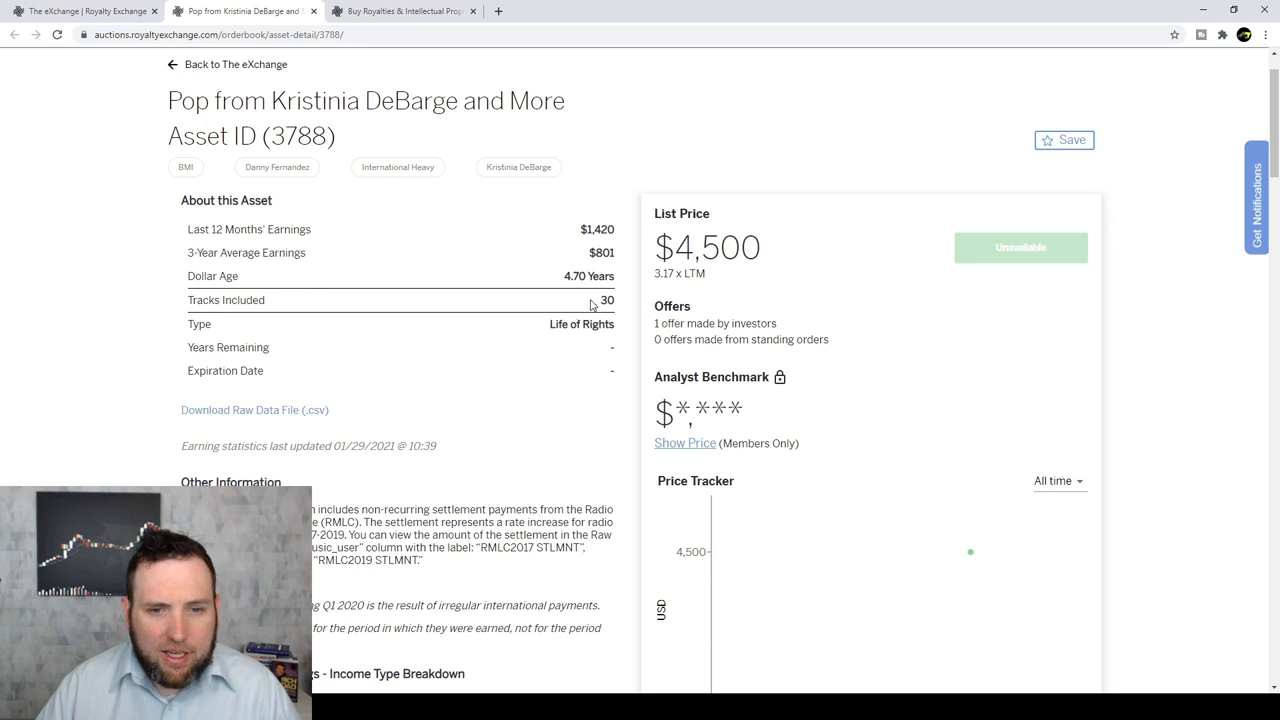
mouse_move(560, 348)
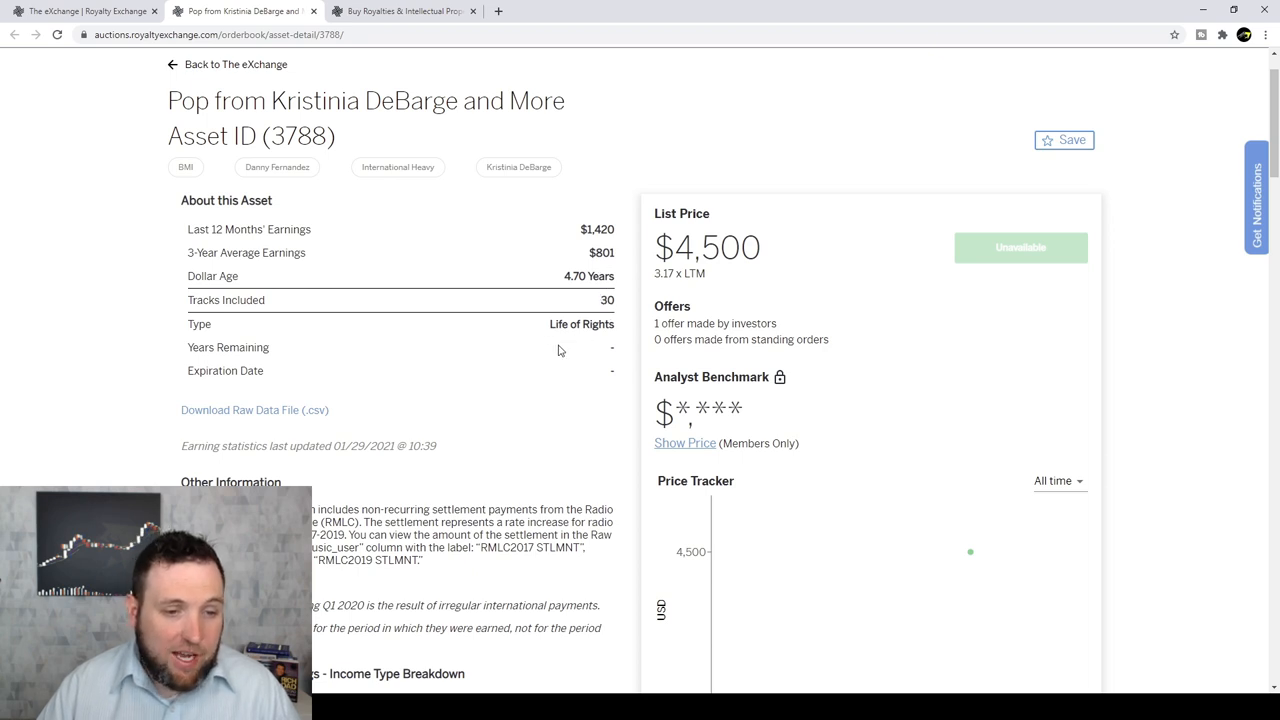
Scroll the Kristinia DeBarge asset page to its $4,500 list price and $1,420 earnings.
scroll(down, 3)
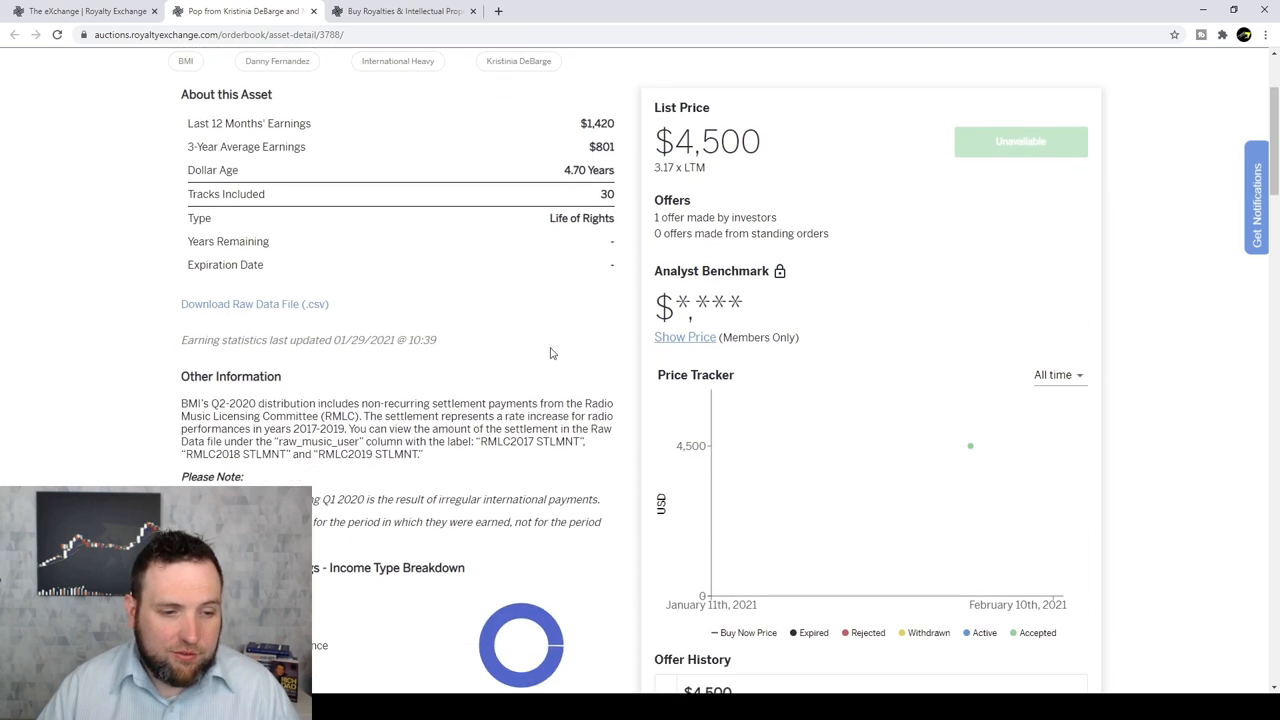
scroll(down, 3)
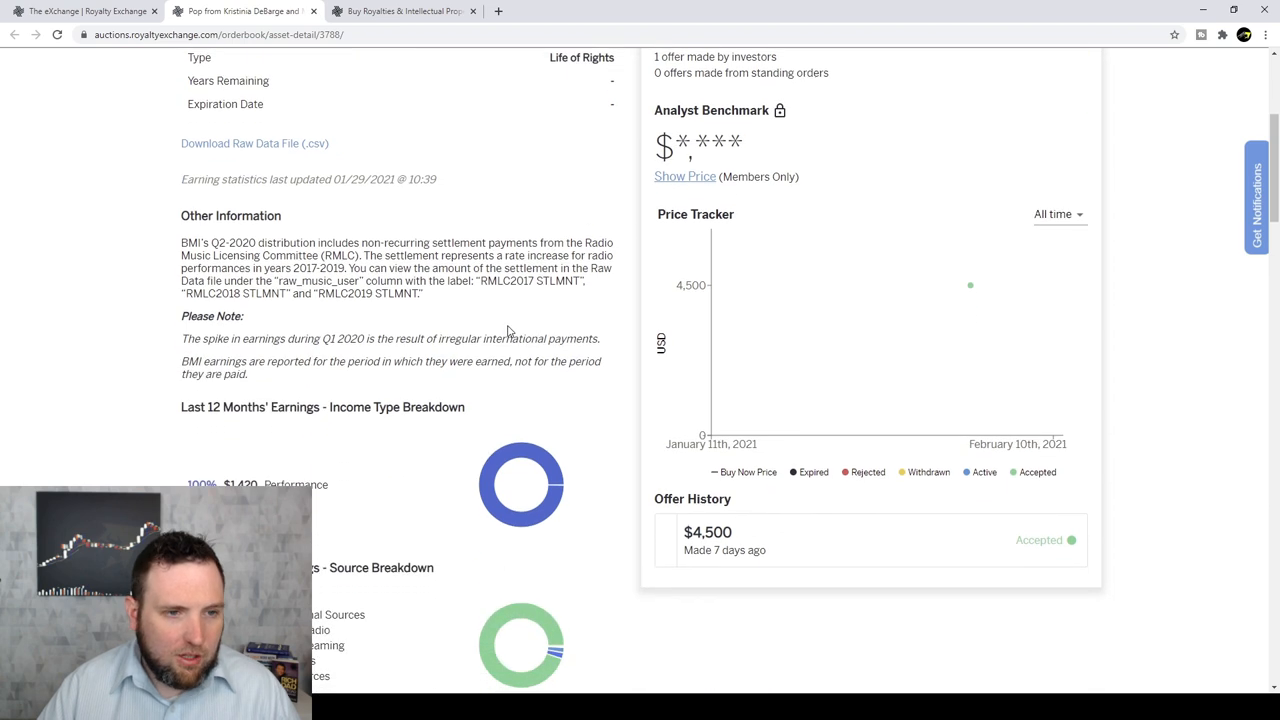
mouse_move(202, 248)
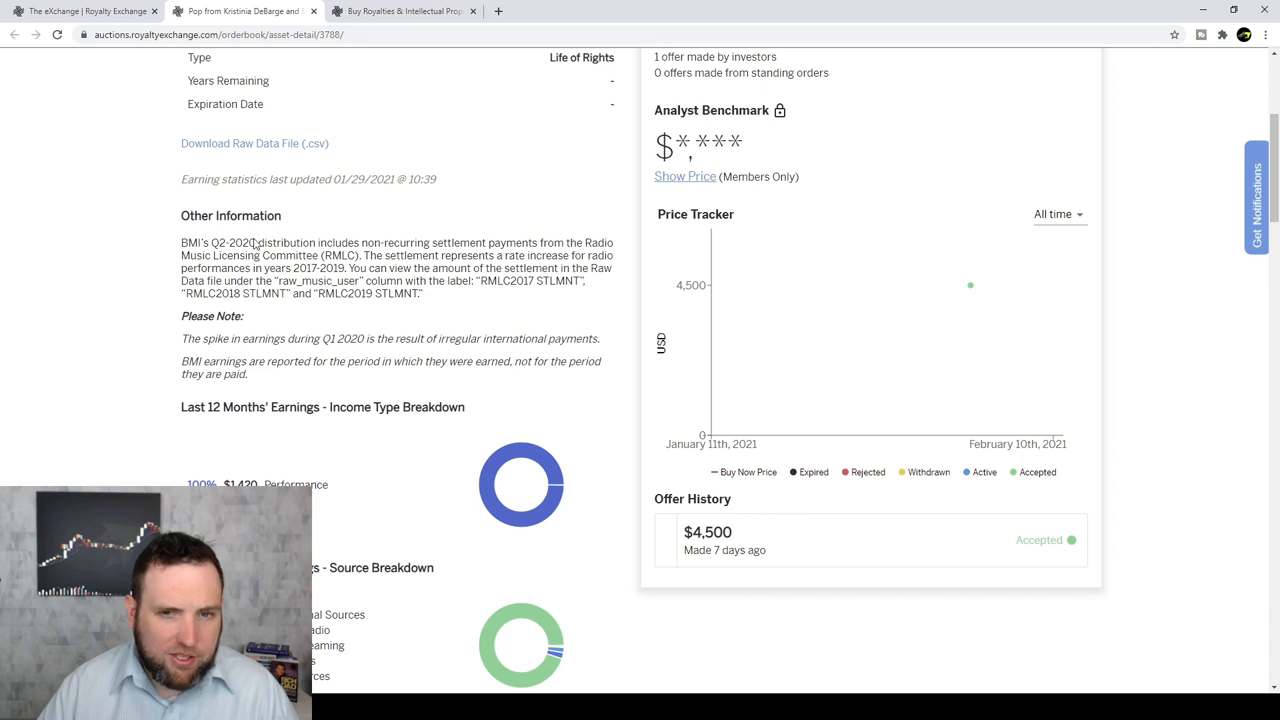
mouse_move(296, 244)
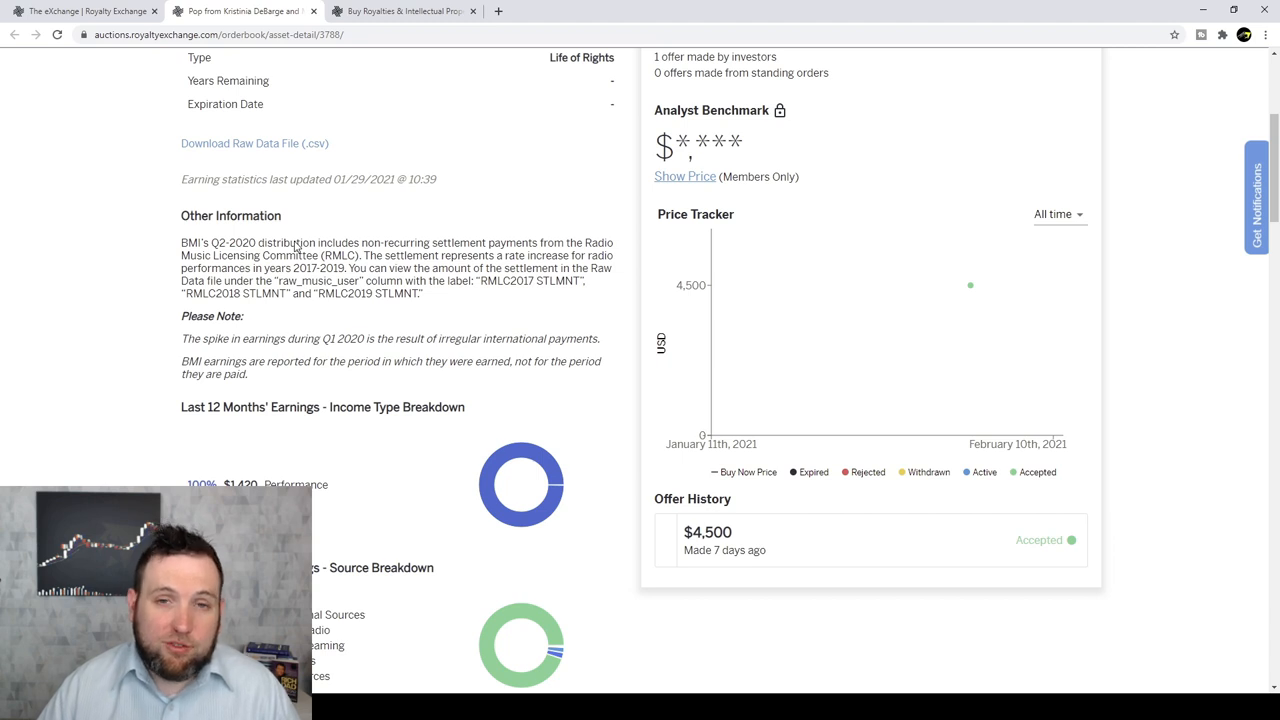
Review the Kristinia DeBarge asset's earnings charts section.
scroll(down, 3)
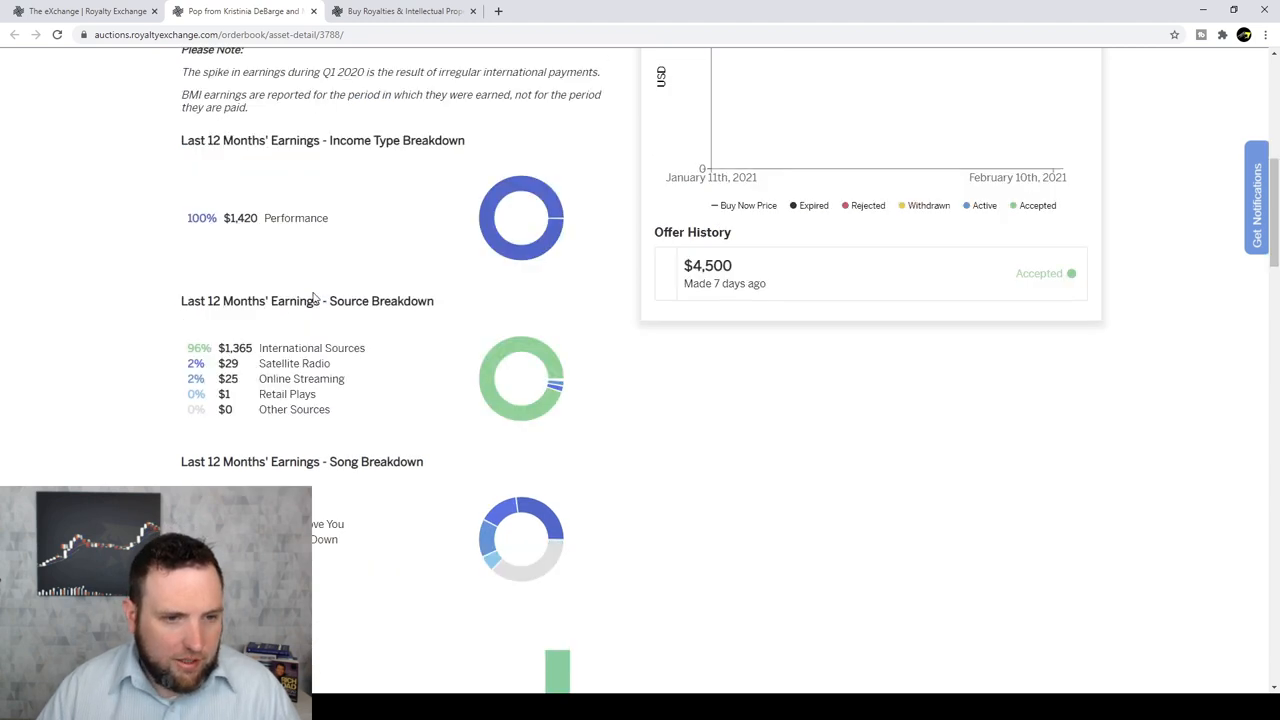
scroll(down, 3)
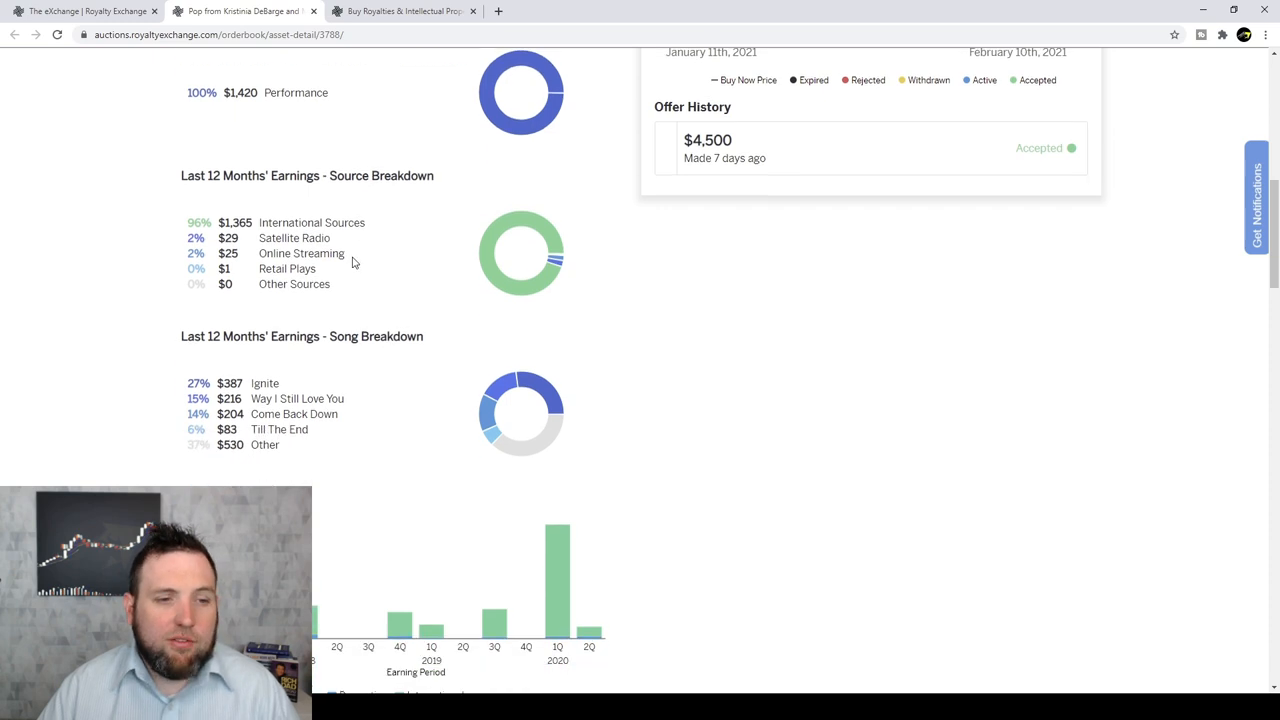
scroll(down, 3)
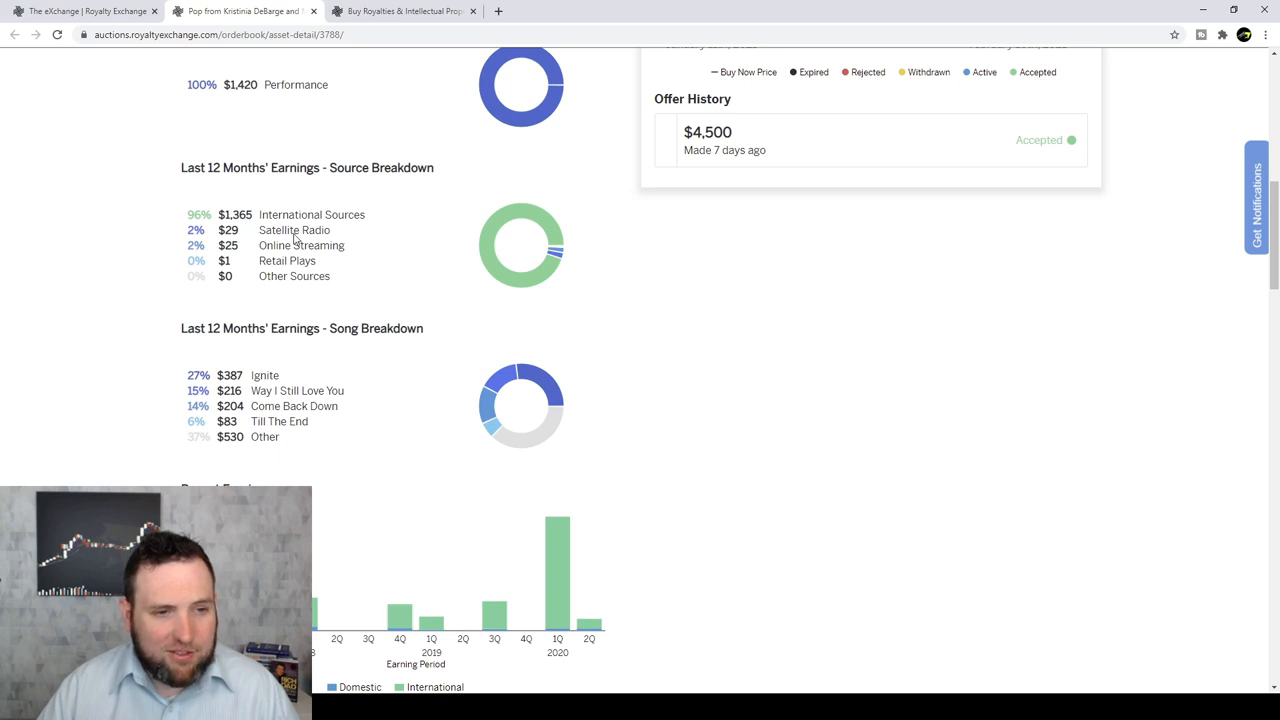
mouse_move(348, 260)
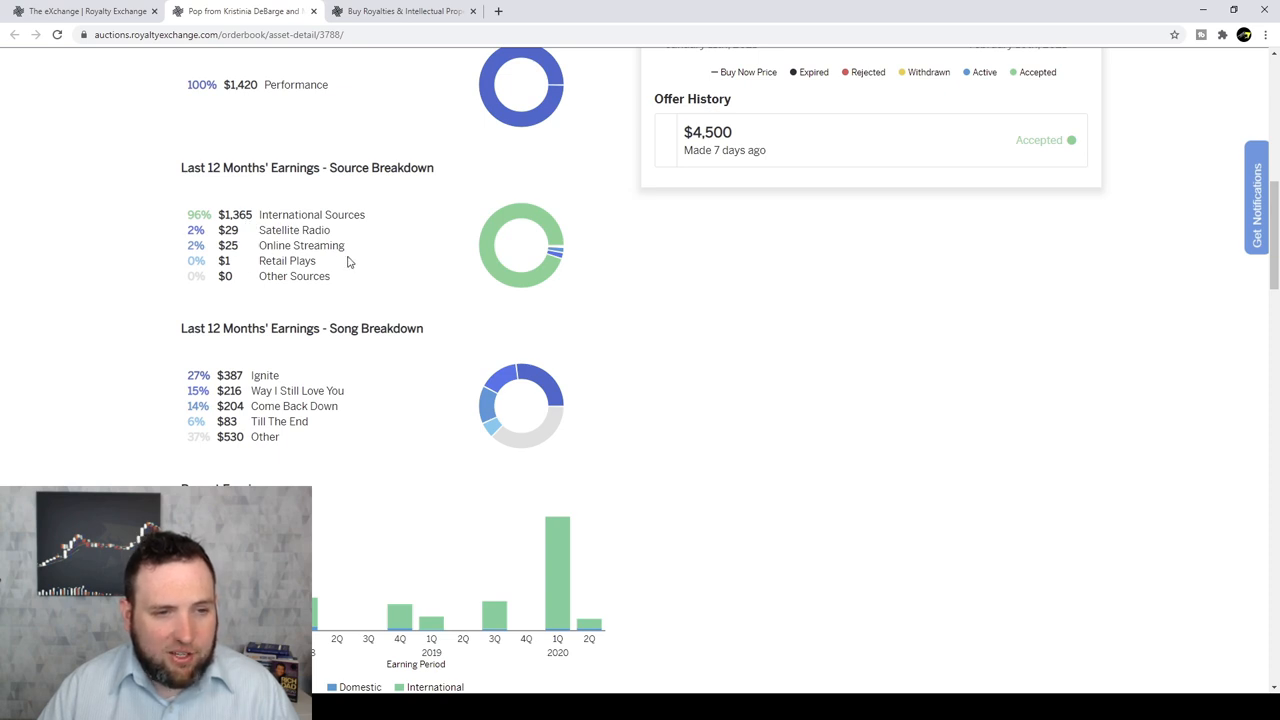
mouse_move(314, 260)
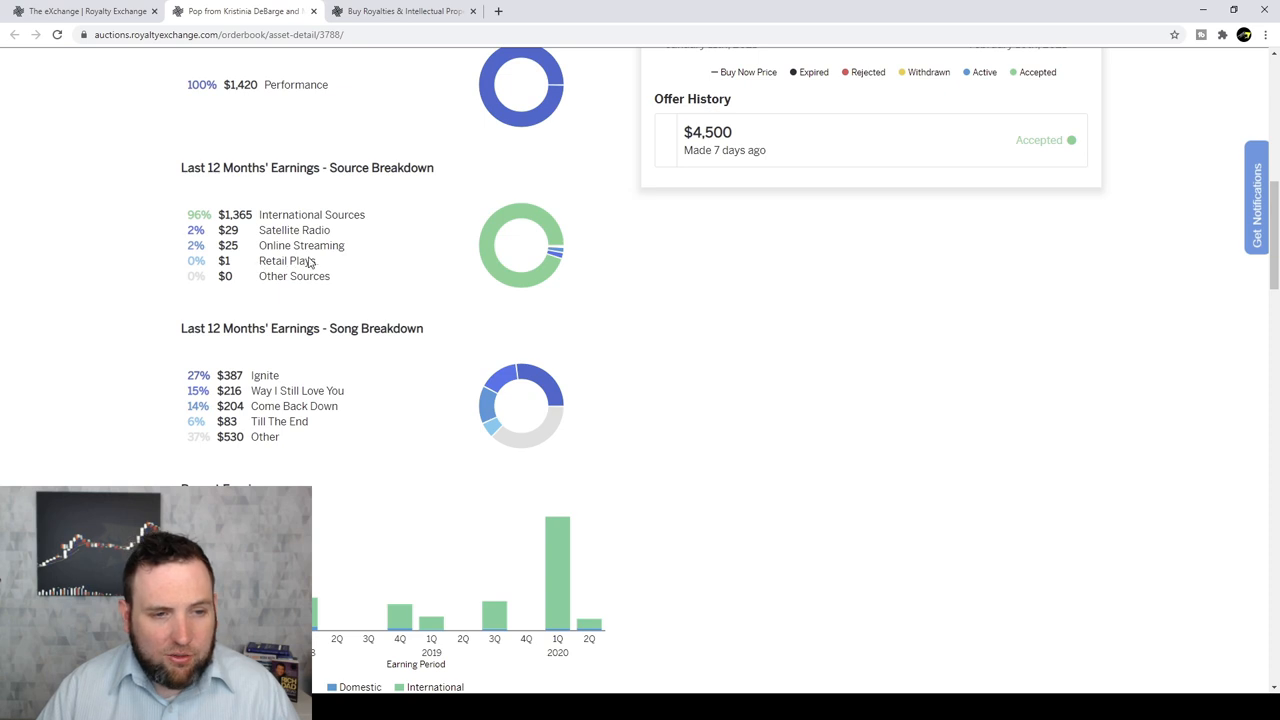
mouse_move(304, 338)
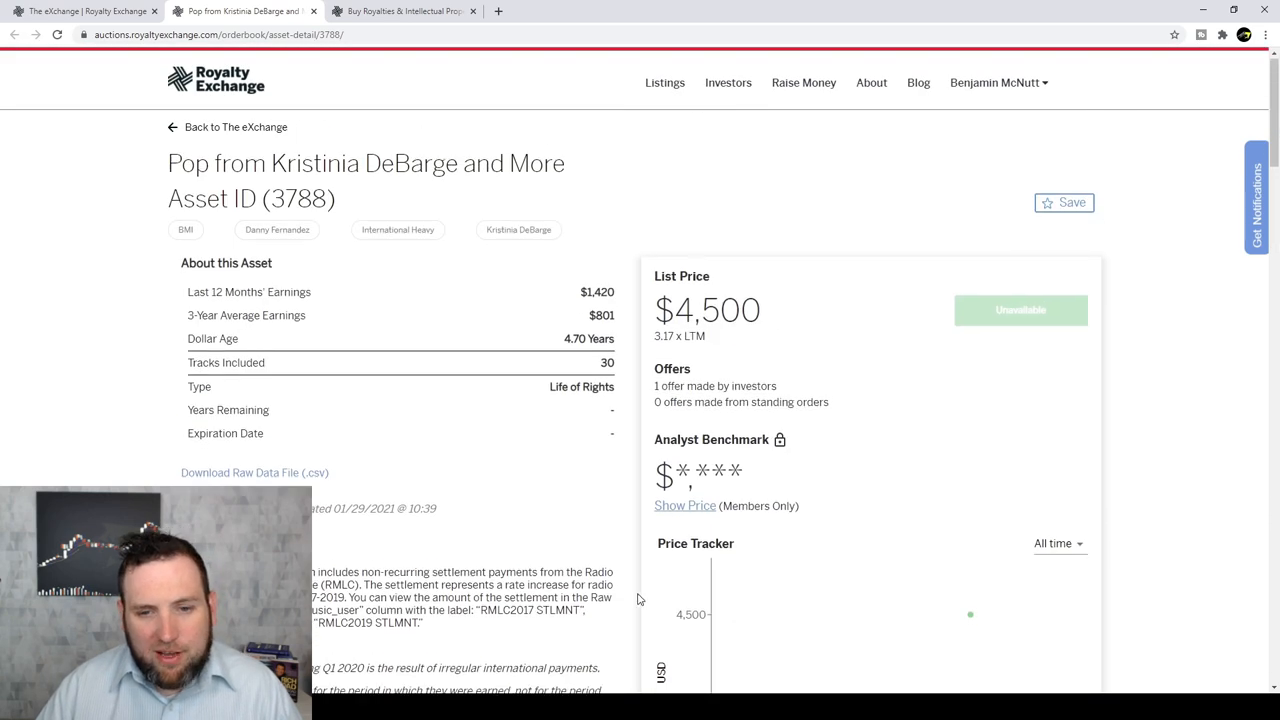
scroll(down, 3)
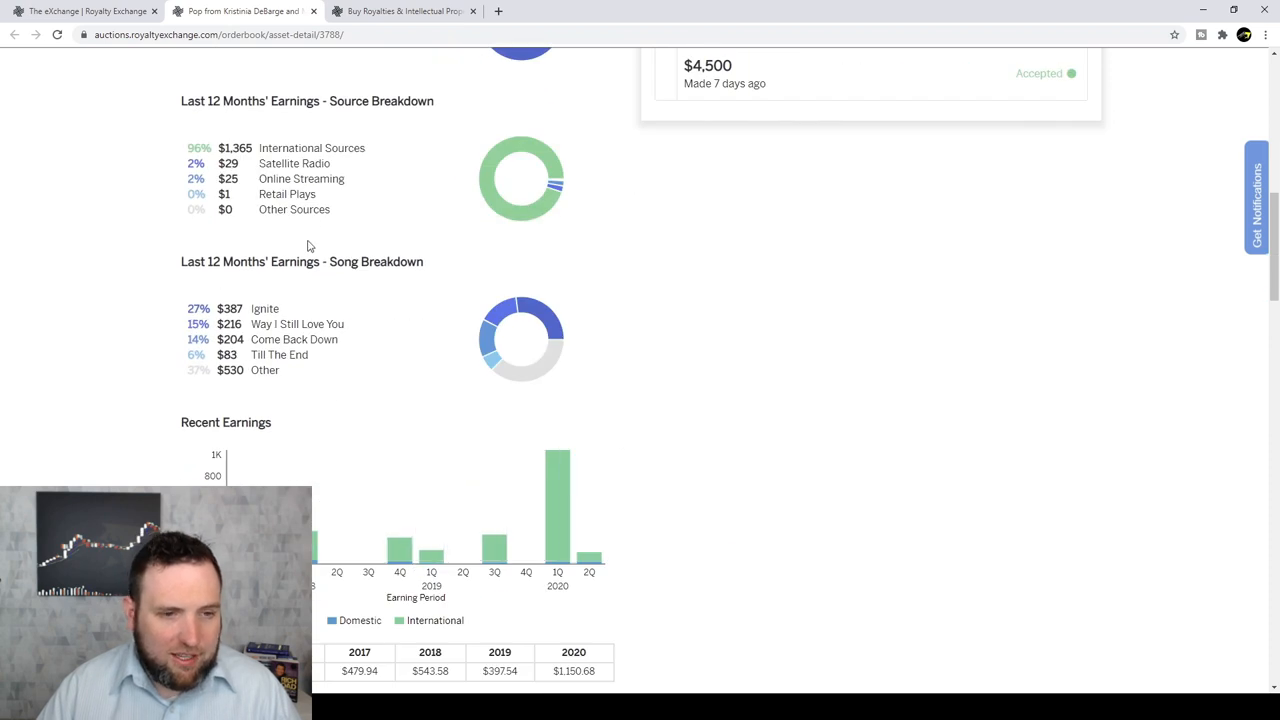
mouse_move(404, 206)
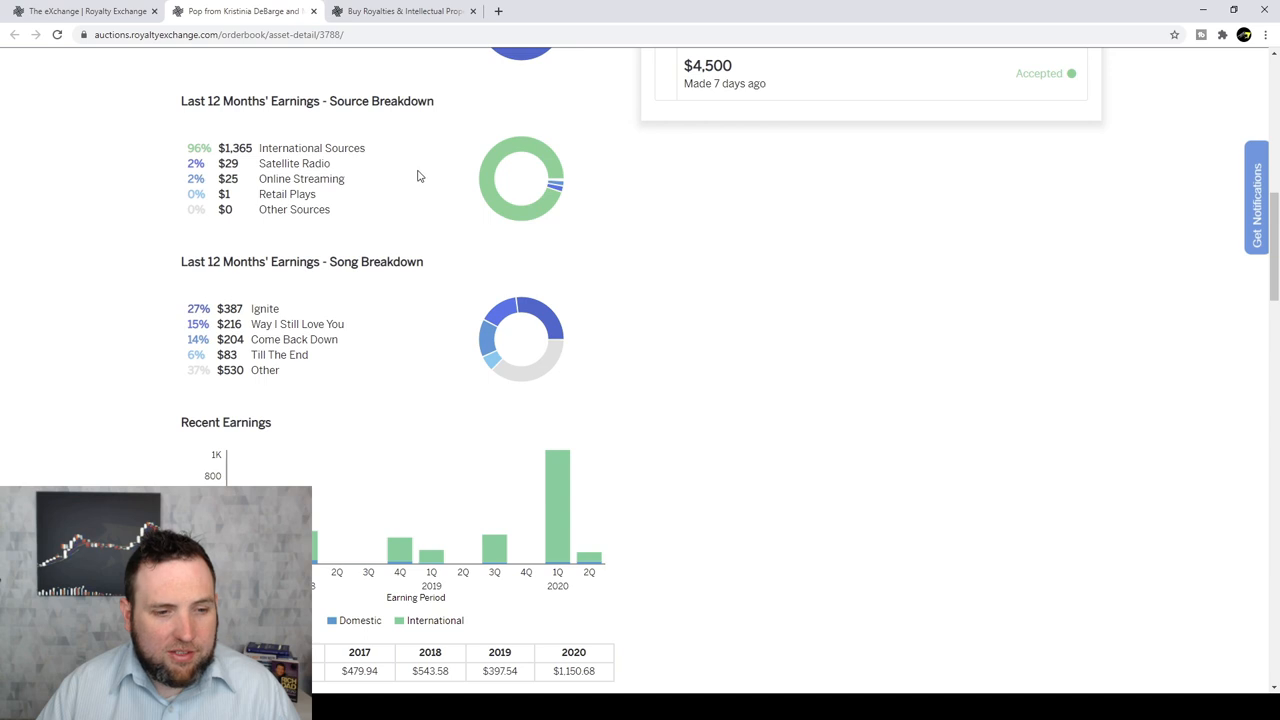
scroll(down, 3)
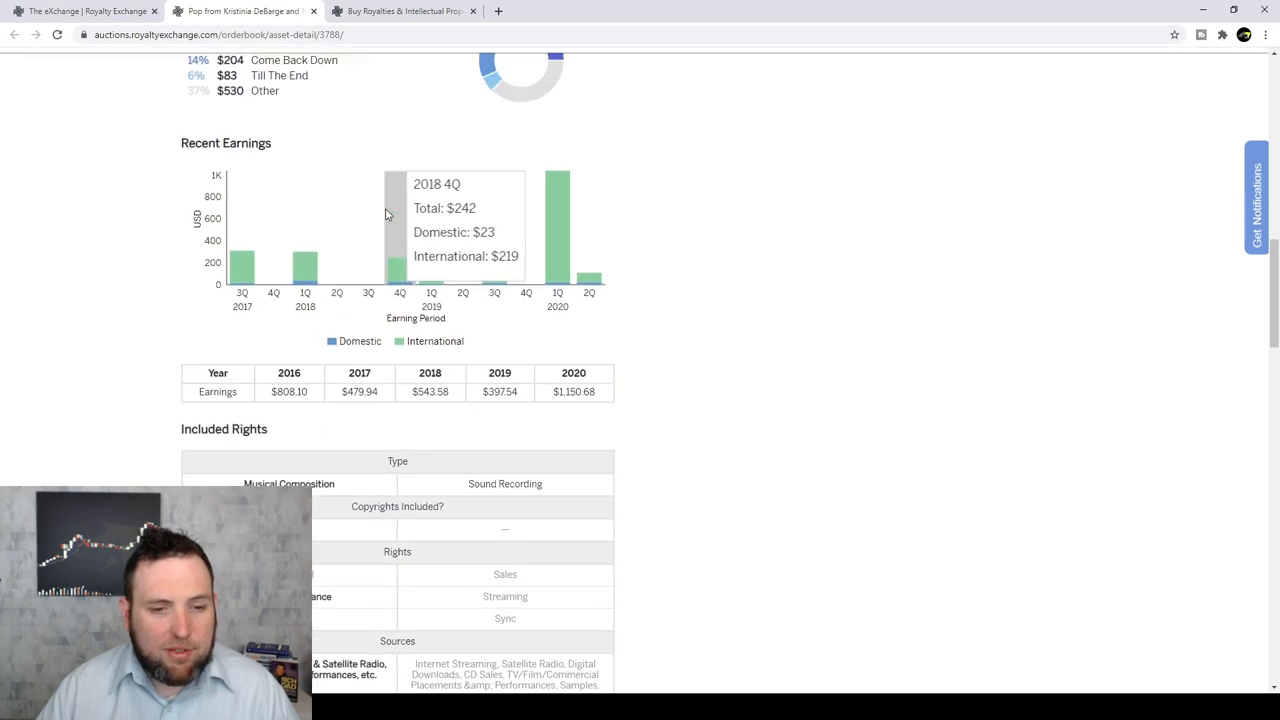
scroll(up, 3)
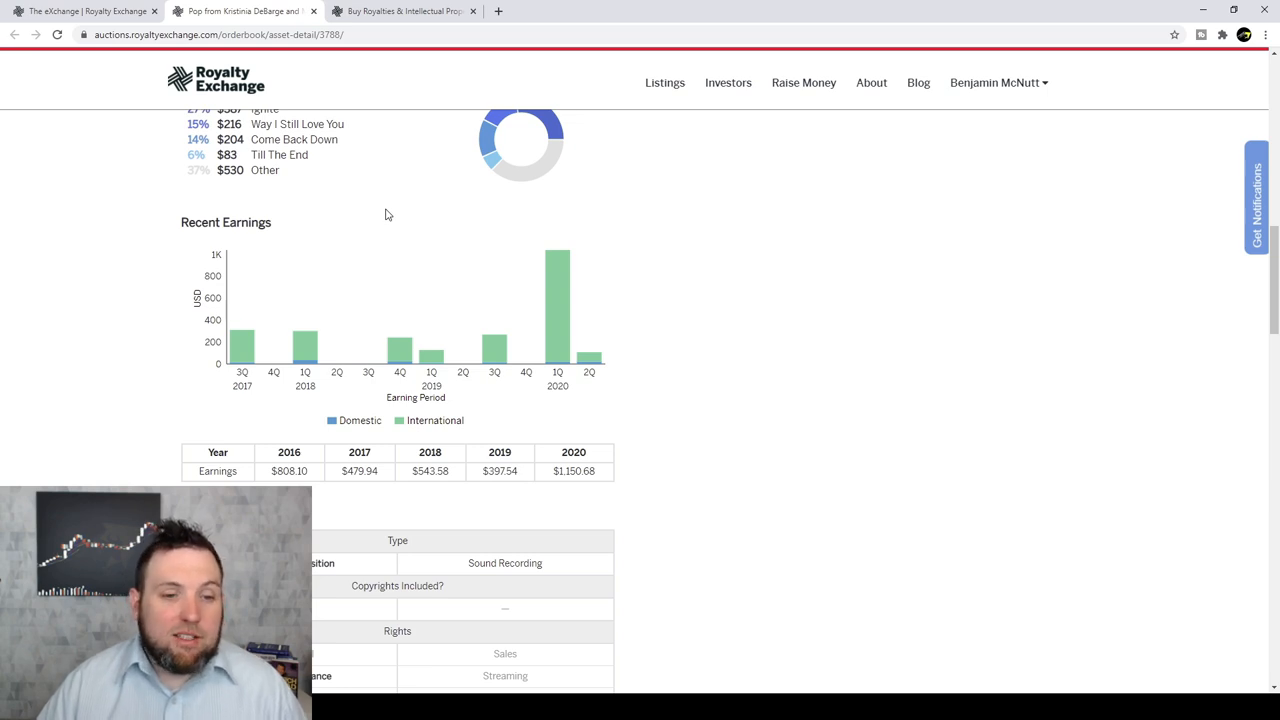
Review the asset's included rights table and return toward the listings.
scroll(down, 3)
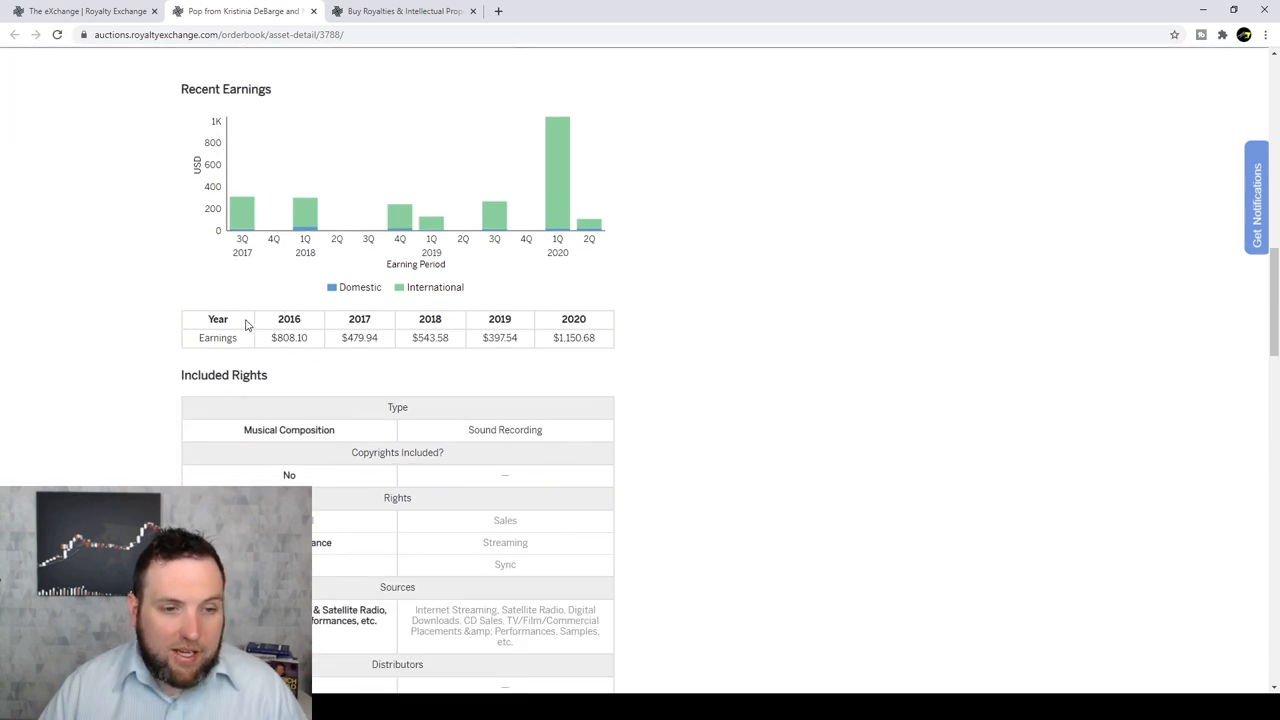
mouse_move(218, 256)
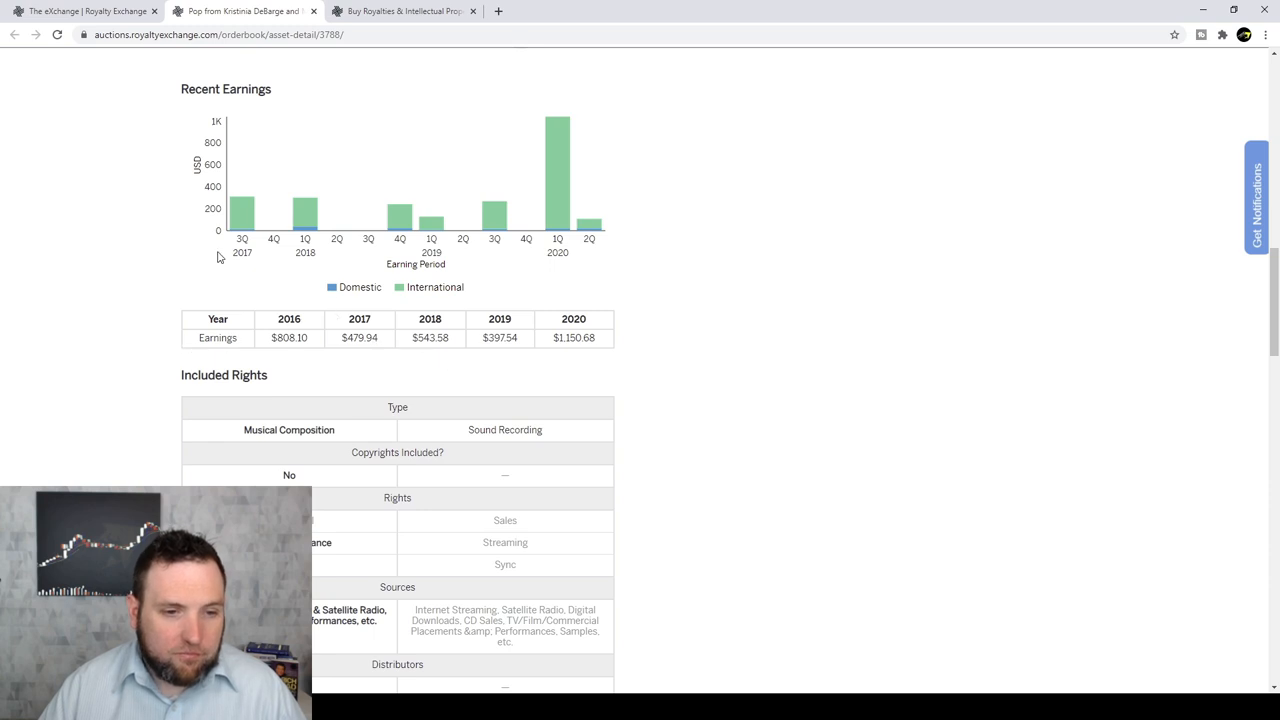
mouse_move(292, 340)
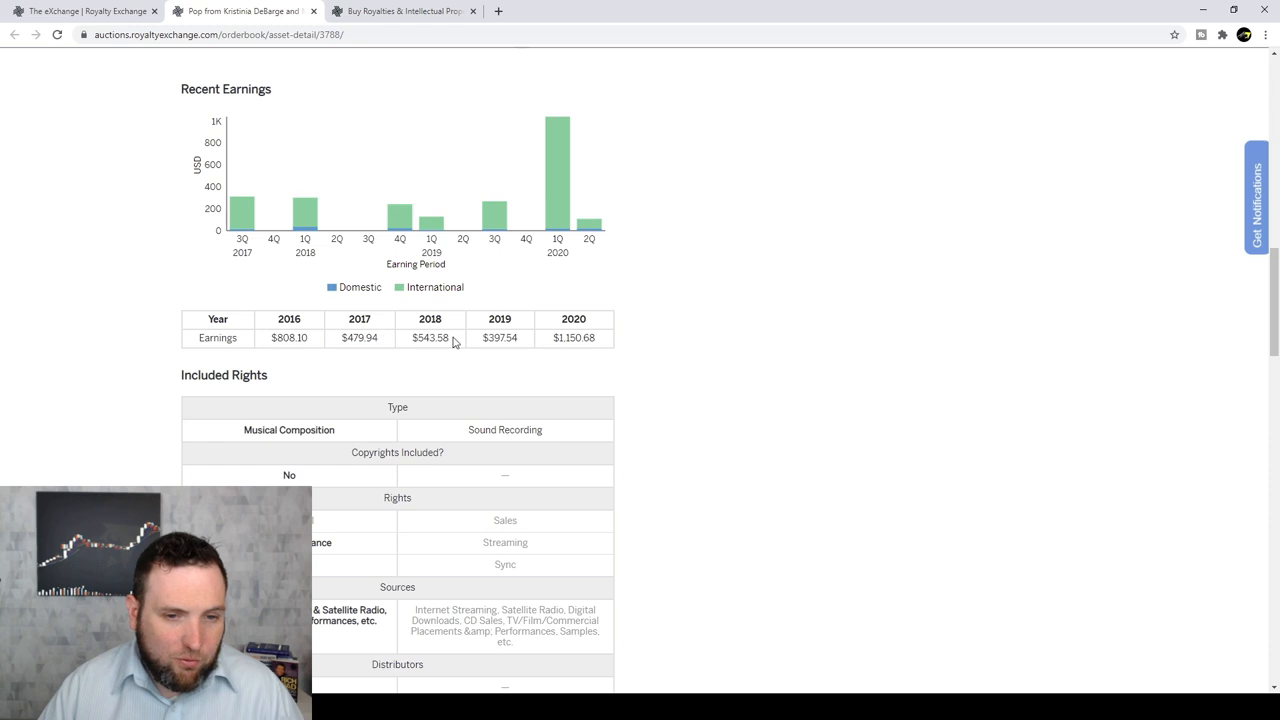
mouse_move(494, 332)
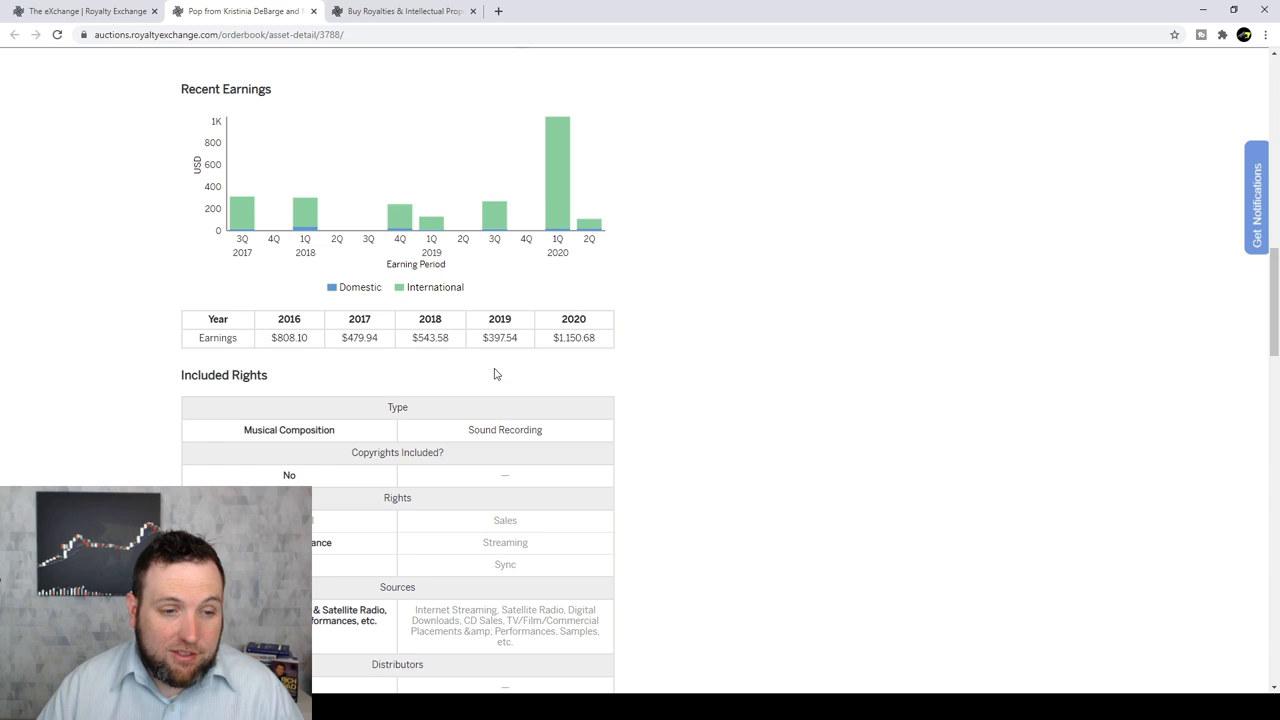
scroll(down, 3)
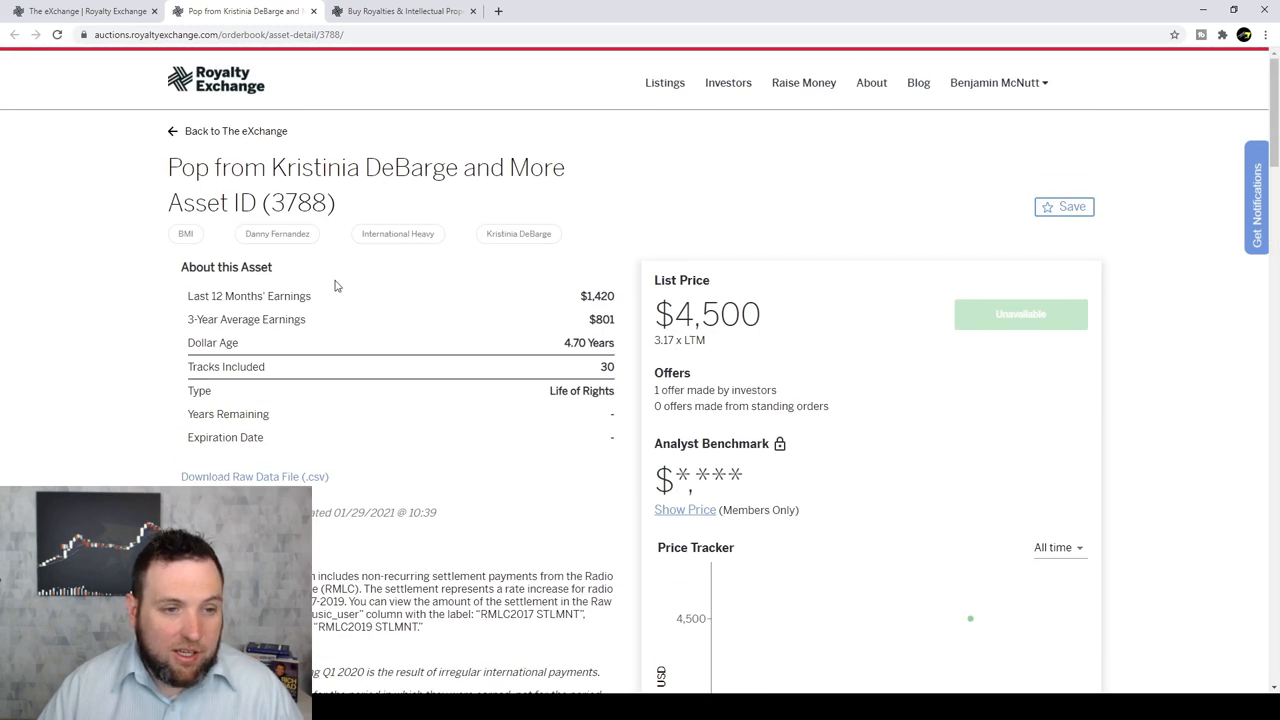
scroll(down, 3)
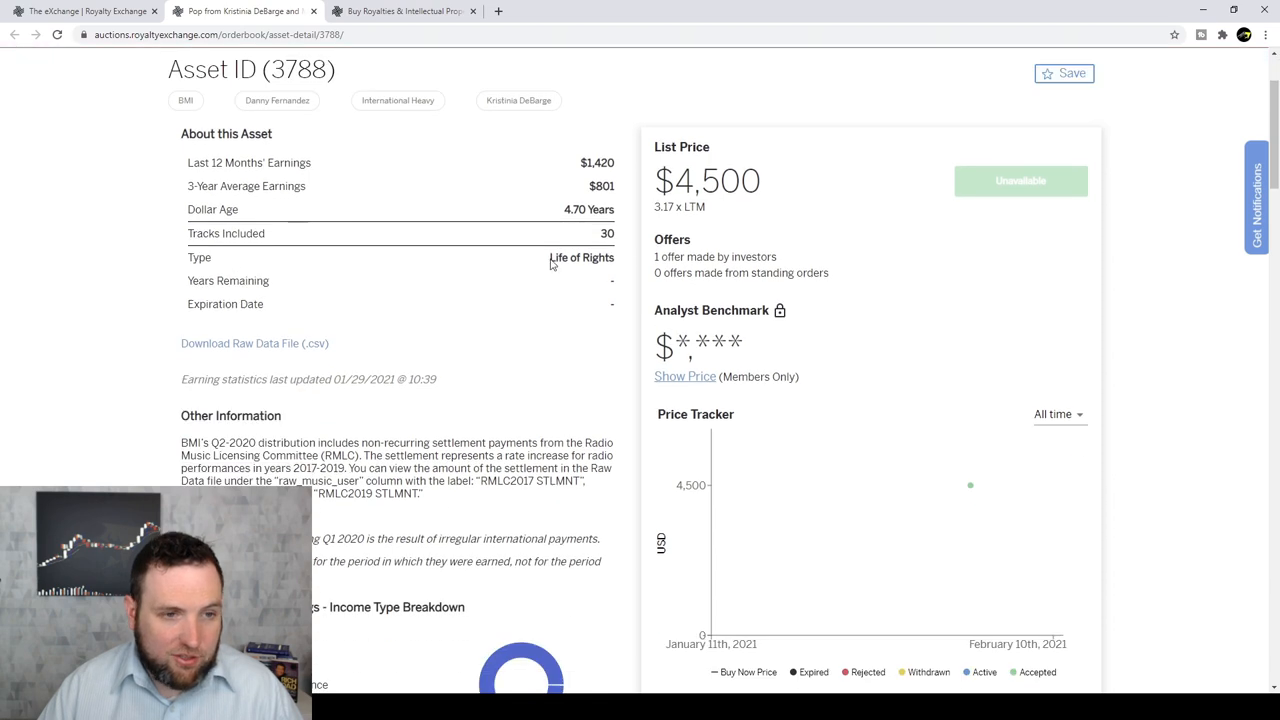
scroll(down, 3)
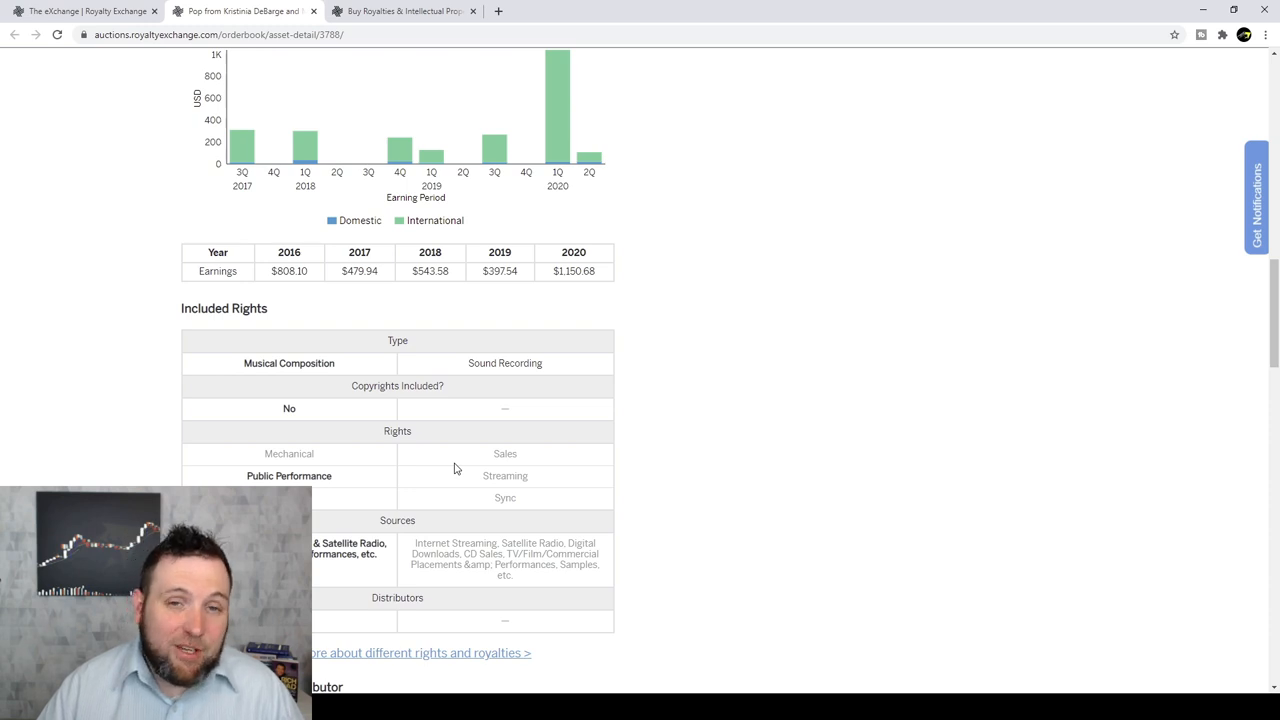
scroll(down, 3)
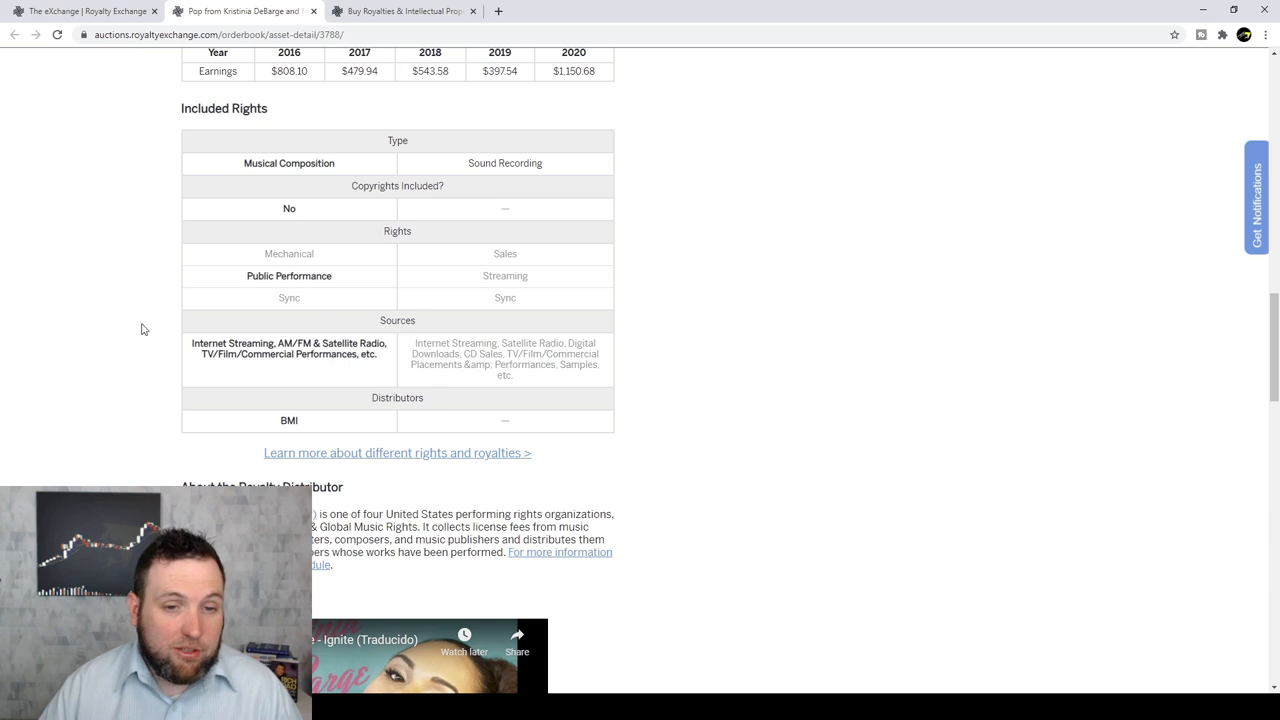
mouse_move(320, 356)
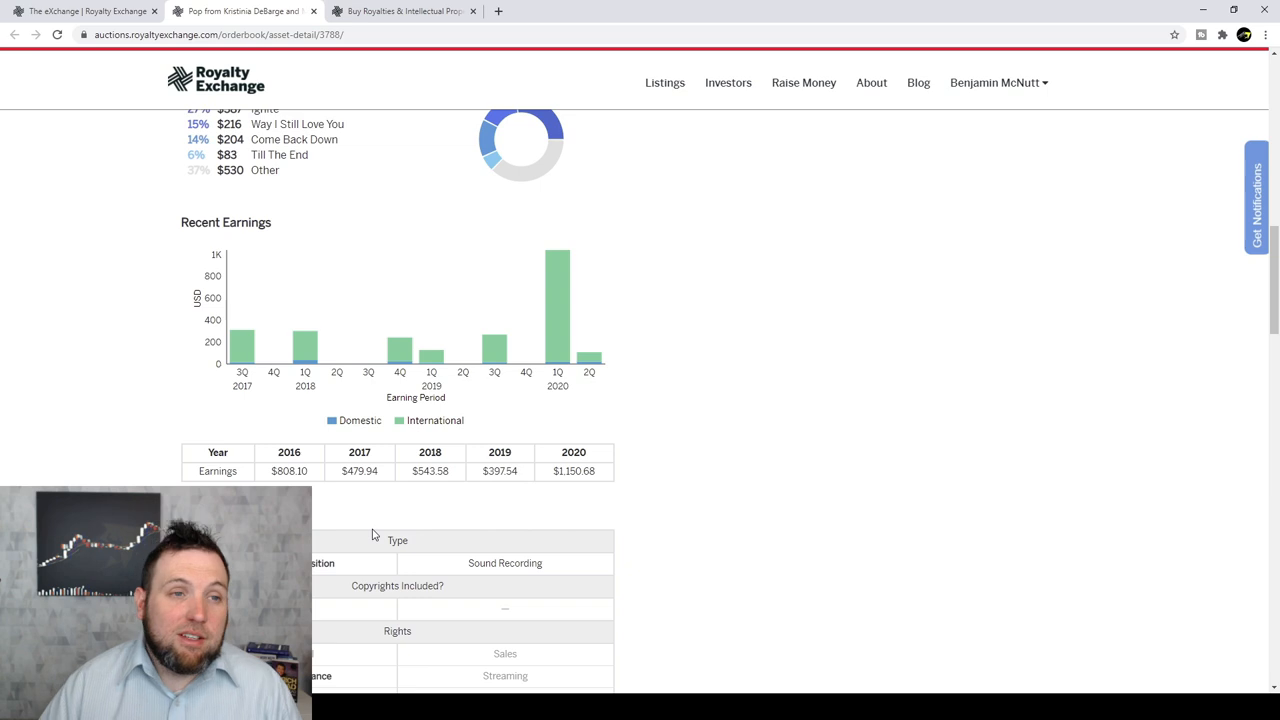
scroll(up, 3)
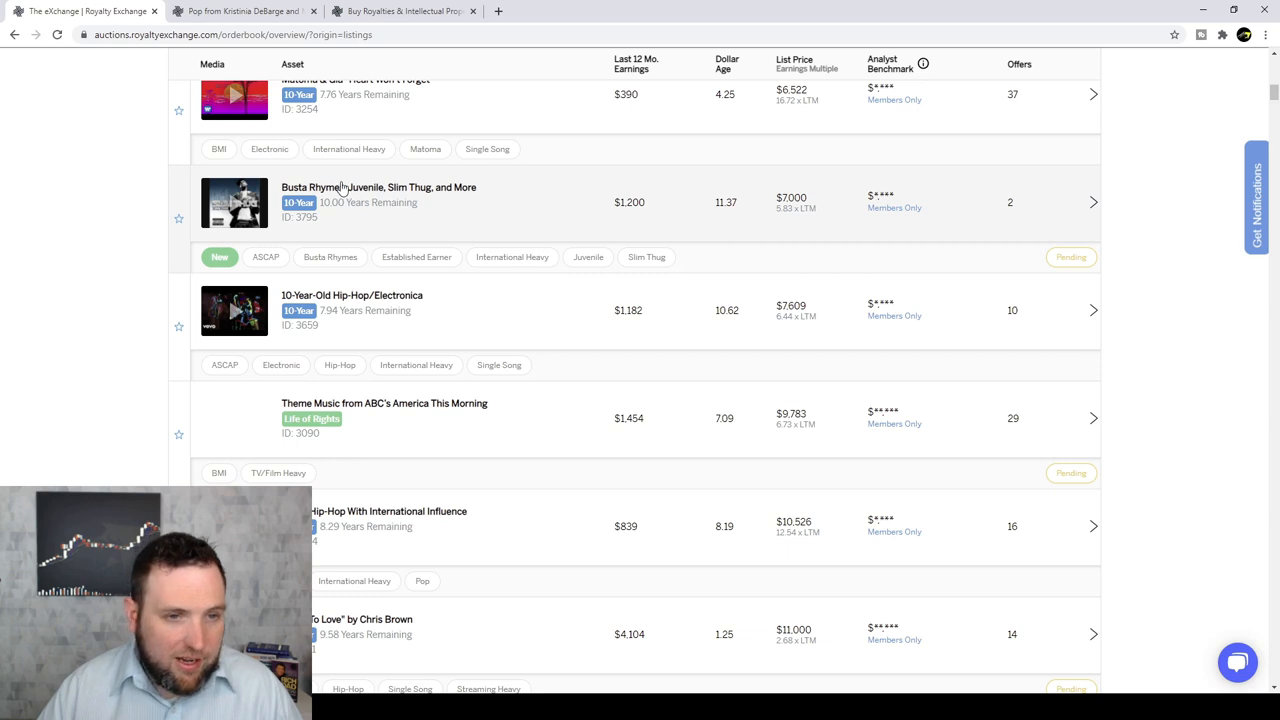
View the Busta Rhymes, Juvenile, Slim Thug asset page: $7,000 list price, 10-year term, two offers.
click(380, 188)
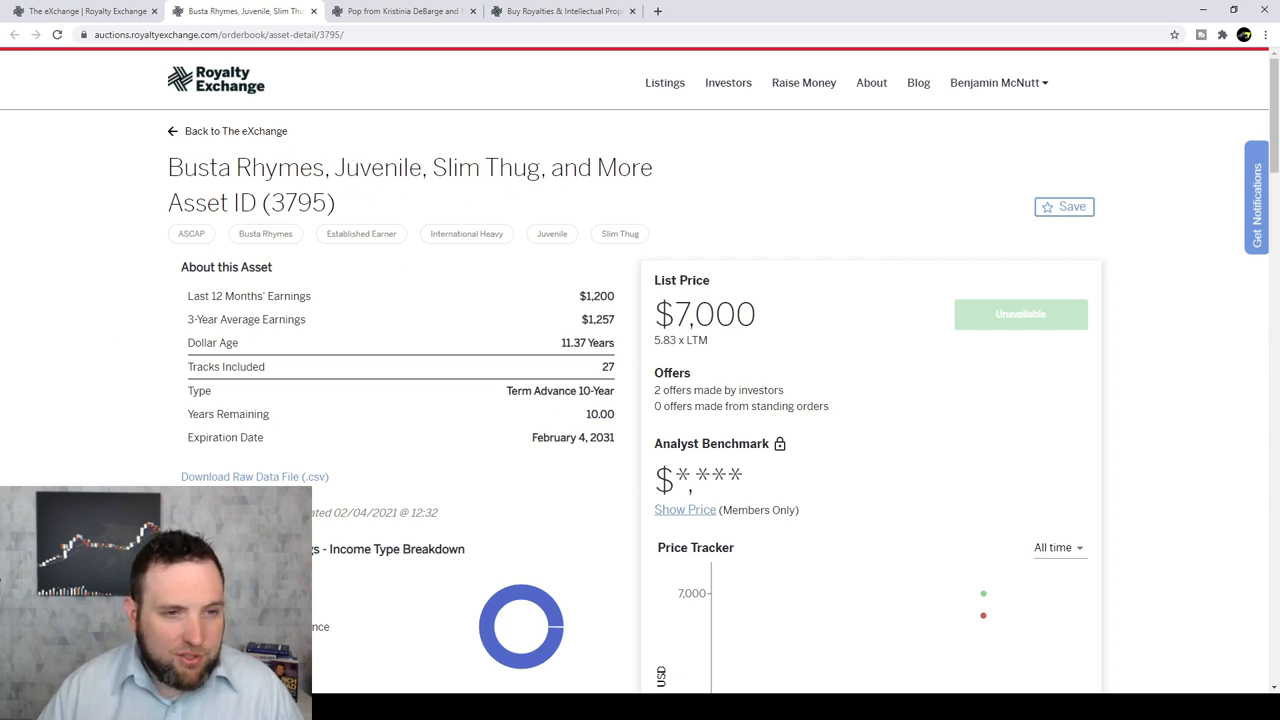
scroll(down, 3)
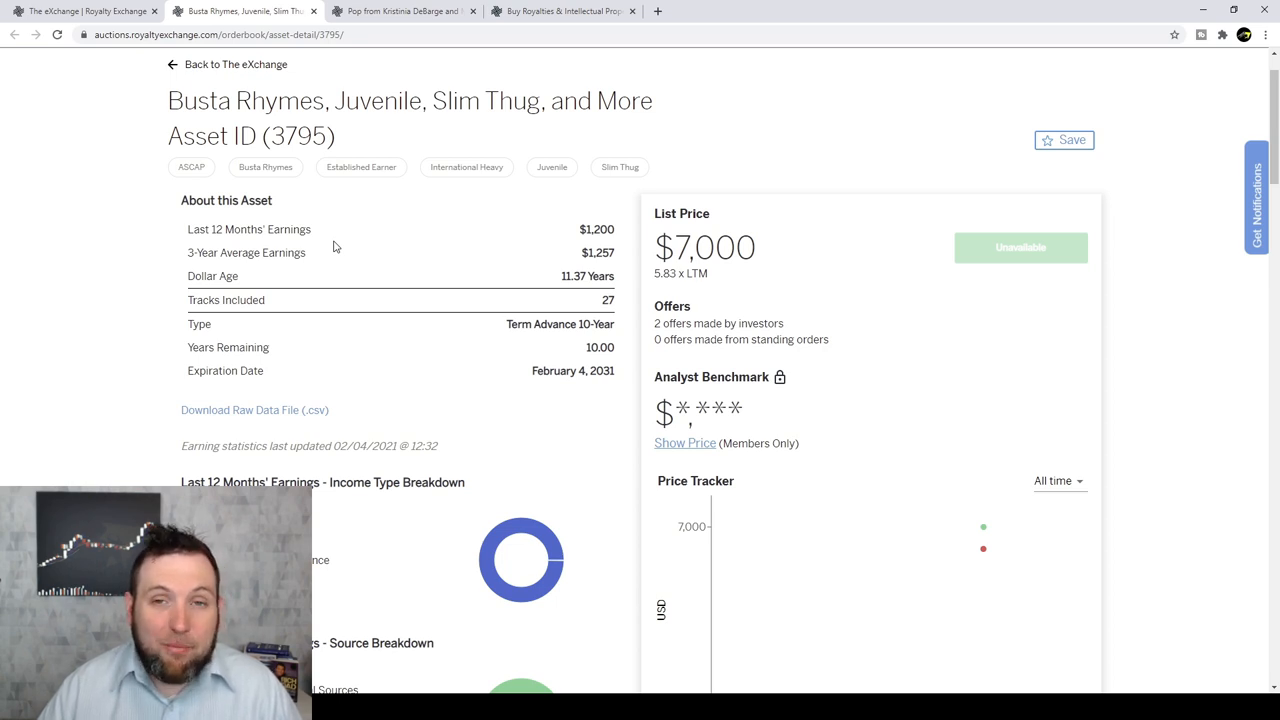
mouse_move(340, 224)
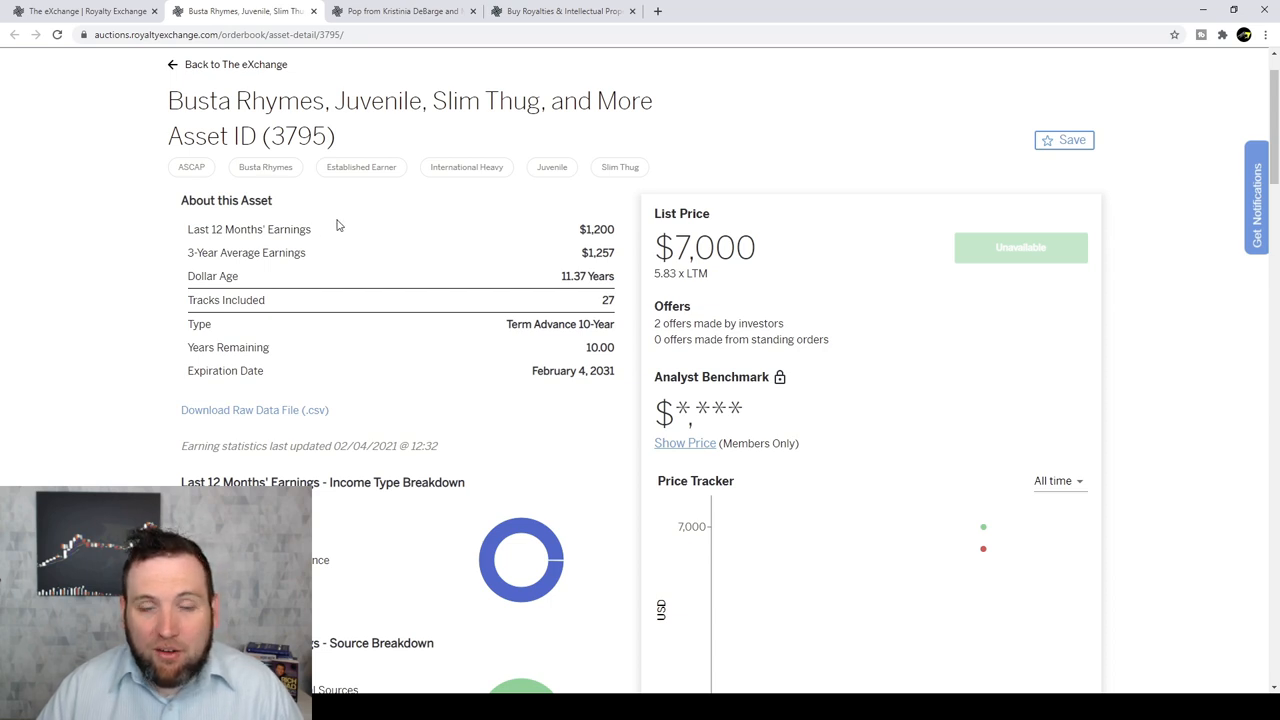
mouse_move(310, 264)
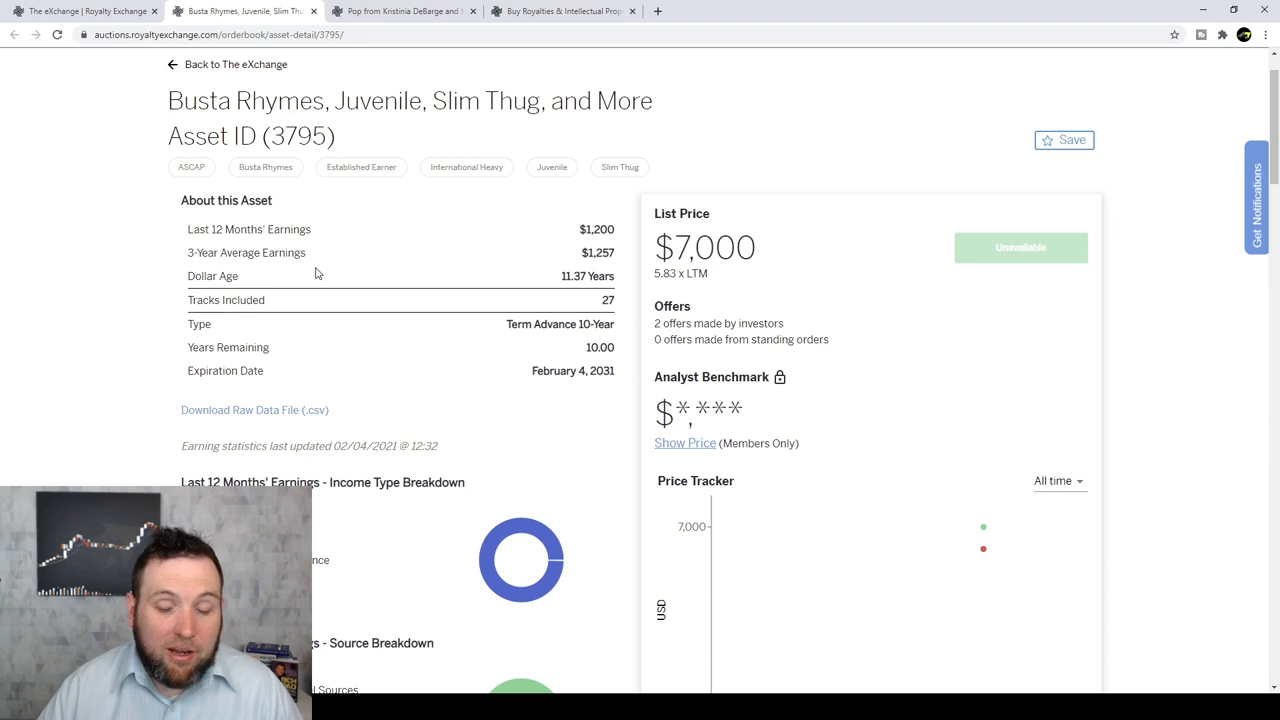
mouse_move(284, 236)
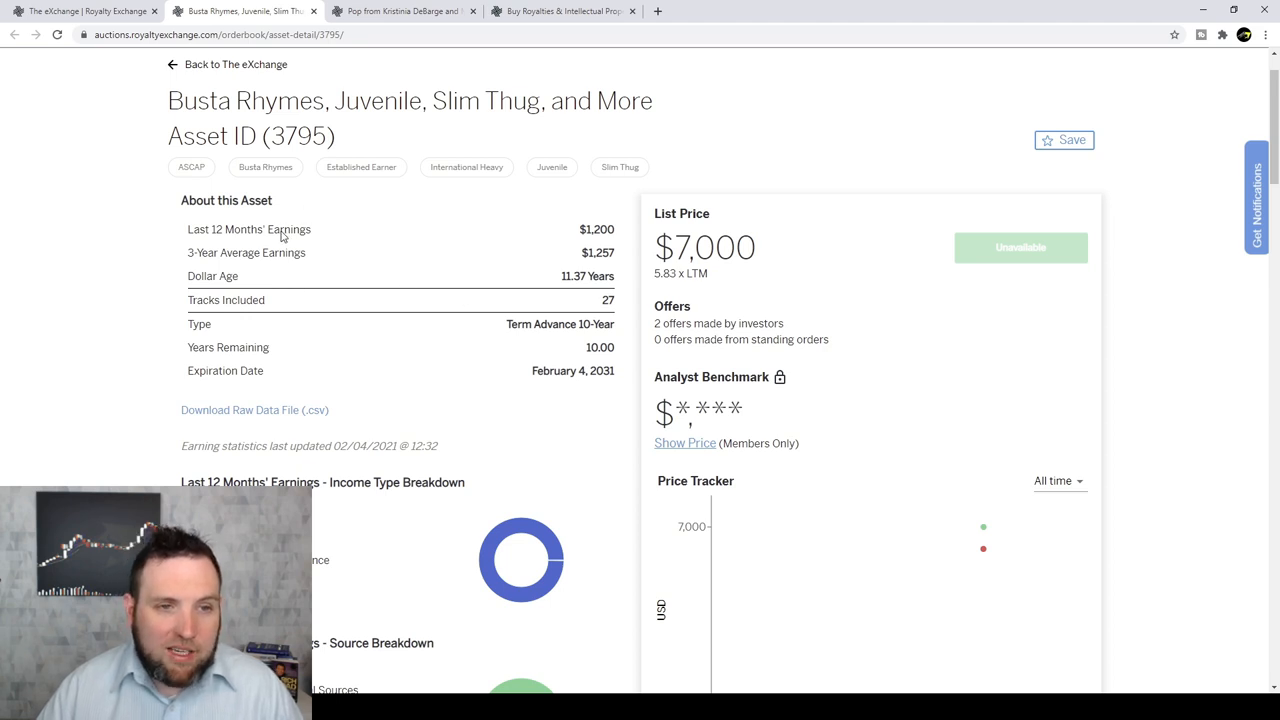
mouse_move(292, 368)
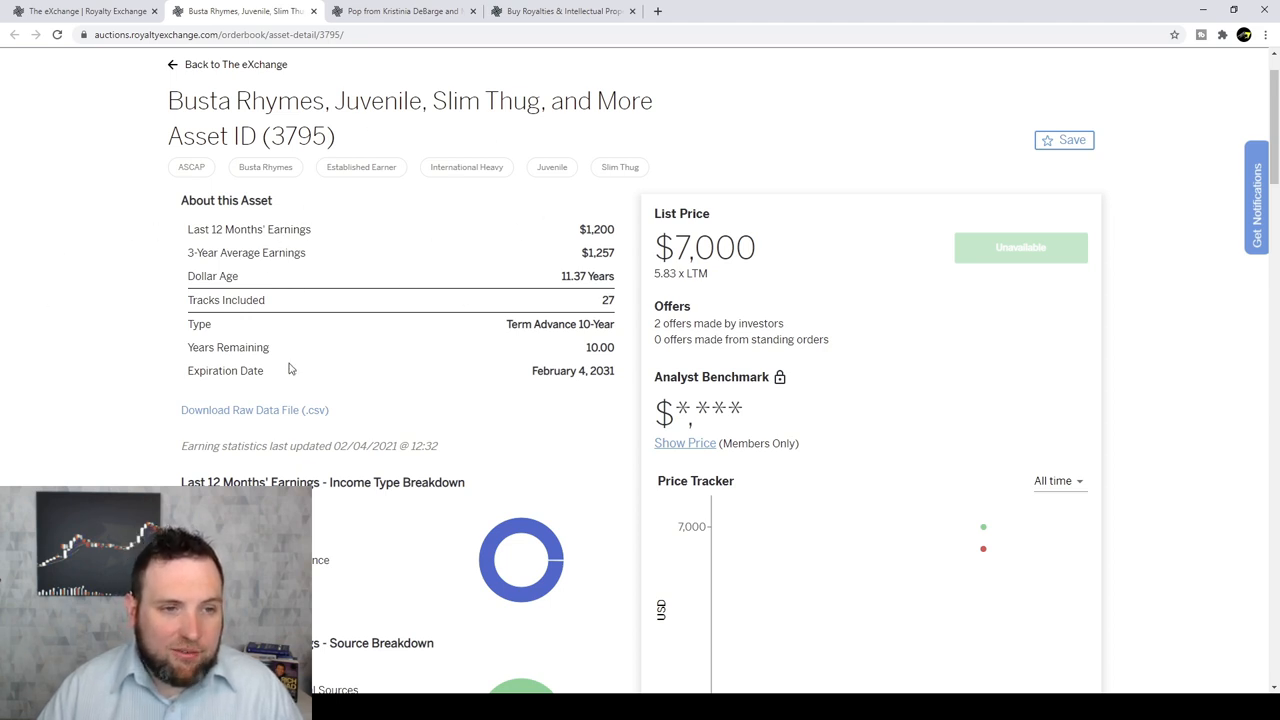
mouse_move(640, 264)
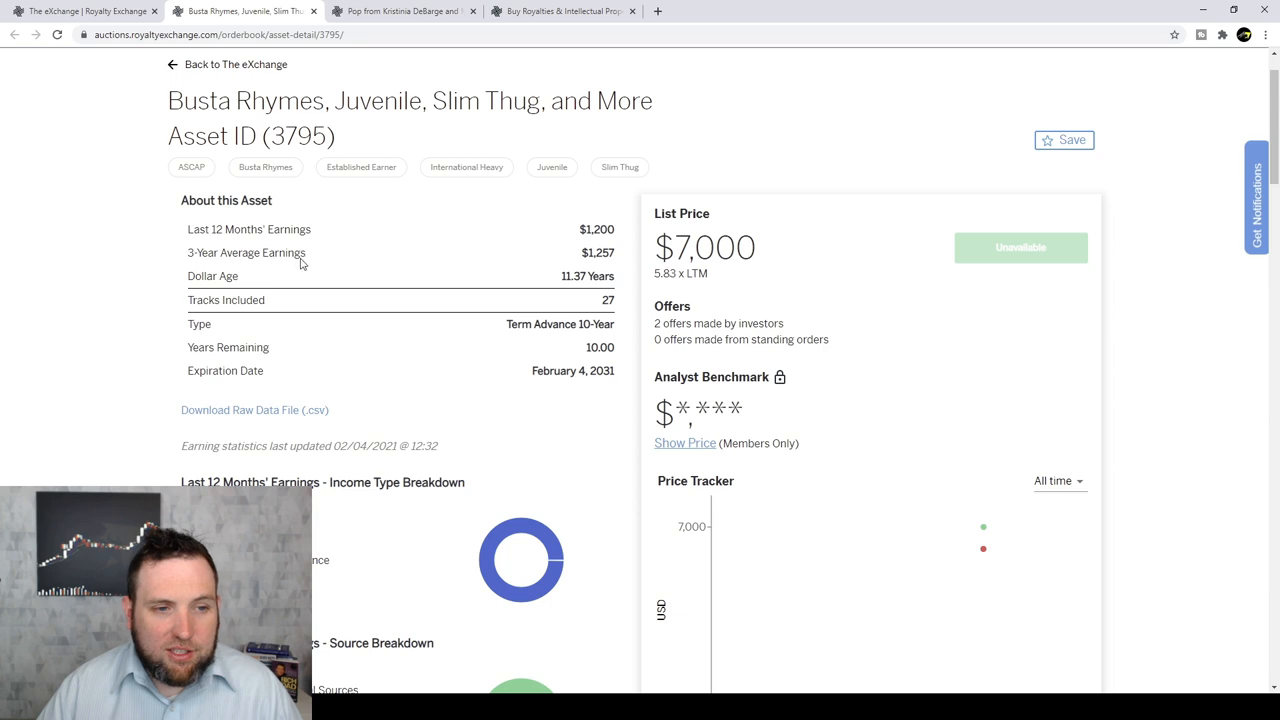
mouse_move(596, 262)
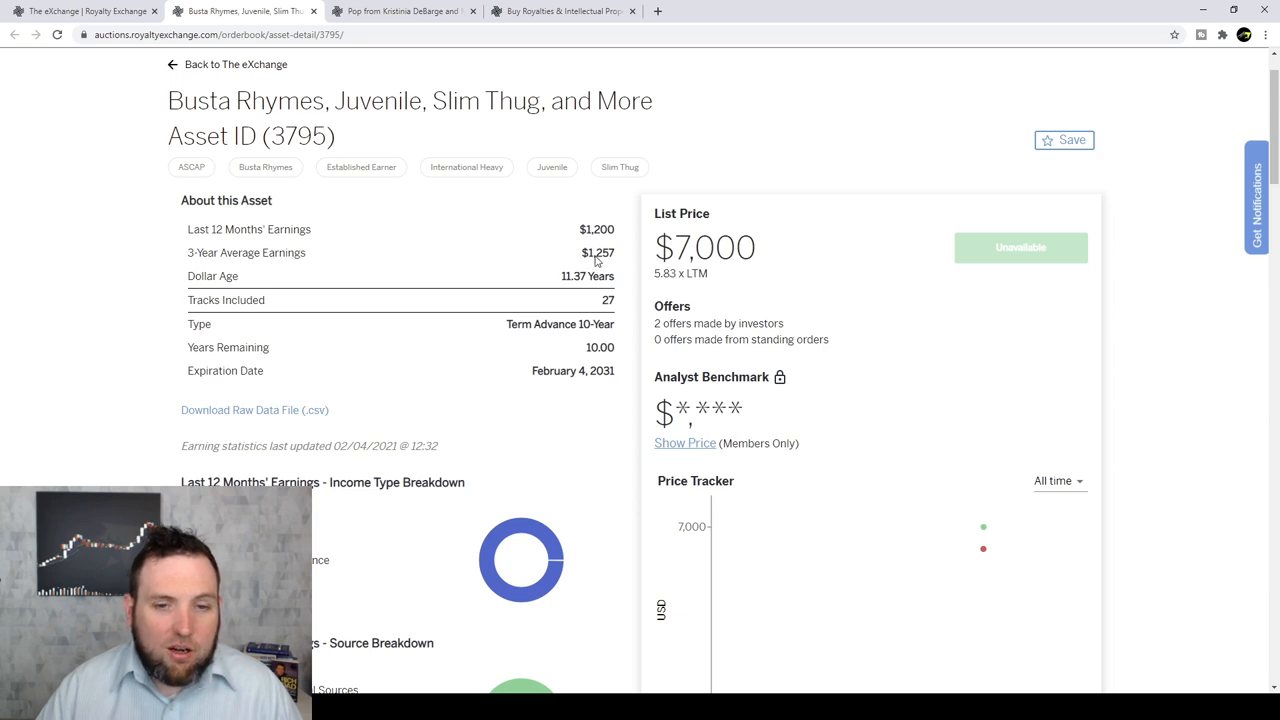
scroll(down, 3)
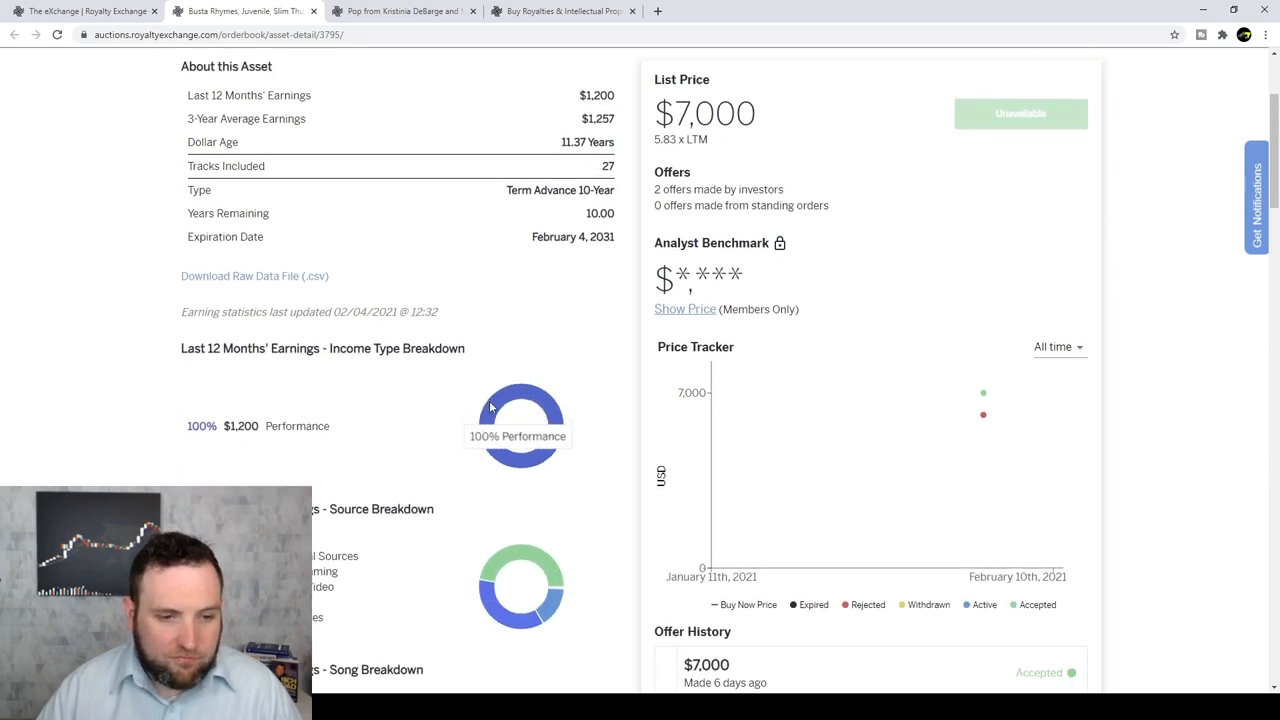
scroll(down, 3)
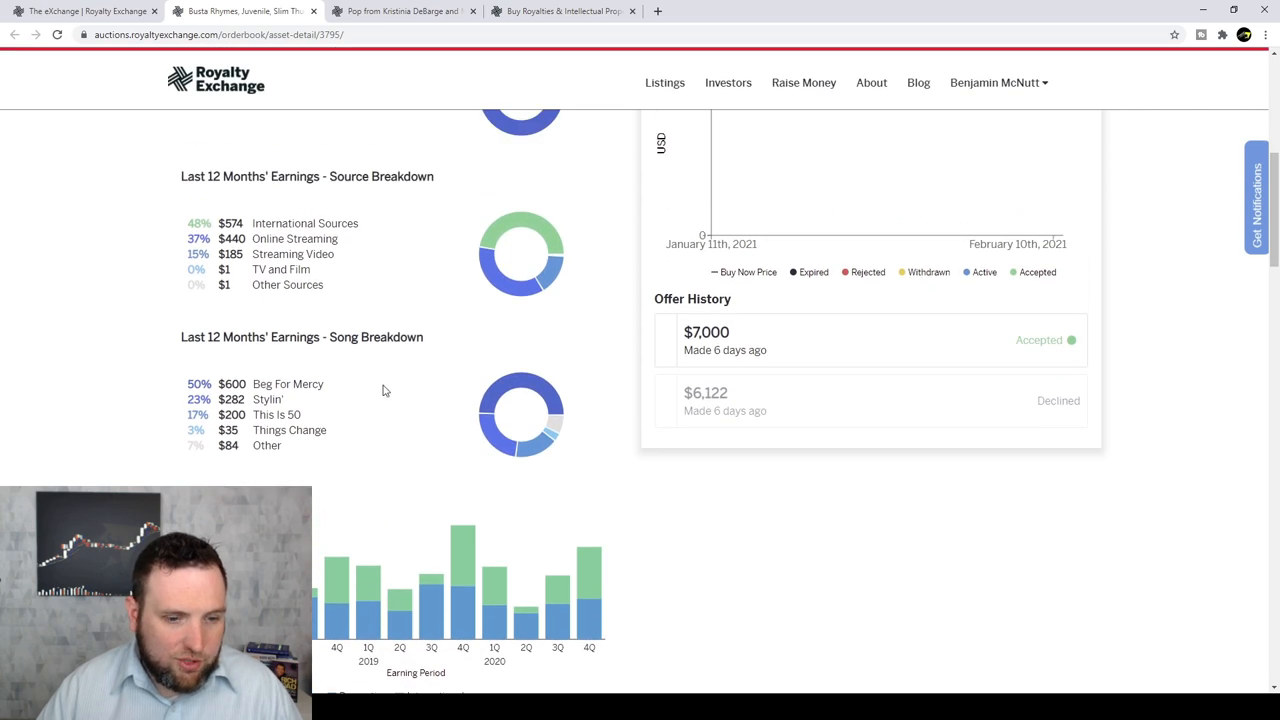
scroll(down, 3)
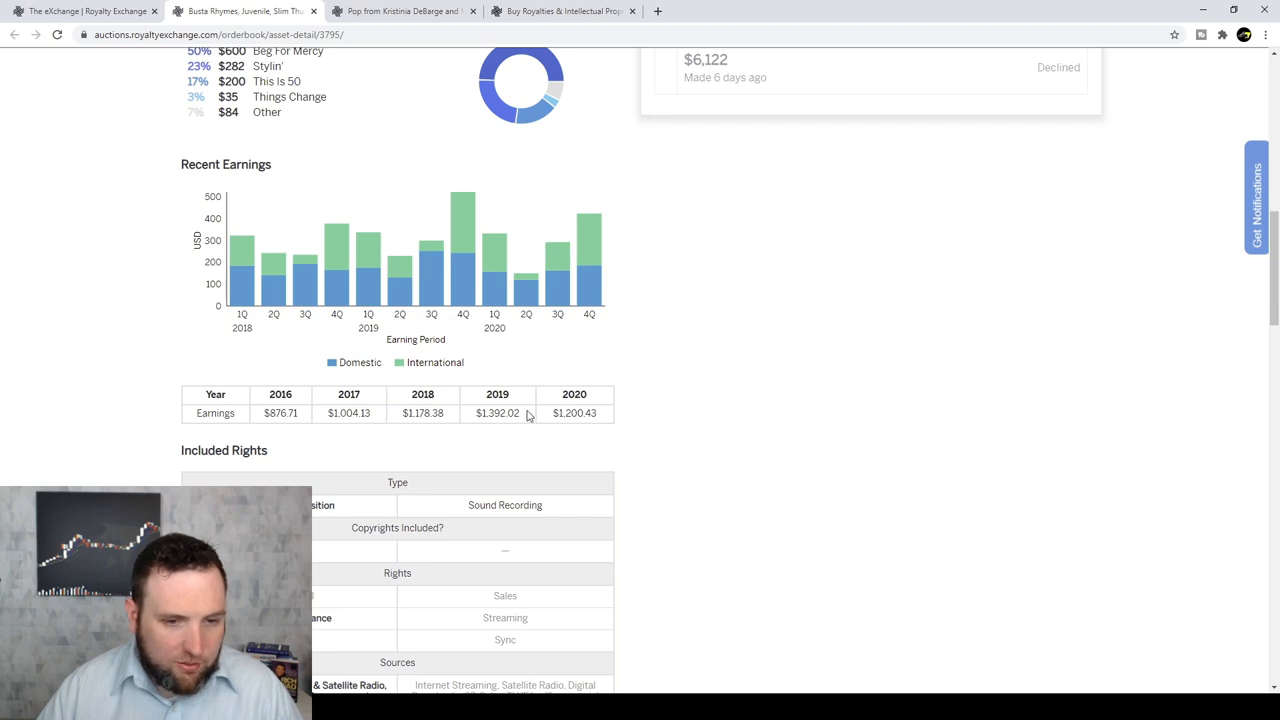
mouse_move(288, 414)
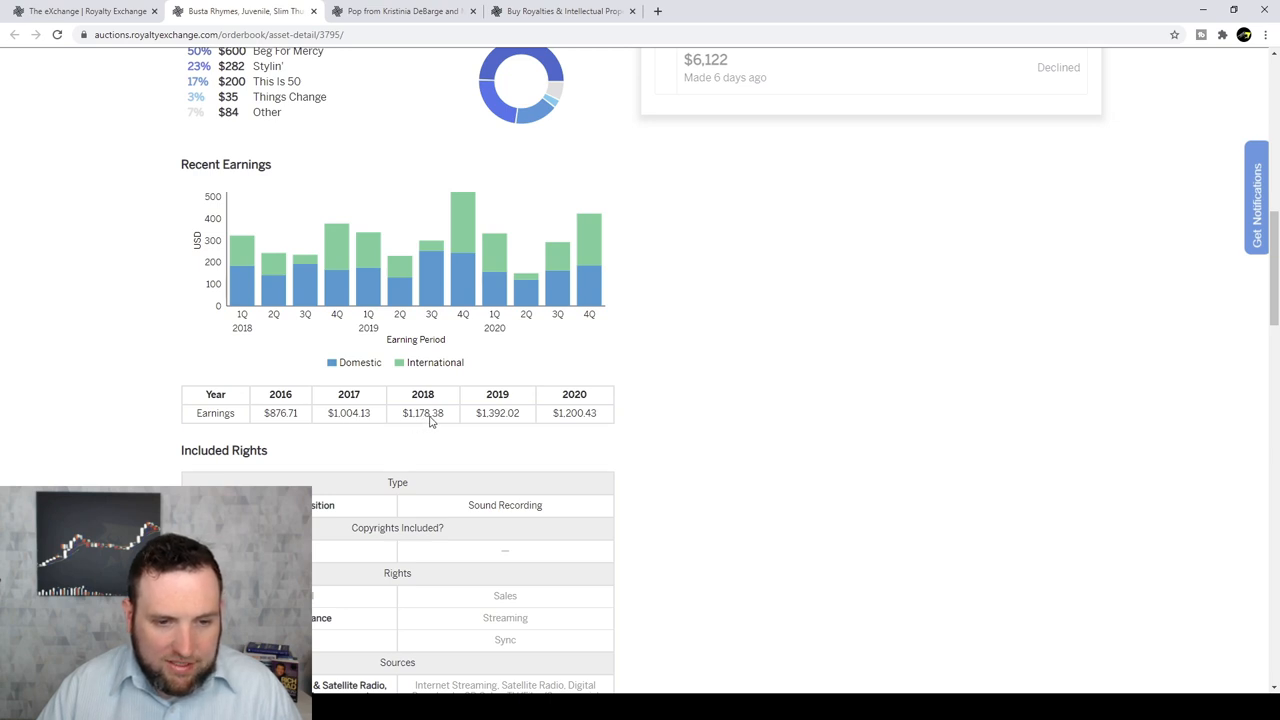
mouse_move(280, 414)
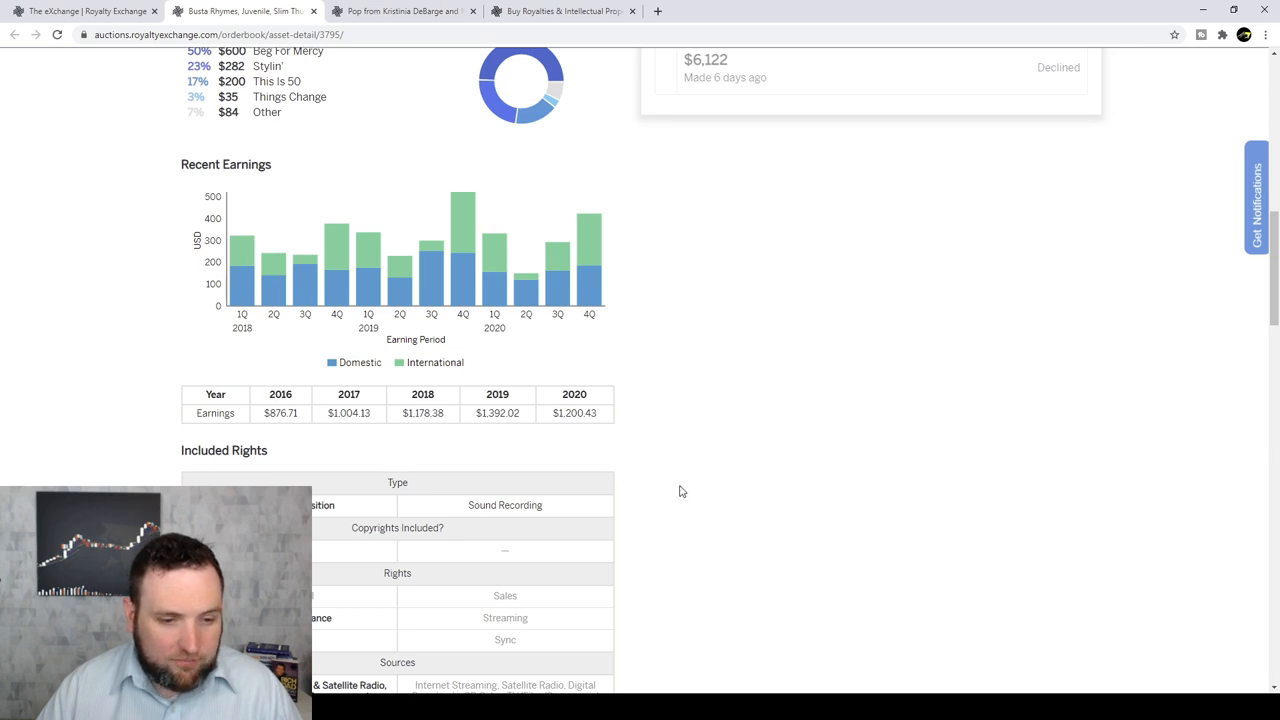
scroll(down, 3)
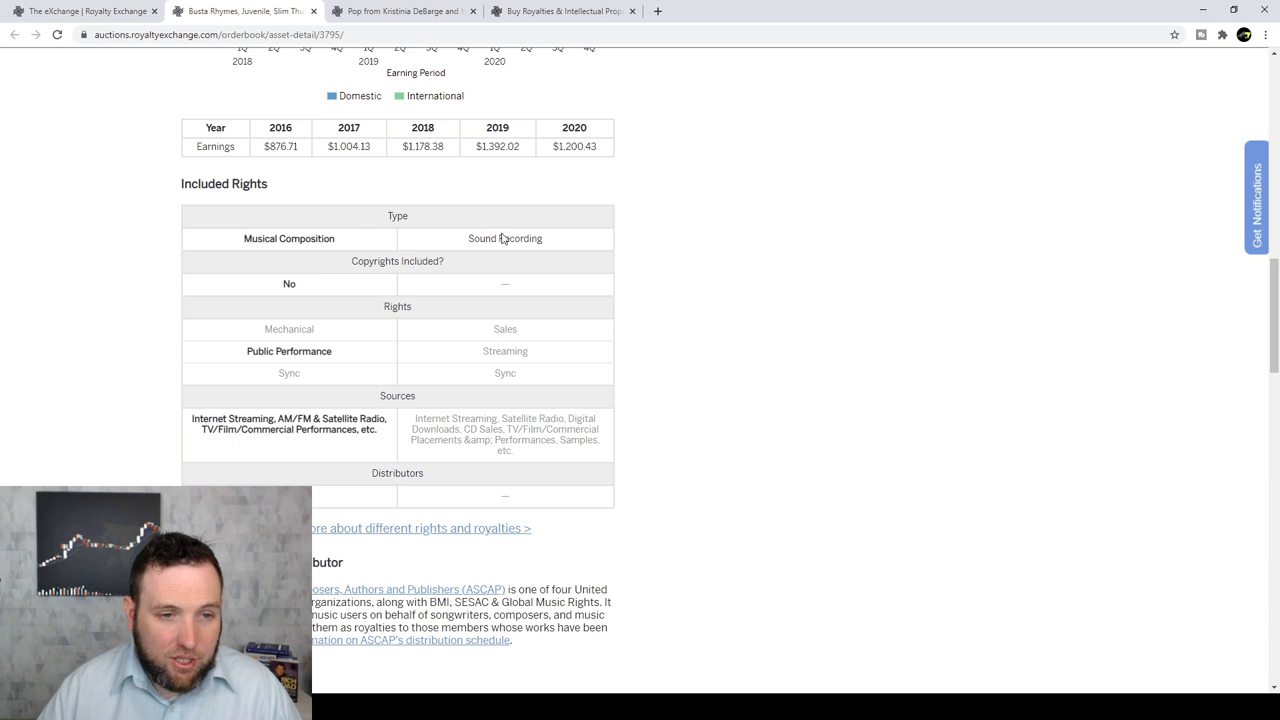
scroll(down, 3)
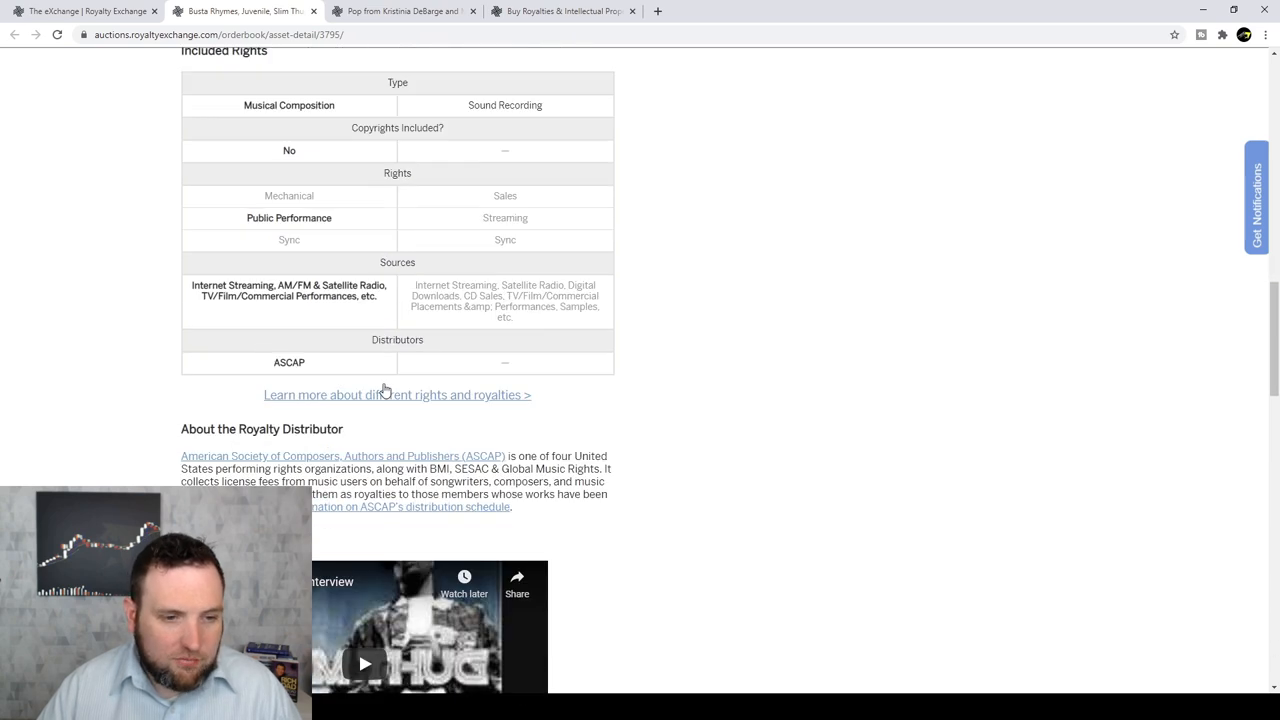
scroll(down, 3)
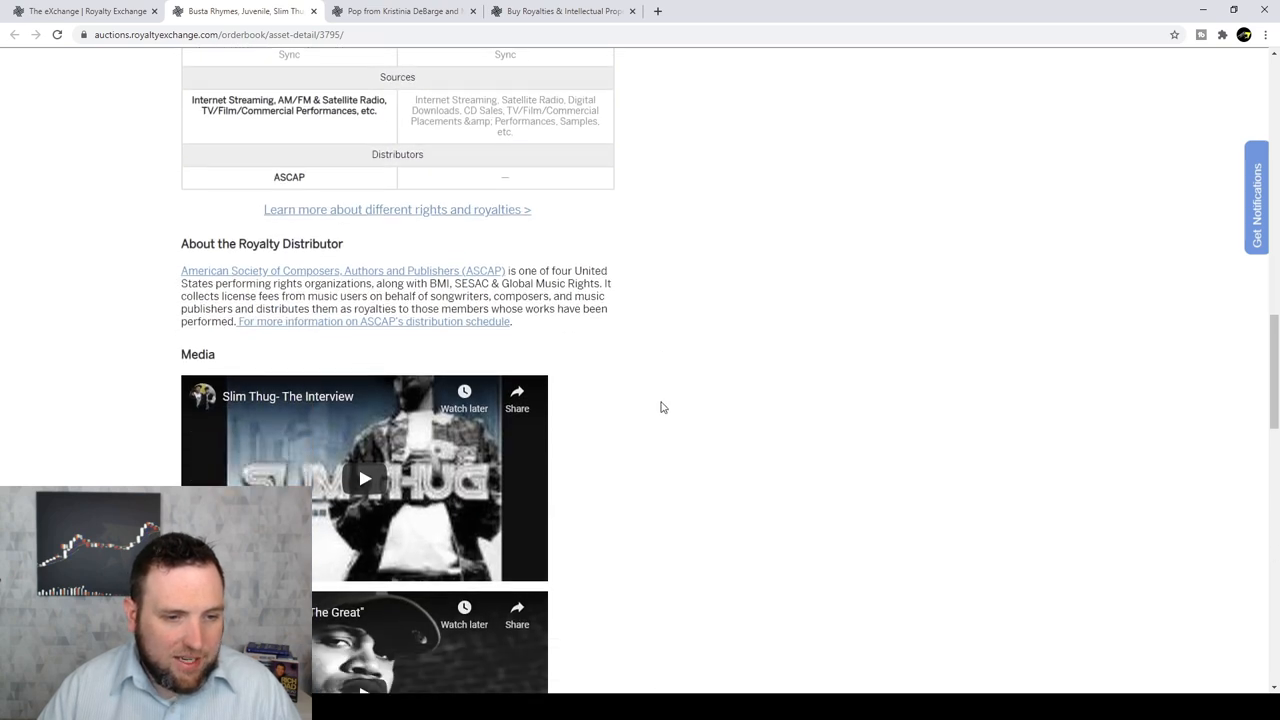
scroll(down, 3)
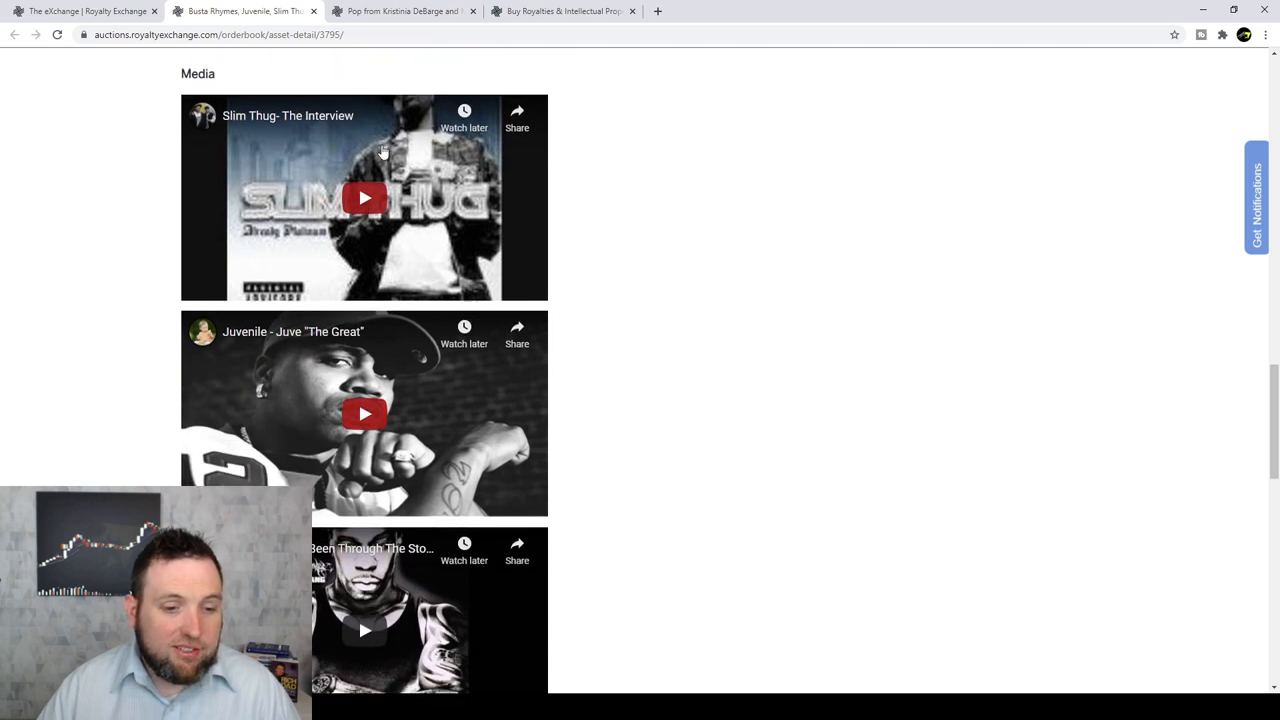
mouse_move(544, 284)
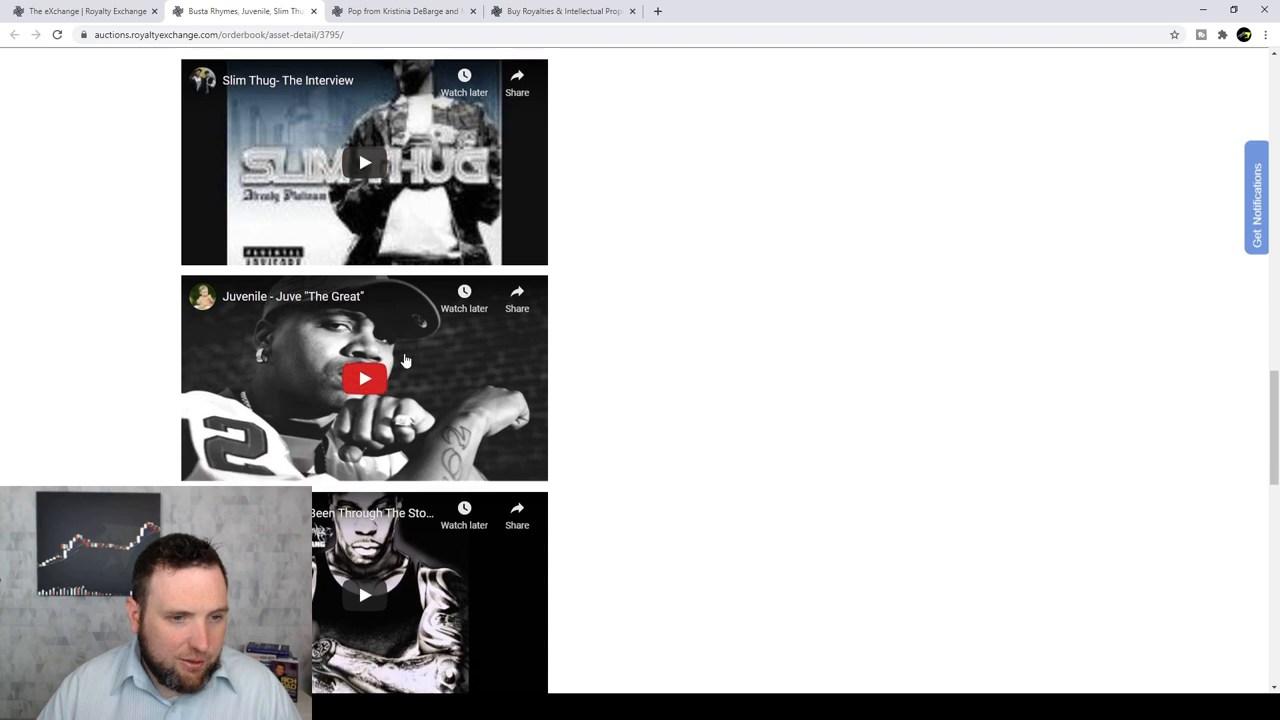
scroll(down, 3)
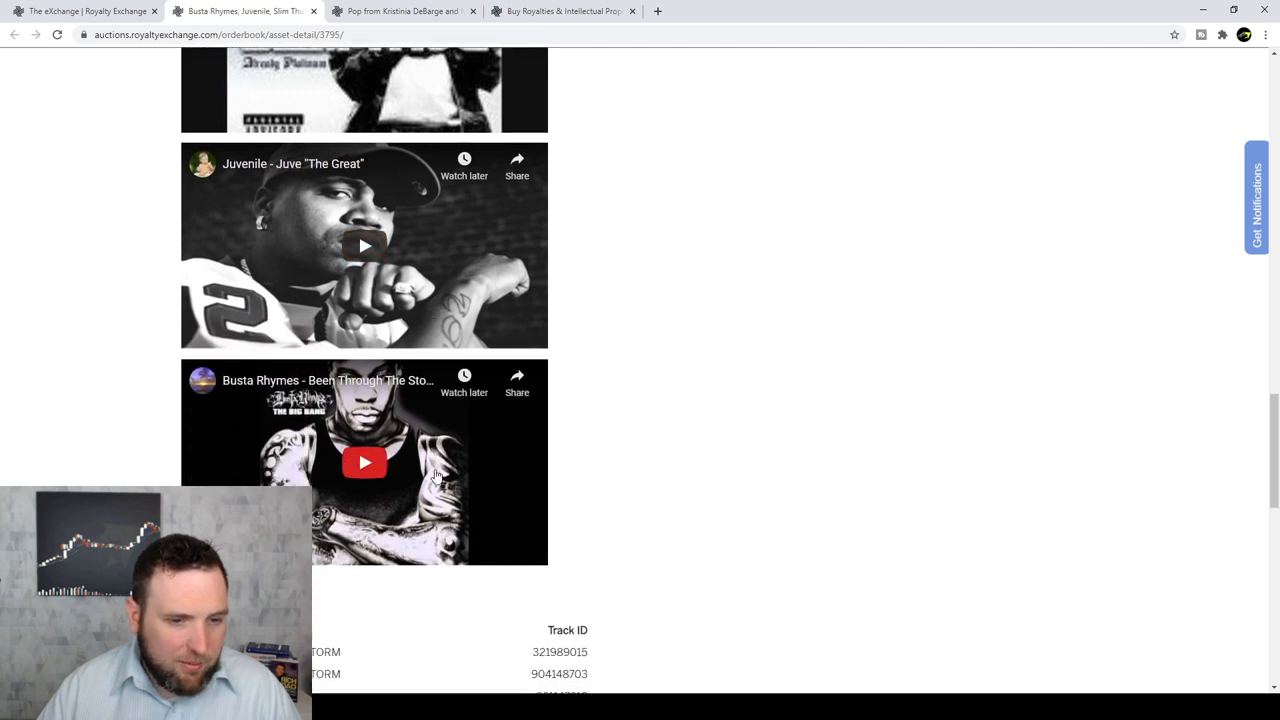
scroll(down, 3)
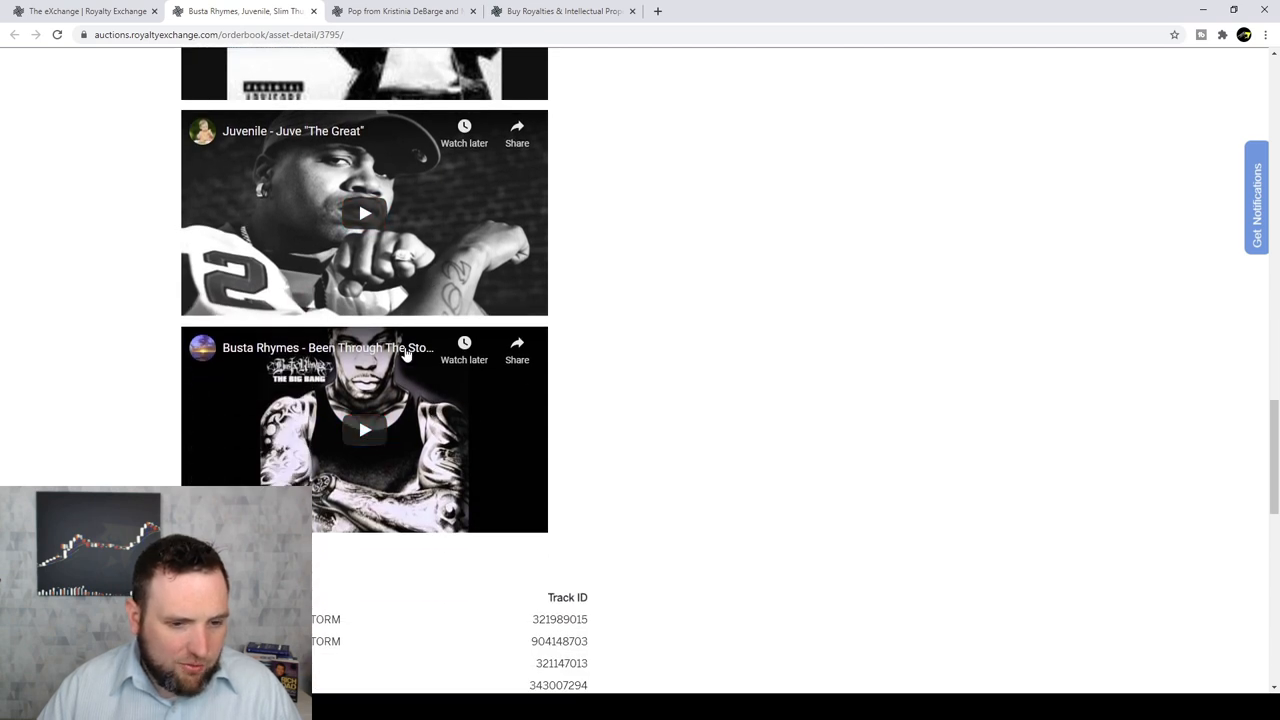
scroll(down, 3)
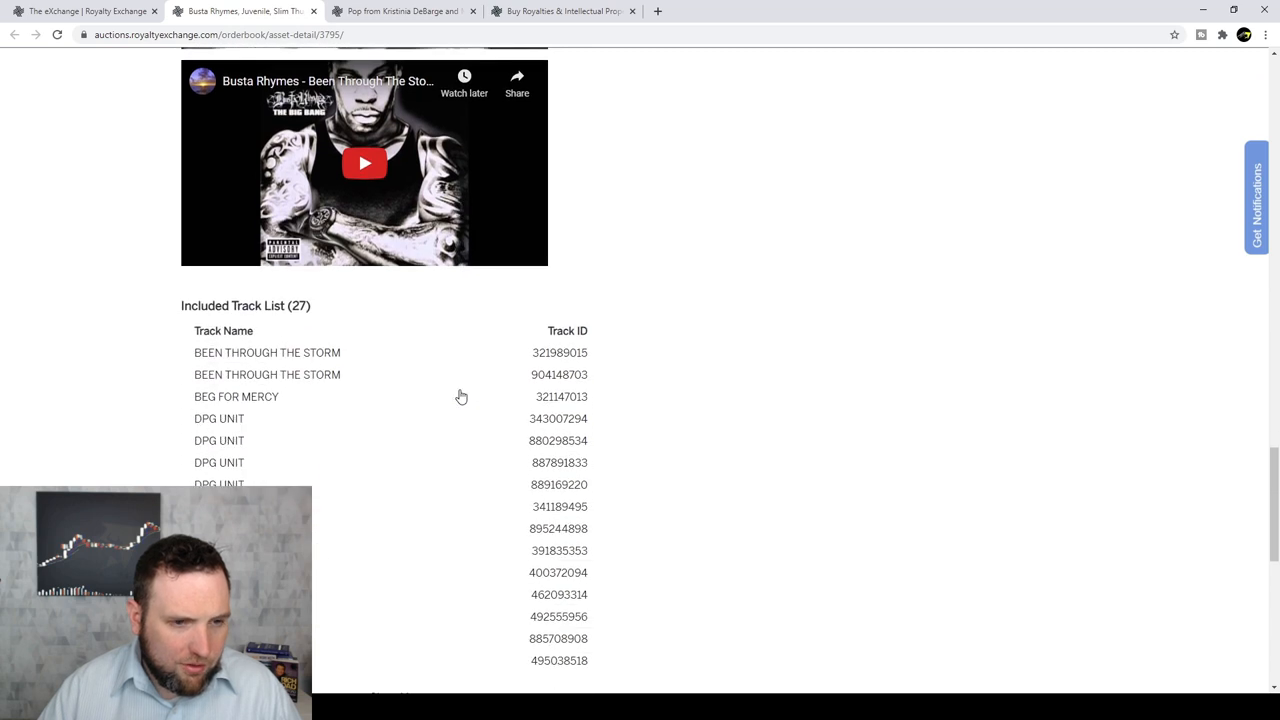
scroll(down, 3)
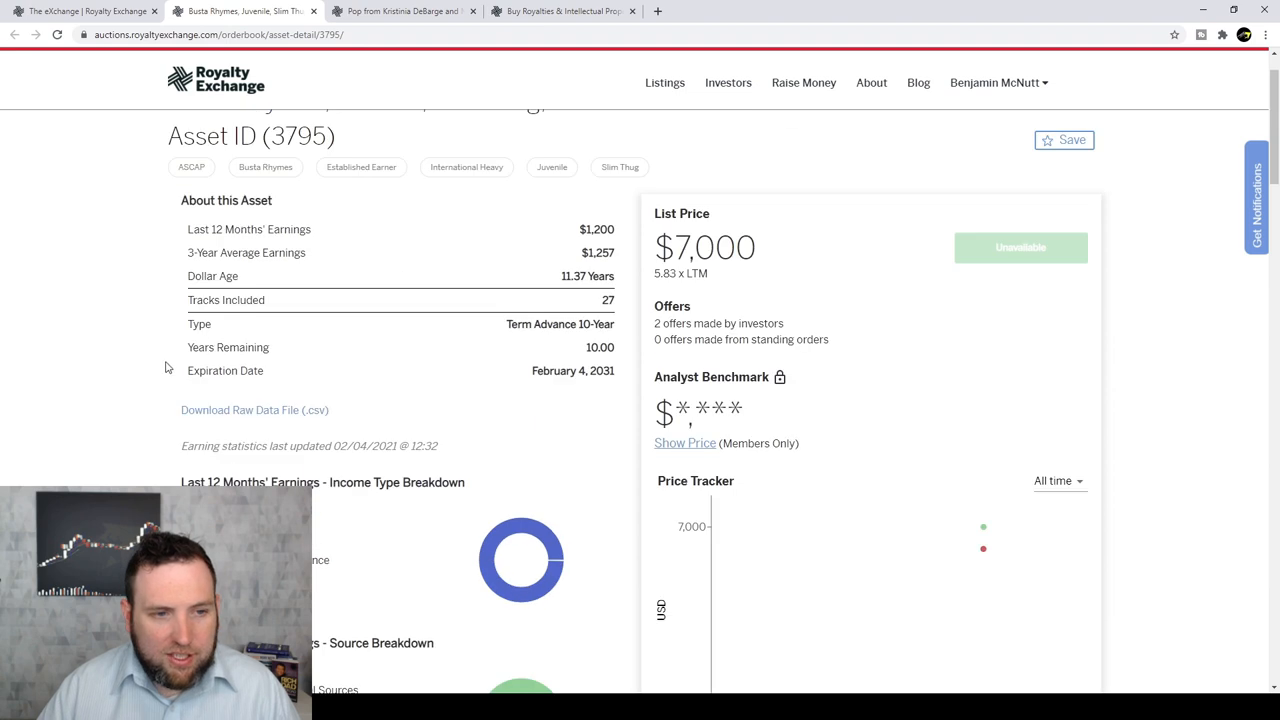
mouse_move(596, 356)
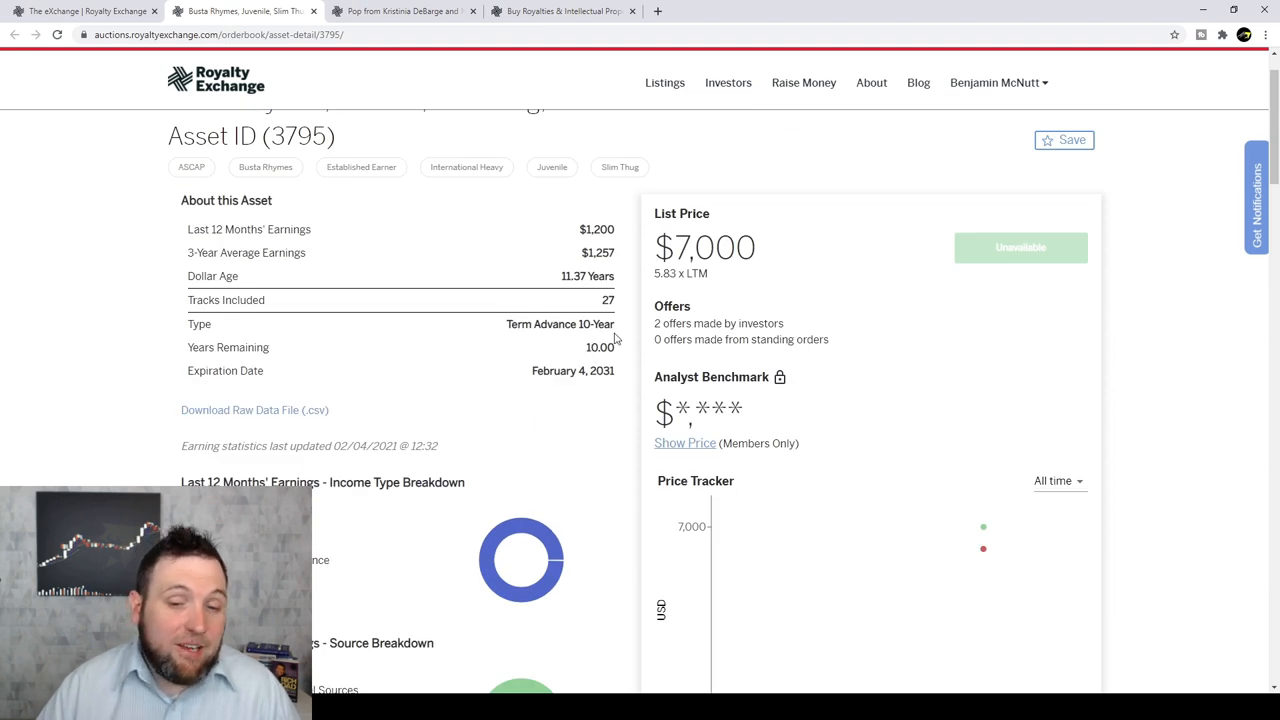
mouse_move(604, 344)
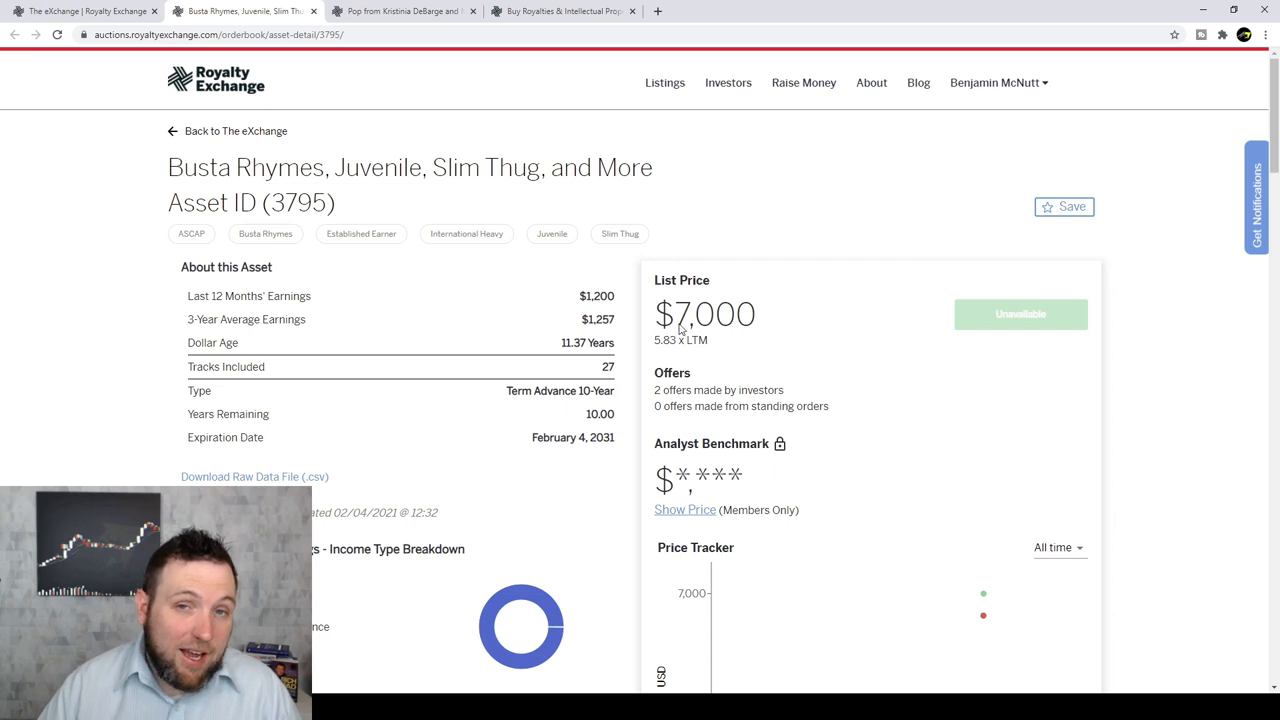
mouse_move(716, 332)
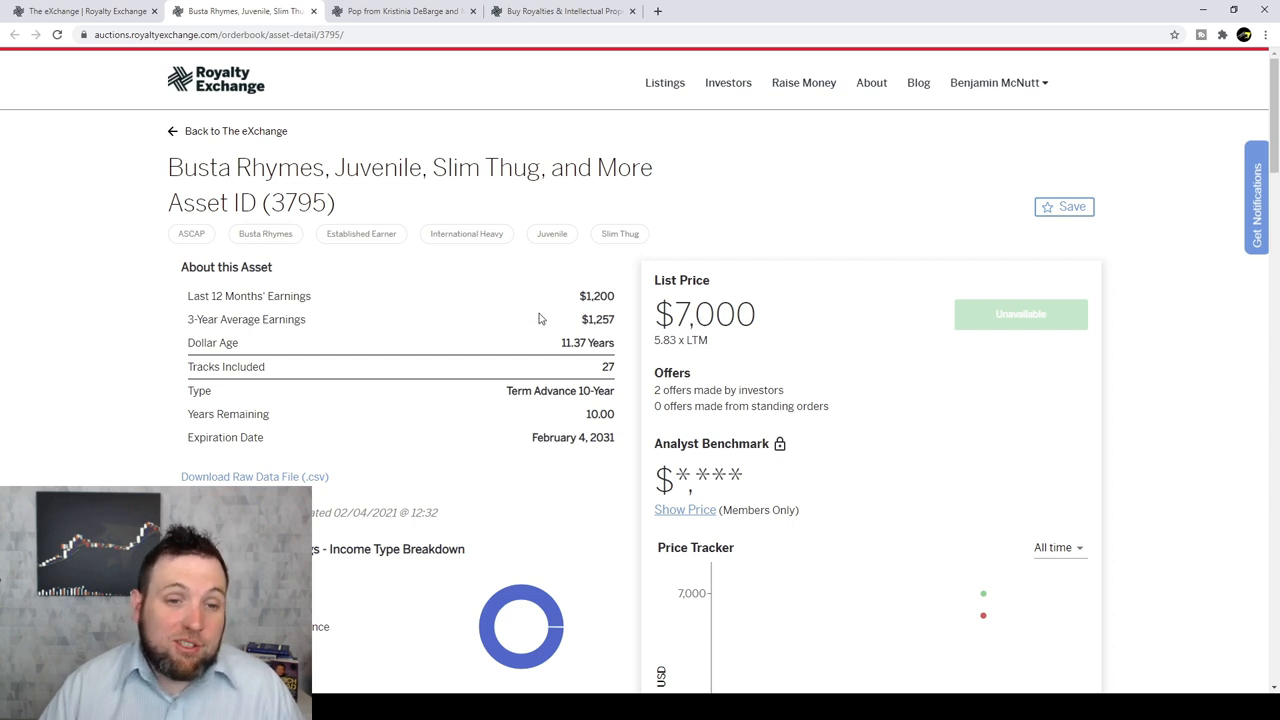
mouse_move(556, 320)
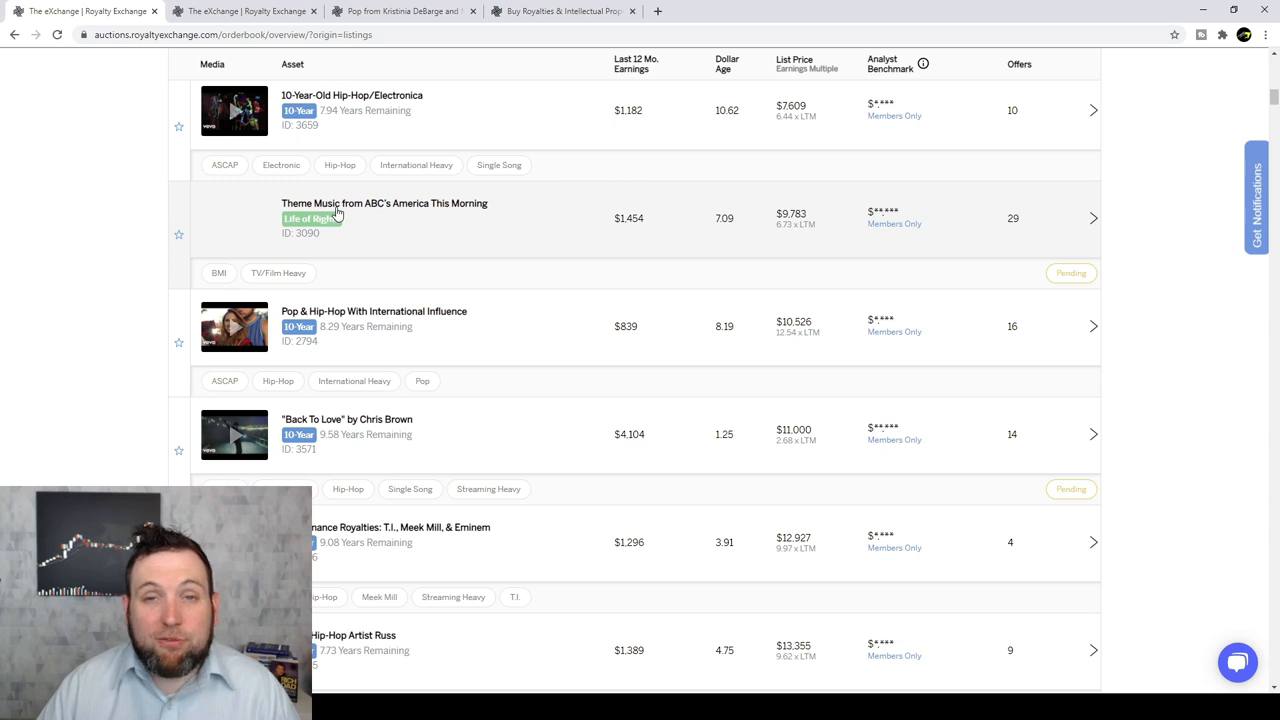
mouse_move(448, 216)
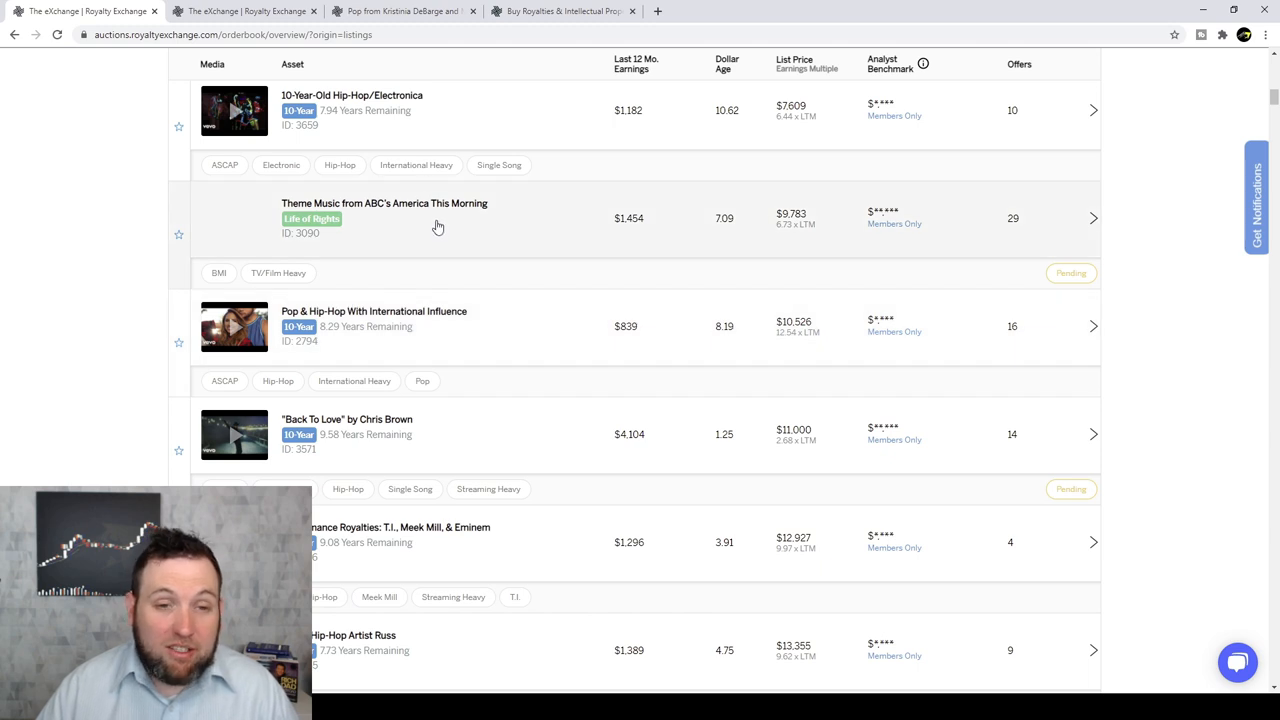
mouse_move(416, 282)
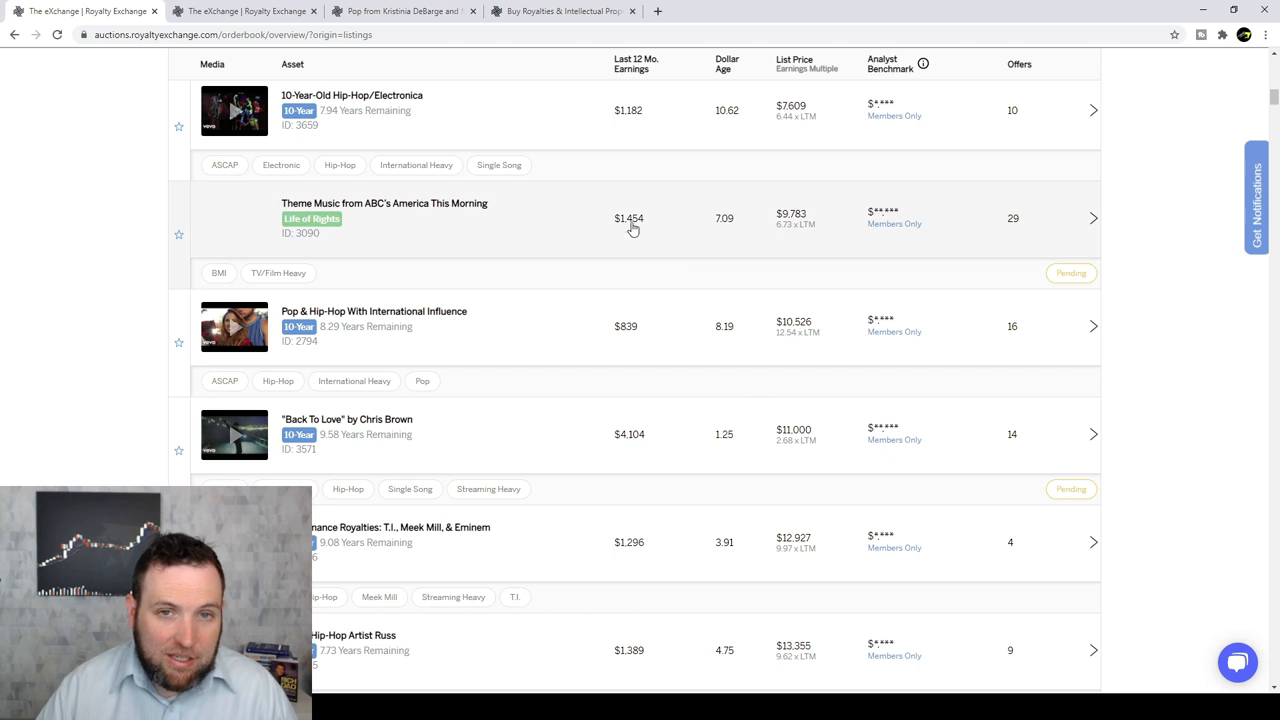
mouse_move(736, 230)
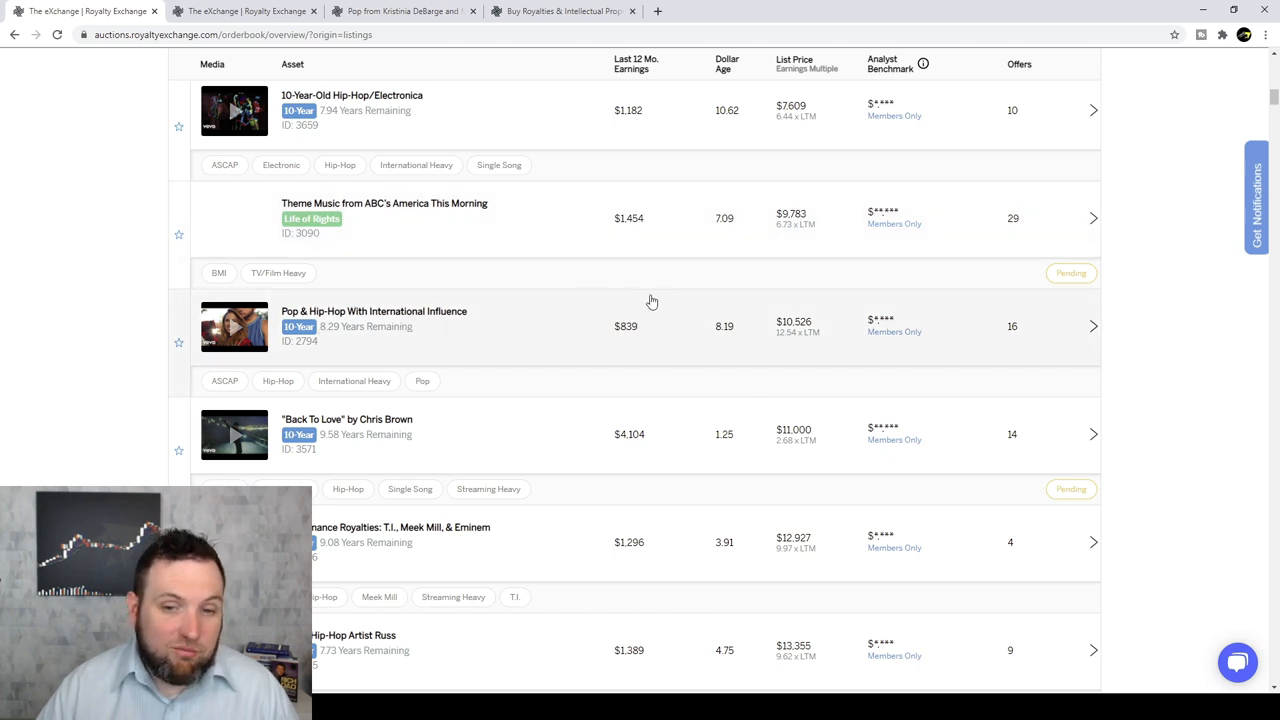
Scroll the lowest-price-sorted eXchange listings down to entries near $54,000.
scroll(down, 3)
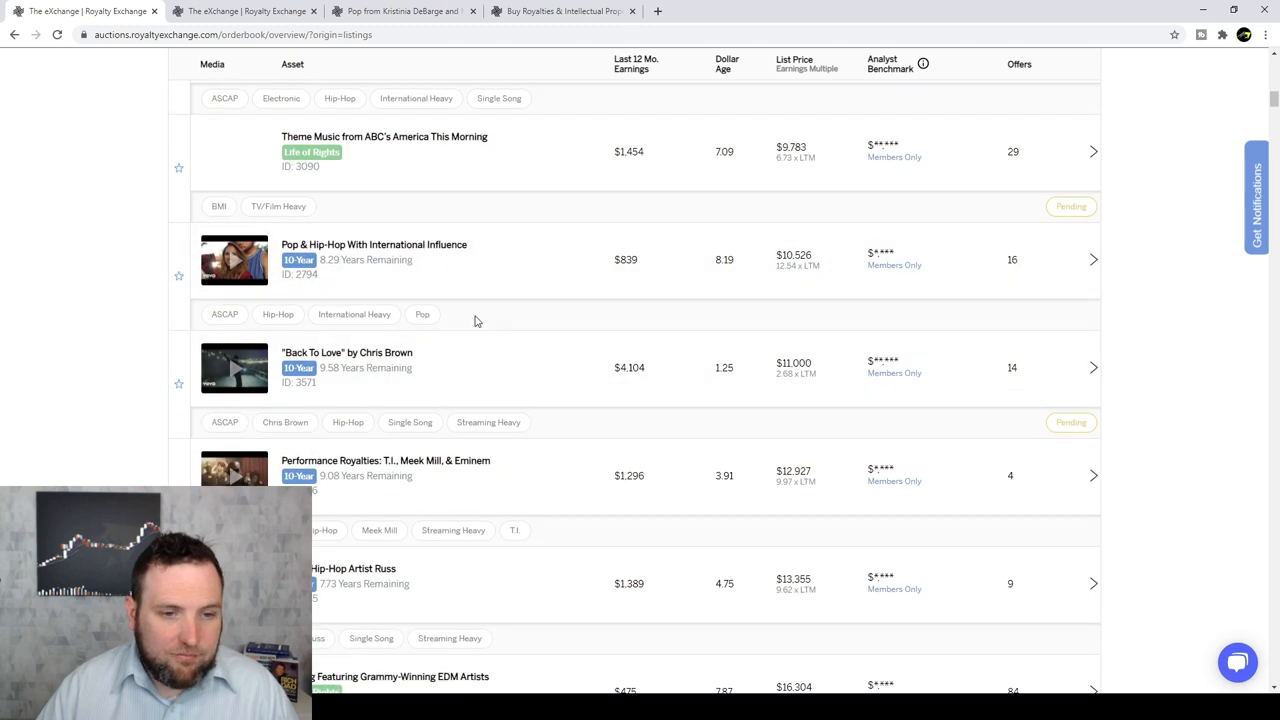
scroll(down, 3)
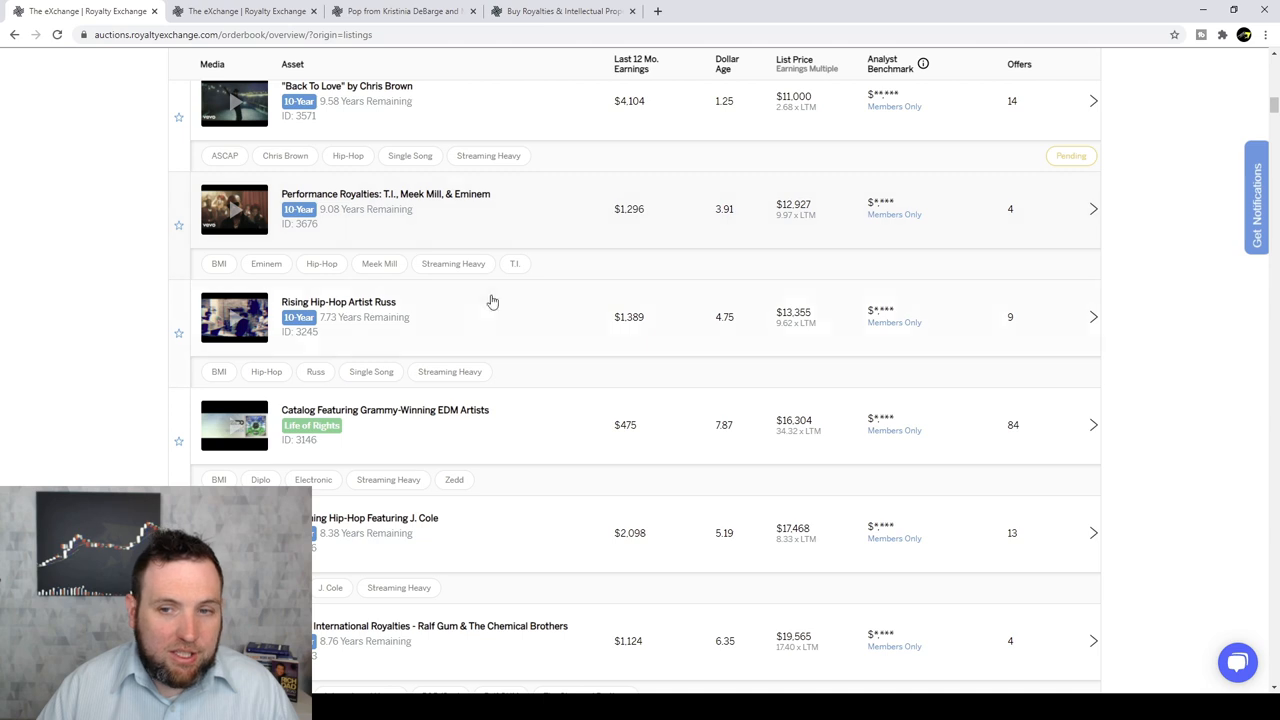
scroll(down, 3)
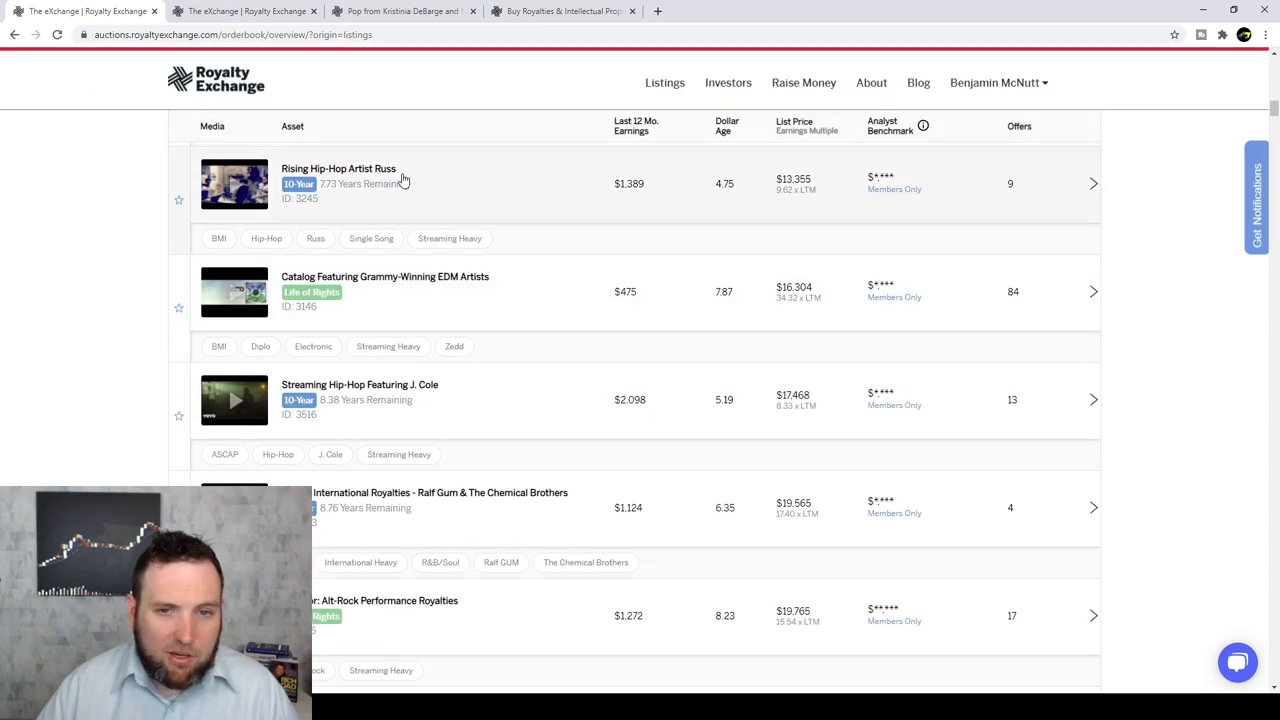
mouse_move(348, 184)
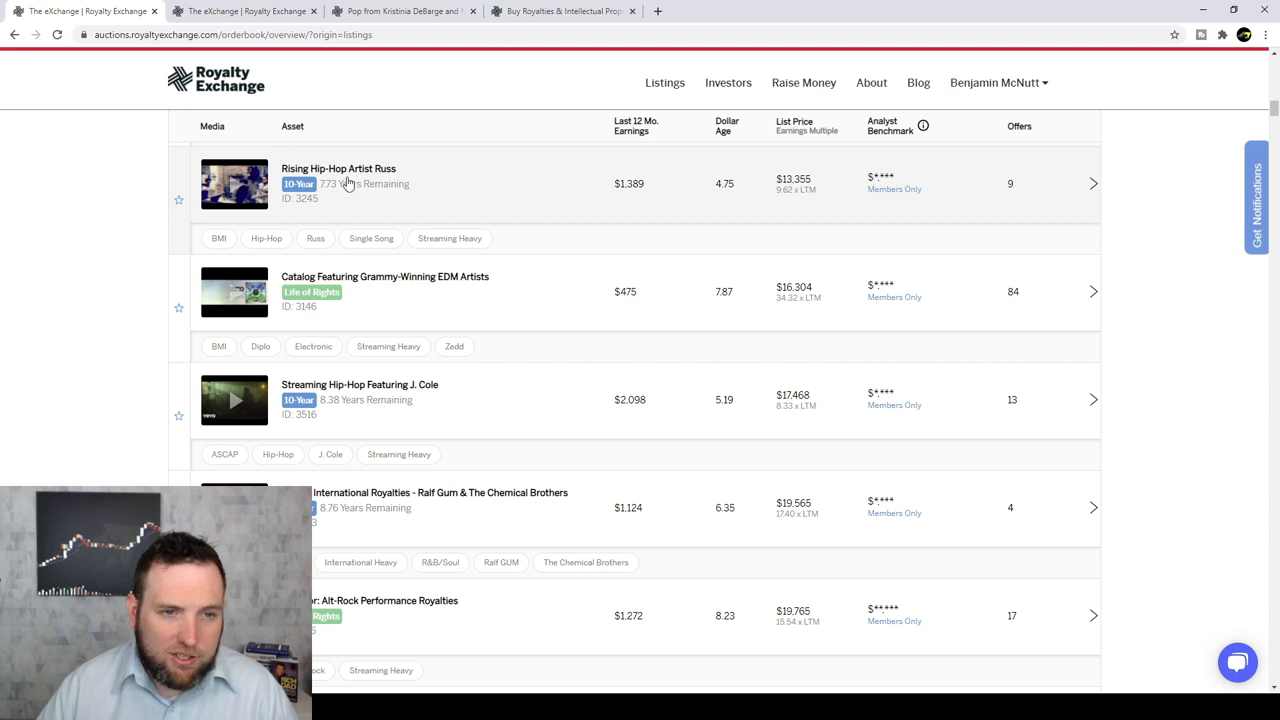
mouse_move(356, 206)
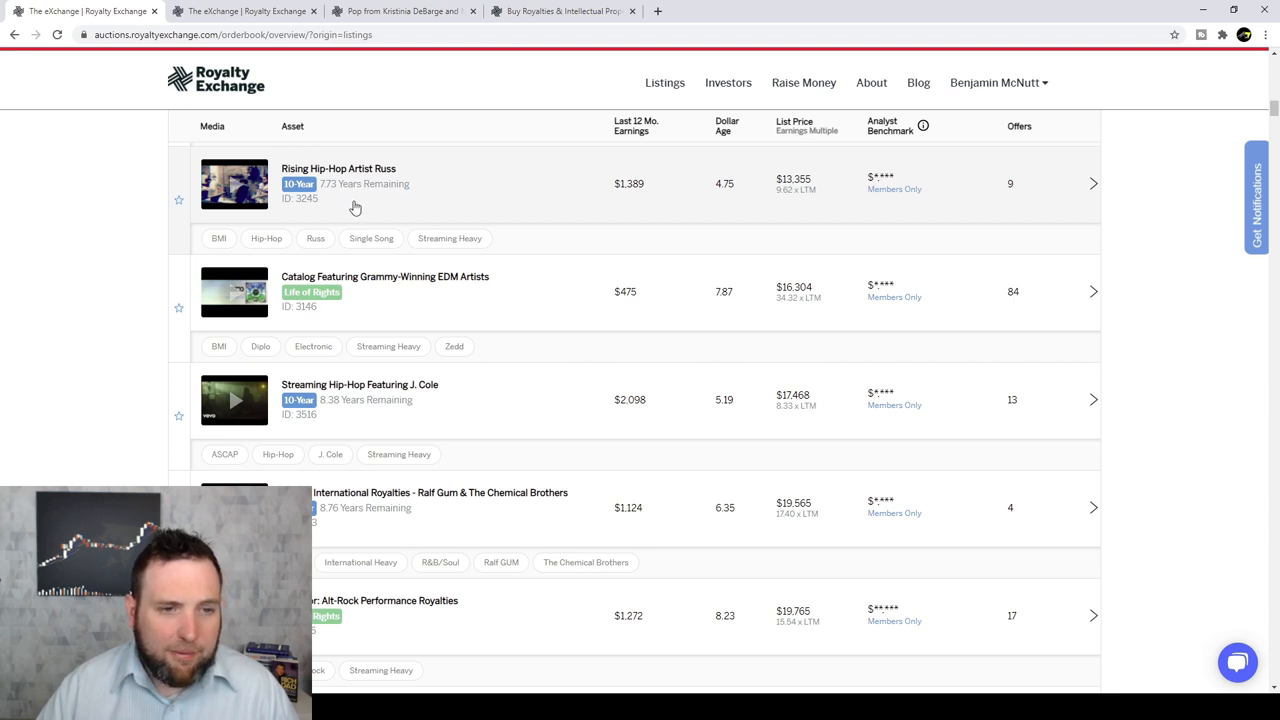
mouse_move(390, 184)
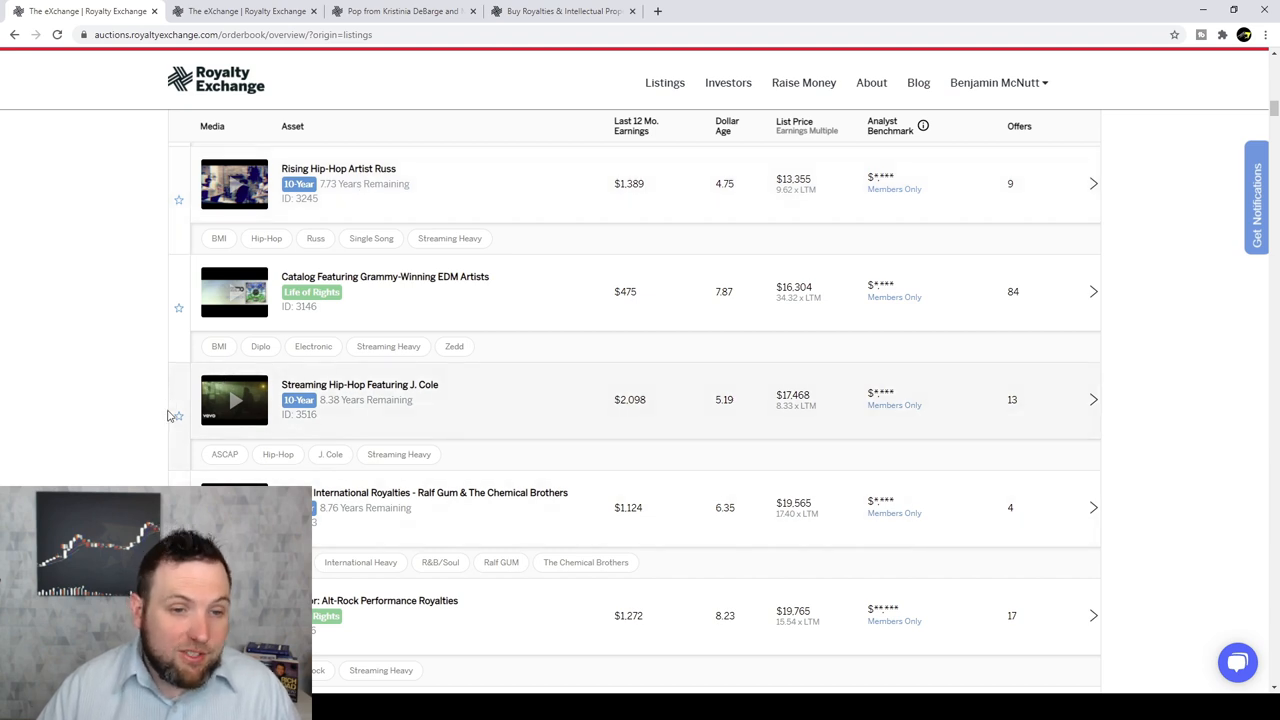
scroll(down, 3)
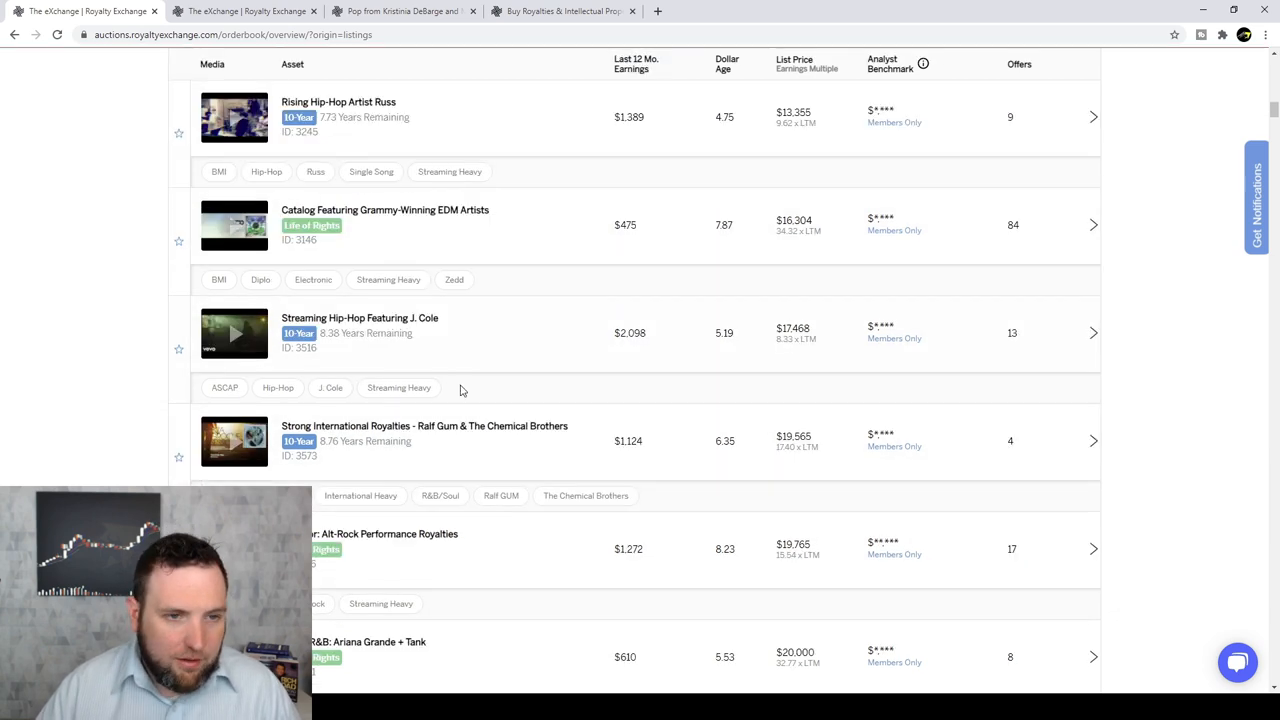
scroll(down, 3)
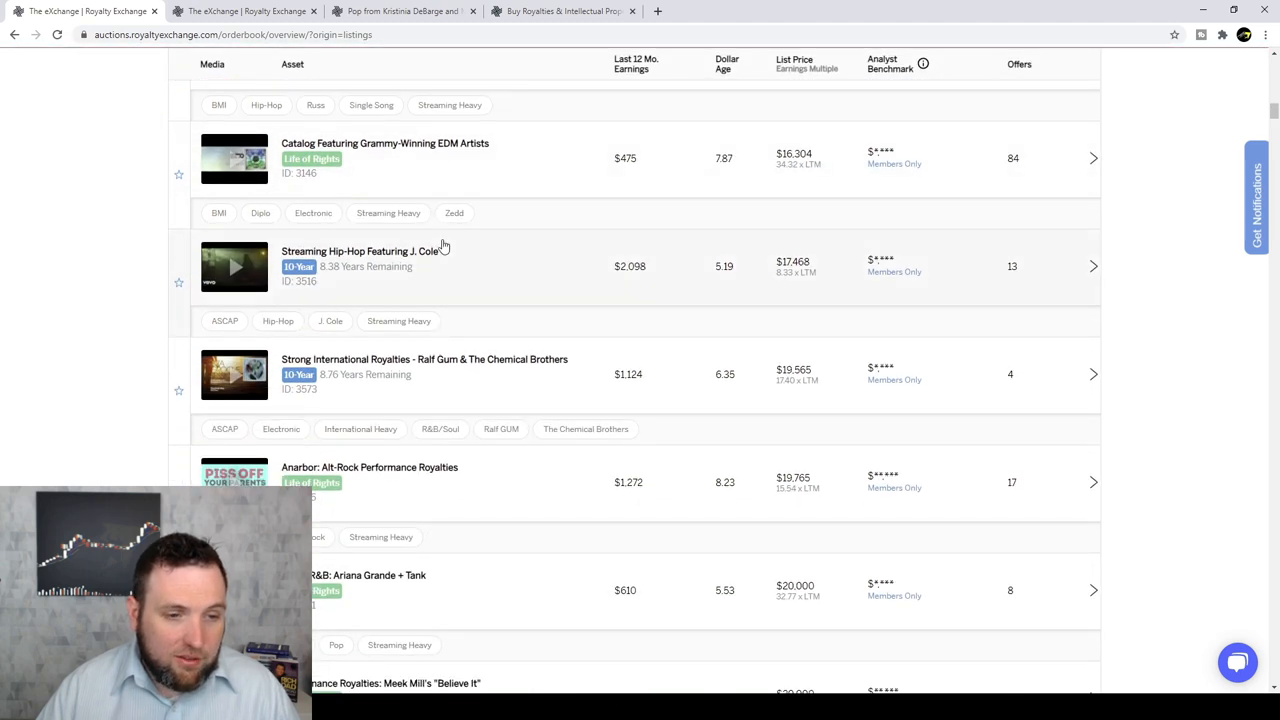
mouse_move(456, 392)
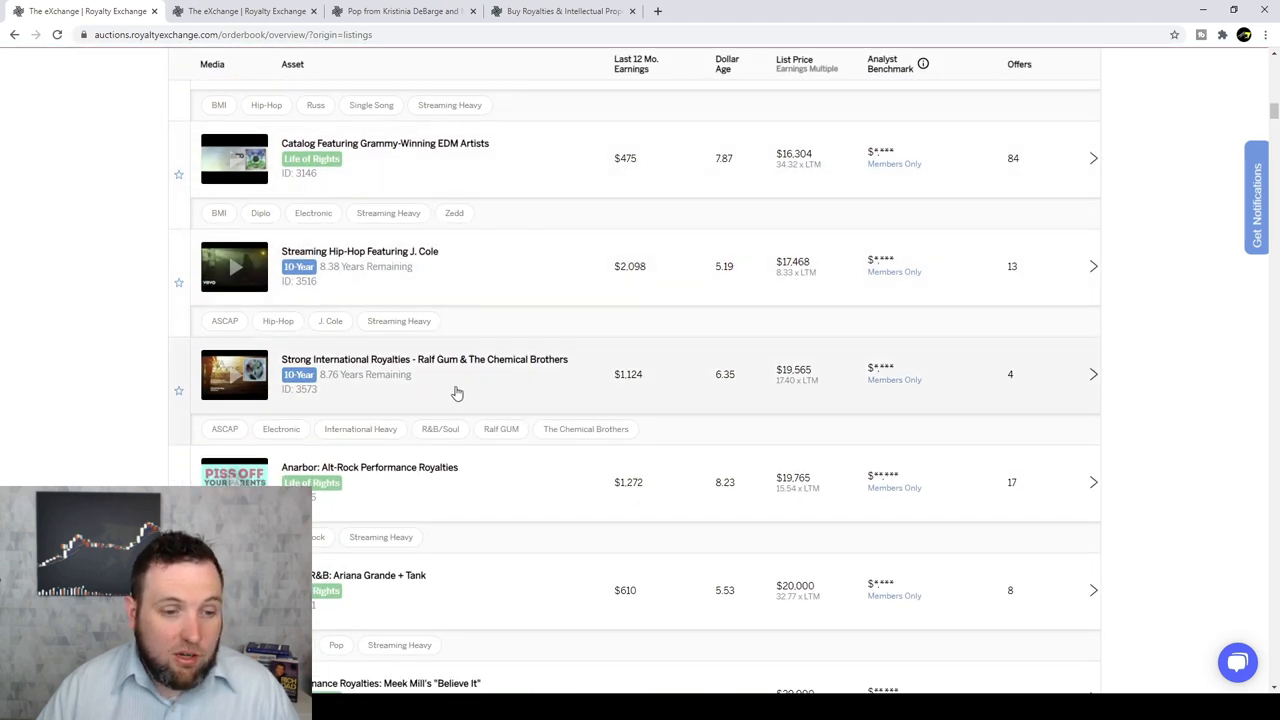
mouse_move(428, 368)
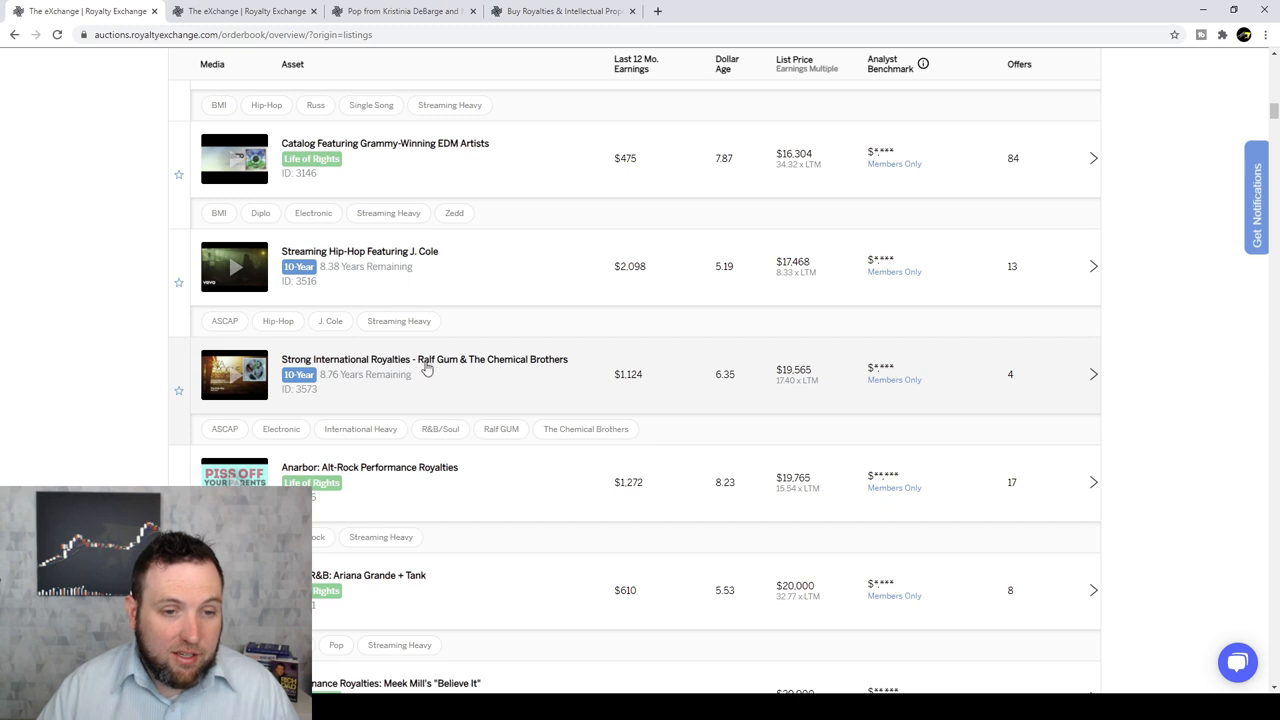
mouse_move(460, 380)
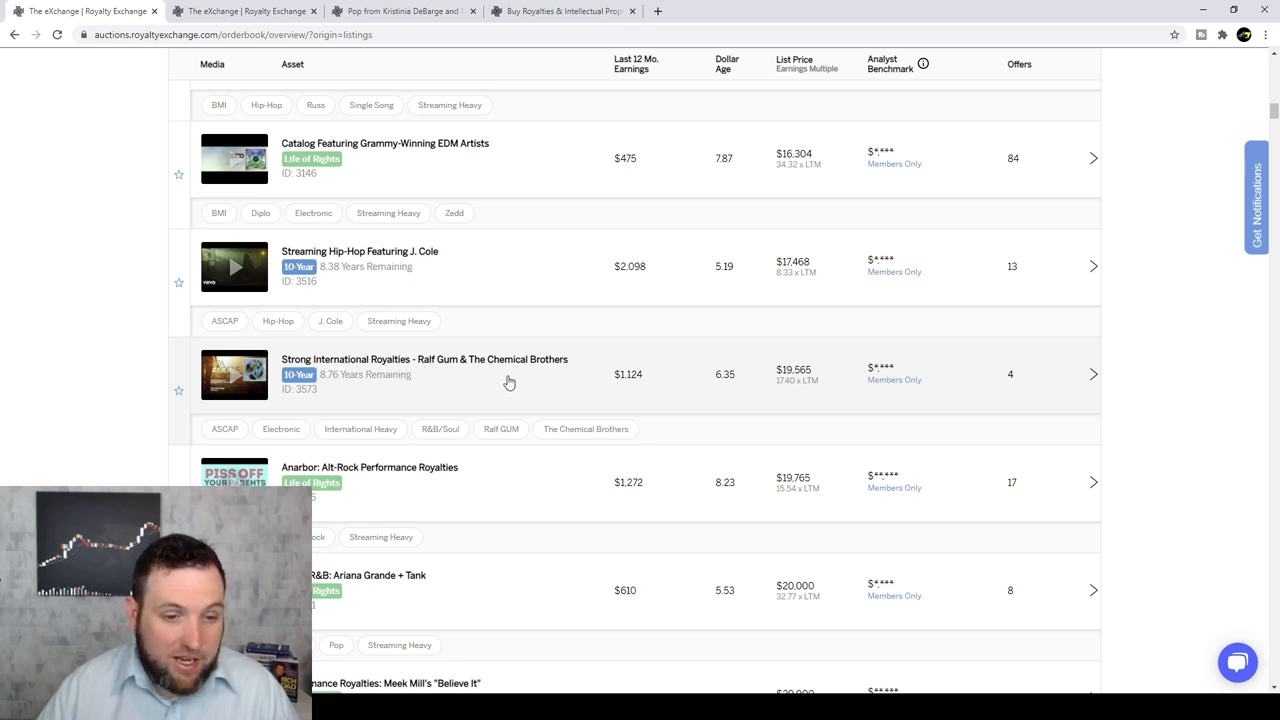
scroll(down, 3)
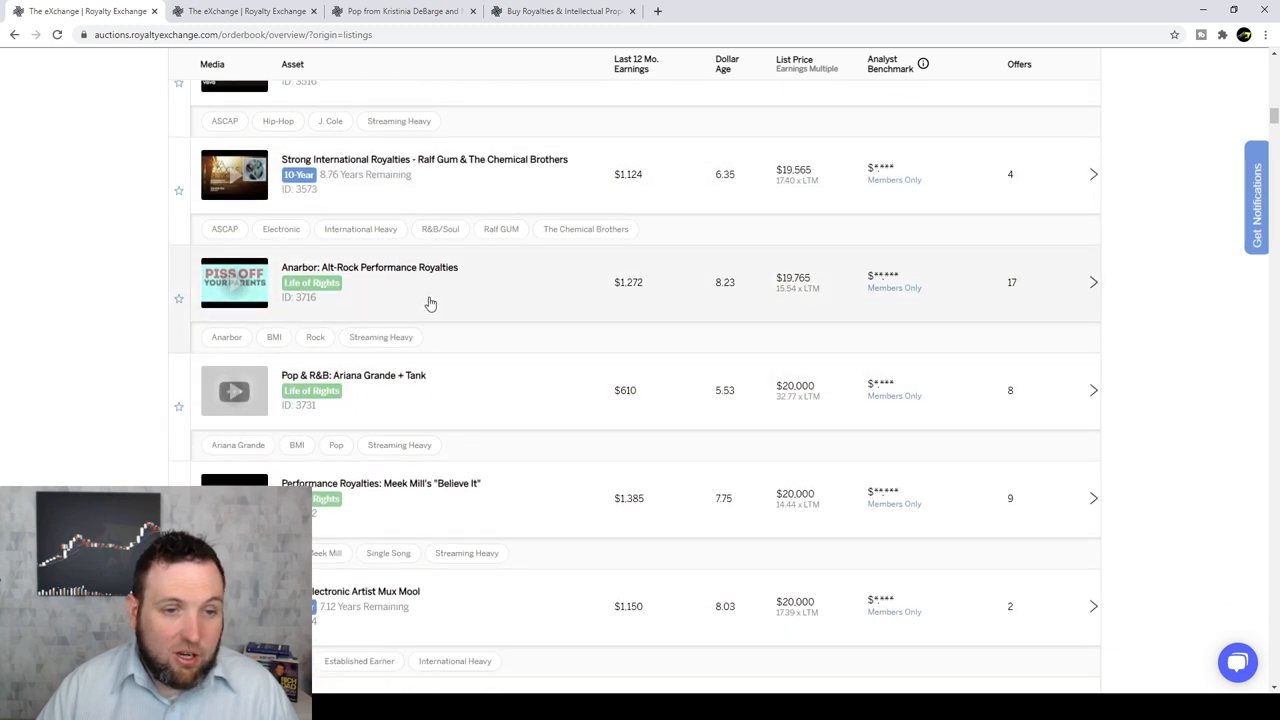
scroll(down, 3)
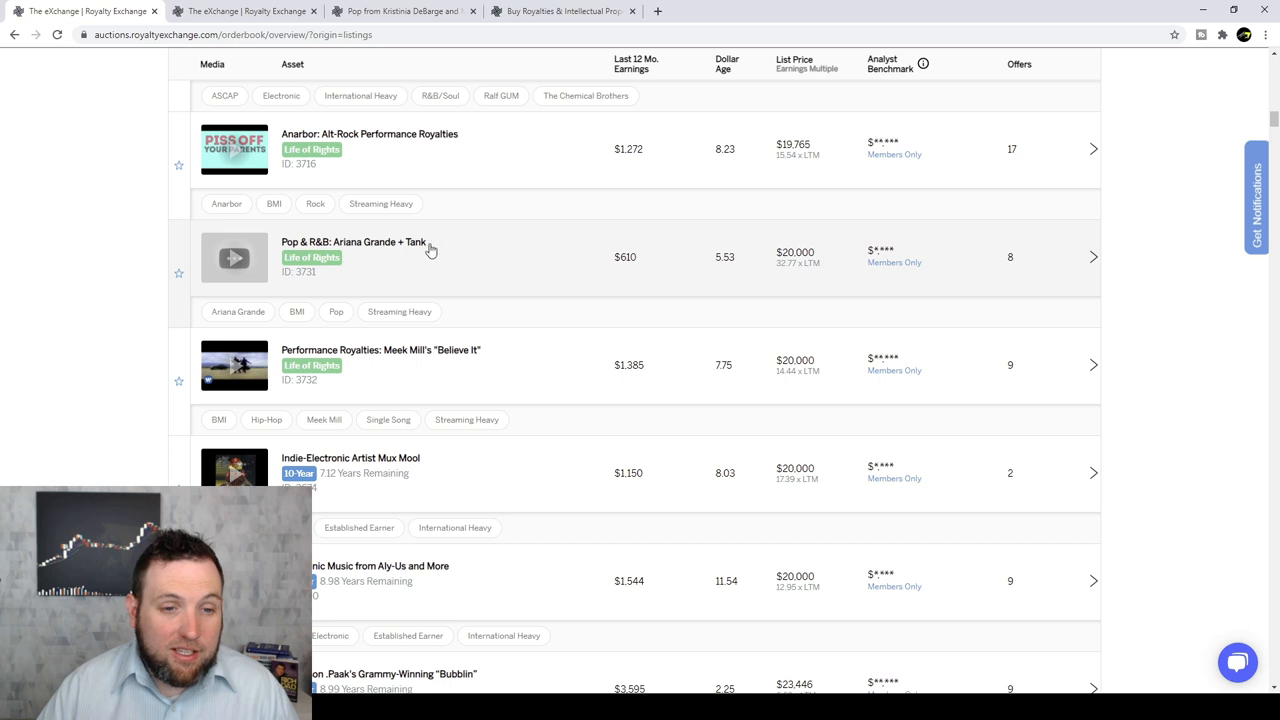
scroll(down, 3)
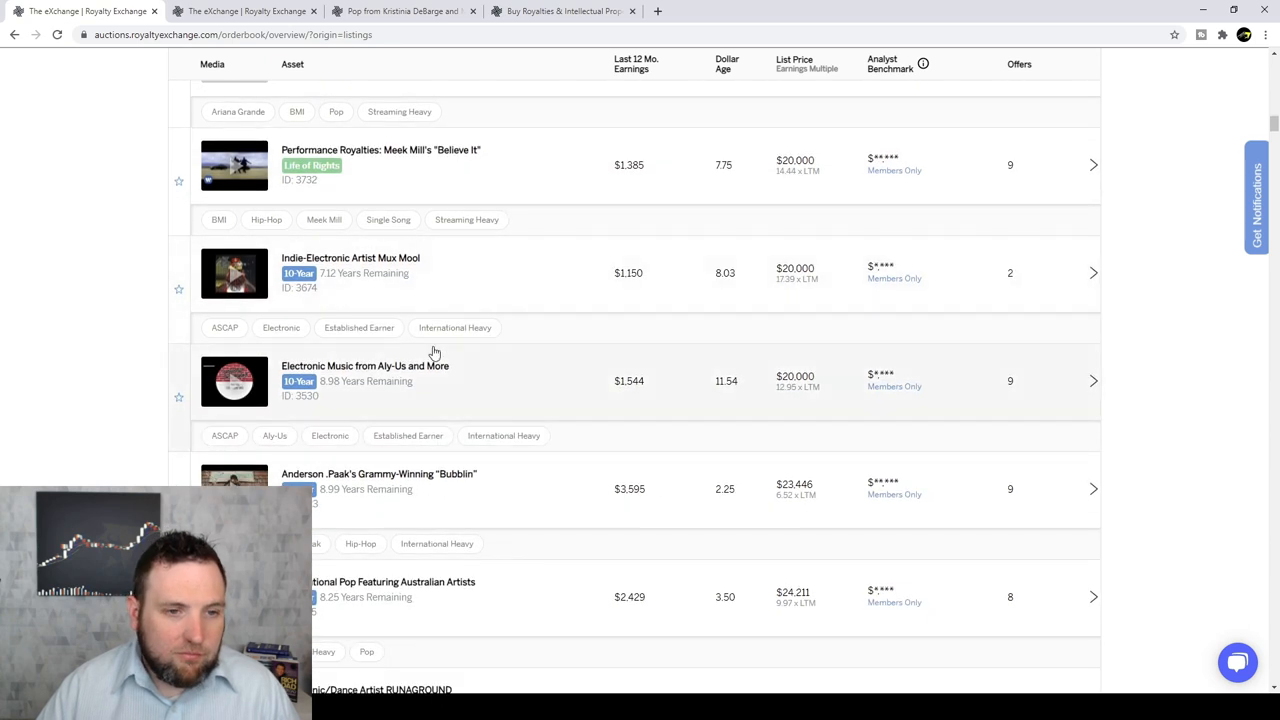
mouse_move(380, 268)
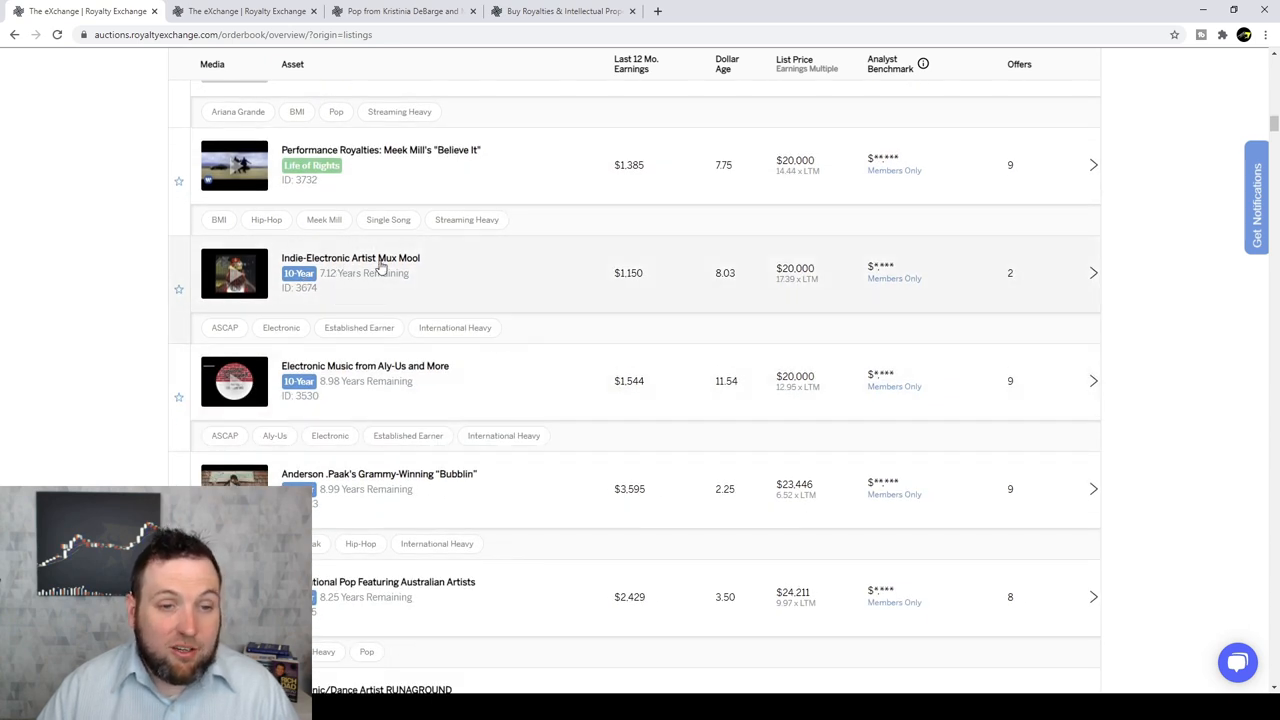
scroll(down, 3)
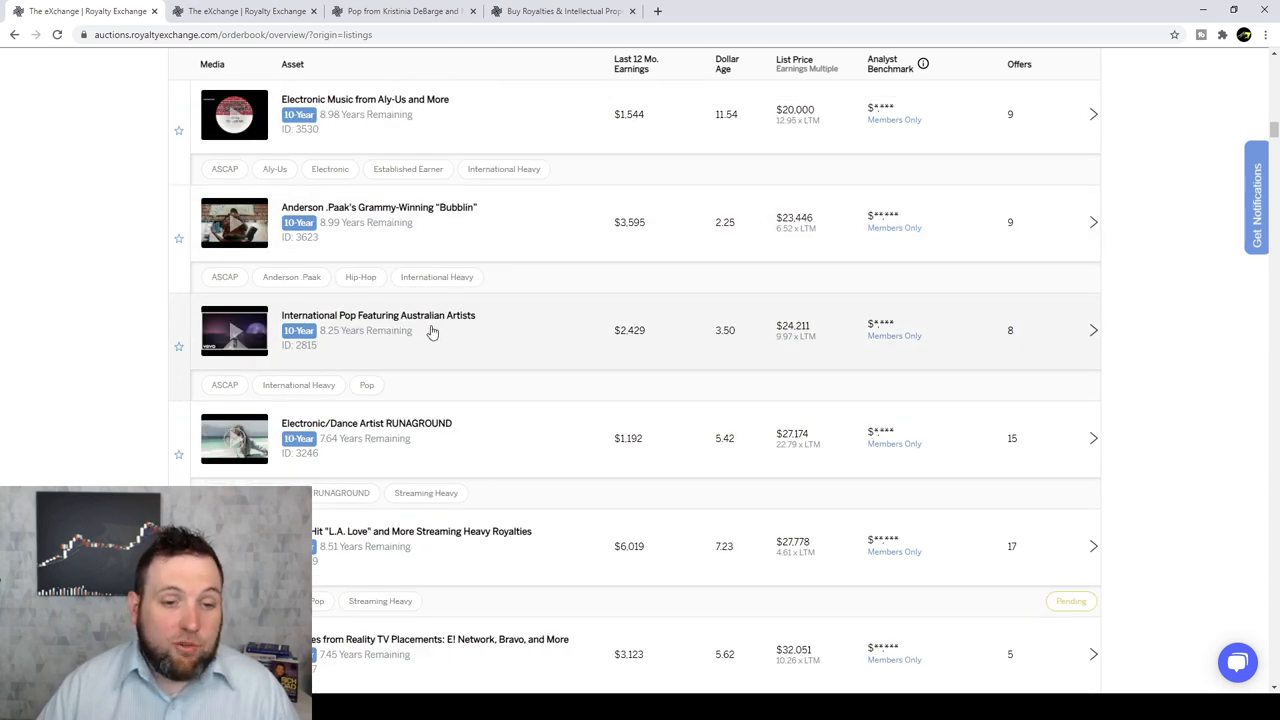
scroll(down, 3)
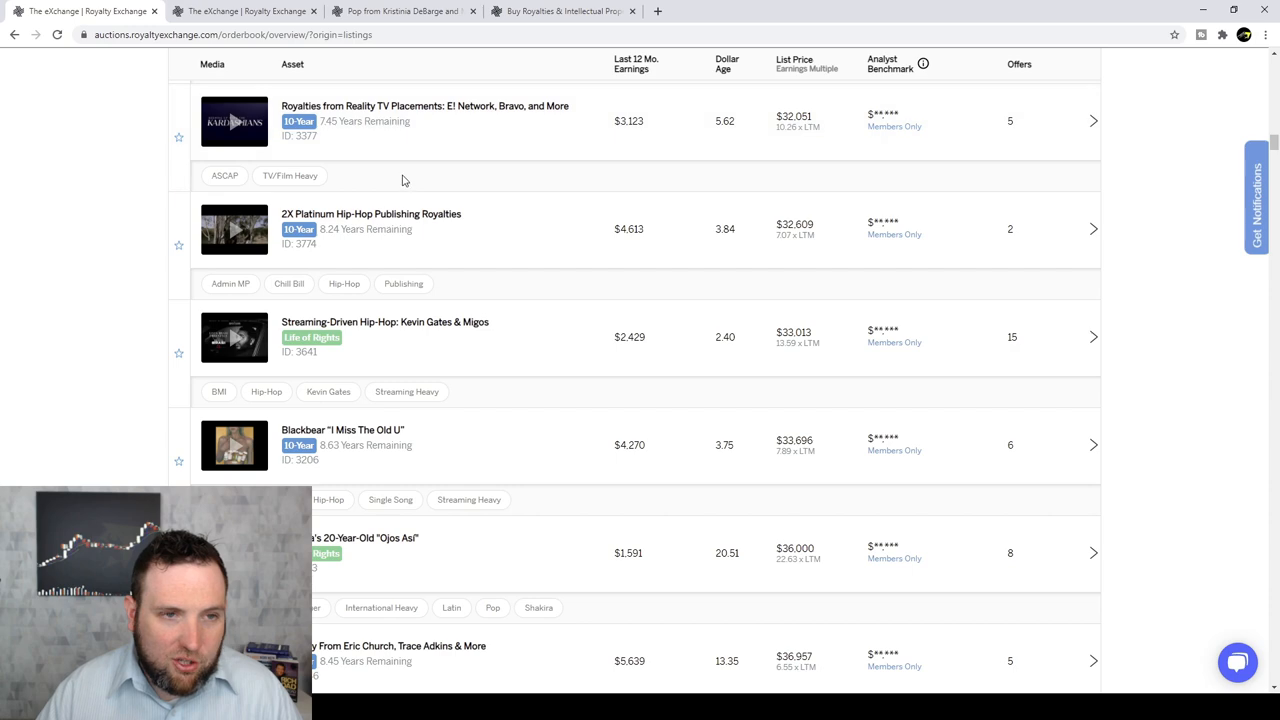
scroll(down, 3)
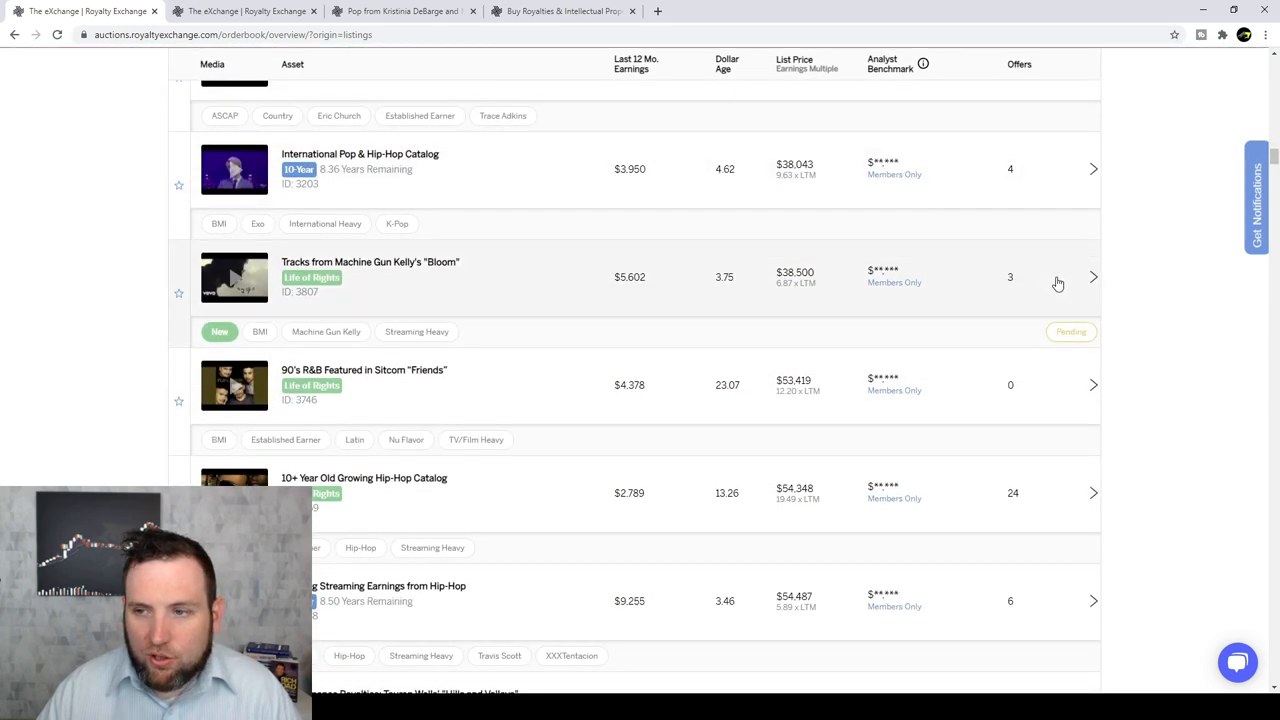
scroll(down, 3)
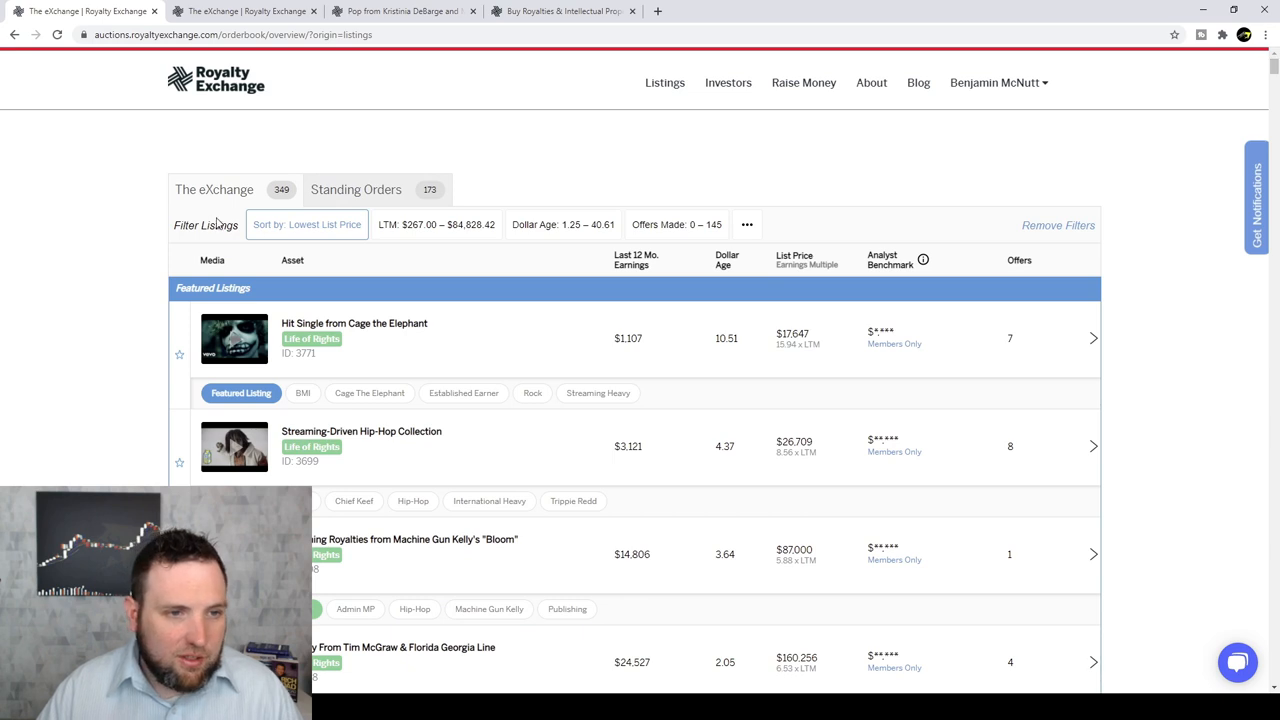
mouse_move(728, 84)
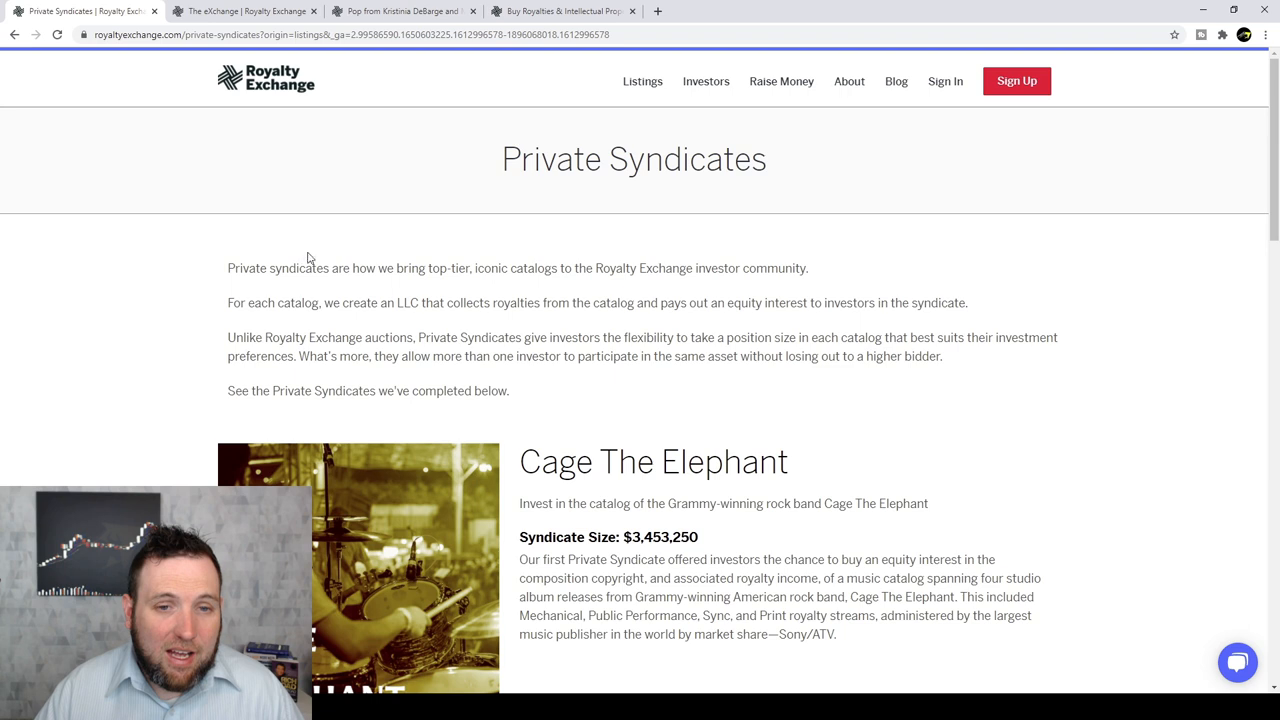
mouse_move(292, 292)
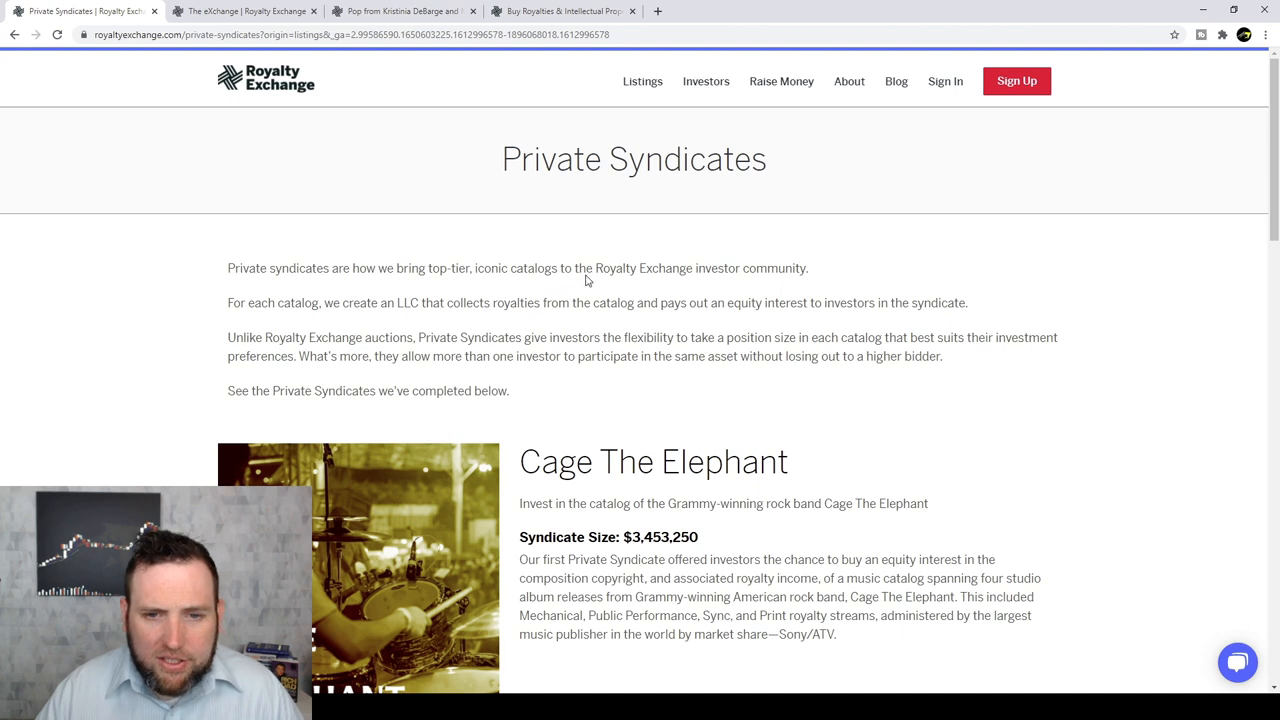
mouse_move(790, 288)
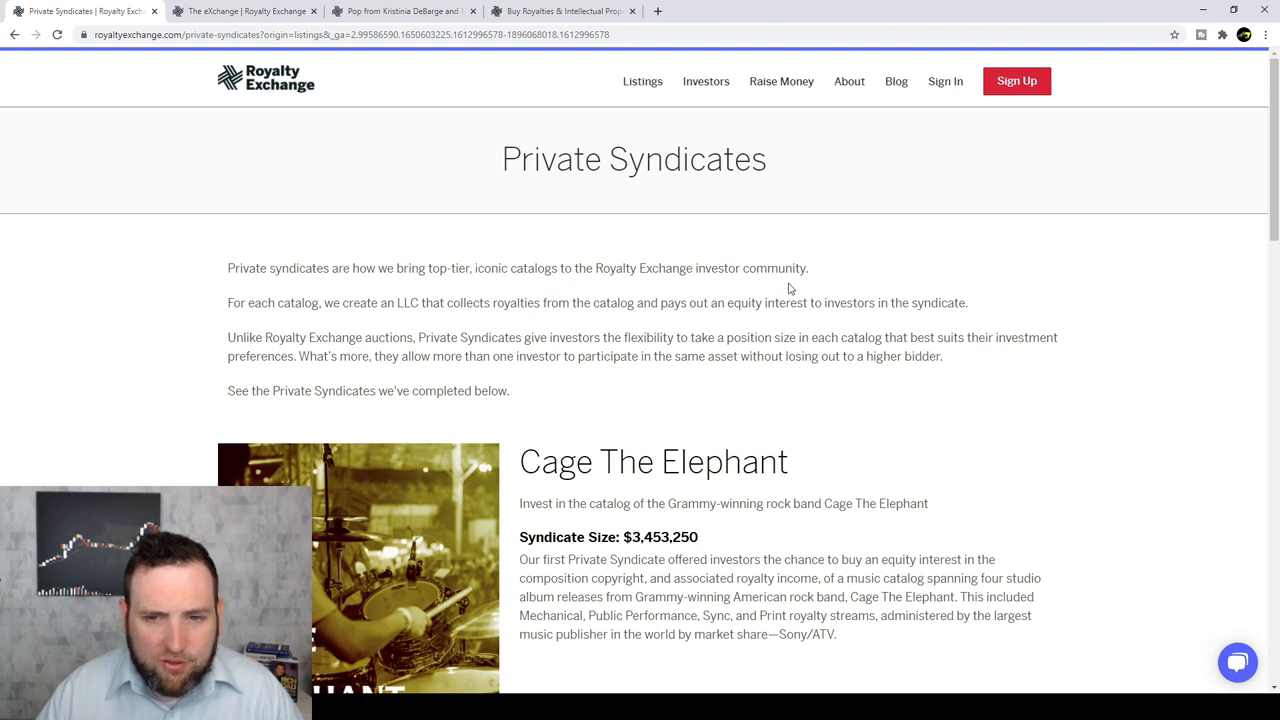
Read the Private Syndicates introduction and completed syndicates like Cage The Elephant at $3,453,250.
scroll(down, 3)
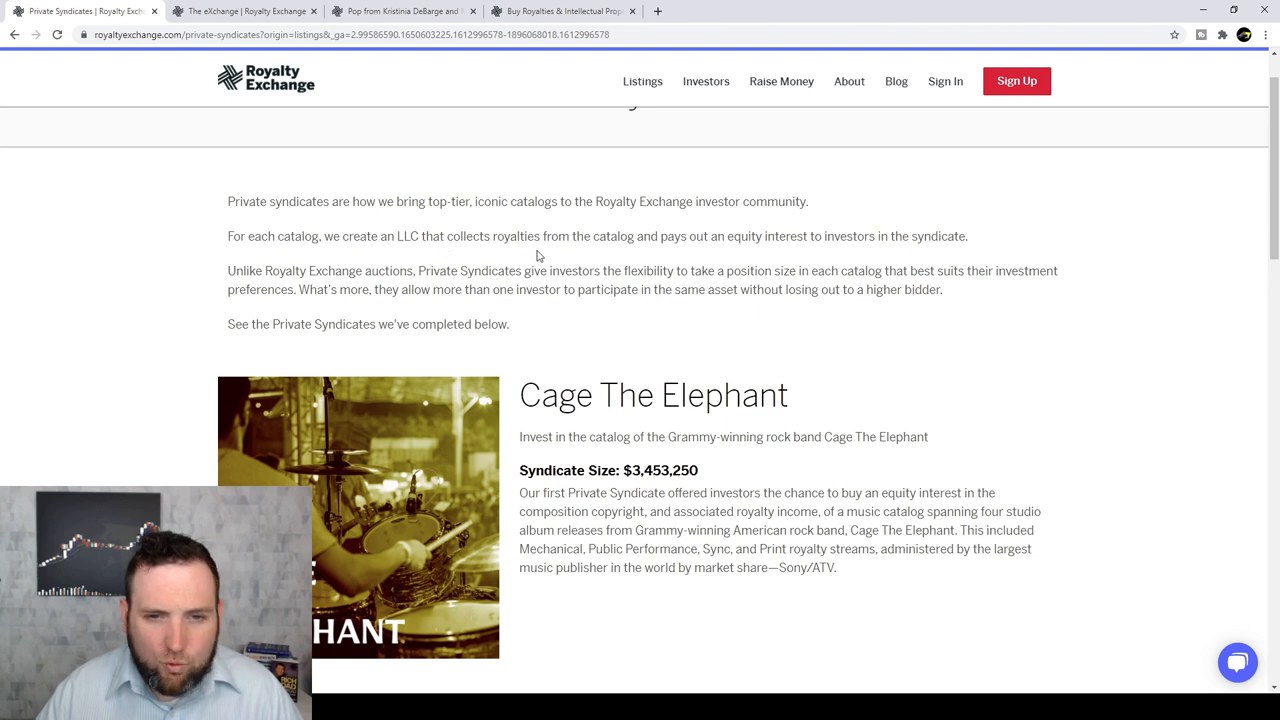
mouse_move(736, 252)
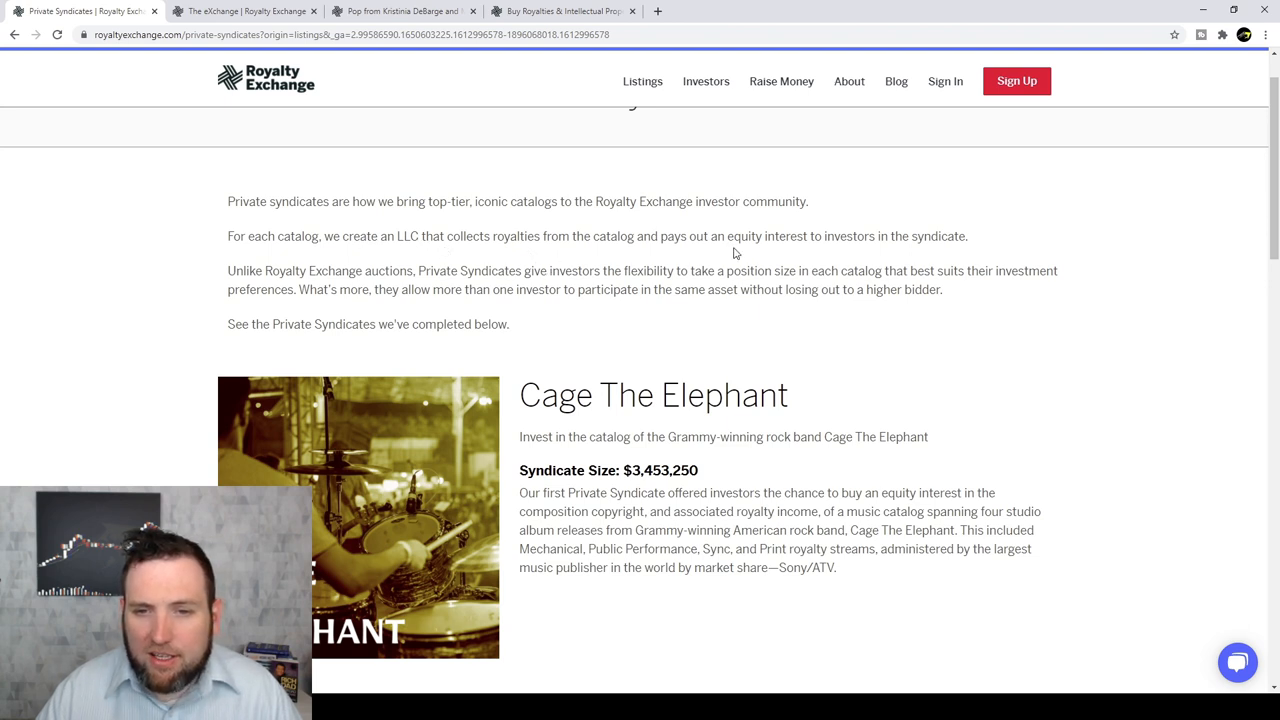
mouse_move(612, 268)
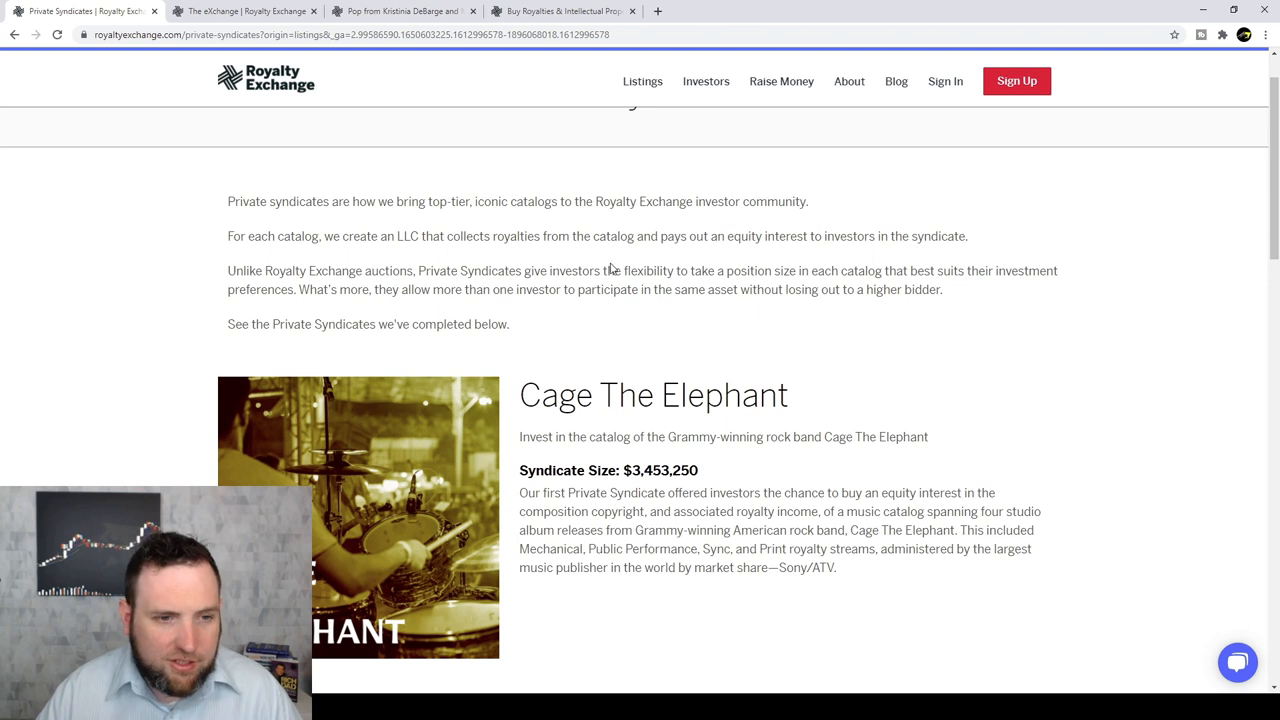
scroll(down, 3)
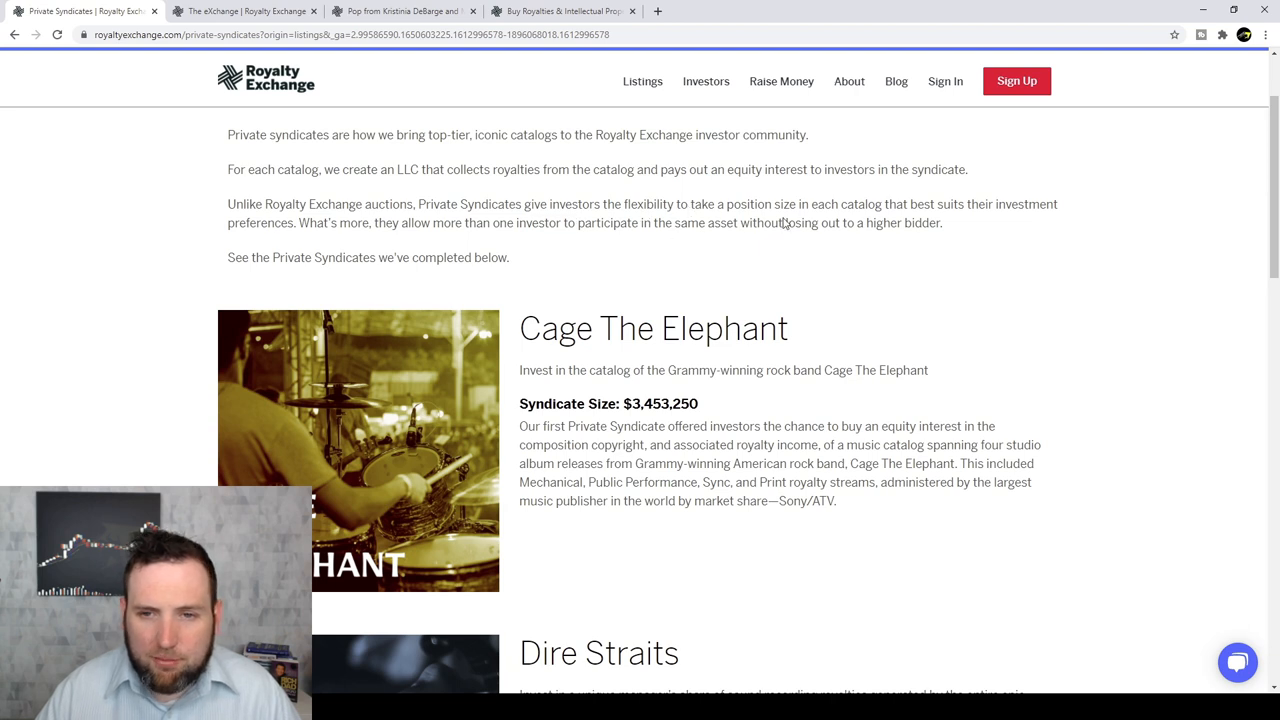
mouse_move(924, 216)
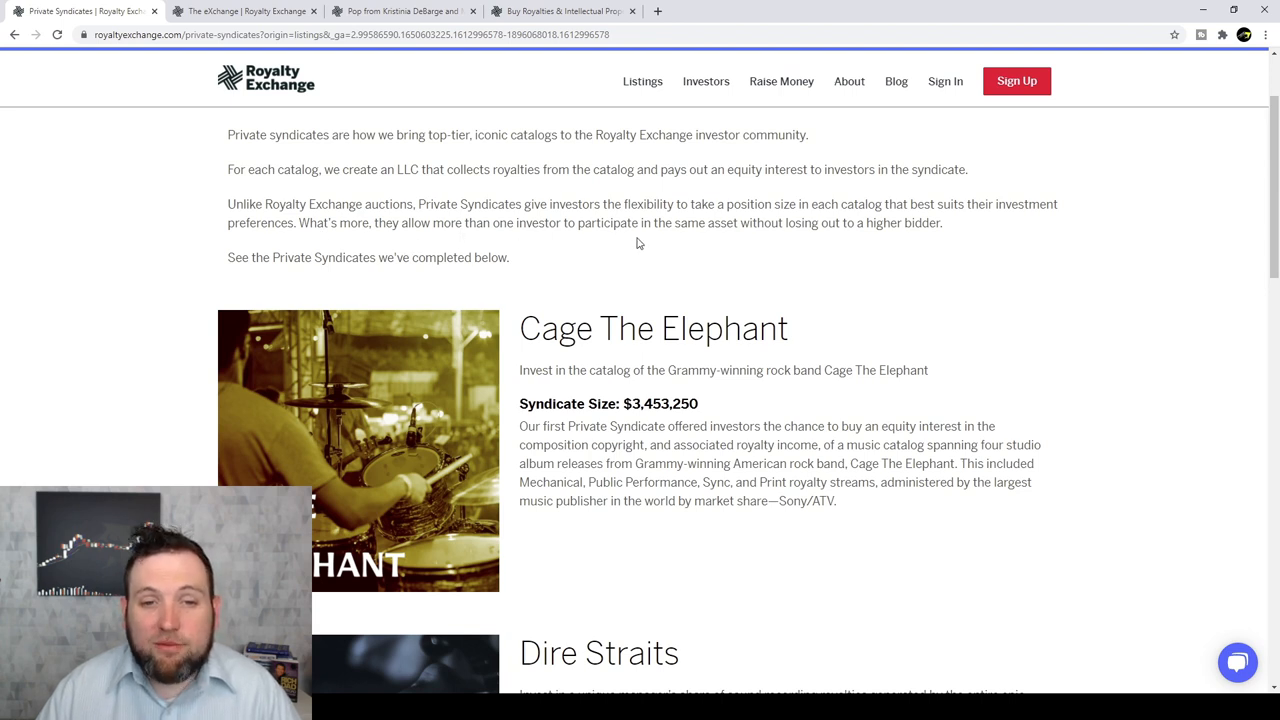
mouse_move(816, 238)
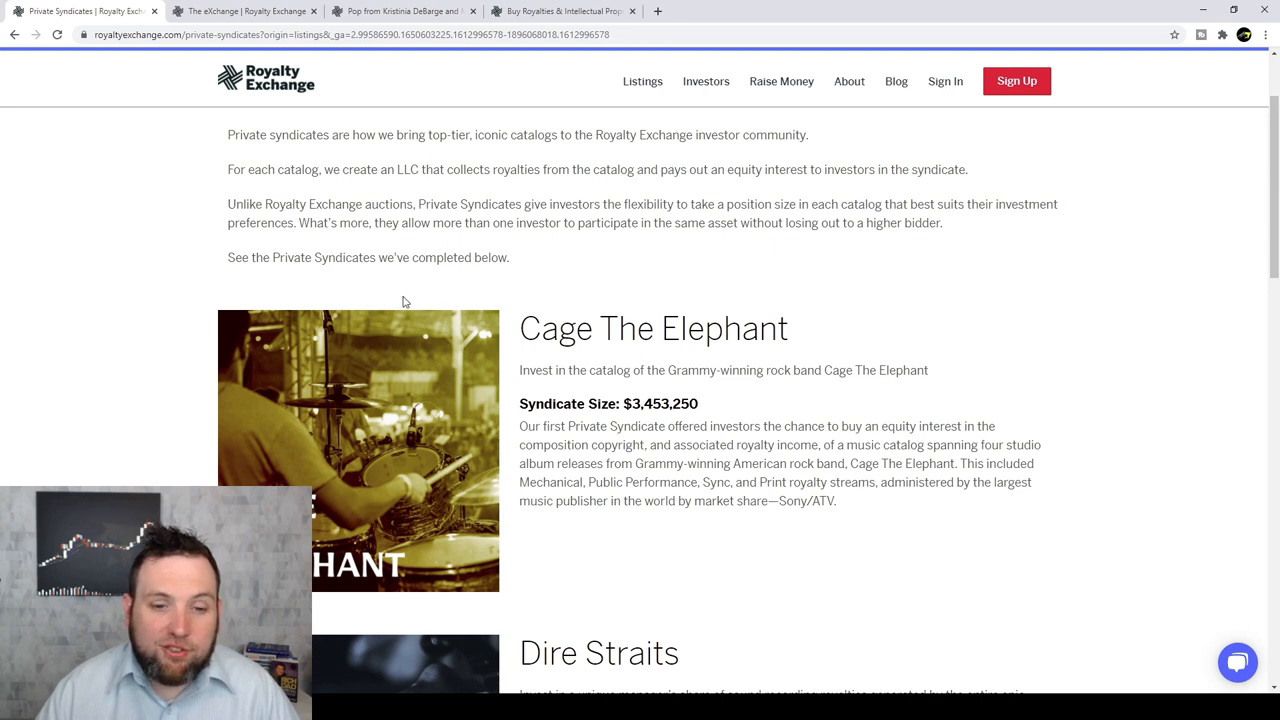
mouse_move(572, 256)
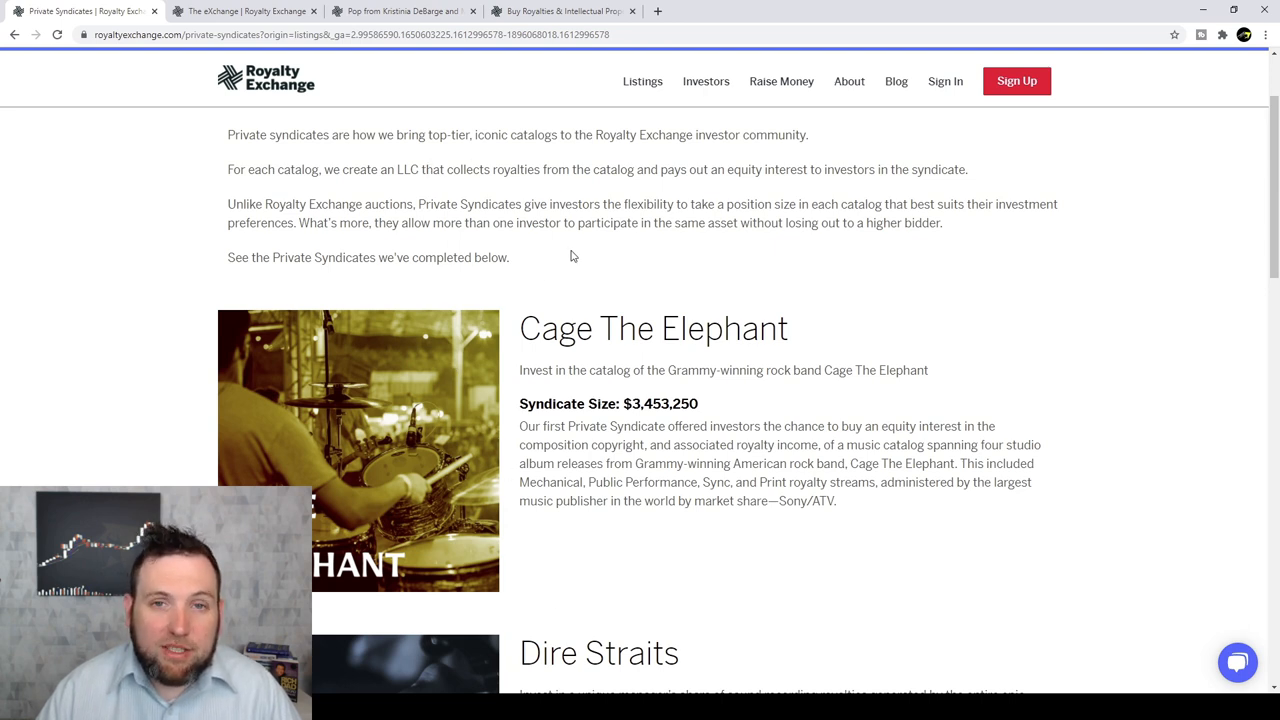
scroll(down, 3)
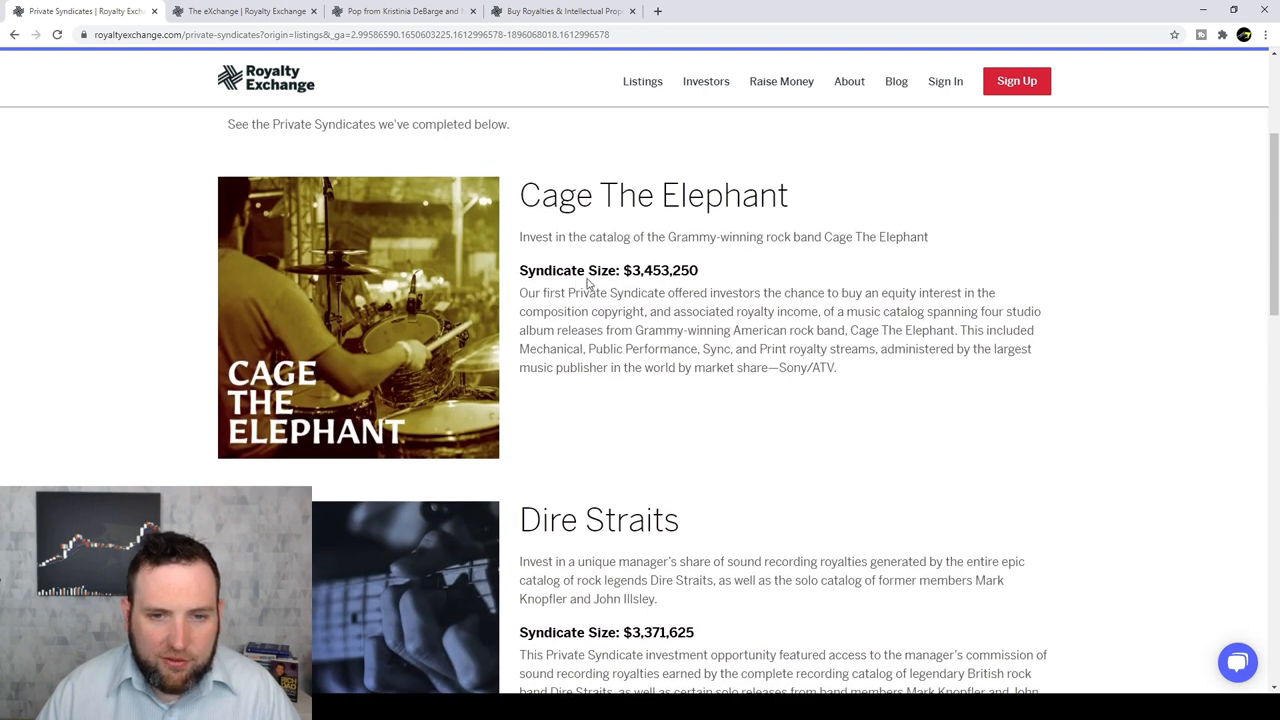
mouse_move(648, 288)
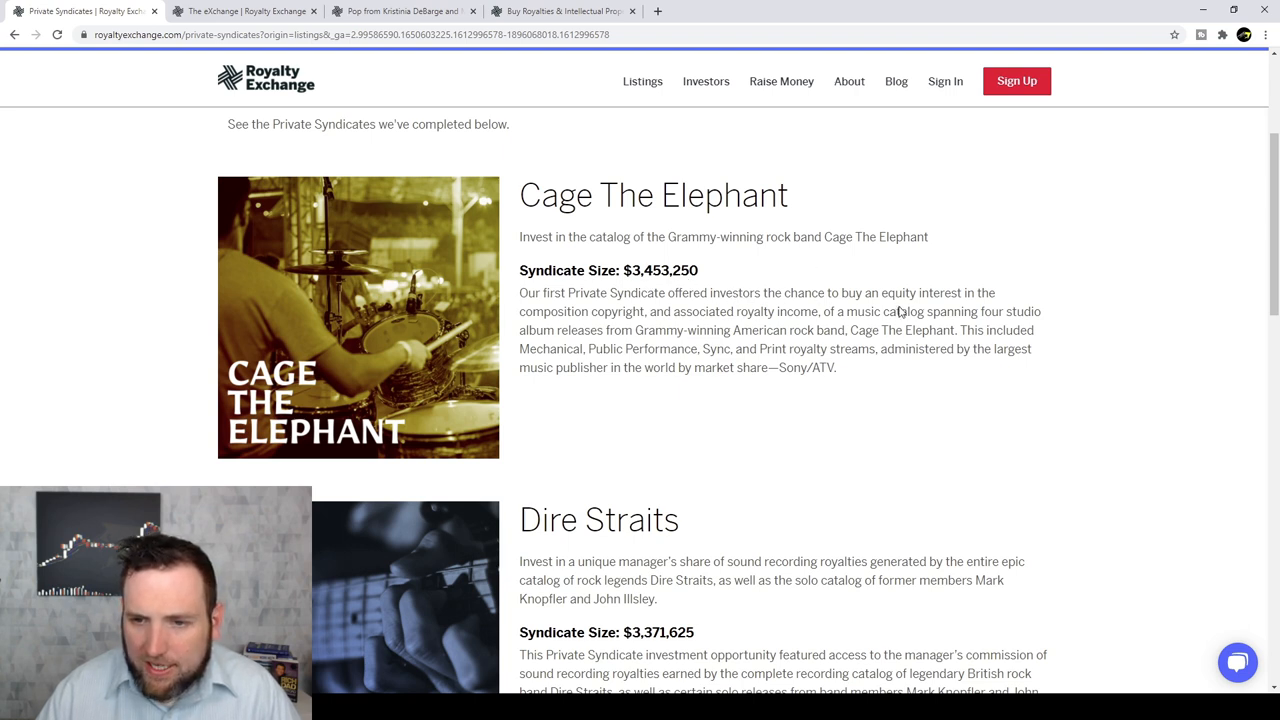
mouse_move(636, 324)
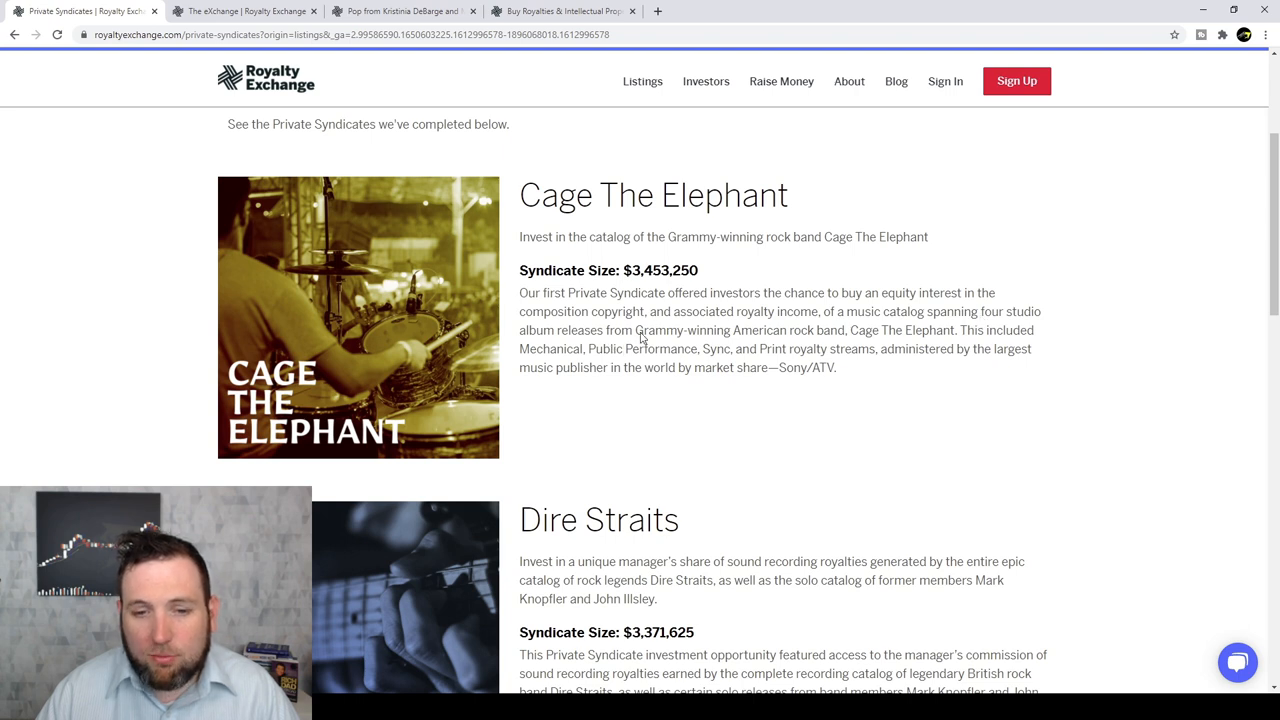
mouse_move(728, 340)
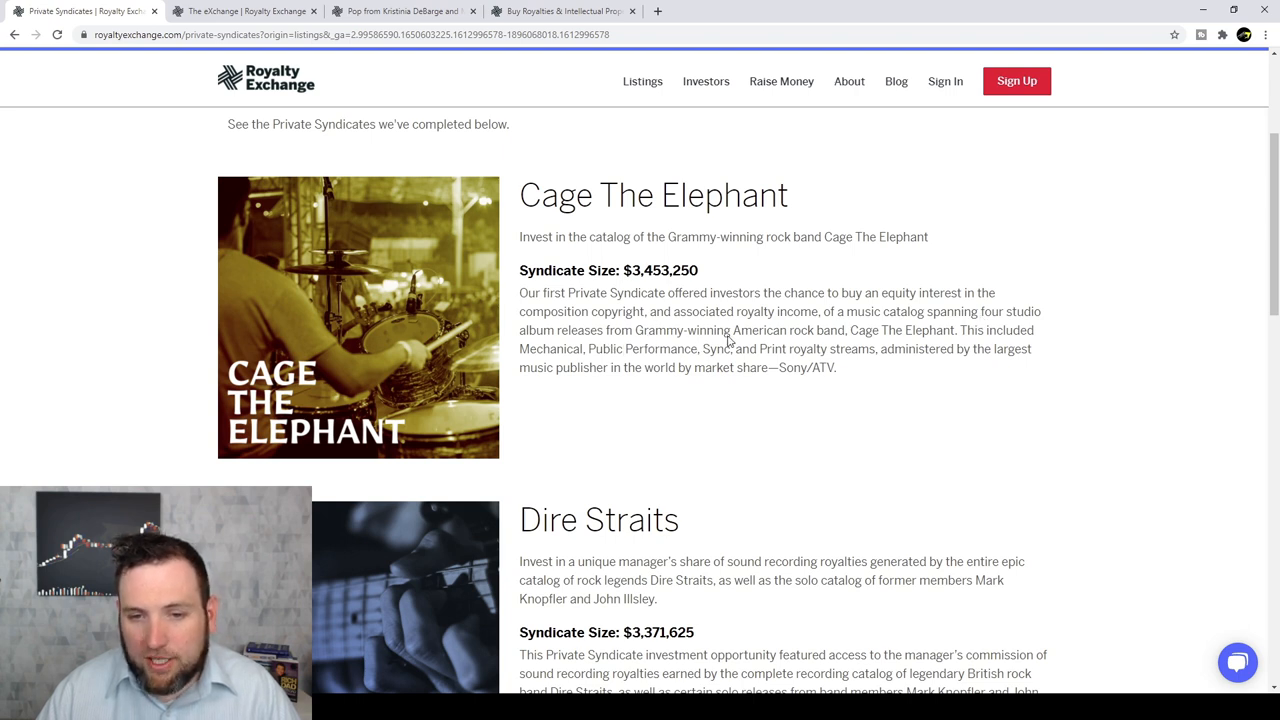
mouse_move(906, 340)
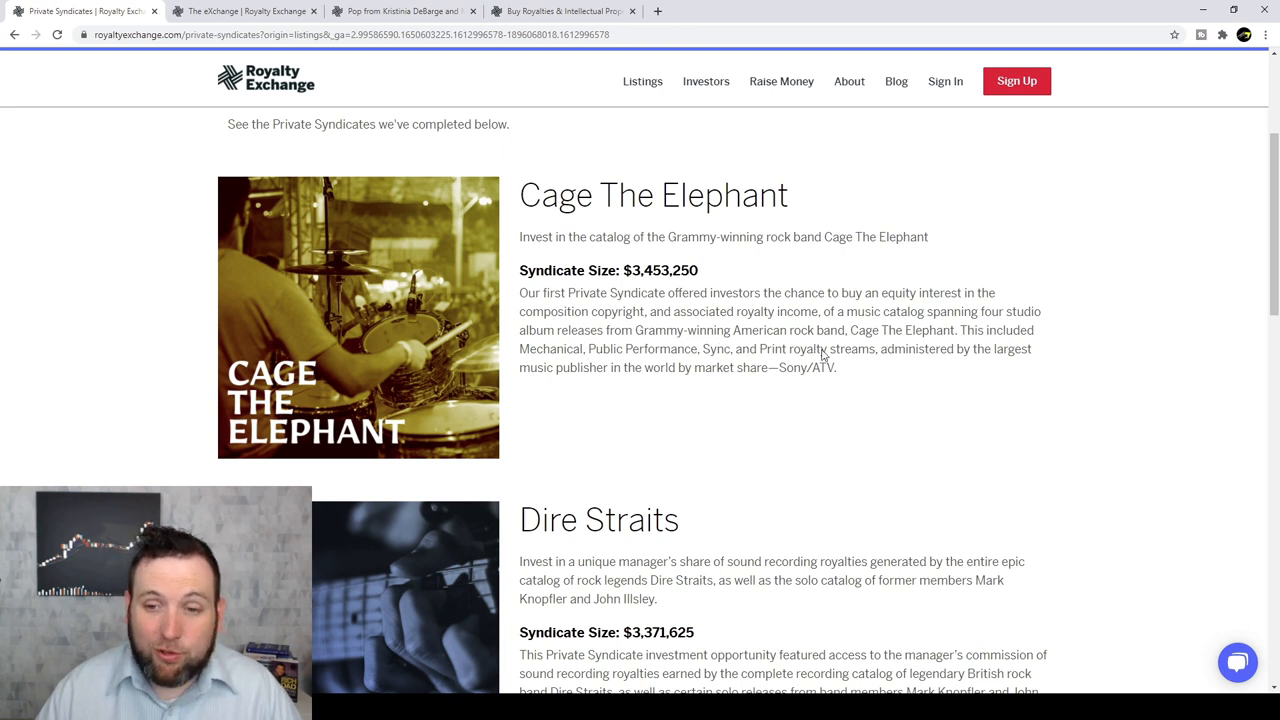
mouse_move(958, 358)
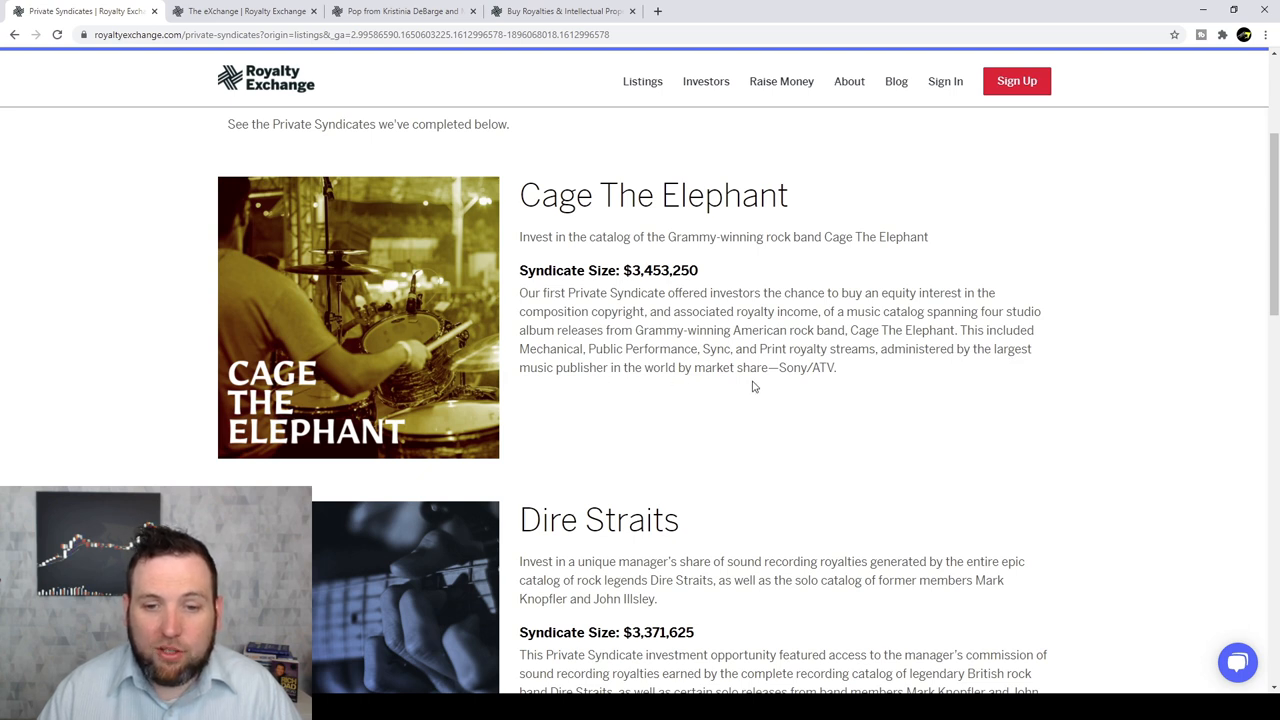
mouse_move(808, 390)
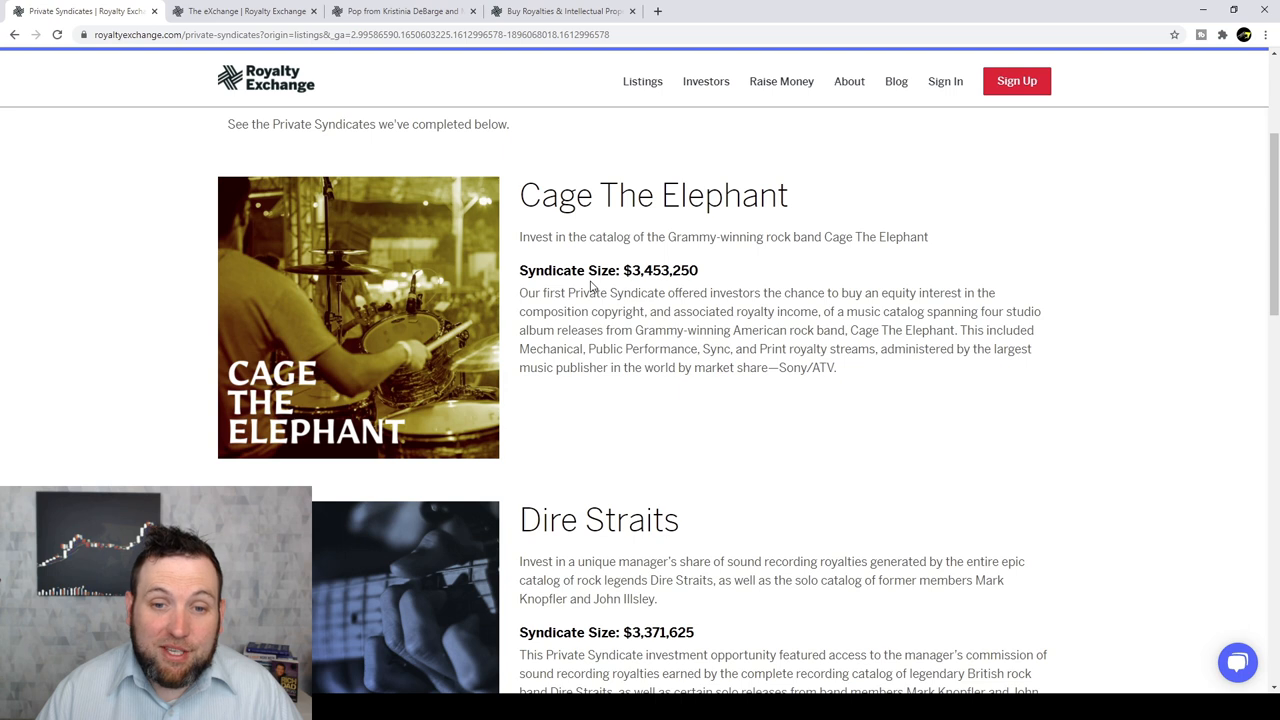
scroll(down, 3)
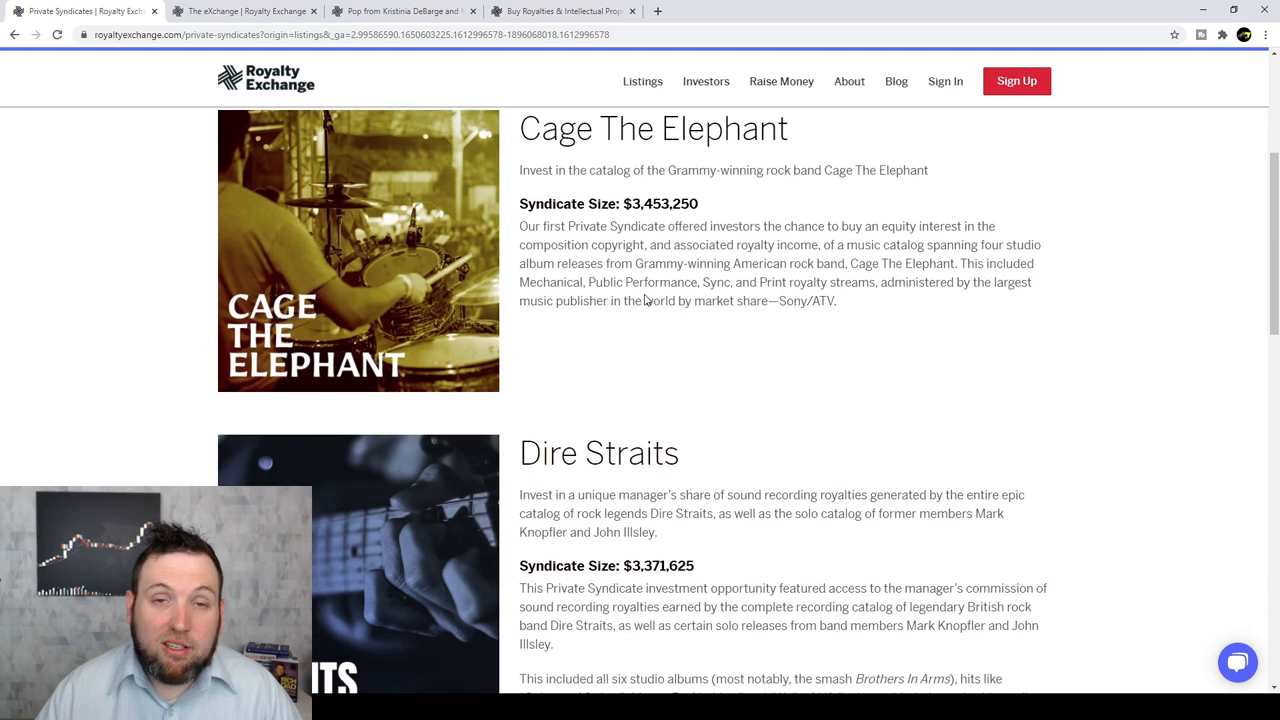
scroll(down, 3)
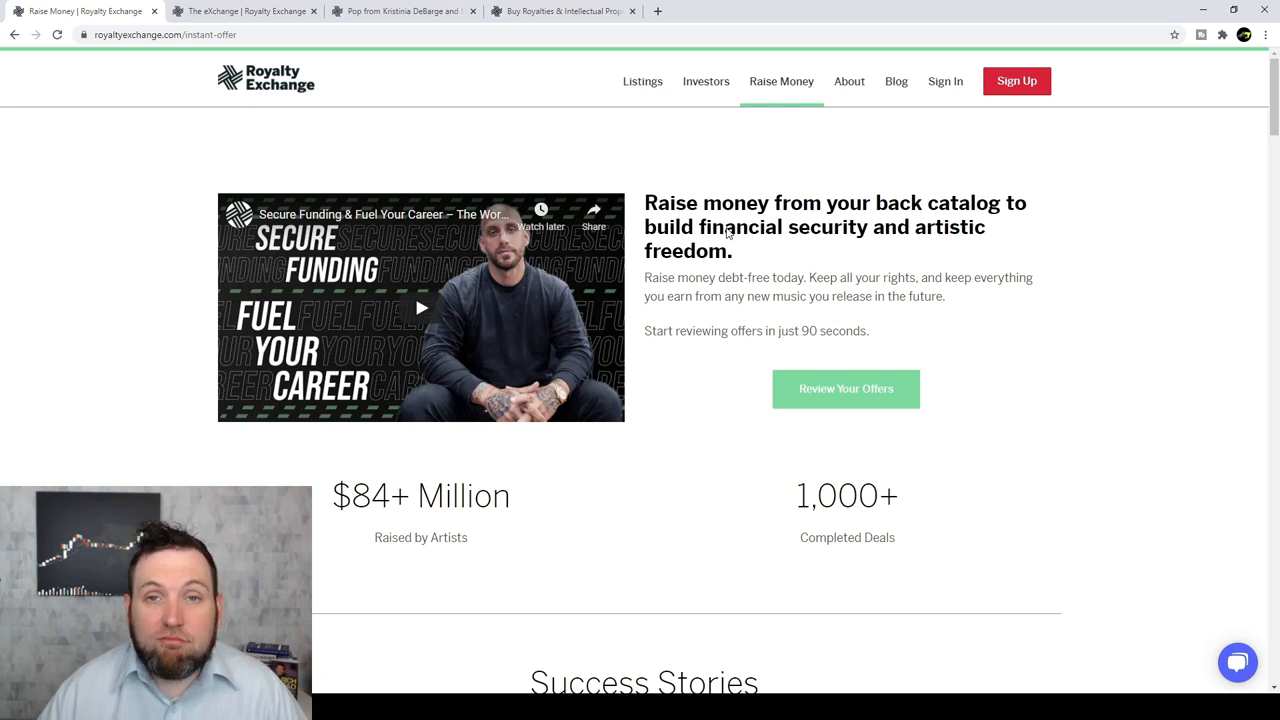
mouse_move(724, 354)
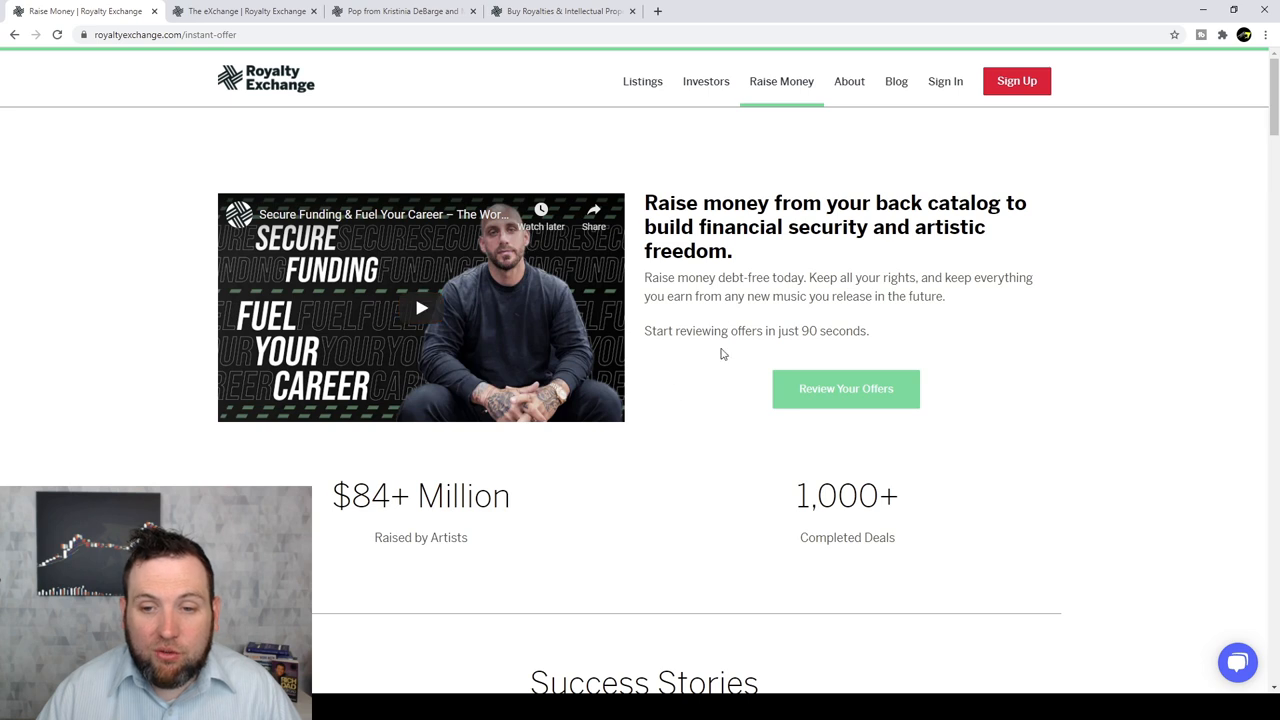
Scroll through the Raise Money page's Success Stories, including Slipknot at $898,000.
scroll(down, 3)
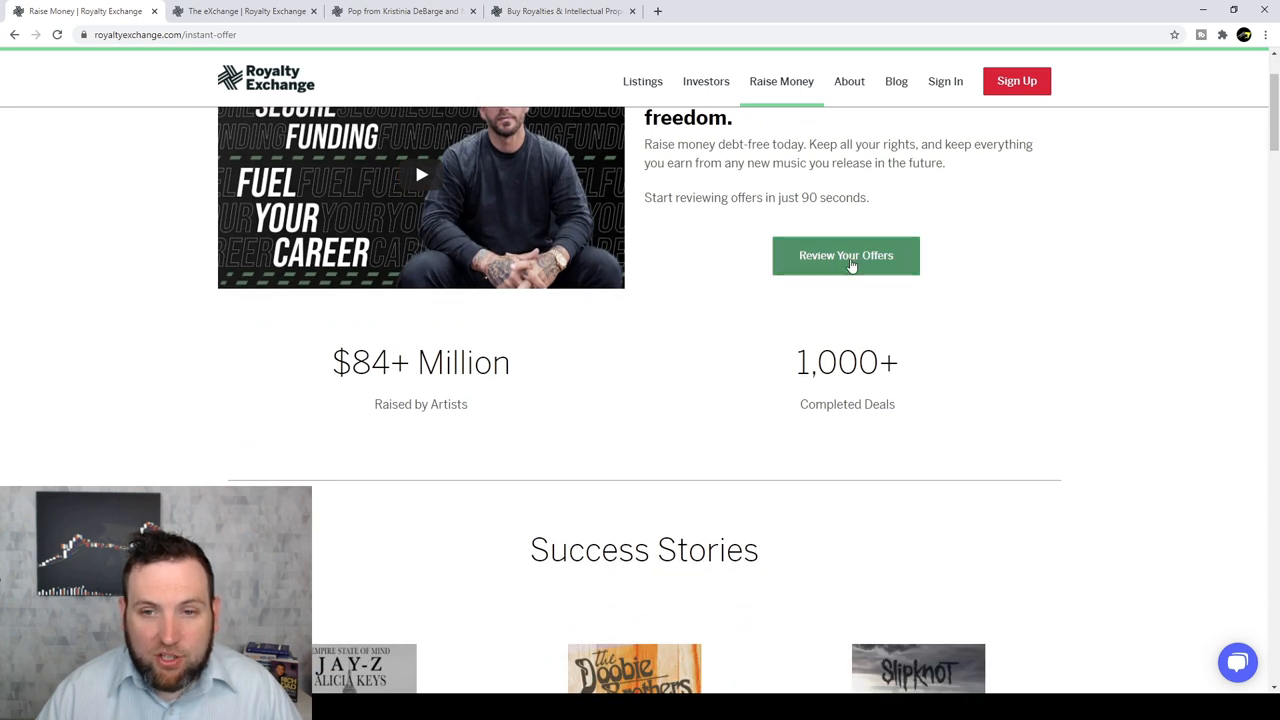
mouse_move(844, 452)
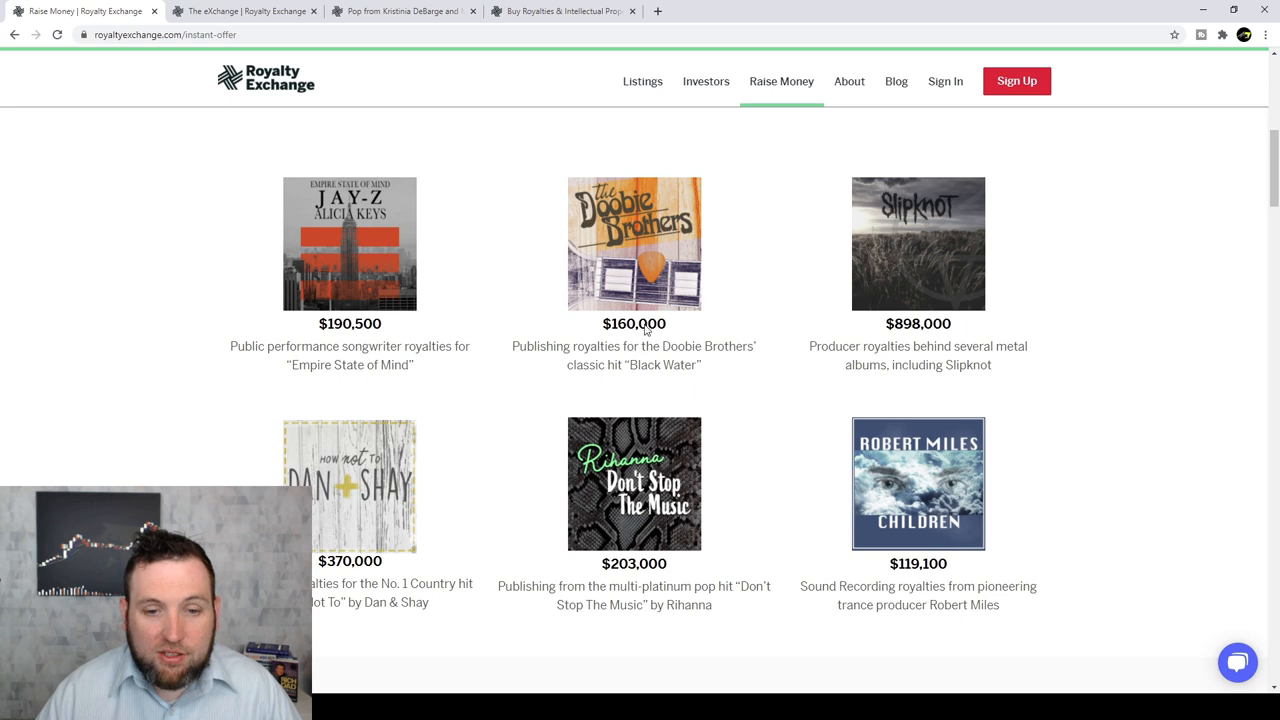
mouse_move(652, 370)
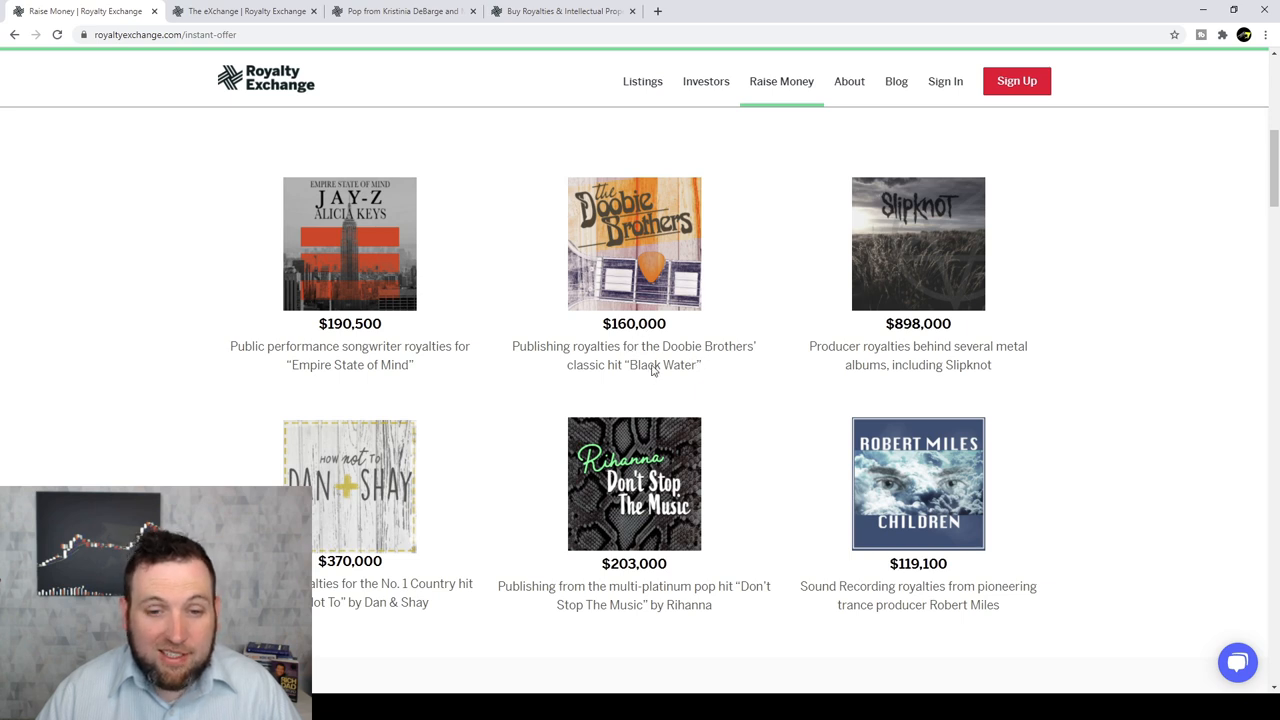
mouse_move(632, 292)
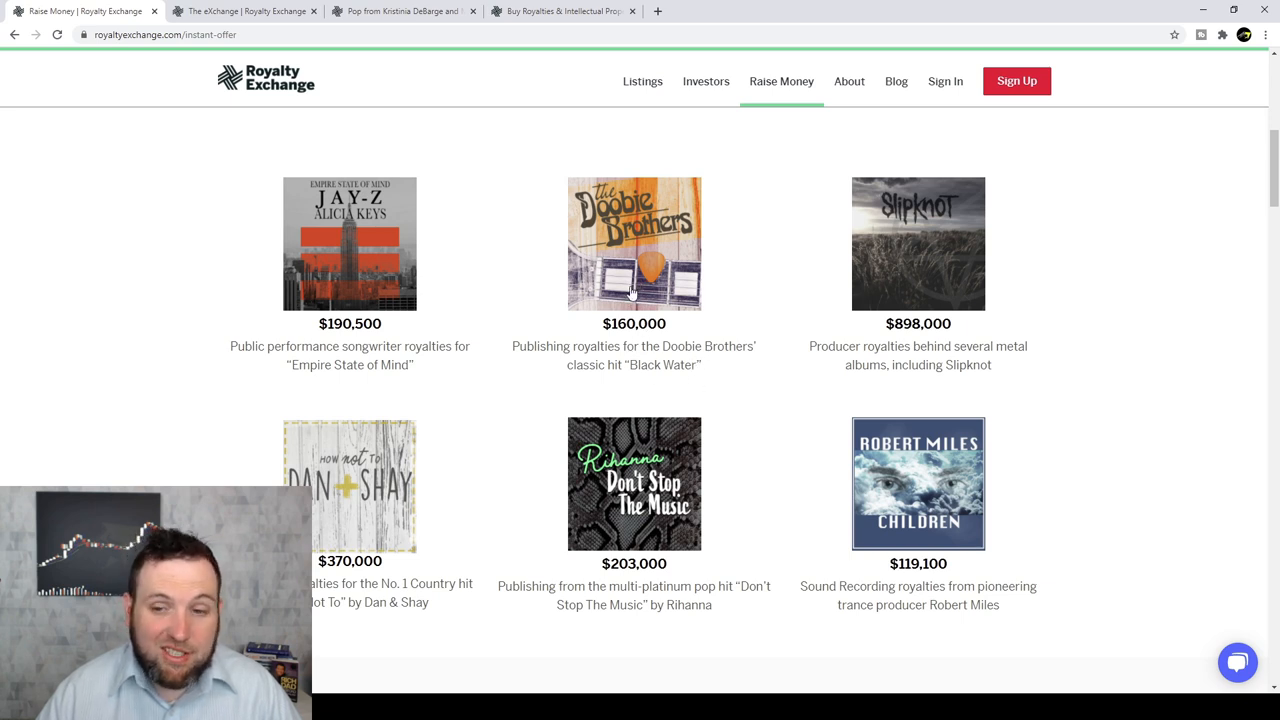
mouse_move(340, 304)
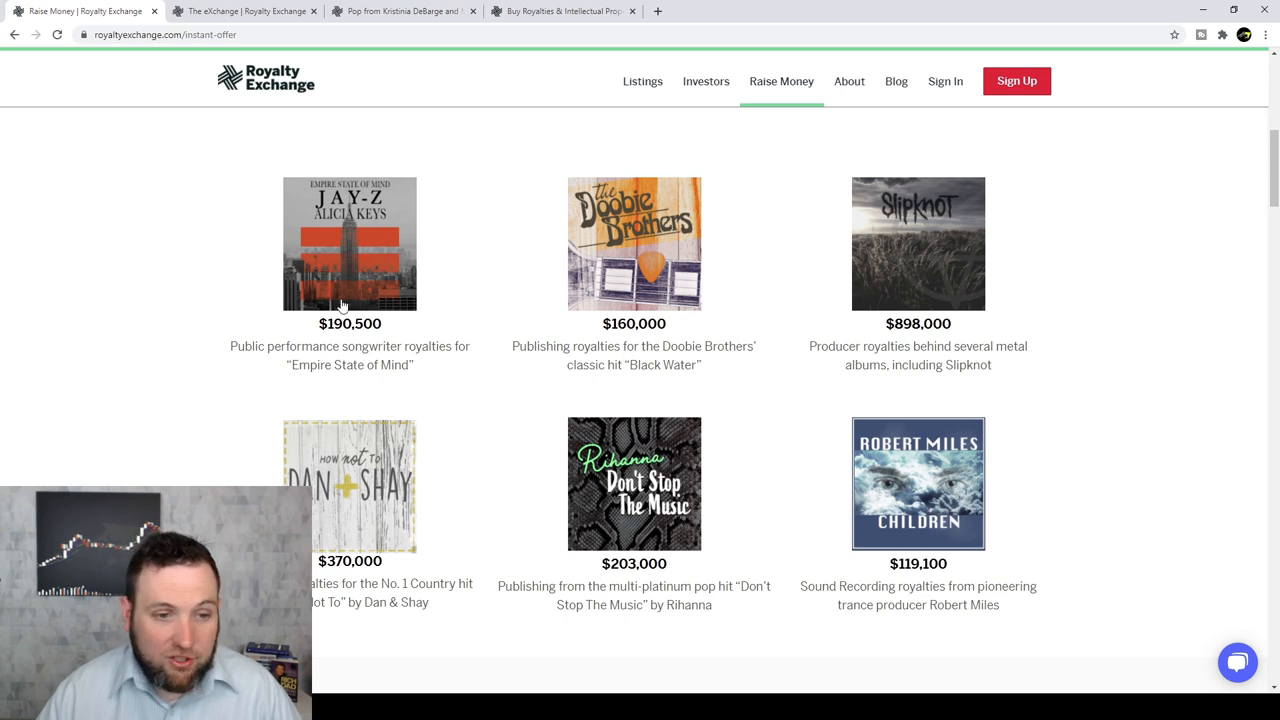
mouse_move(380, 372)
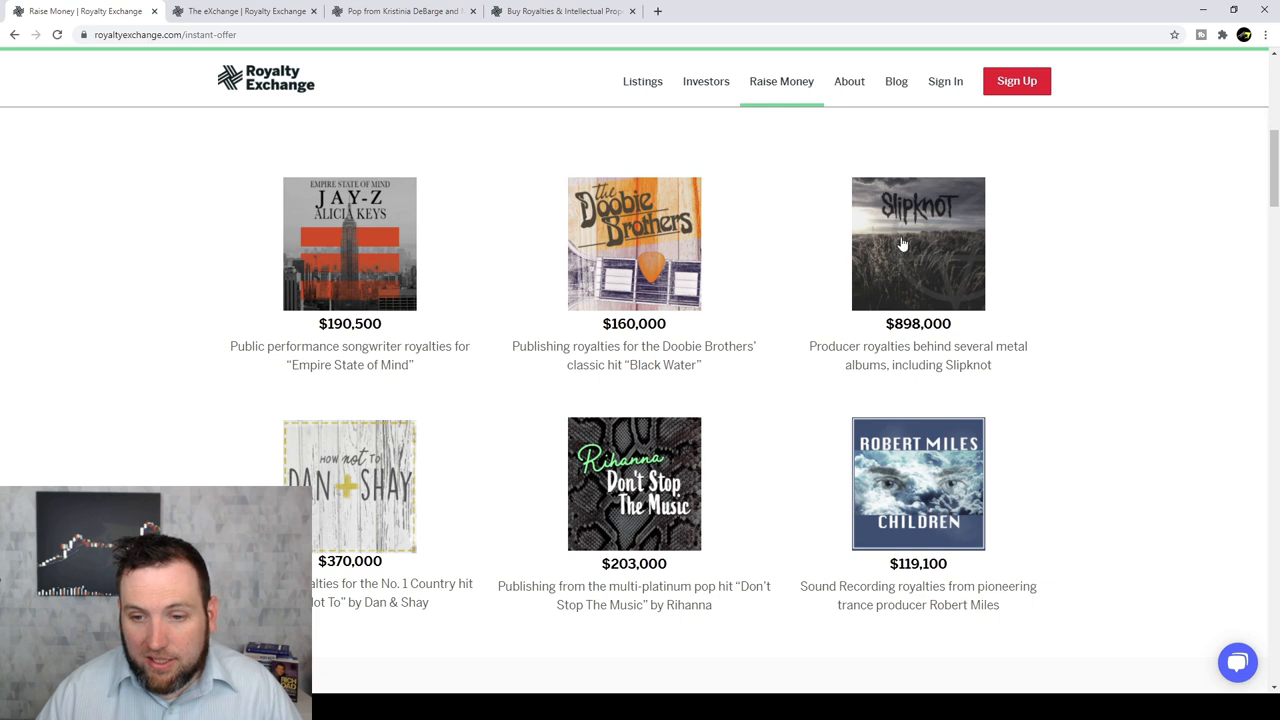
scroll(down, 3)
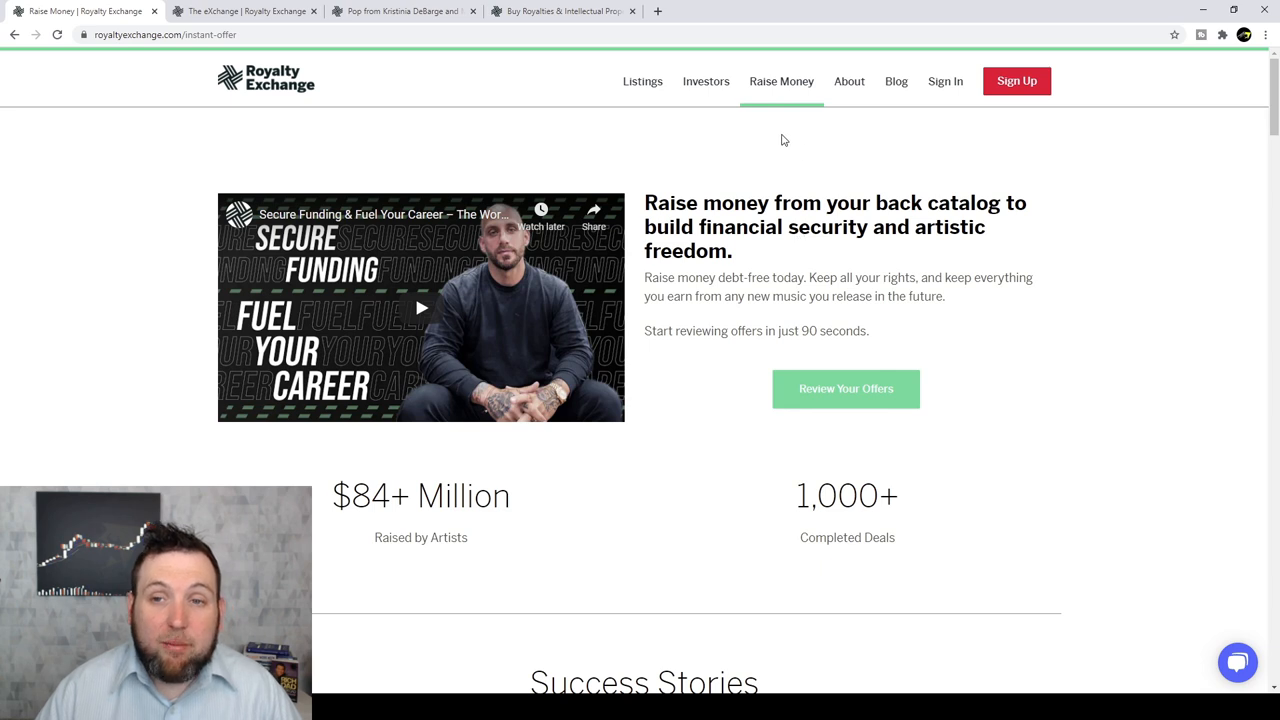
mouse_move(640, 136)
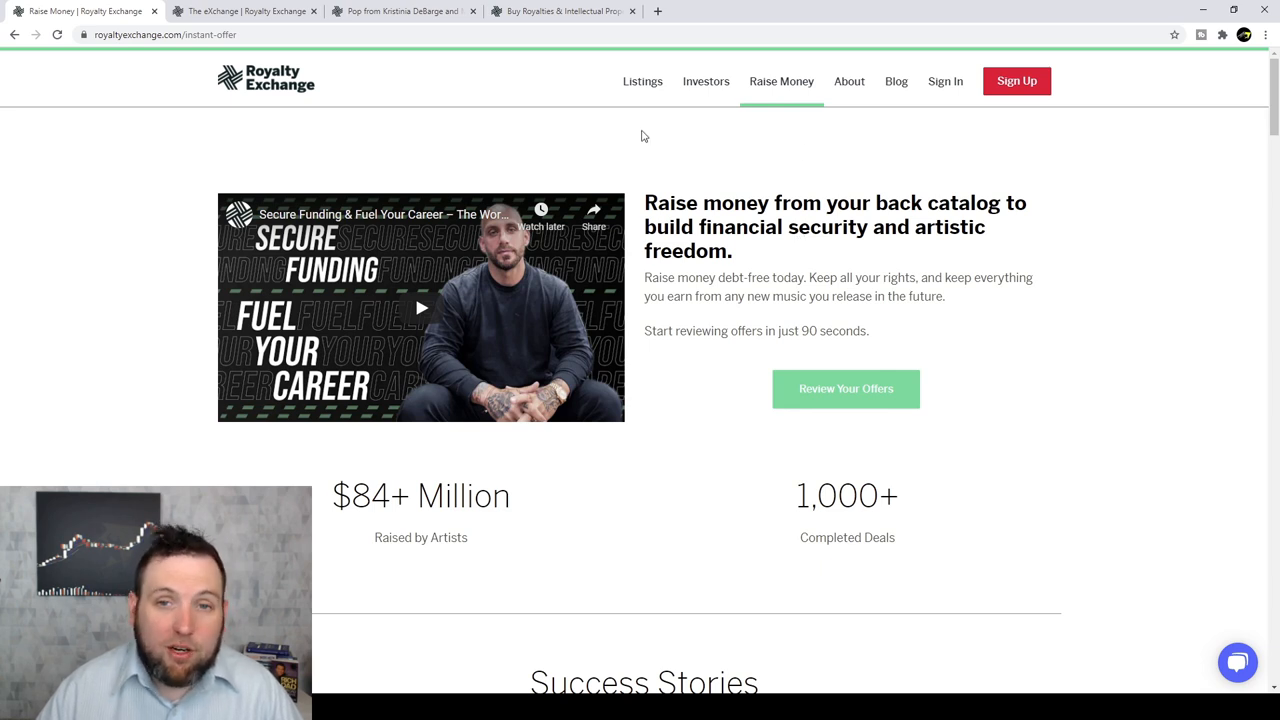